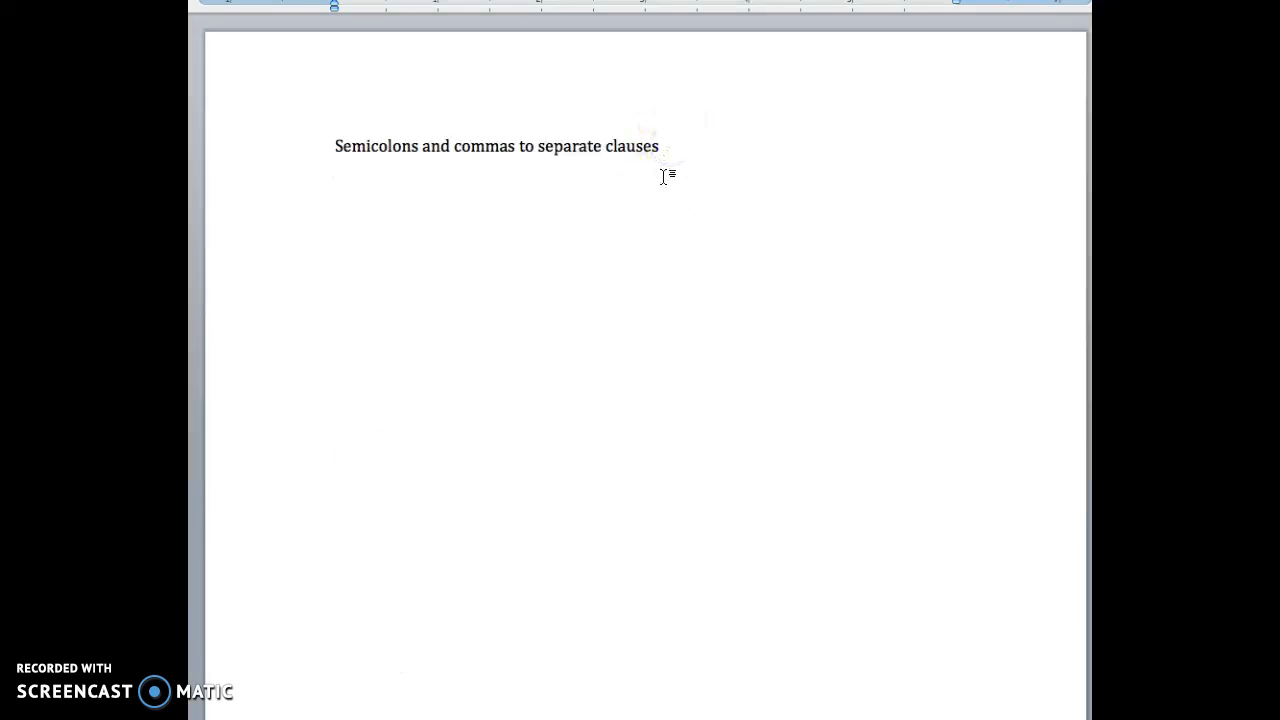
- Bring up IXL skill C.1 on using semicolons and commas to separate clauses
{"action": "type", "text": "C.1"}
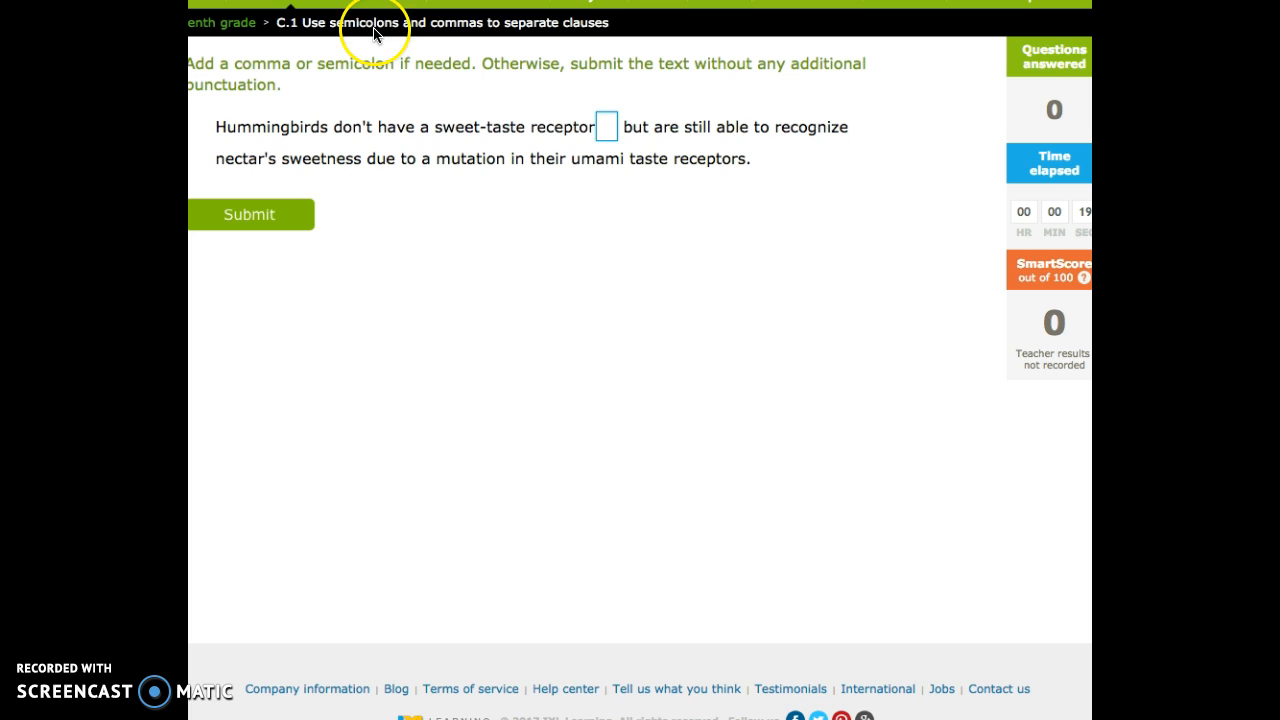
{"action": "mouse_move", "coordinate": [420, 210]}
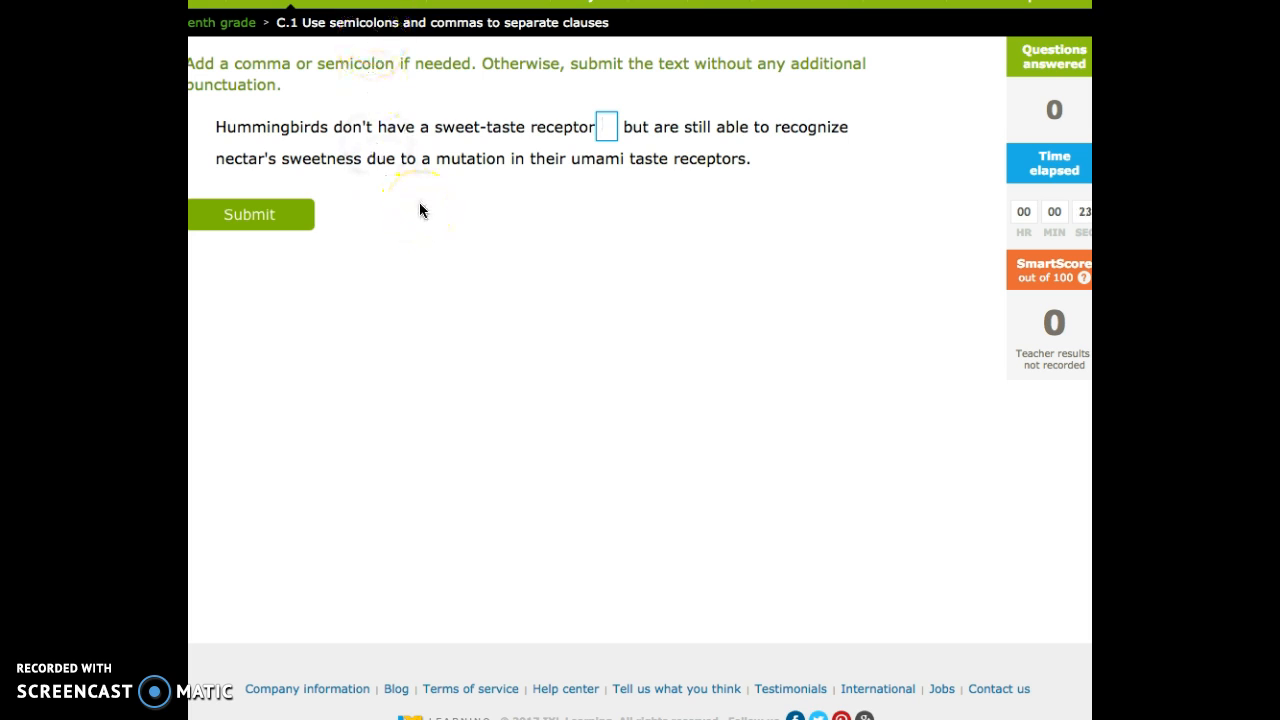
{"action": "mouse_move", "coordinate": [490, 250]}
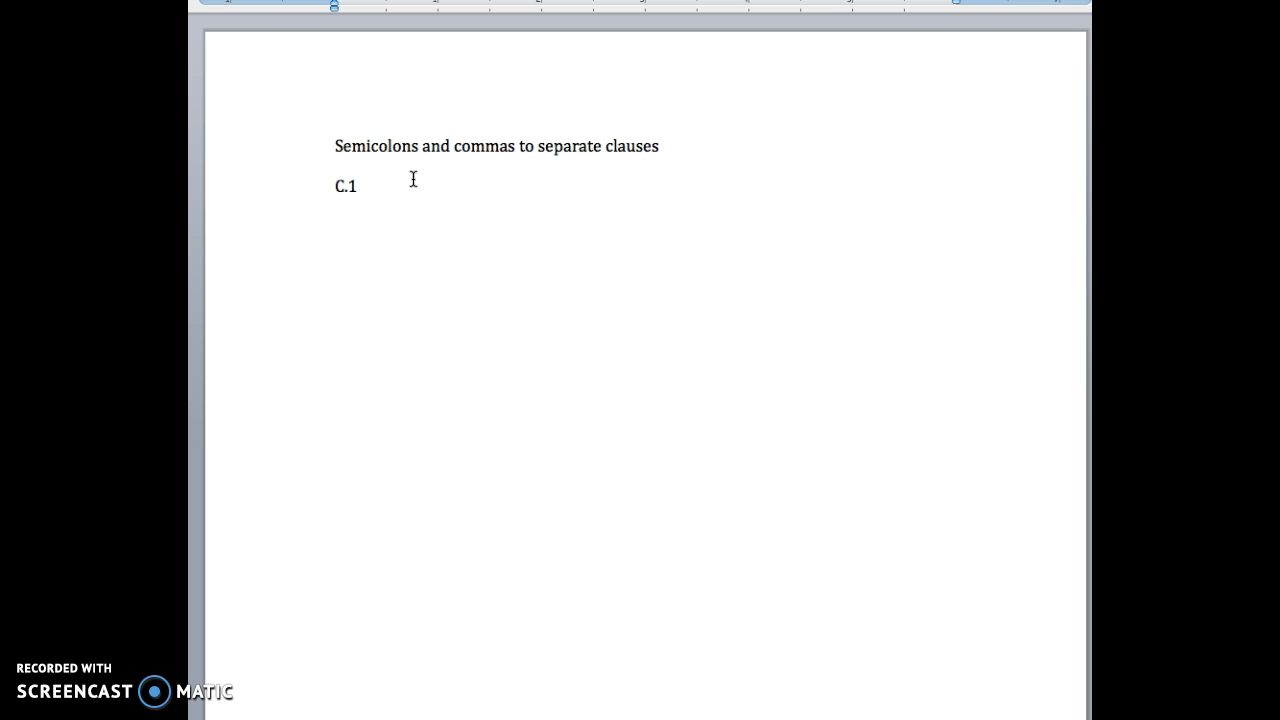
- Add the heading 'Coordinating conjunctions' under C.1 in the Word notes
{"action": "type", "text": "Co"}
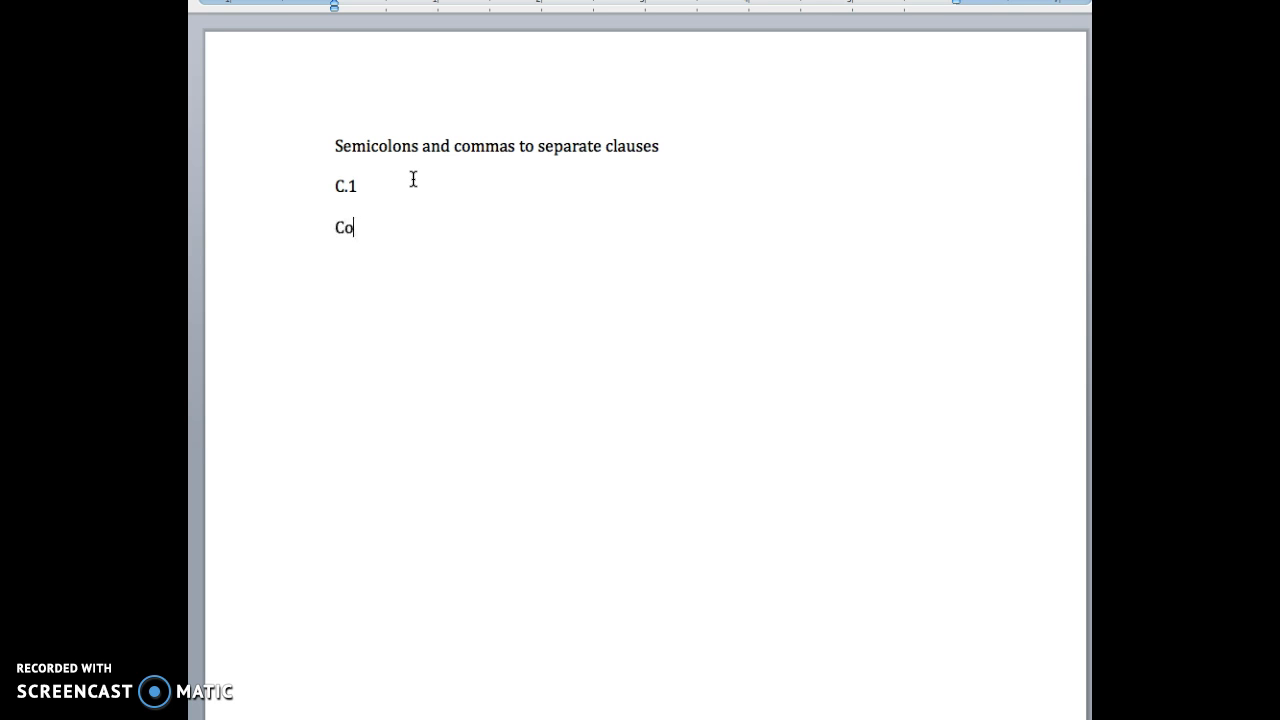
{"action": "type", "text": "ordinating co"}
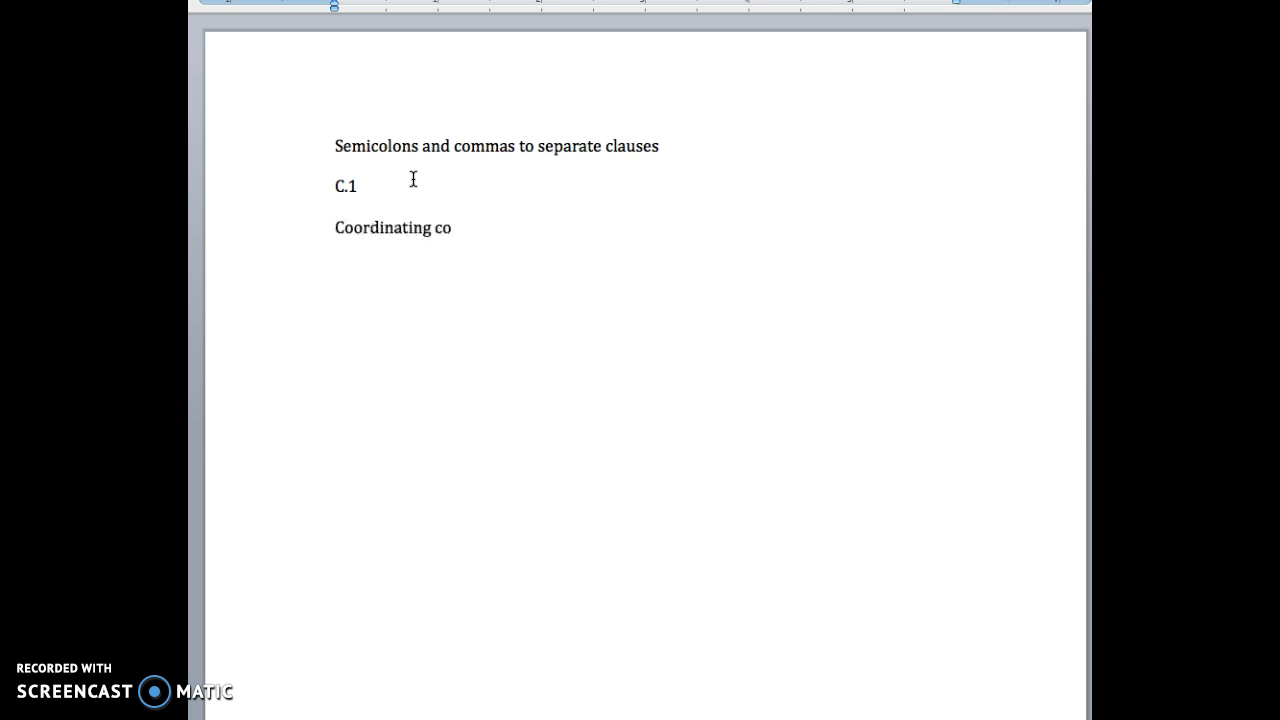
{"action": "type", "text": "njunctions"}
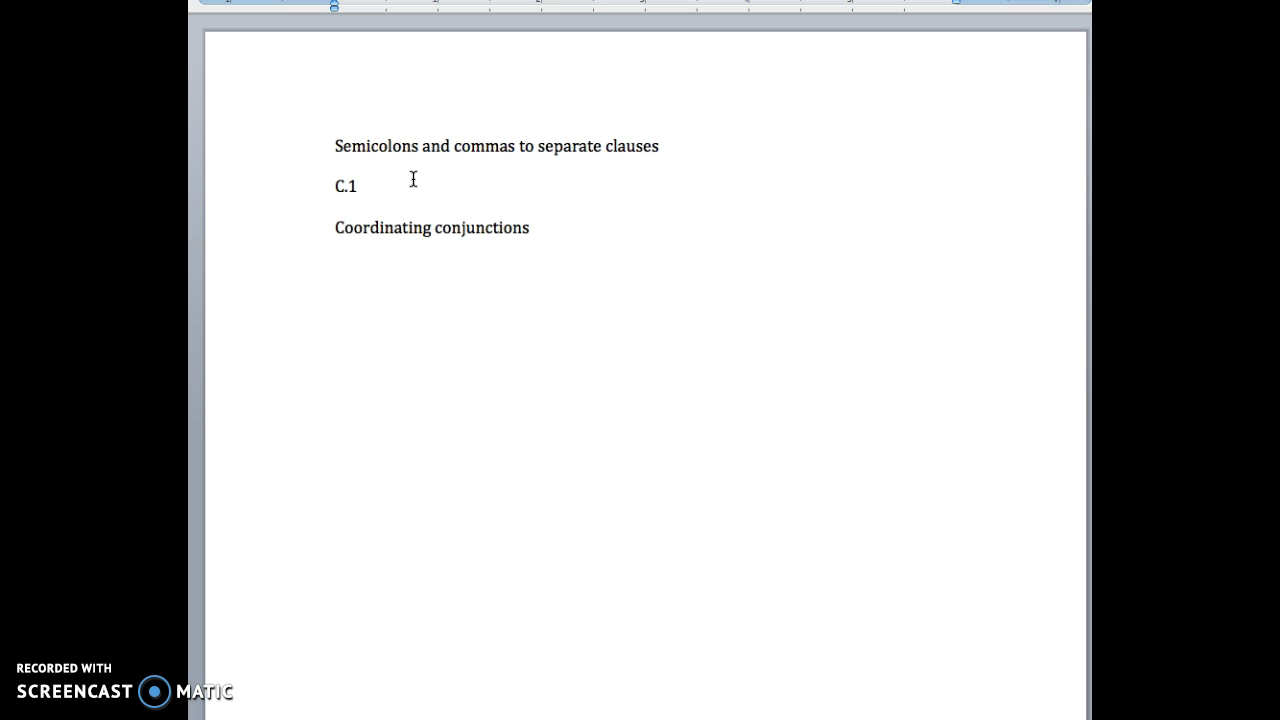
- List the FANBOYS conjunctions: For, And, Nor, But, Or, Yet, So
{"action": "type", "text": "F"}
{"action": "type", "text": "N"}
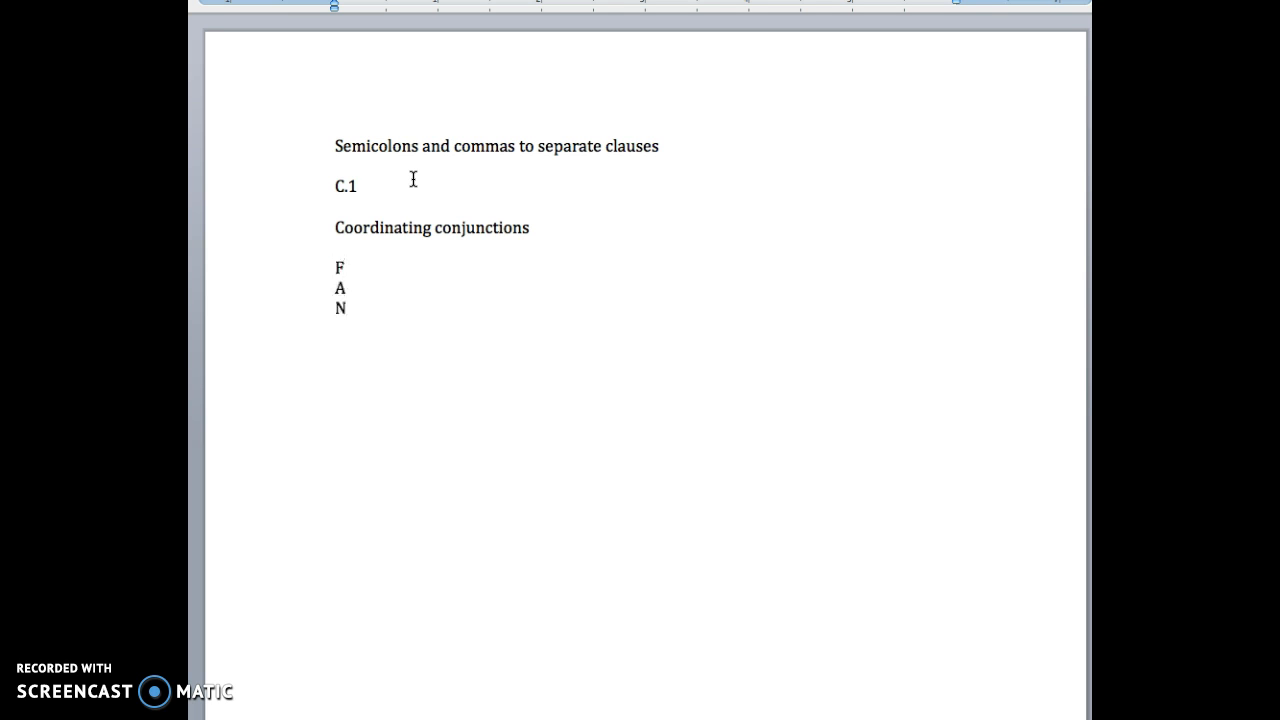
{"action": "type", "text": "B"}
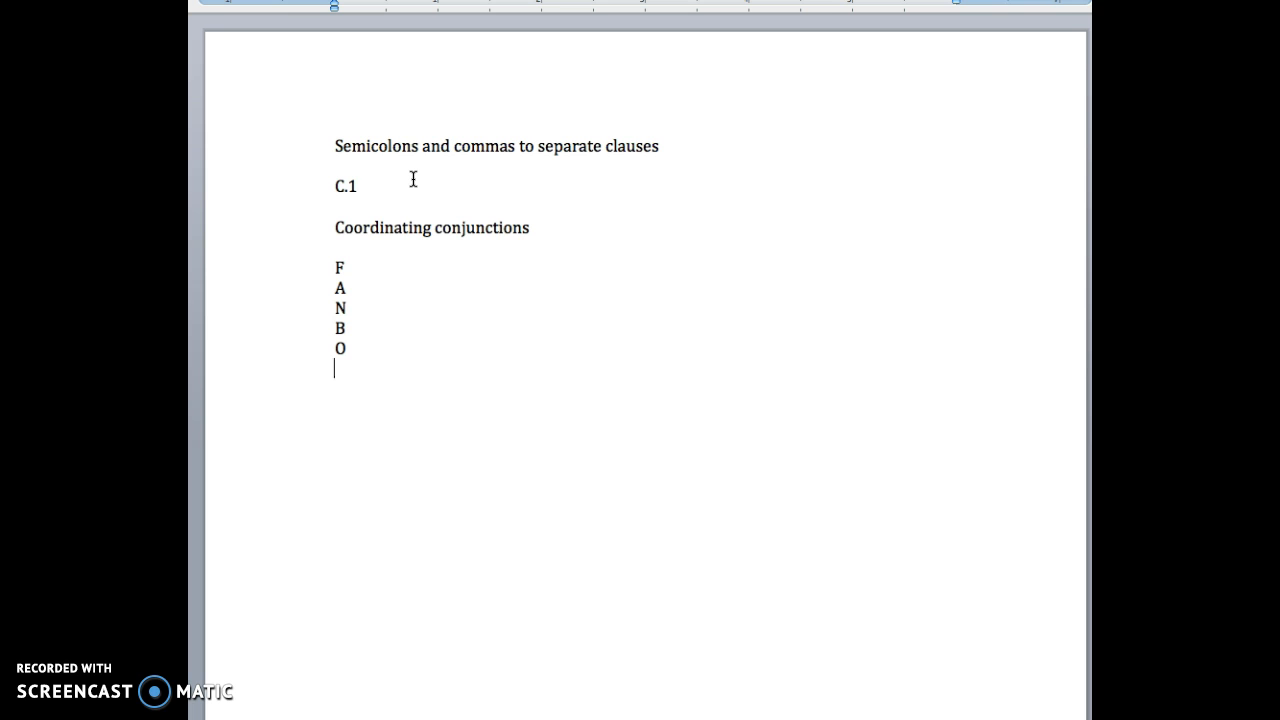
{"action": "type", "text": "YS"}
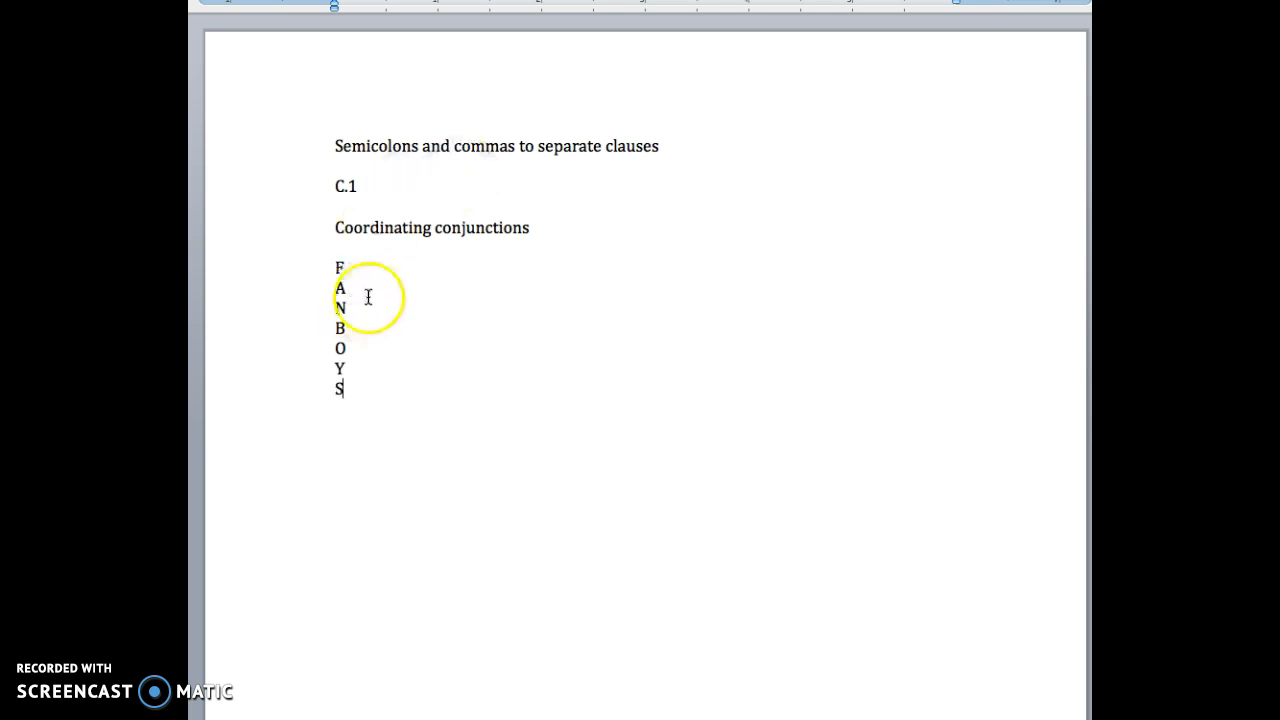
{"action": "type", "text": "or"}
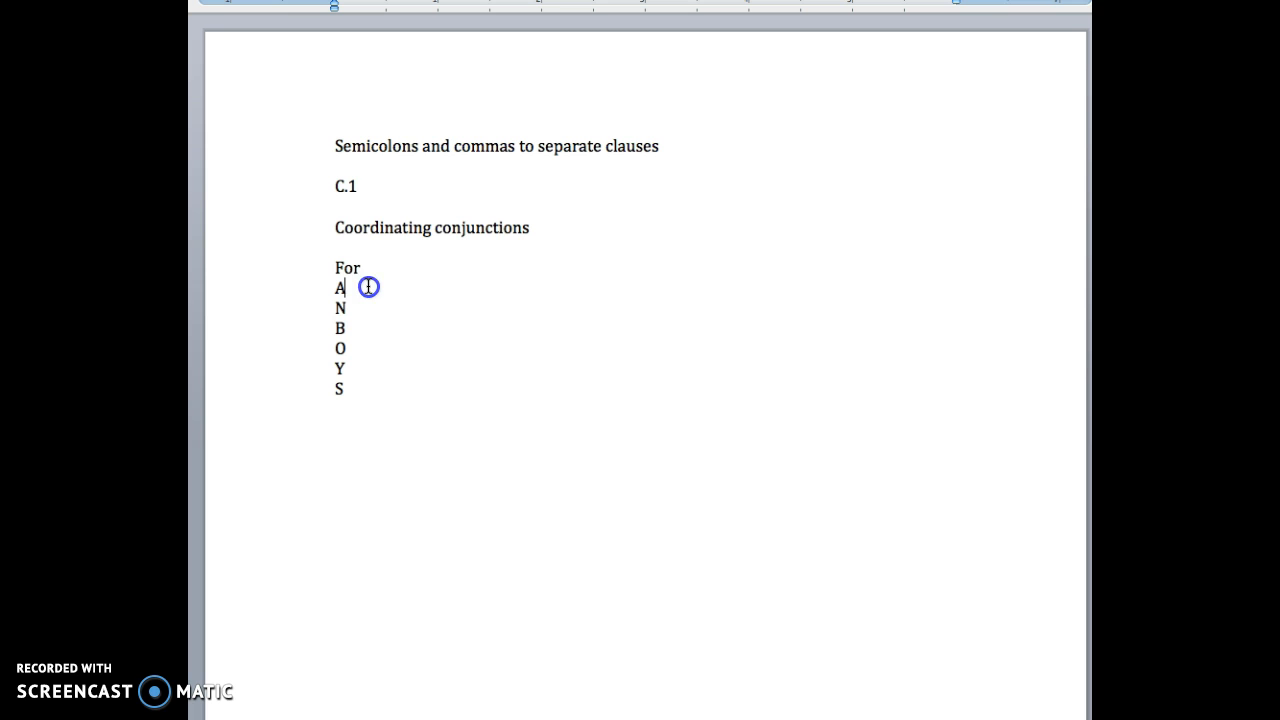
{"action": "type", "text": "nd"}
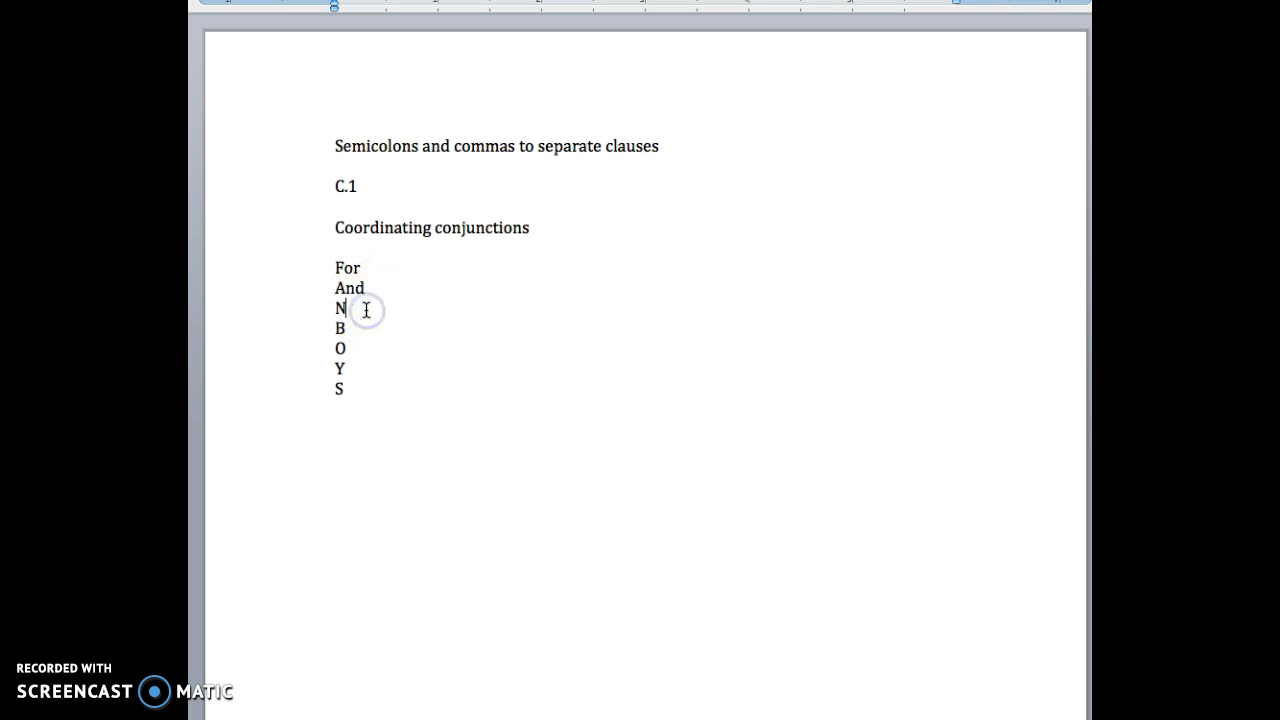
{"action": "type", "text": "or"}
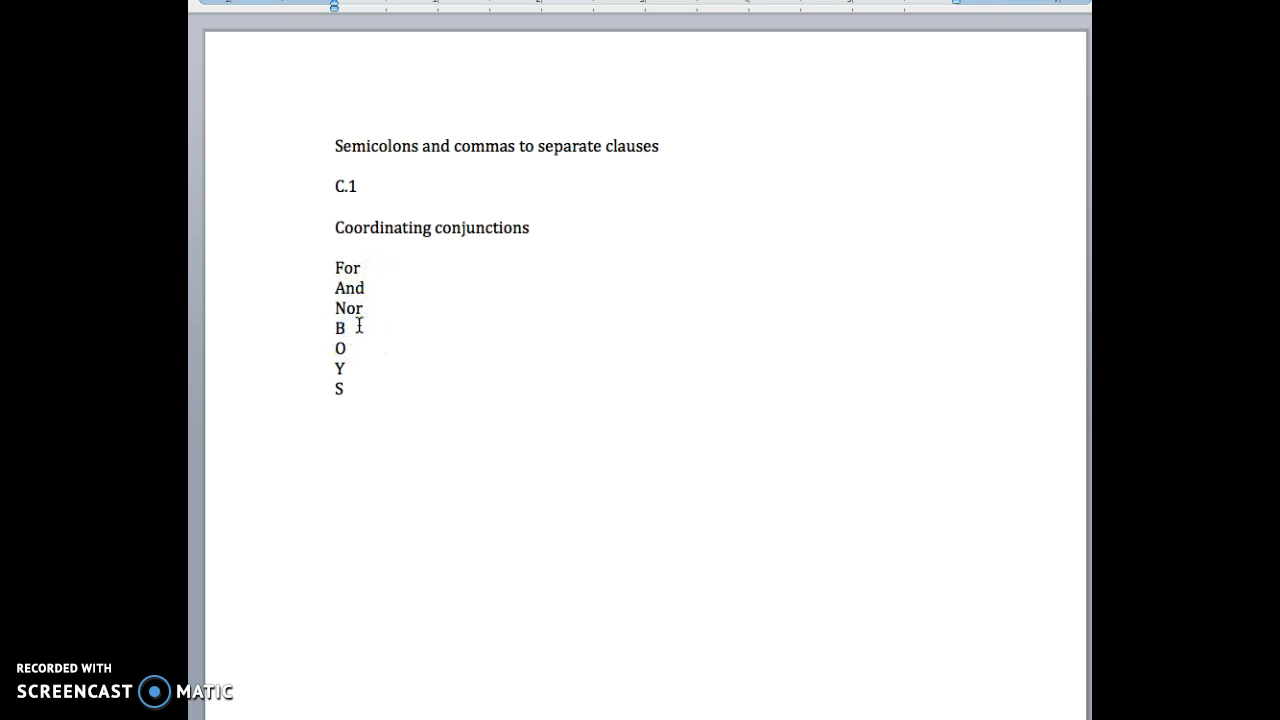
{"action": "type", "text": "ut"}
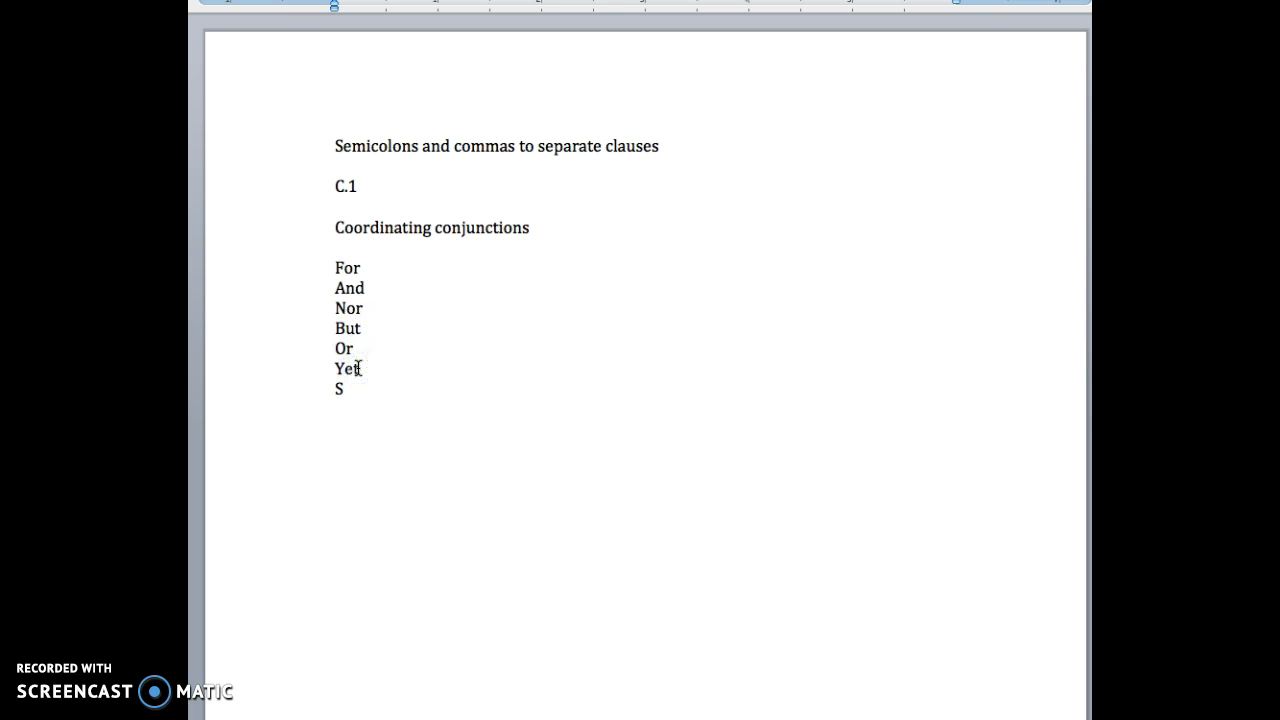
{"action": "type", "text": "o"}
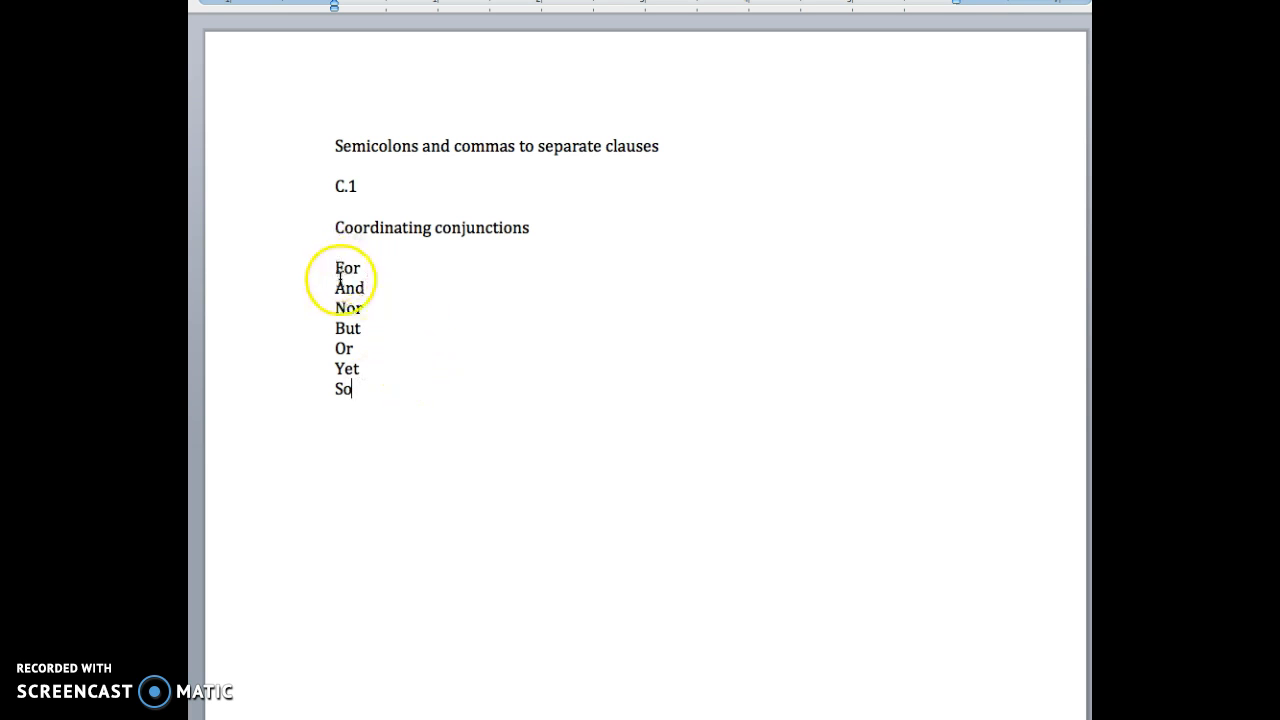
{"action": "mouse_move", "coordinate": [364, 350]}
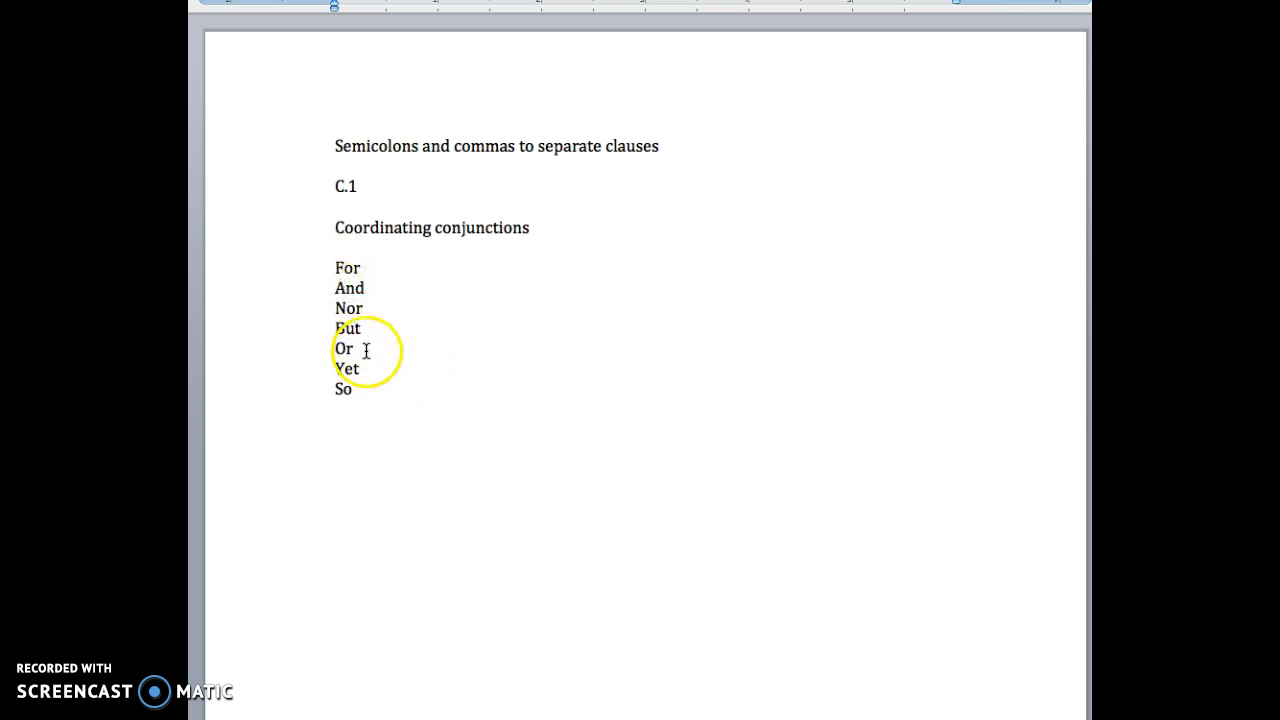
{"action": "mouse_move", "coordinate": [332, 240]}
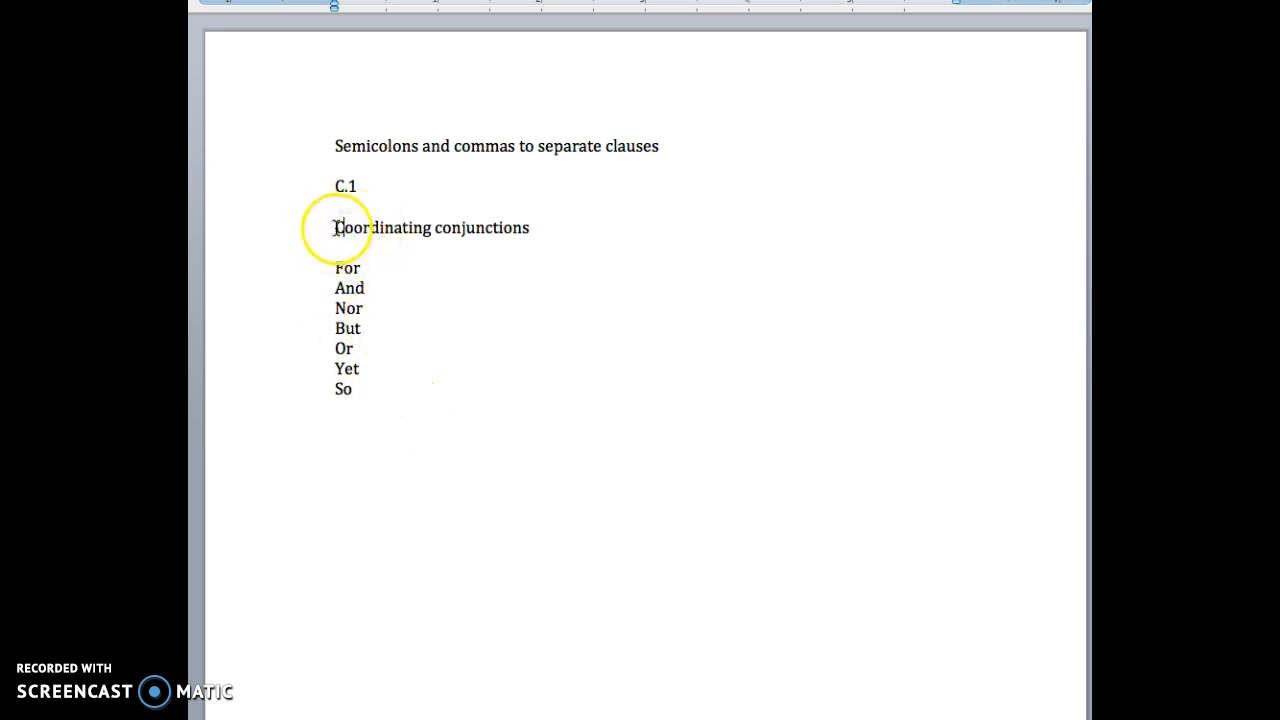
- Label the list 'Step 1' and add a 'Step 2: Complete sentences' heading below it
{"action": "type", "text": "Step 1:"}
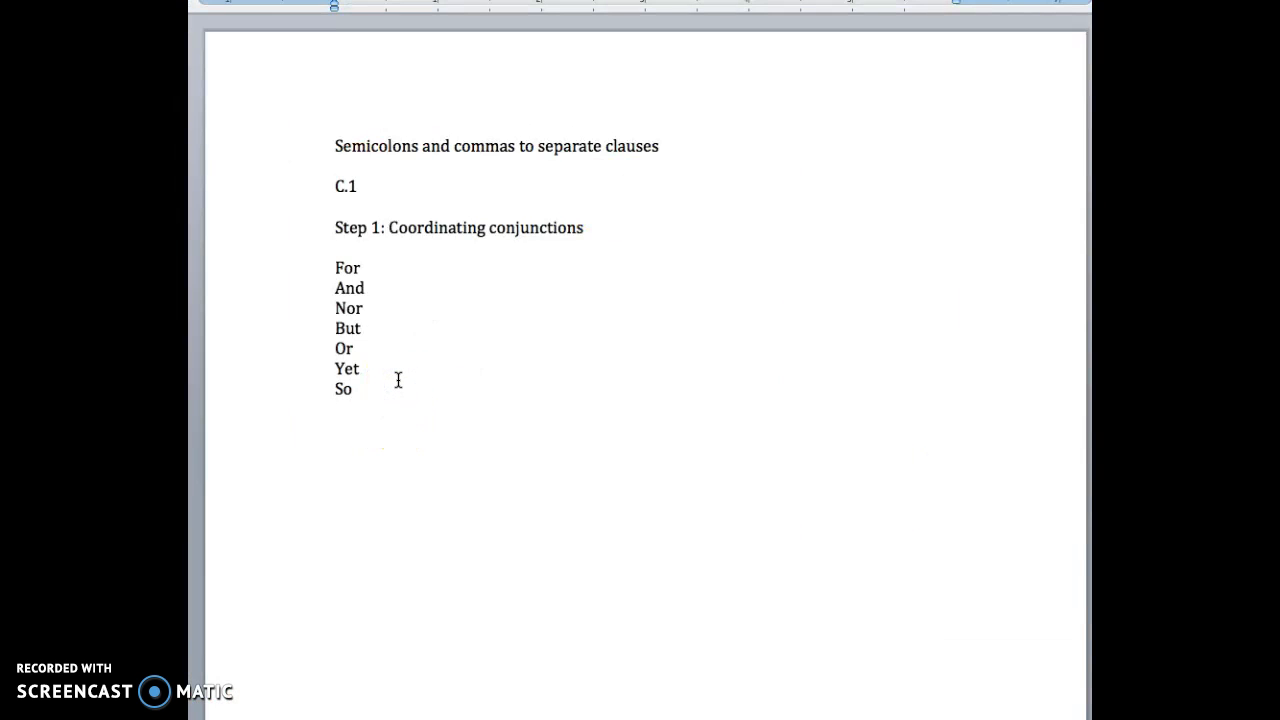
{"action": "type", "text": "St"}
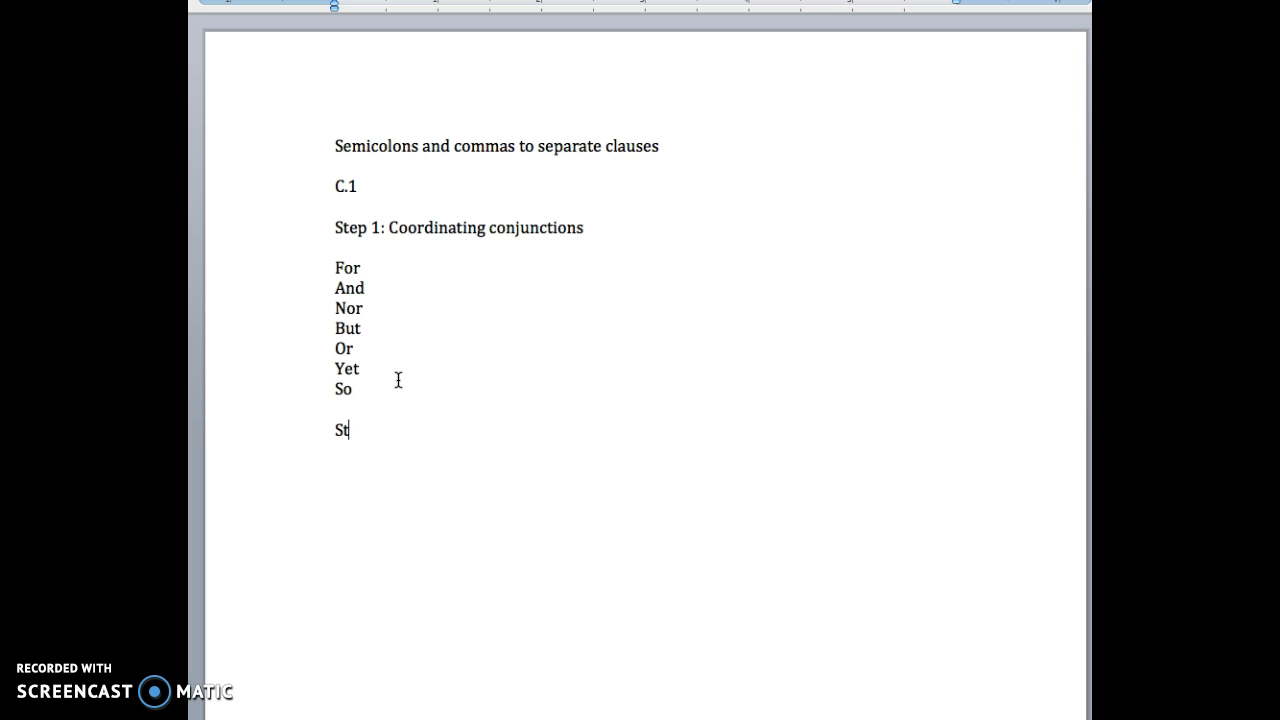
{"action": "type", "text": "ep 2"}
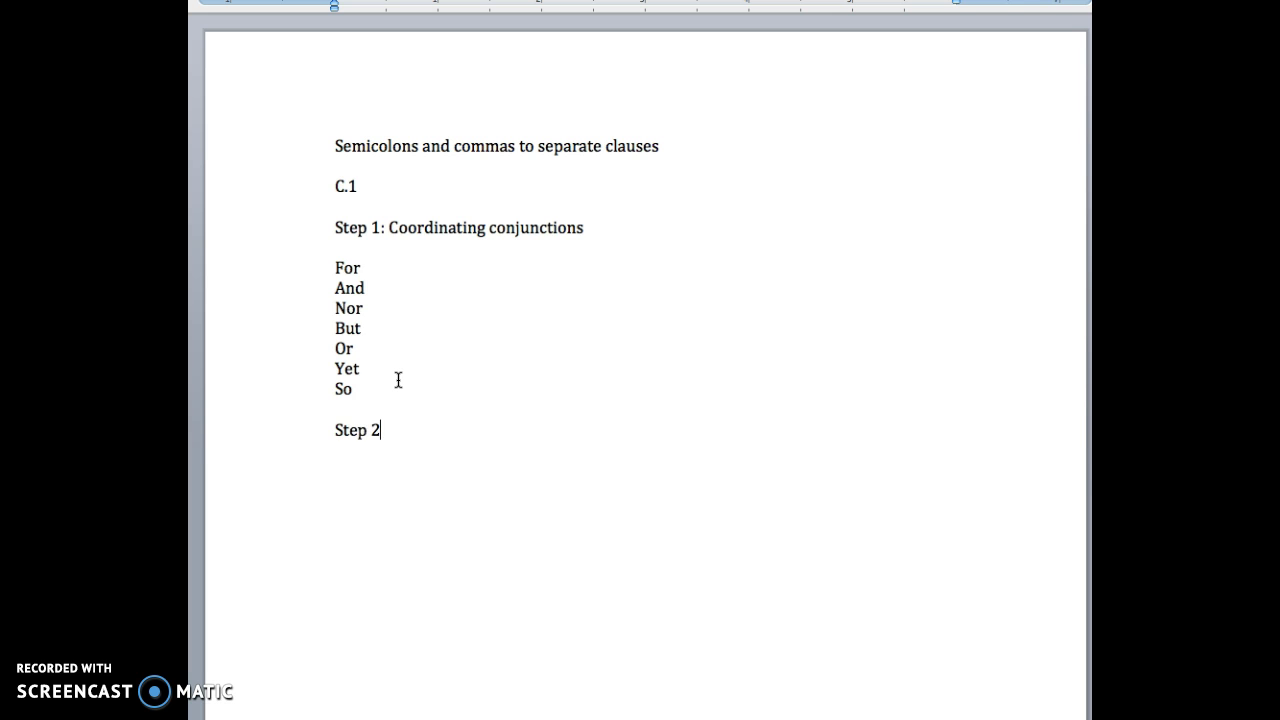
{"action": "type", "text": ": Comple"}
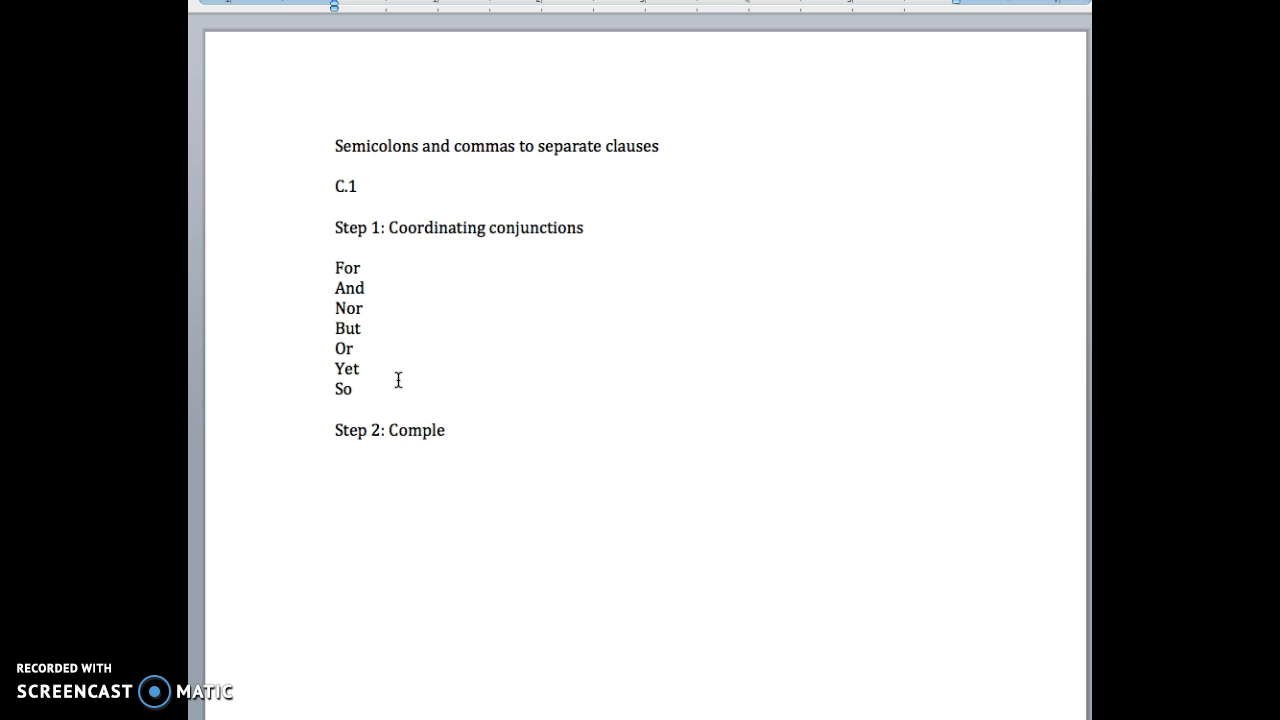
{"action": "type", "text": "te"}
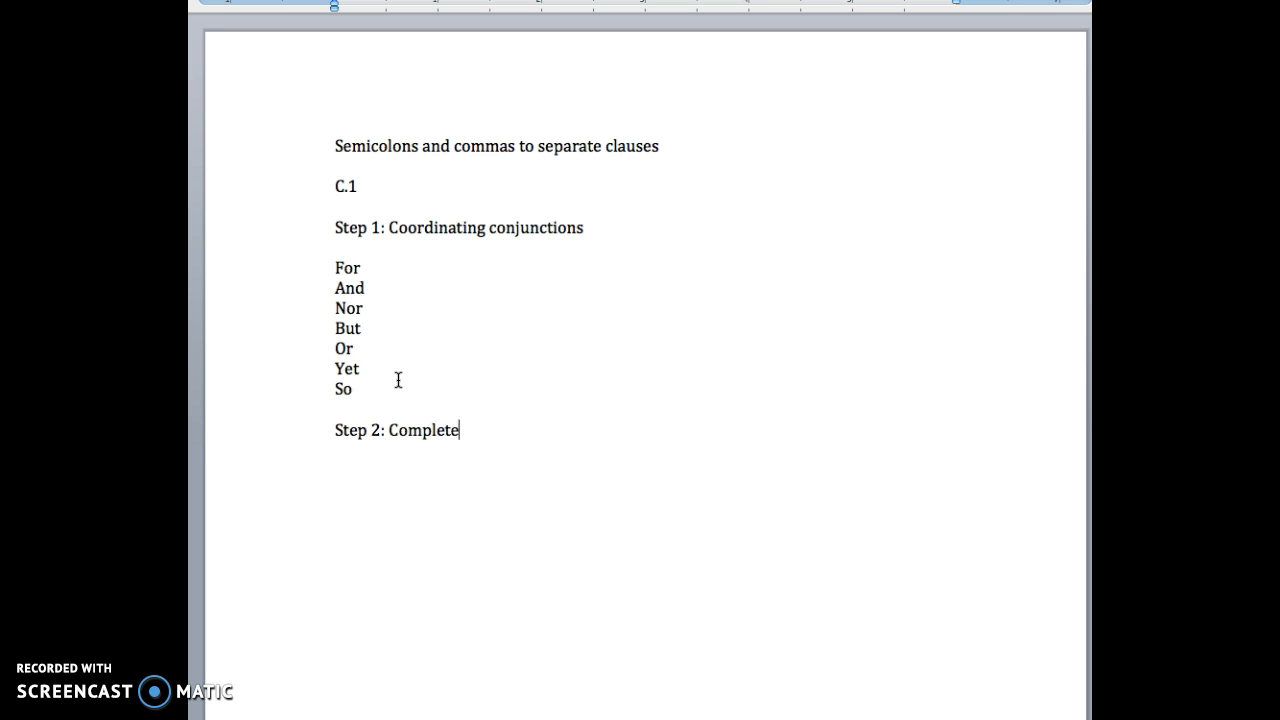
{"action": "type", "text": "sentence"}
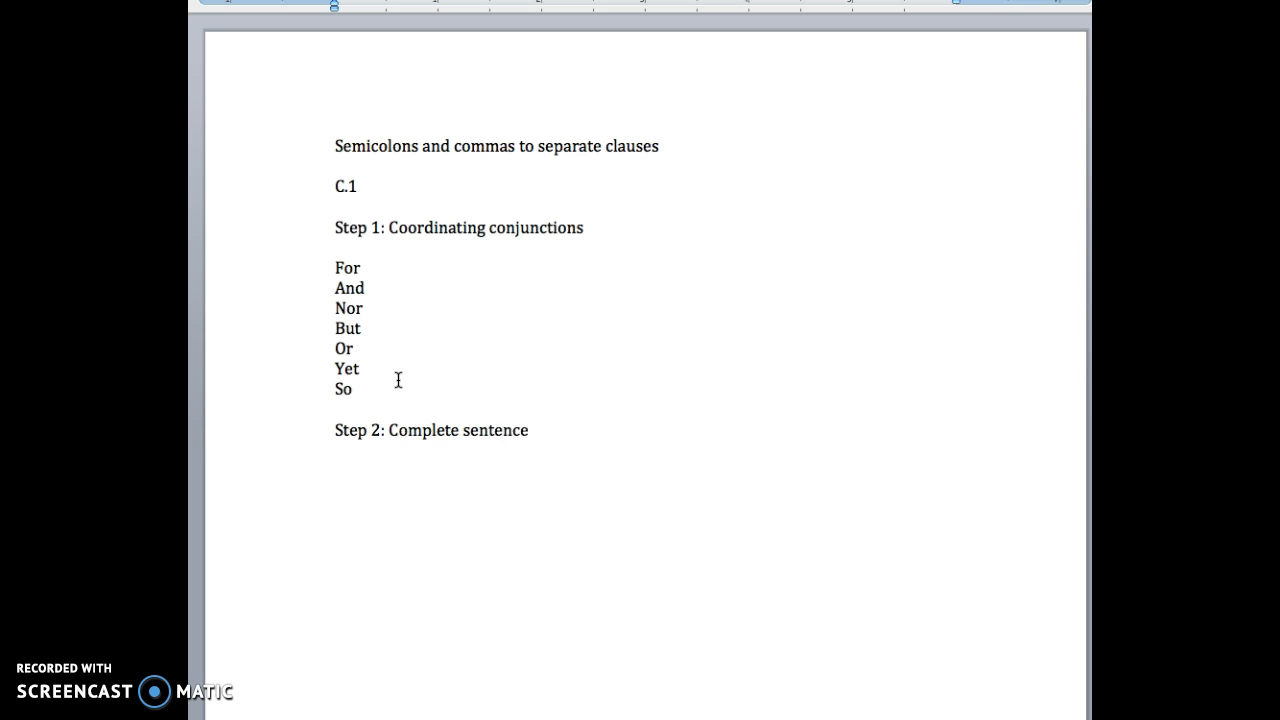
{"action": "type", "text": "s"}
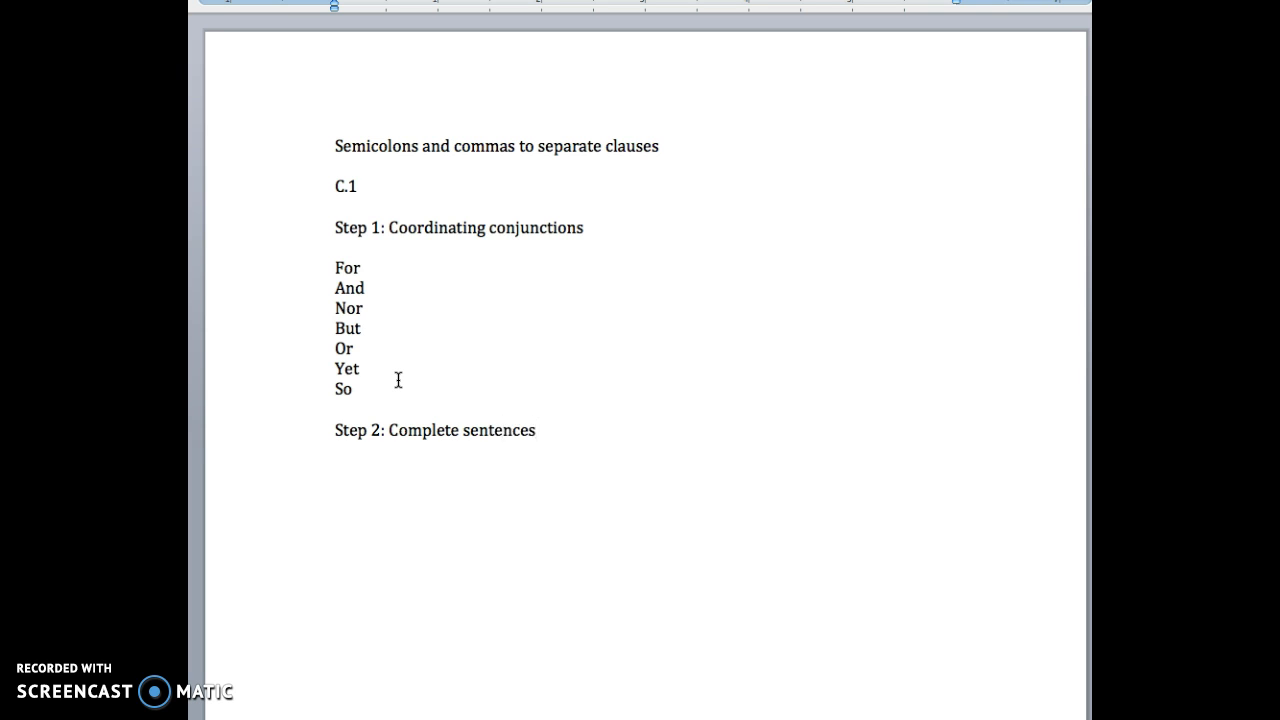
- Note 'Subject verb' beneath the Step 2 heading
{"action": "type", "text": "S"}
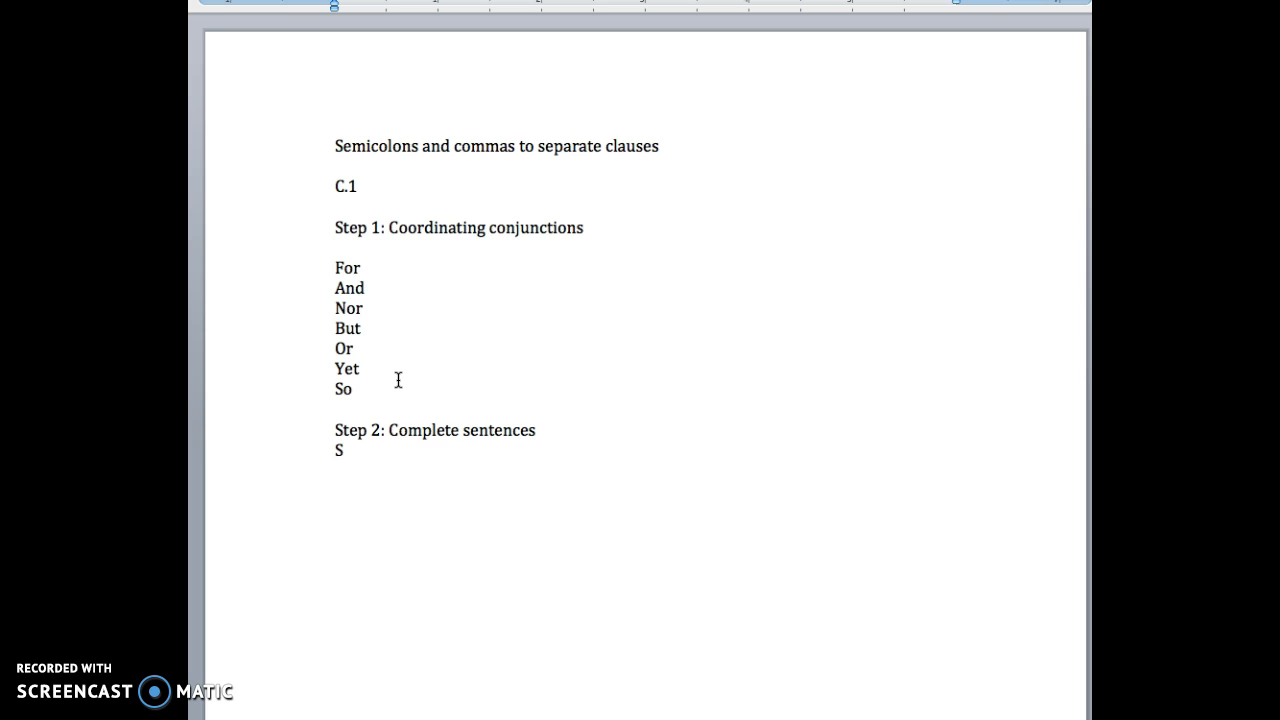
{"action": "type", "text": "ubject"}
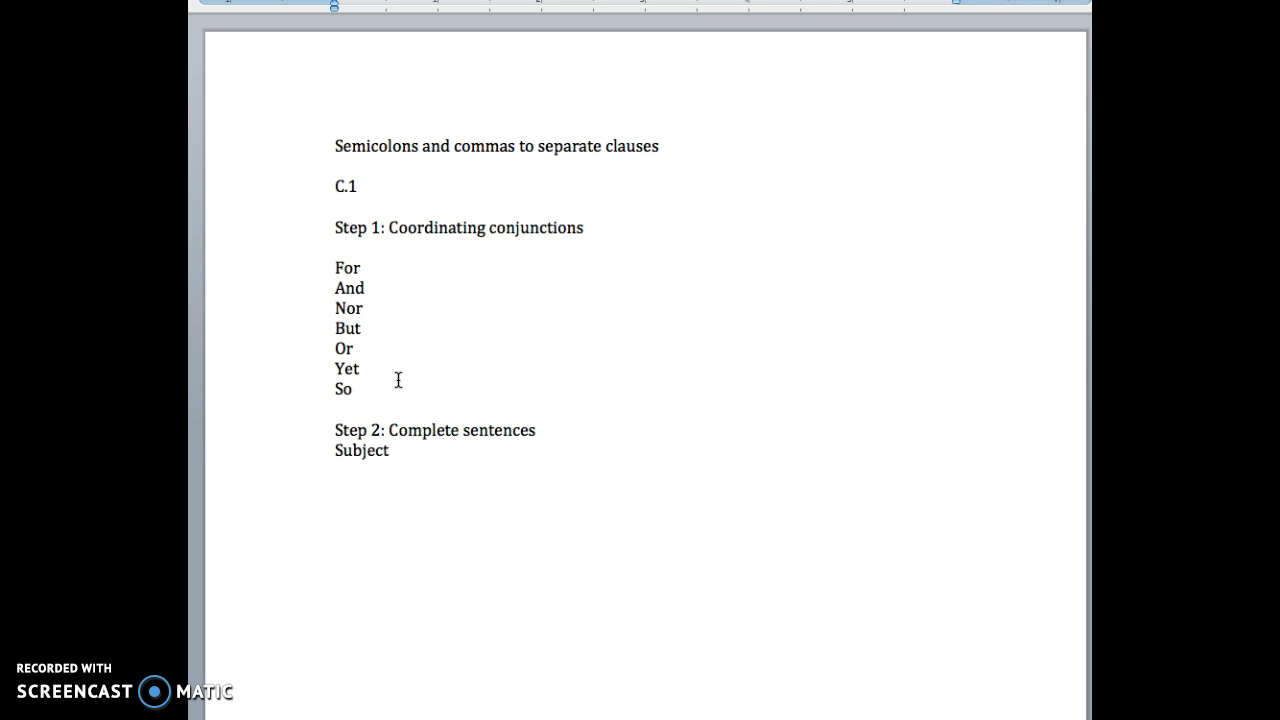
{"action": "type", "text": "verb"}
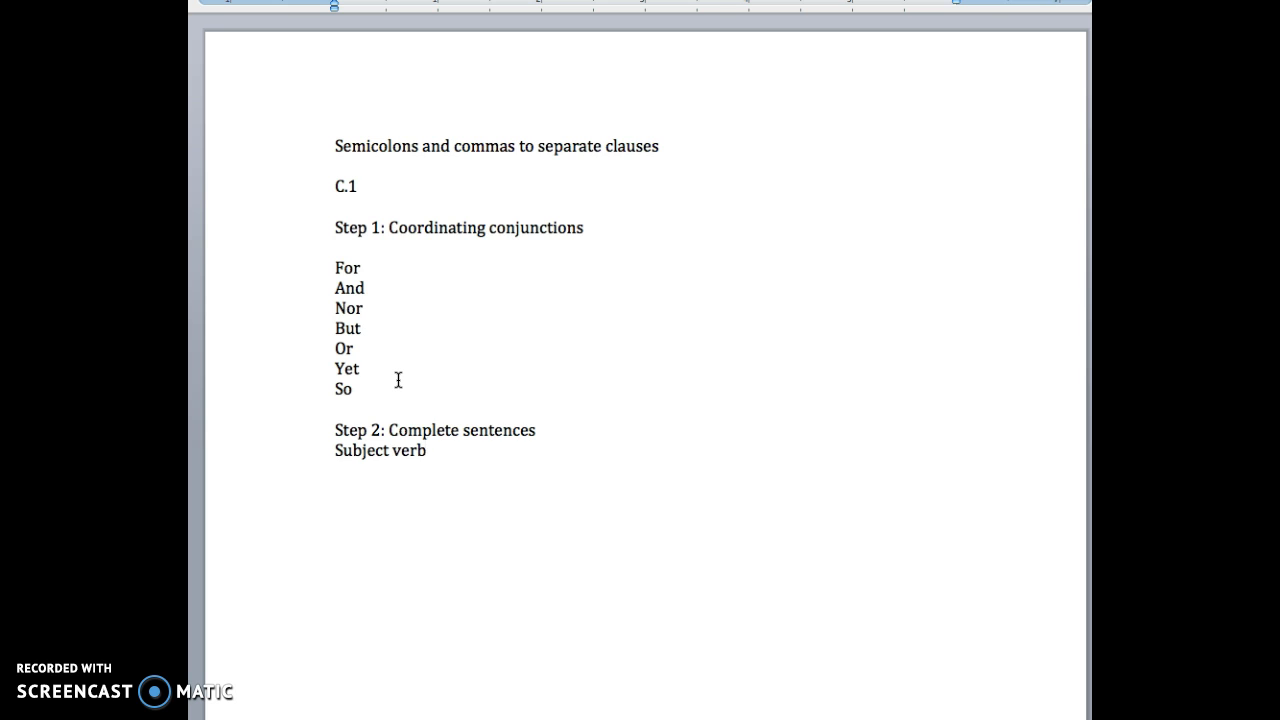
{"action": "left_click", "coordinate": [424, 450]}
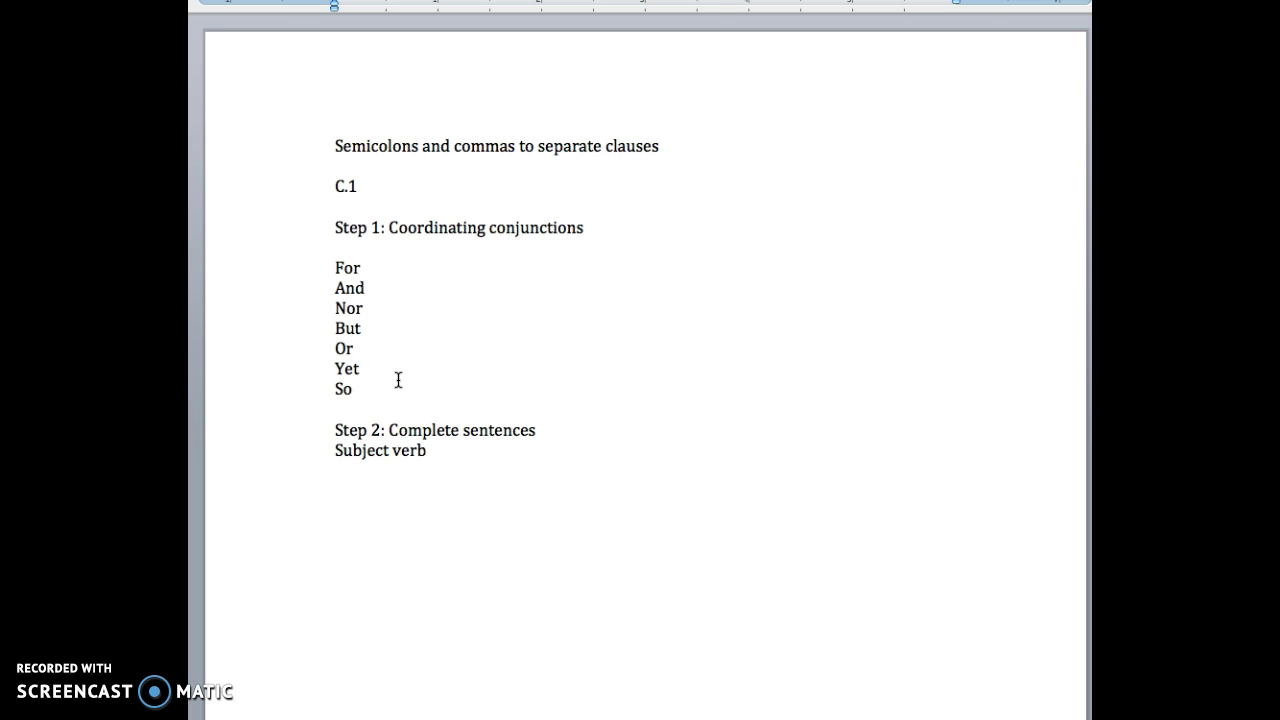
{"action": "left_click", "coordinate": [424, 450]}
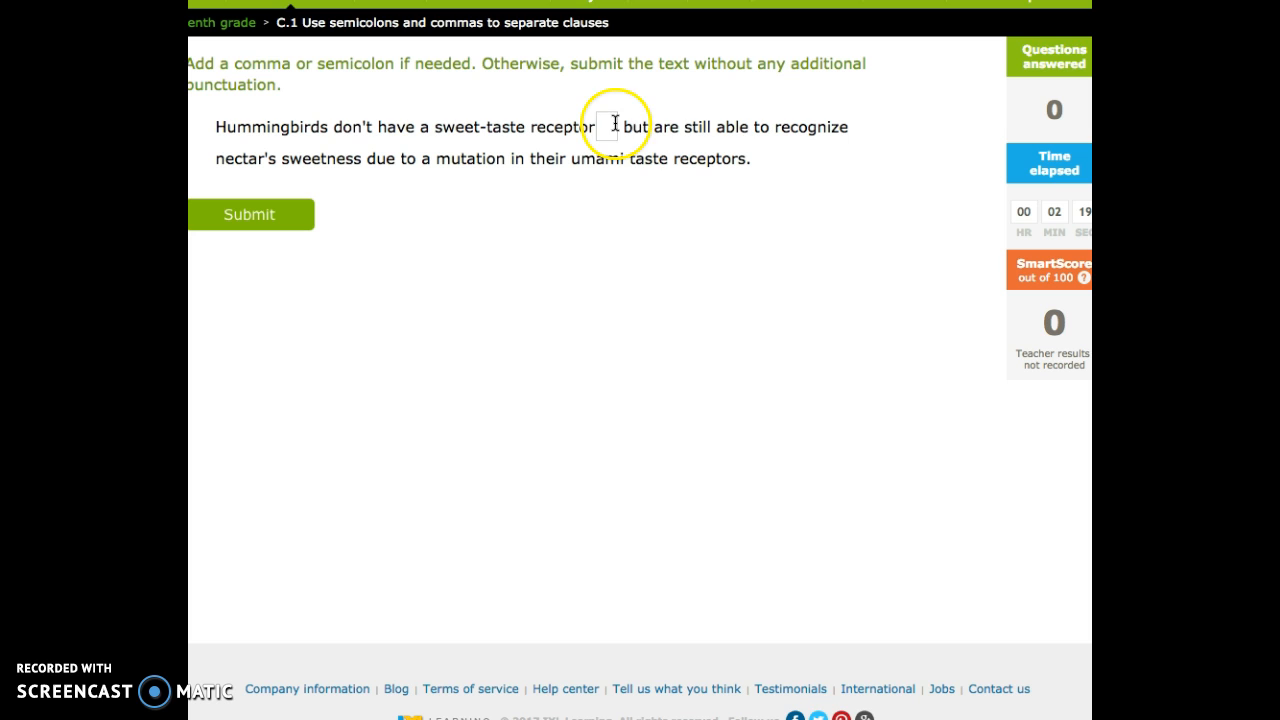
{"action": "double_click", "coordinate": [634, 128]}
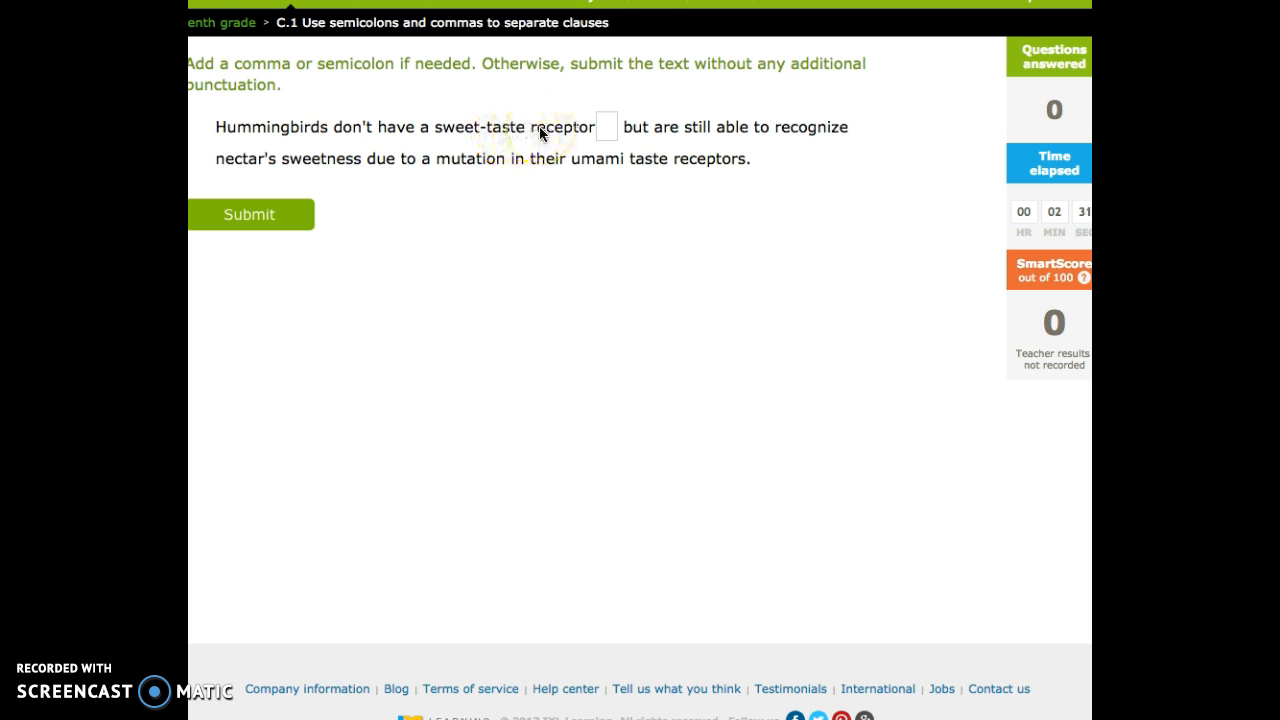
{"action": "mouse_move", "coordinate": [324, 148]}
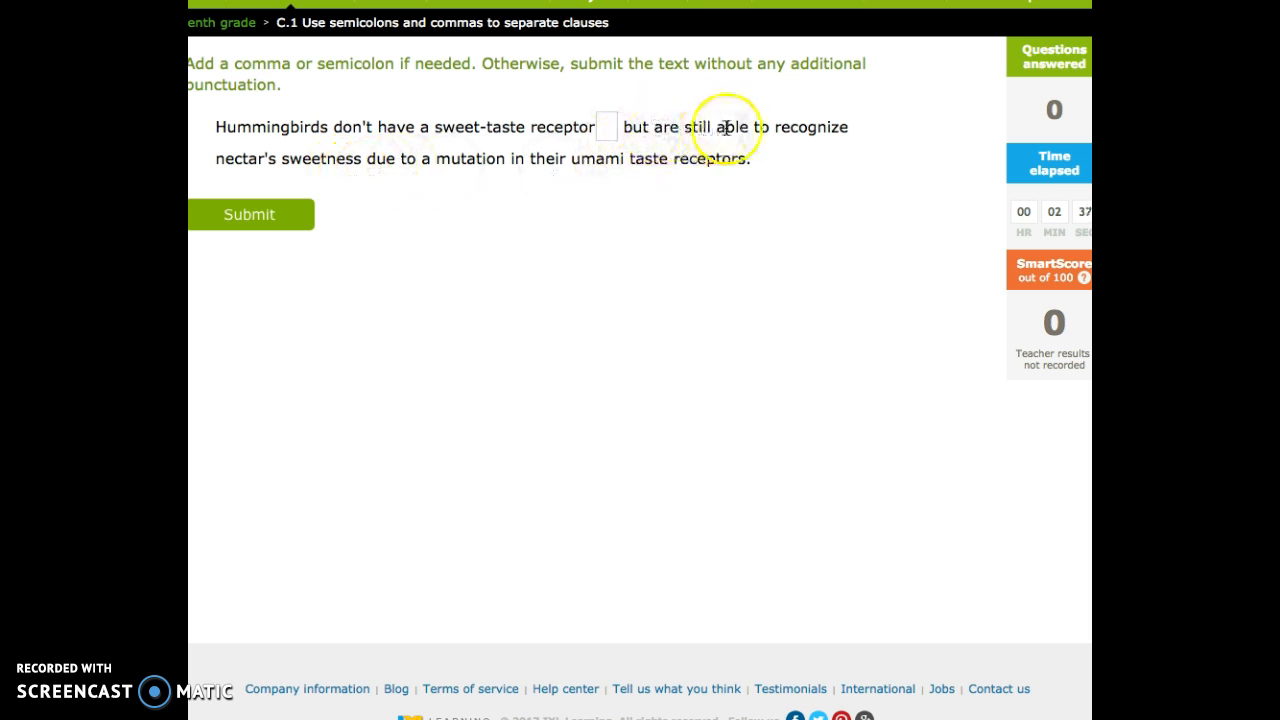
{"action": "mouse_move", "coordinate": [520, 170]}
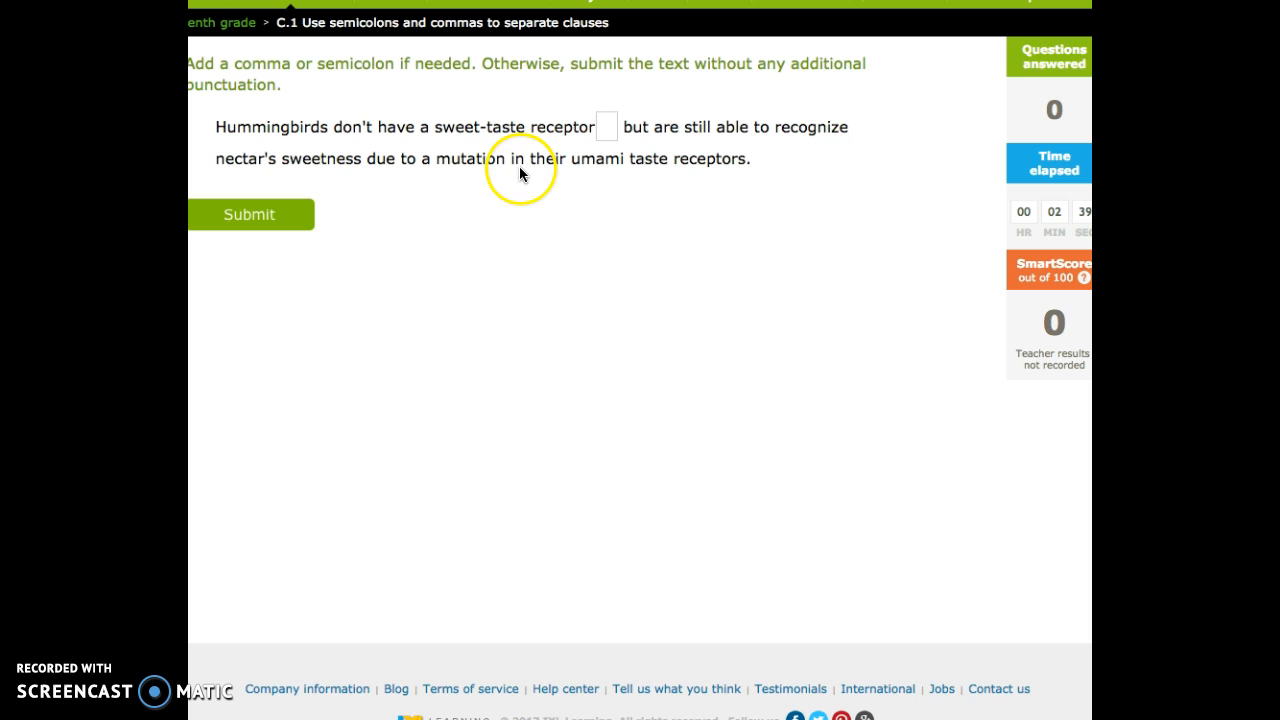
{"action": "mouse_move", "coordinate": [868, 160]}
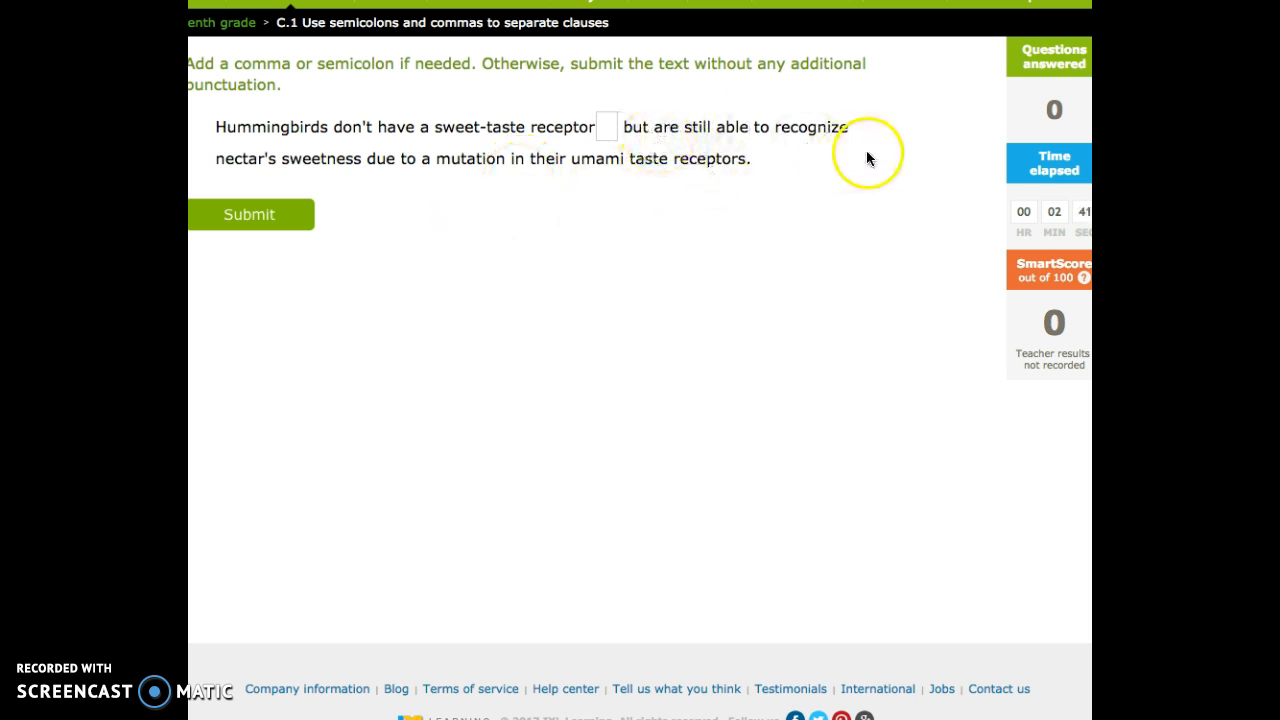
{"action": "mouse_move", "coordinate": [780, 144]}
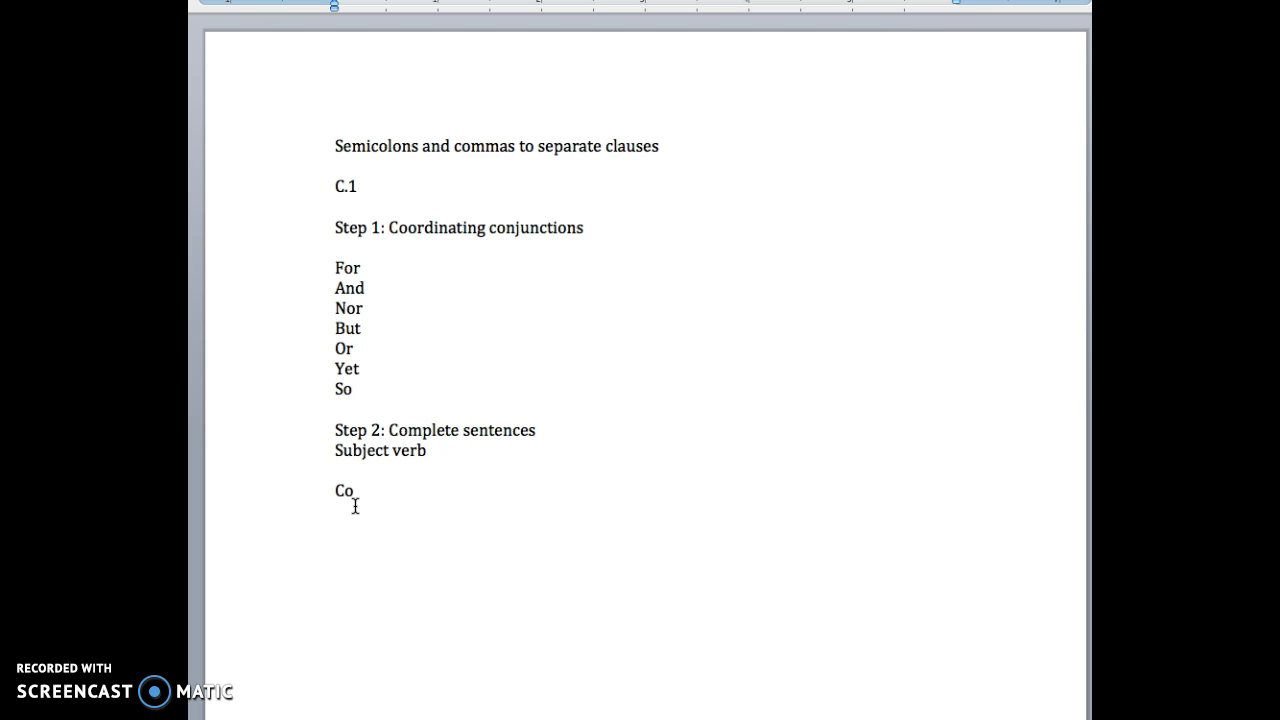
- Write the pattern line 'Complete conjunction Incomplete'
{"action": "type", "text": "mplete"}
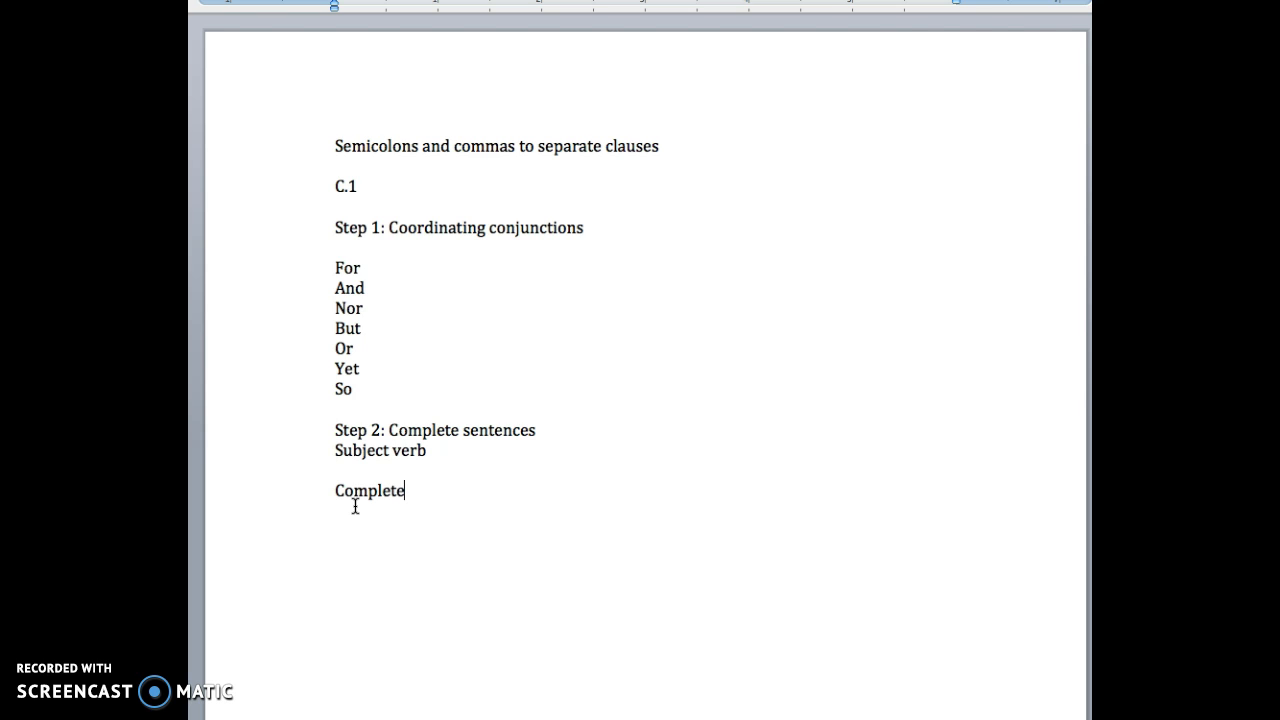
{"action": "type", "text": "con"}
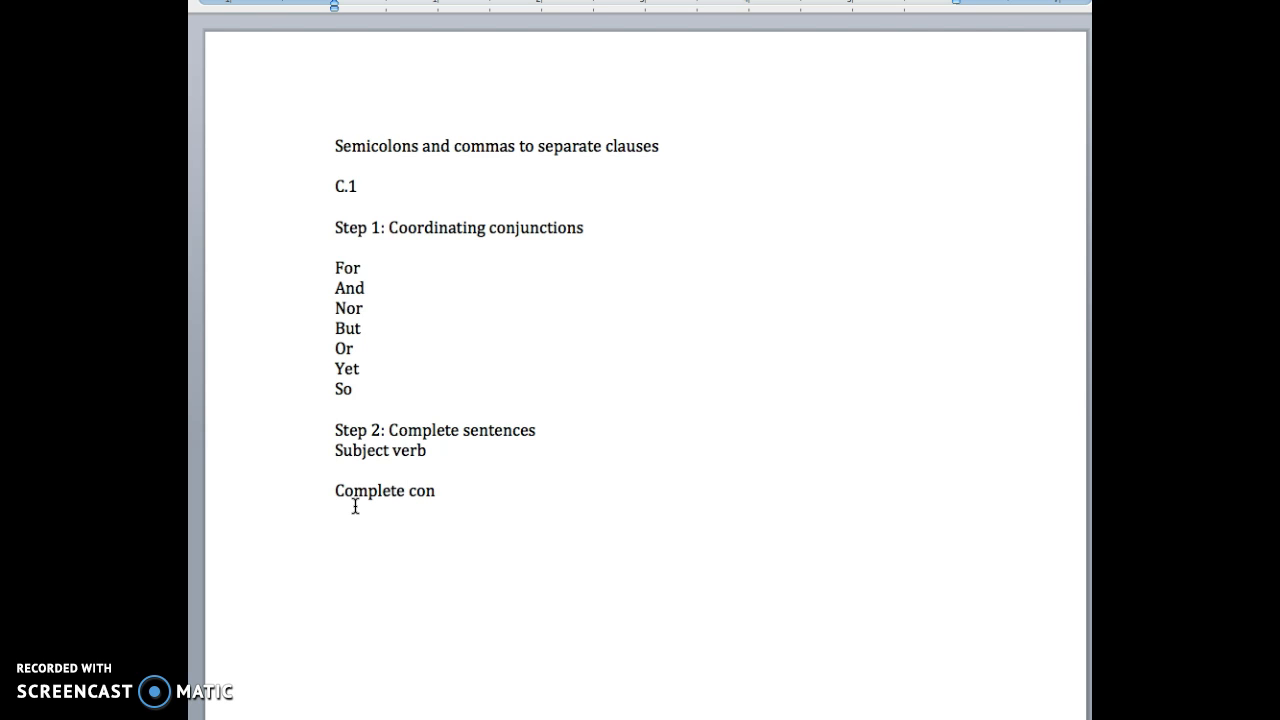
{"action": "type", "text": "j"}
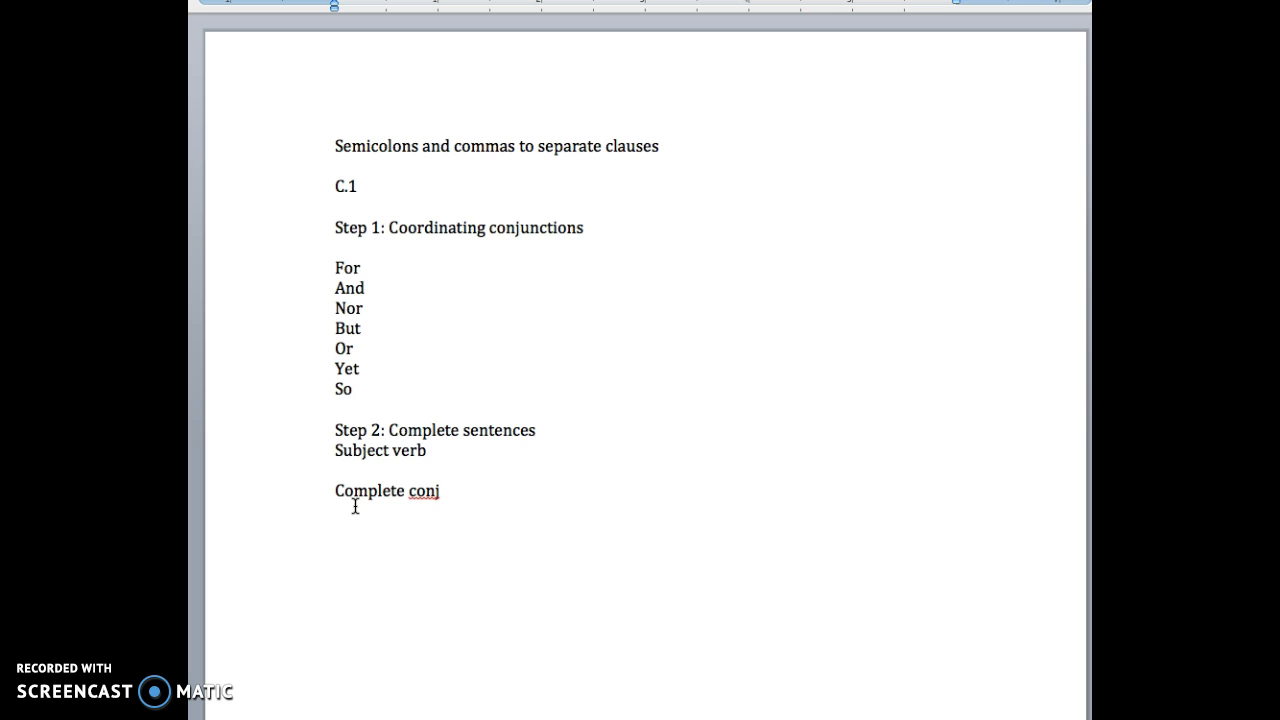
{"action": "type", "text": "Incompl"}
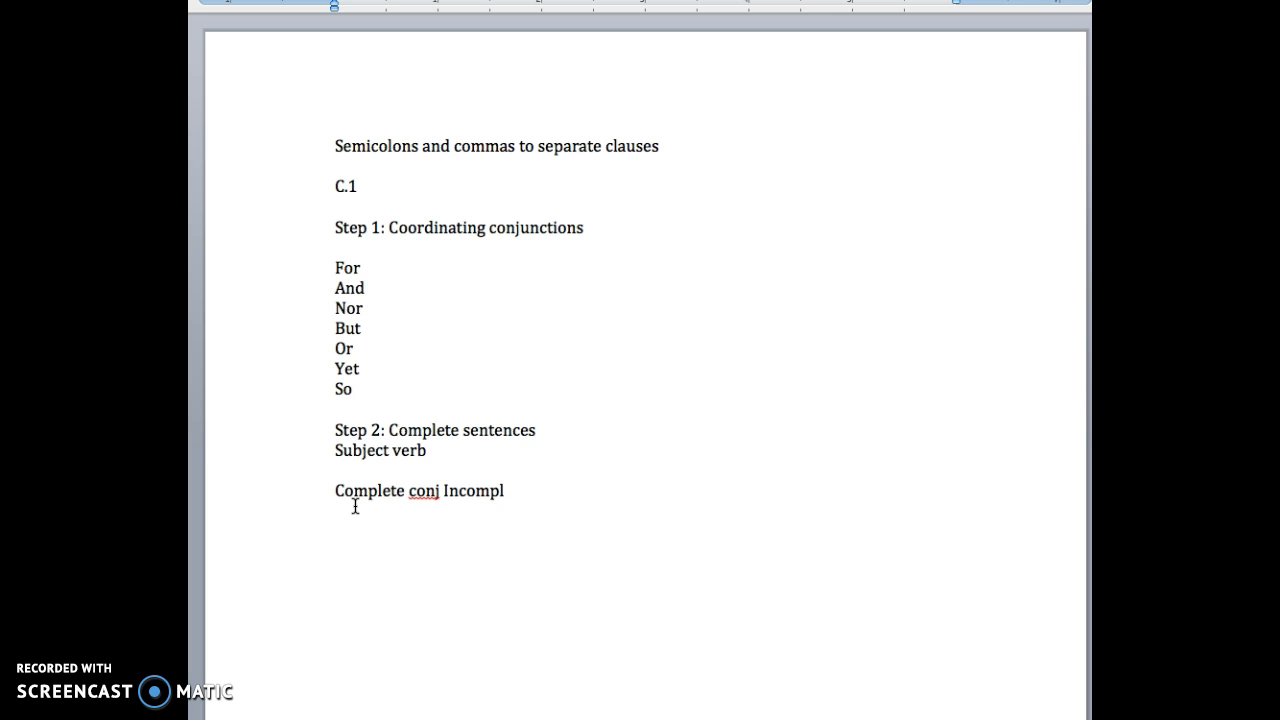
{"action": "type", "text": "ete"}
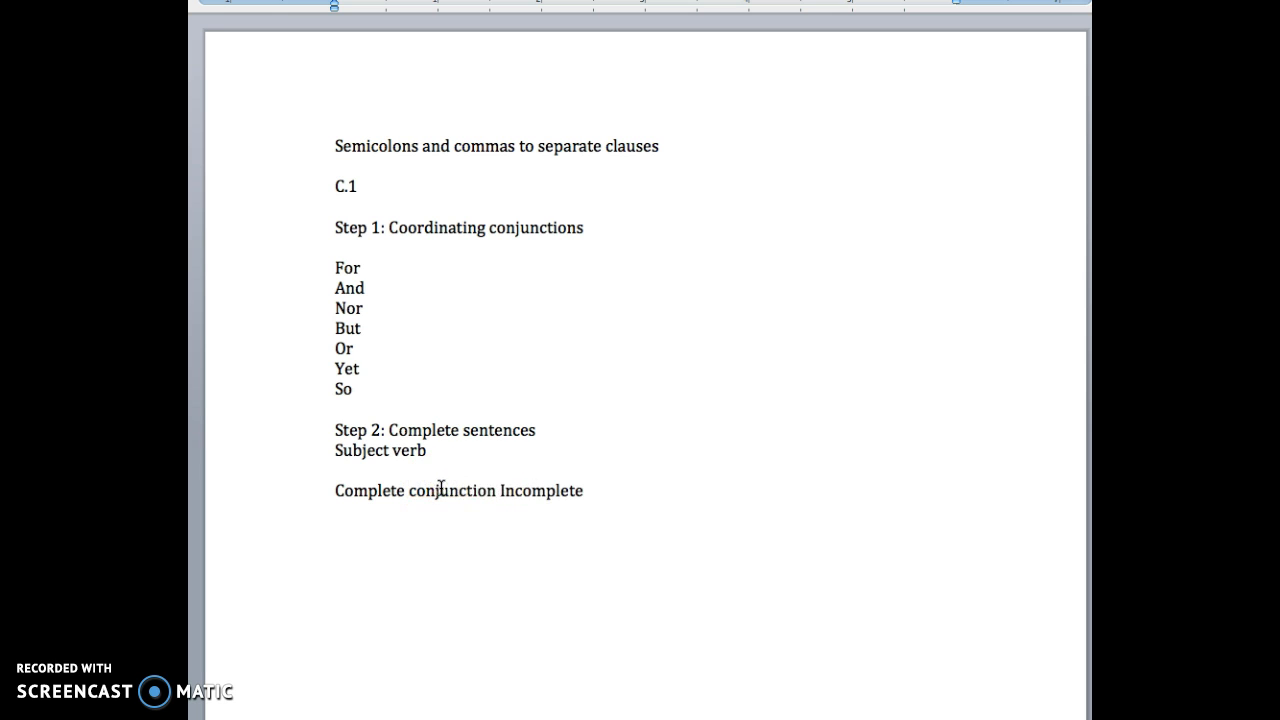
{"action": "left_click", "coordinate": [616, 496]}
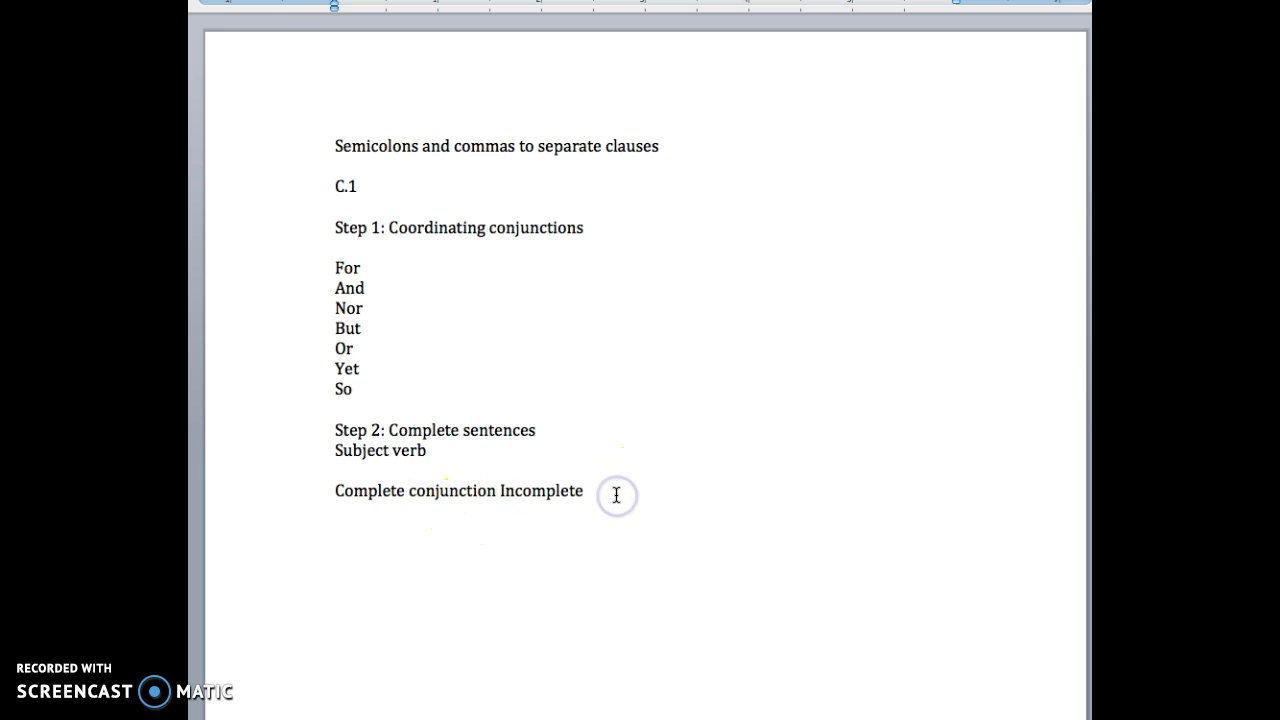
- Add the rule 'C conj I = no punctuation'
{"action": "type", "text": "C"}
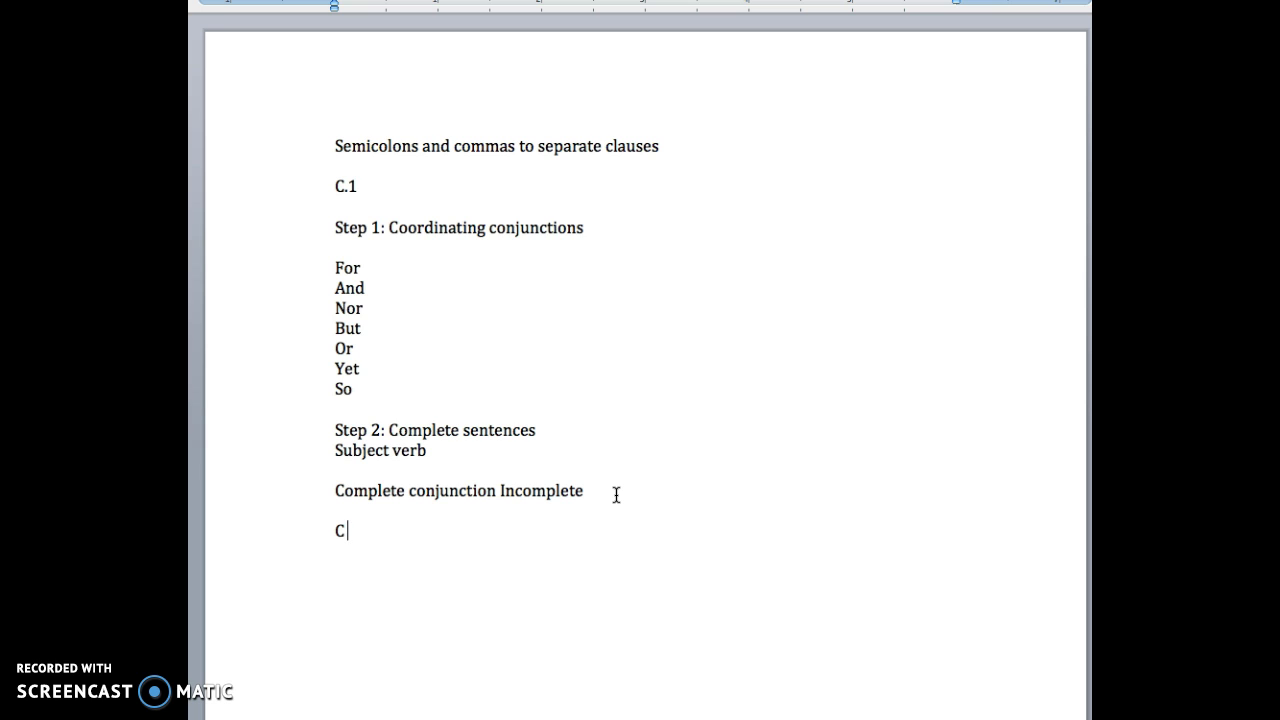
{"action": "type", "text": "conj I ="}
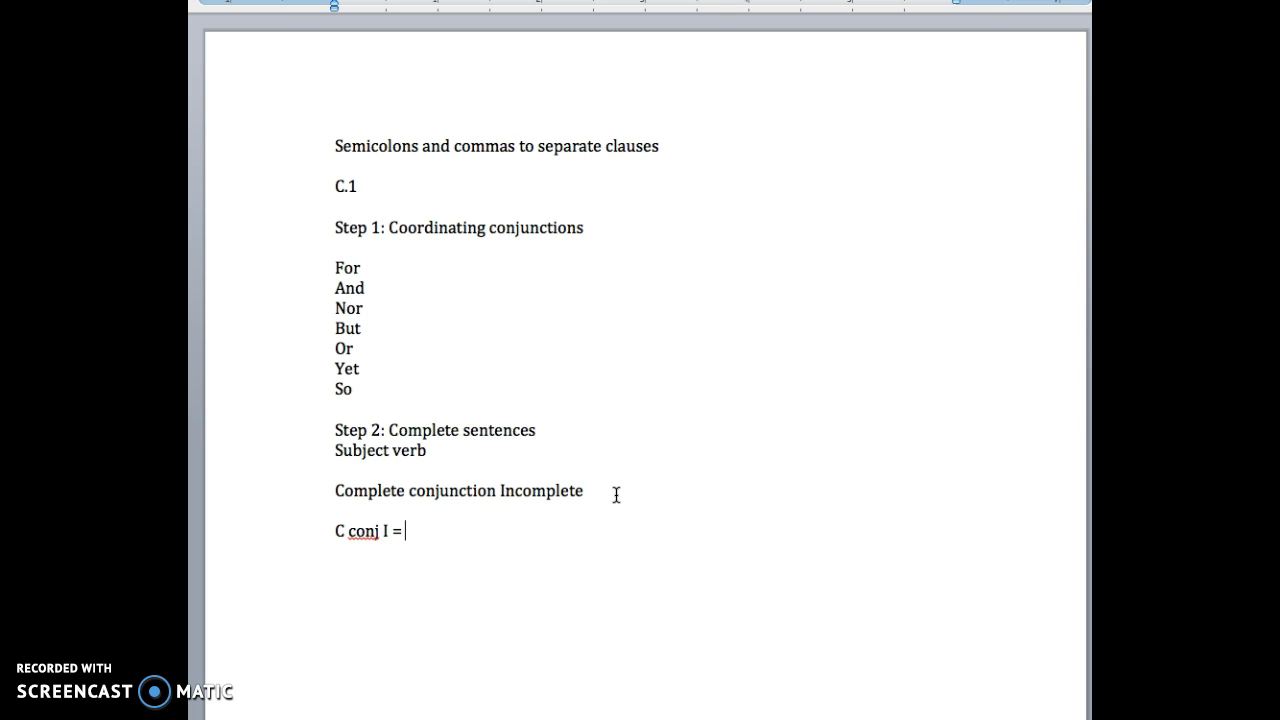
{"action": "type", "text": "no"}
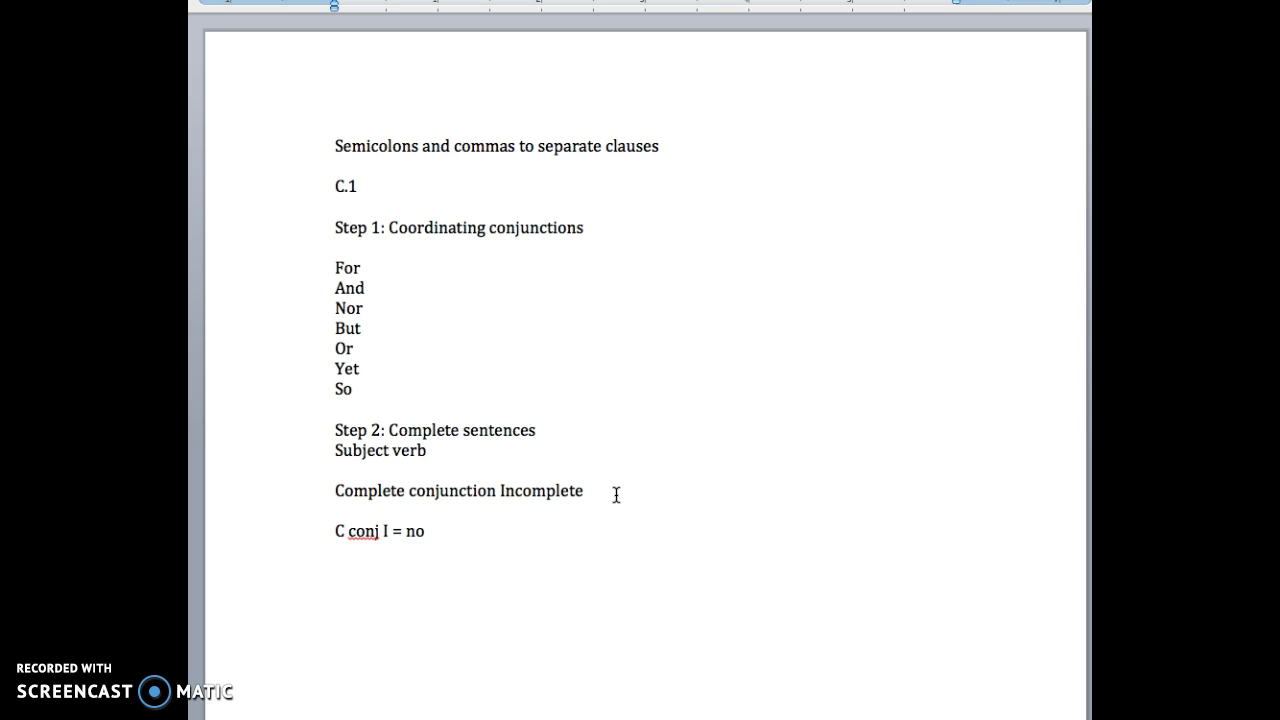
{"action": "type", "text": "punctuaton"}
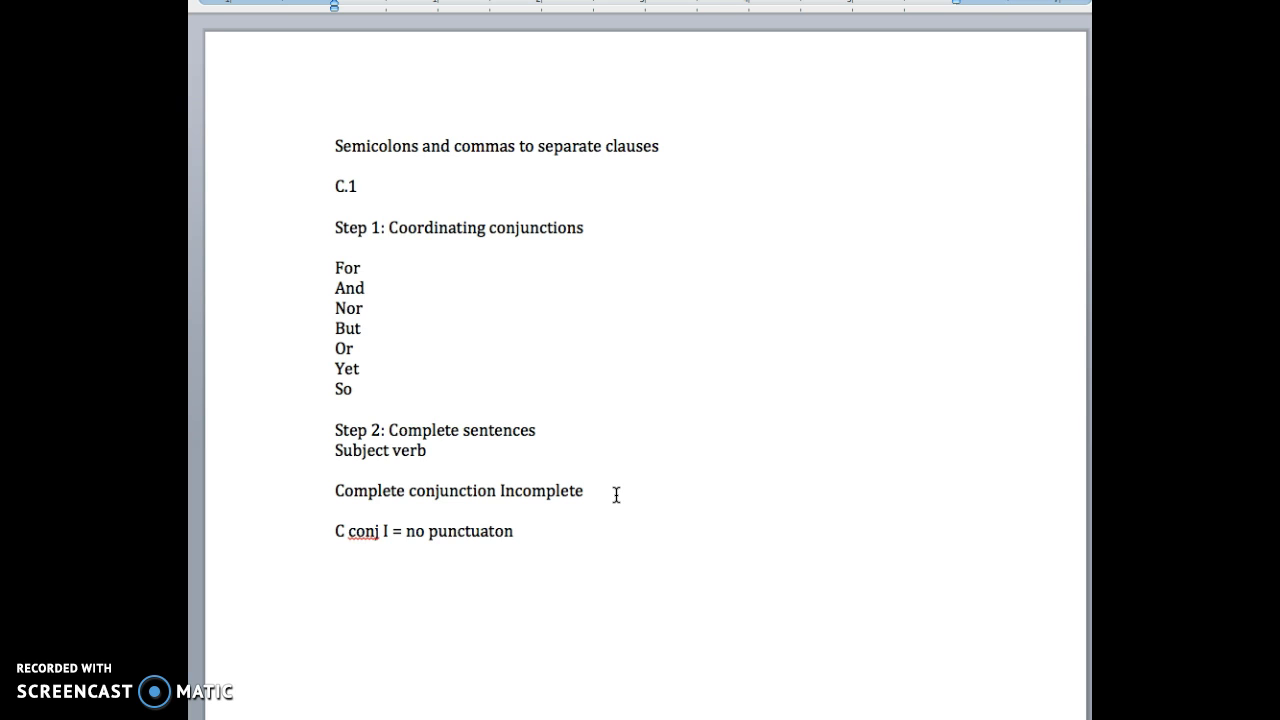
{"action": "type", "text": "i"}
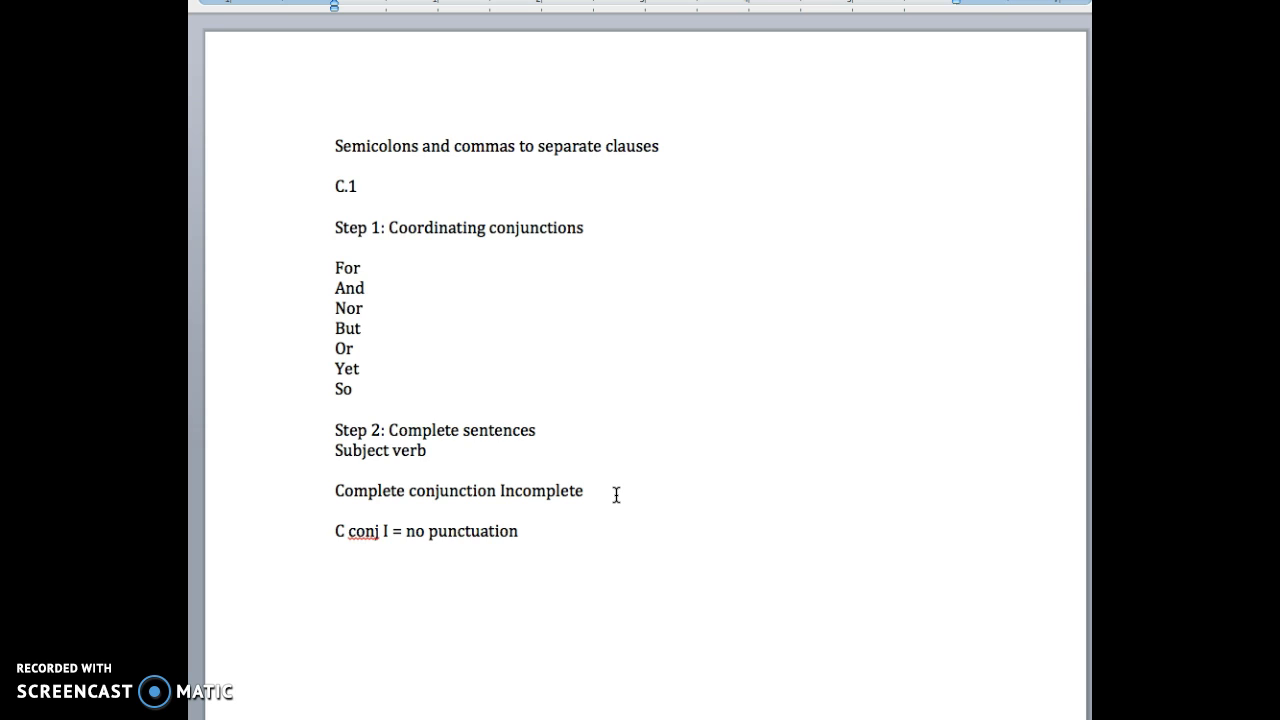
- Add the example 'I like eating bread and jam.' with trial comma and semicolon taken back out
{"action": "type", "text": "I like e"}
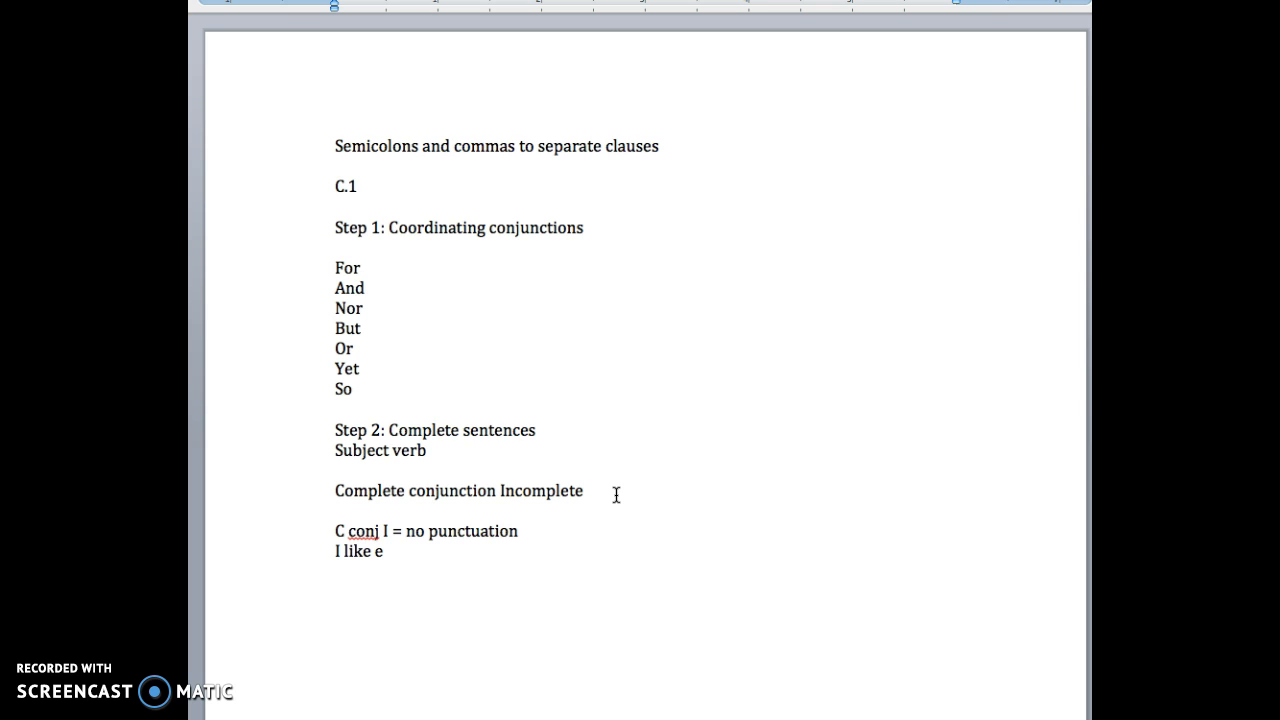
{"action": "type", "text": "ating bread and jam."}
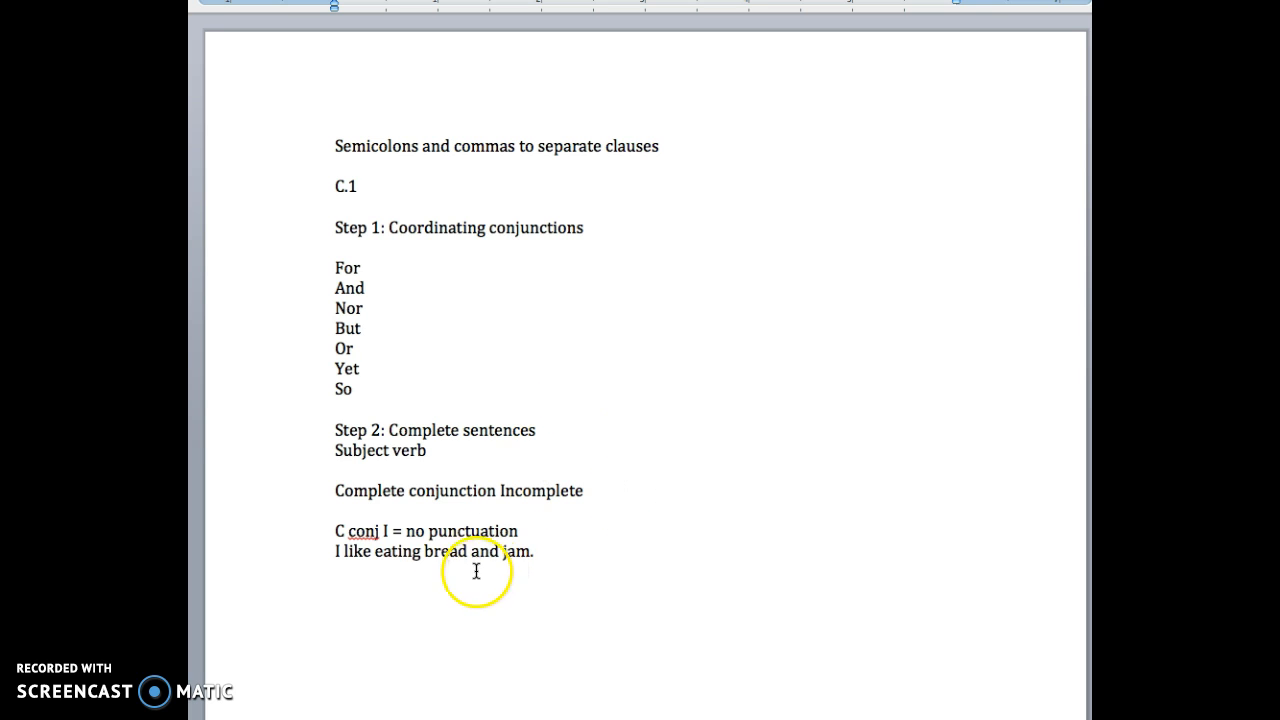
{"action": "type", "text": ","}
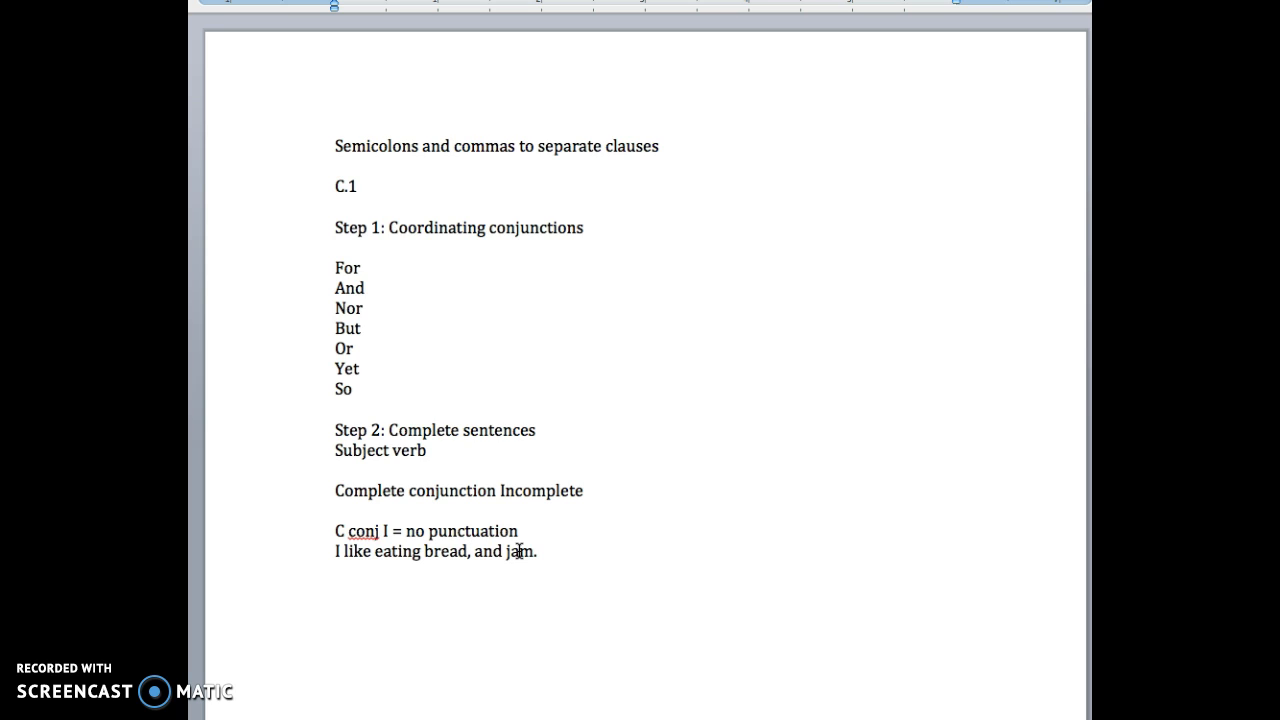
{"action": "type", "text": ";"}
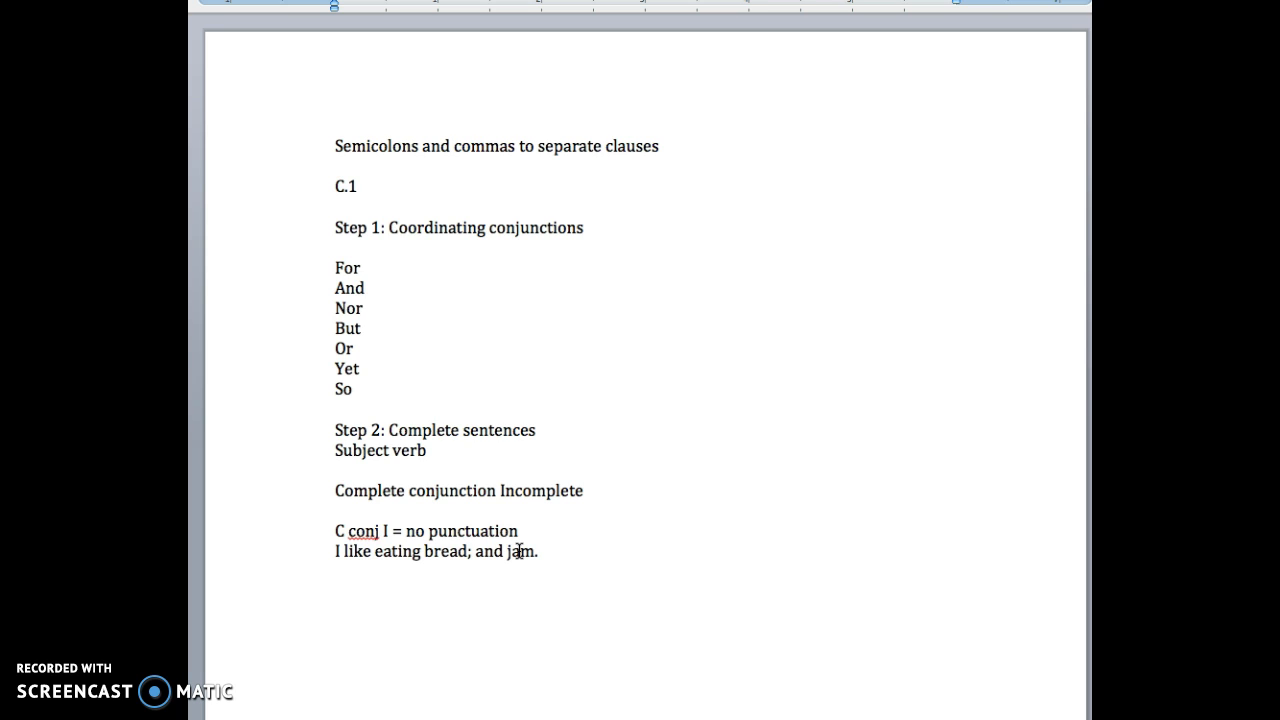
{"action": "key", "text": "Backspace"}
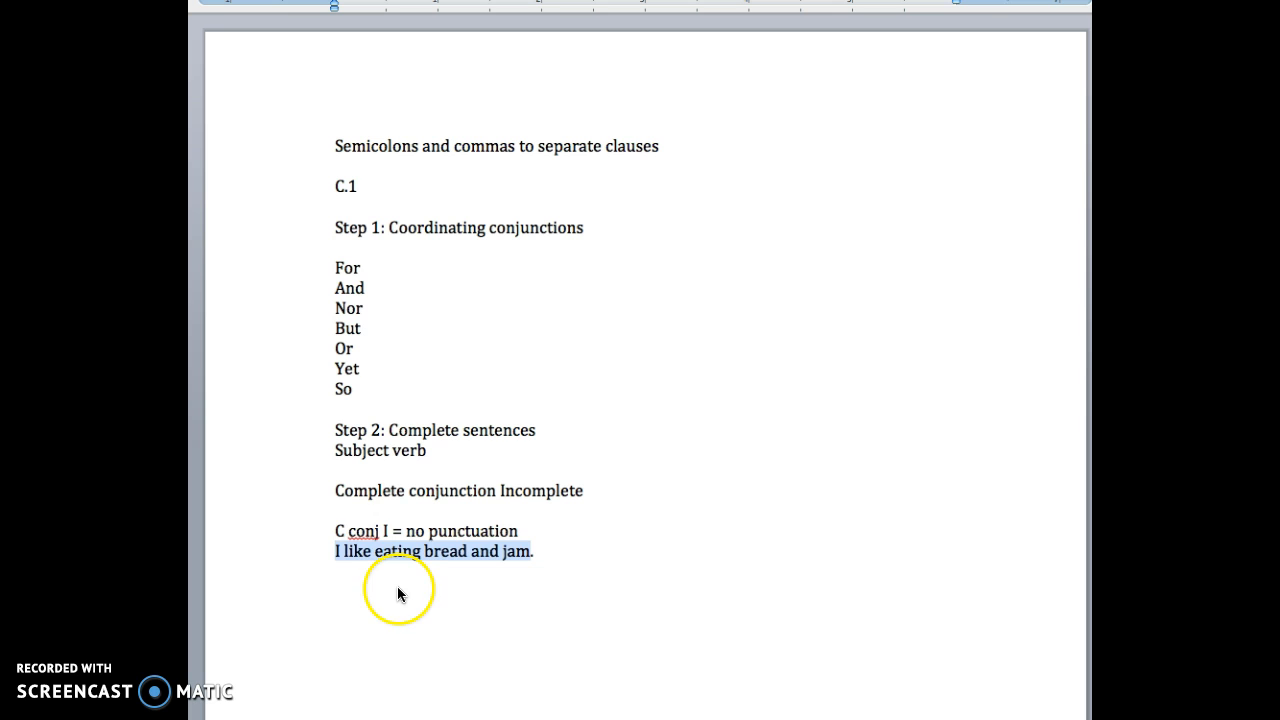
{"action": "mouse_move", "coordinate": [480, 584]}
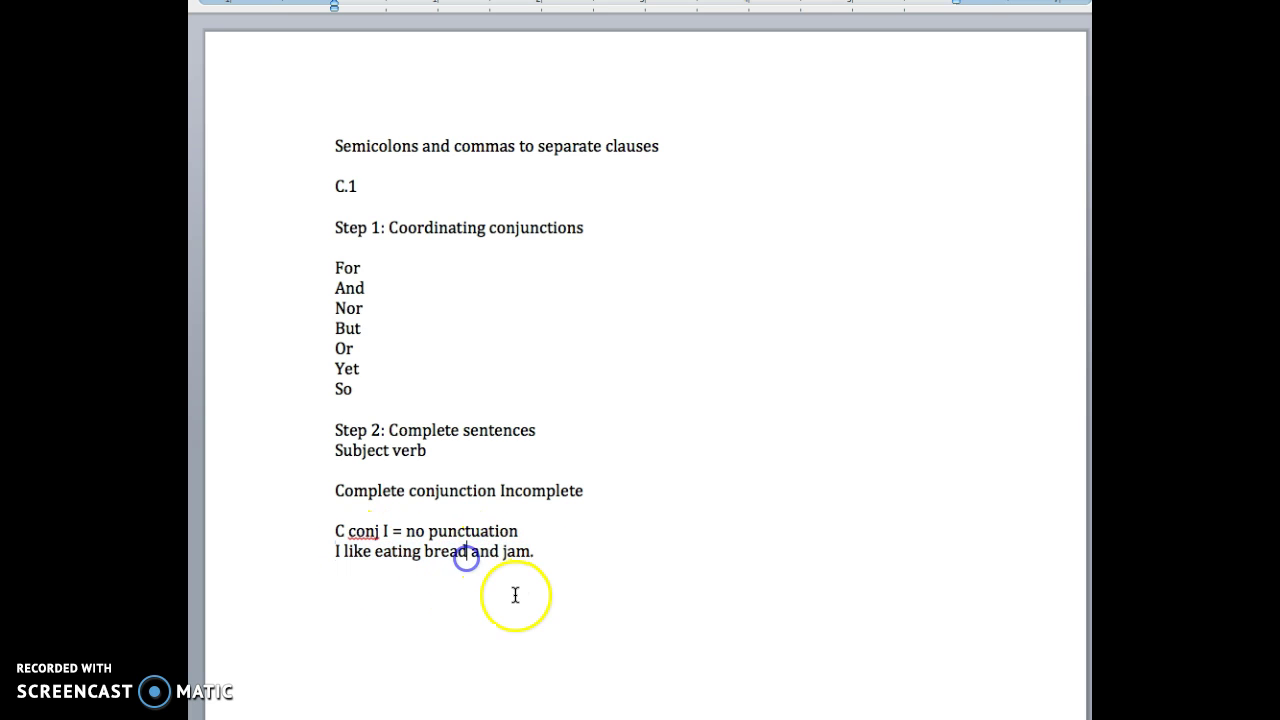
{"action": "mouse_move", "coordinate": [508, 588]}
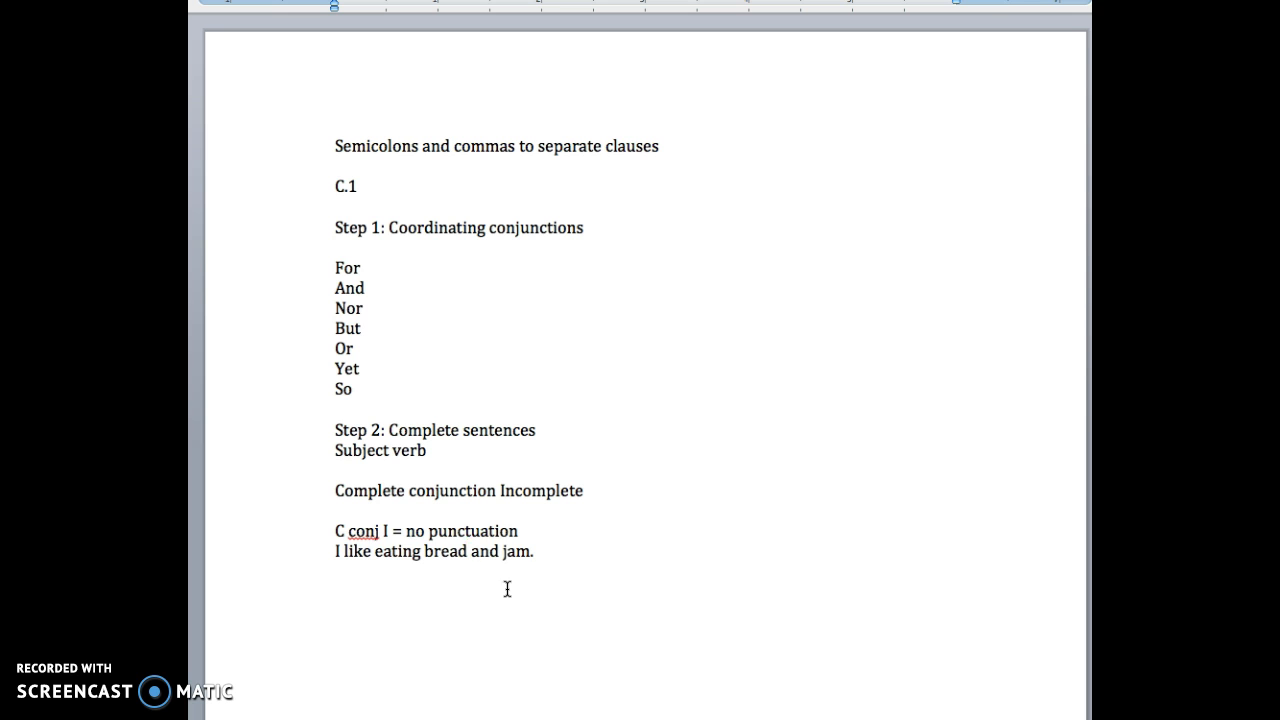
{"action": "left_click", "coordinate": [498, 508]}
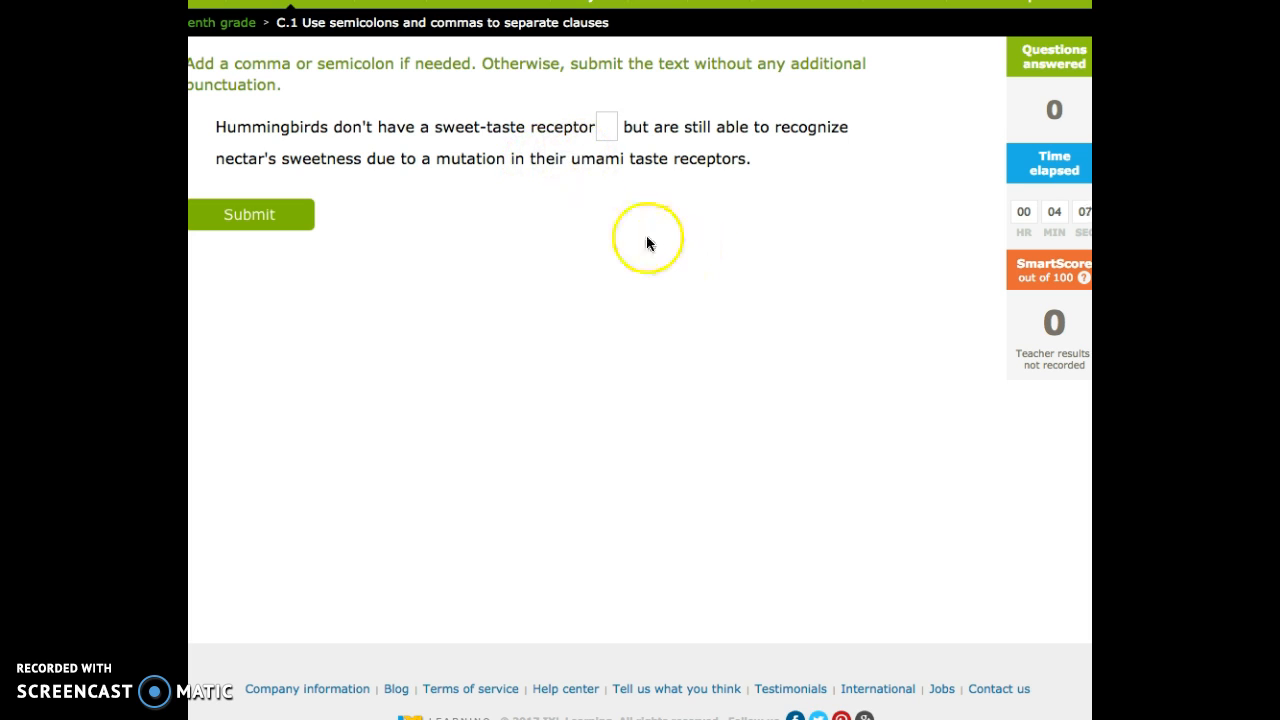
{"action": "mouse_move", "coordinate": [476, 168]}
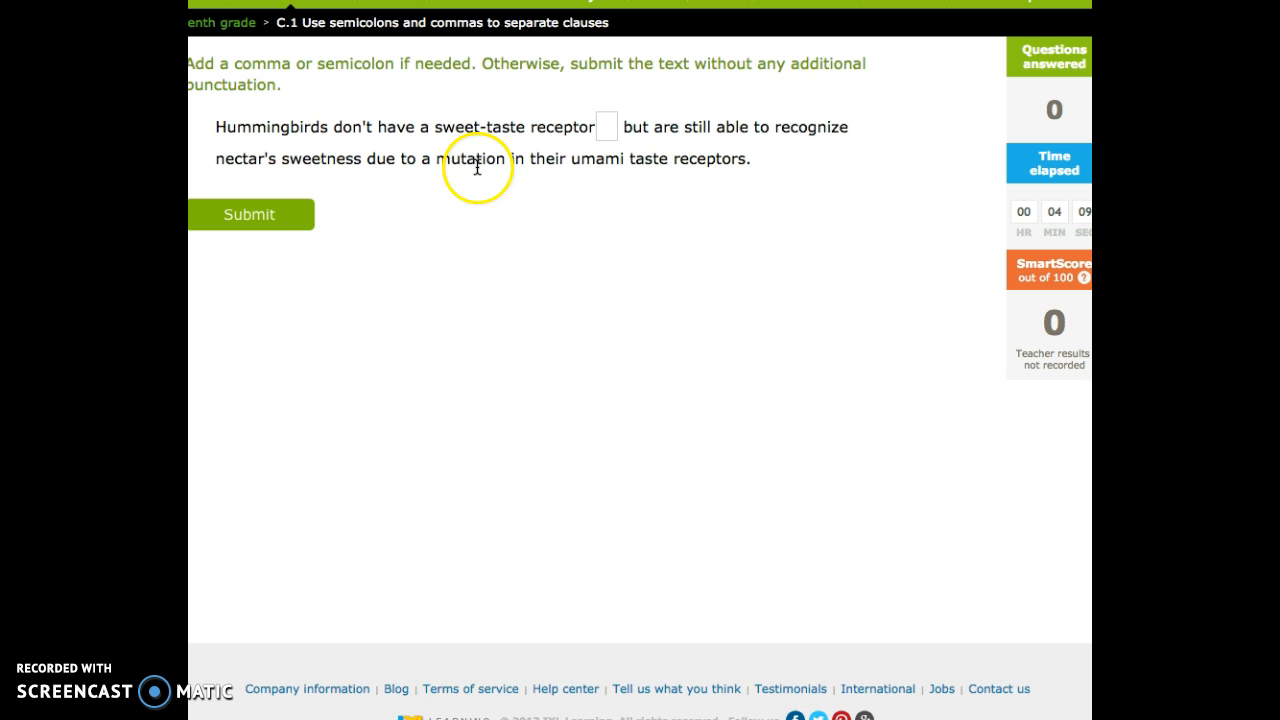
{"action": "mouse_move", "coordinate": [372, 204]}
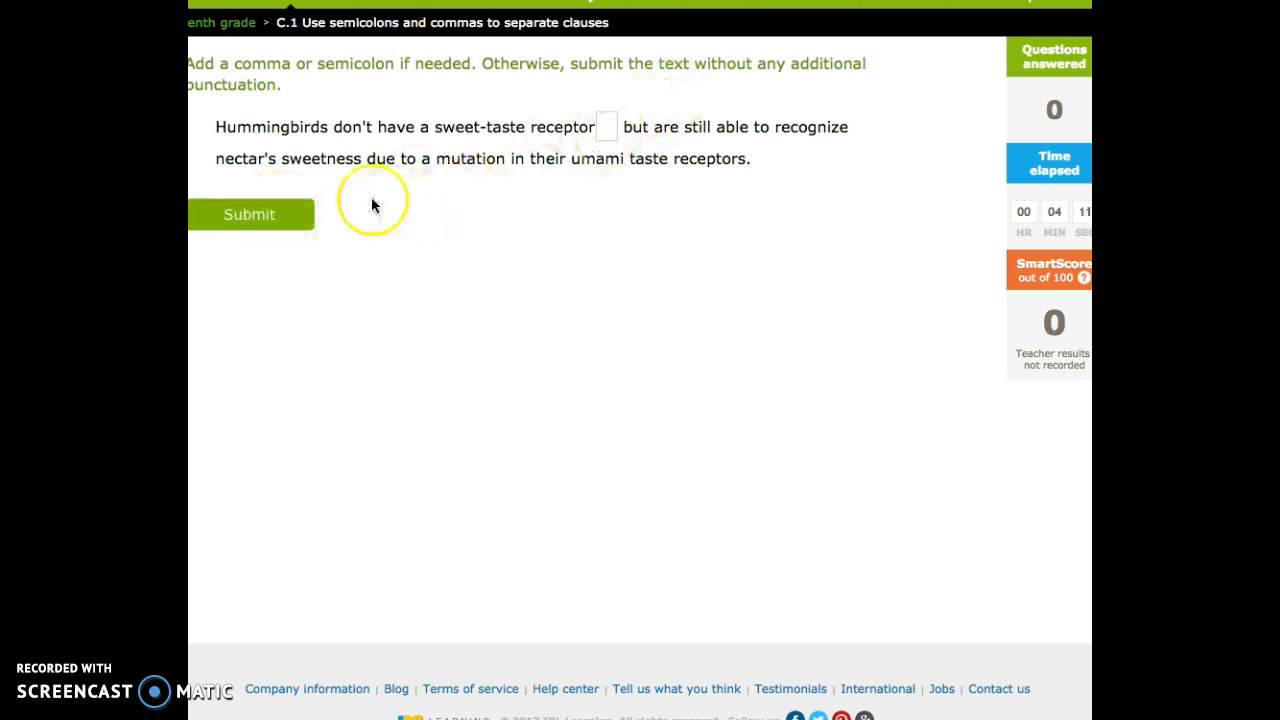
{"action": "left_click", "coordinate": [248, 214]}
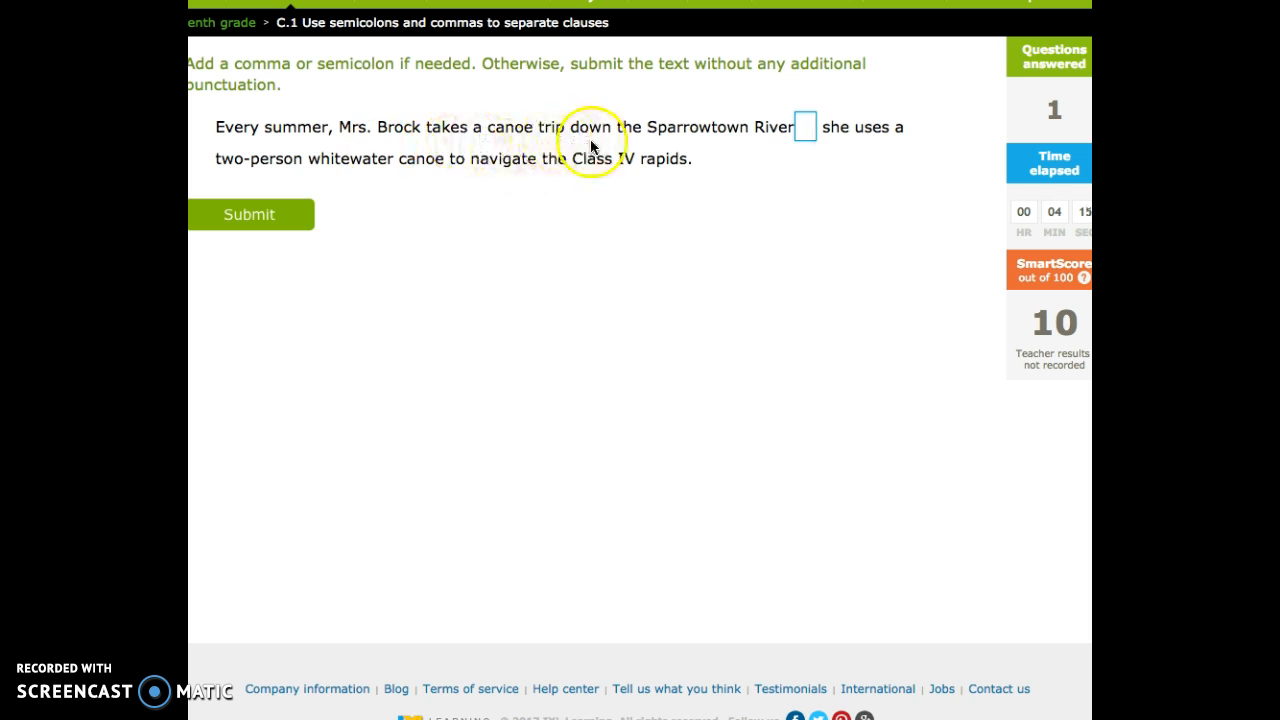
{"action": "mouse_move", "coordinate": [770, 144]}
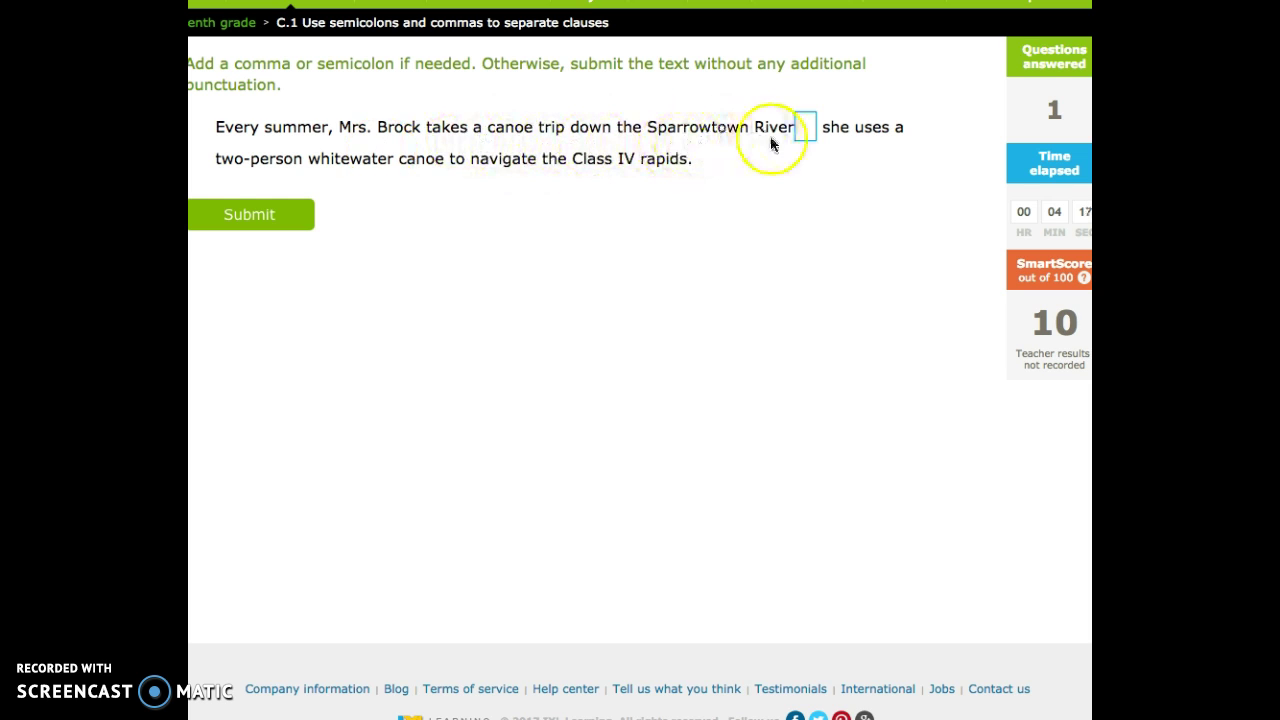
{"action": "mouse_move", "coordinate": [632, 160]}
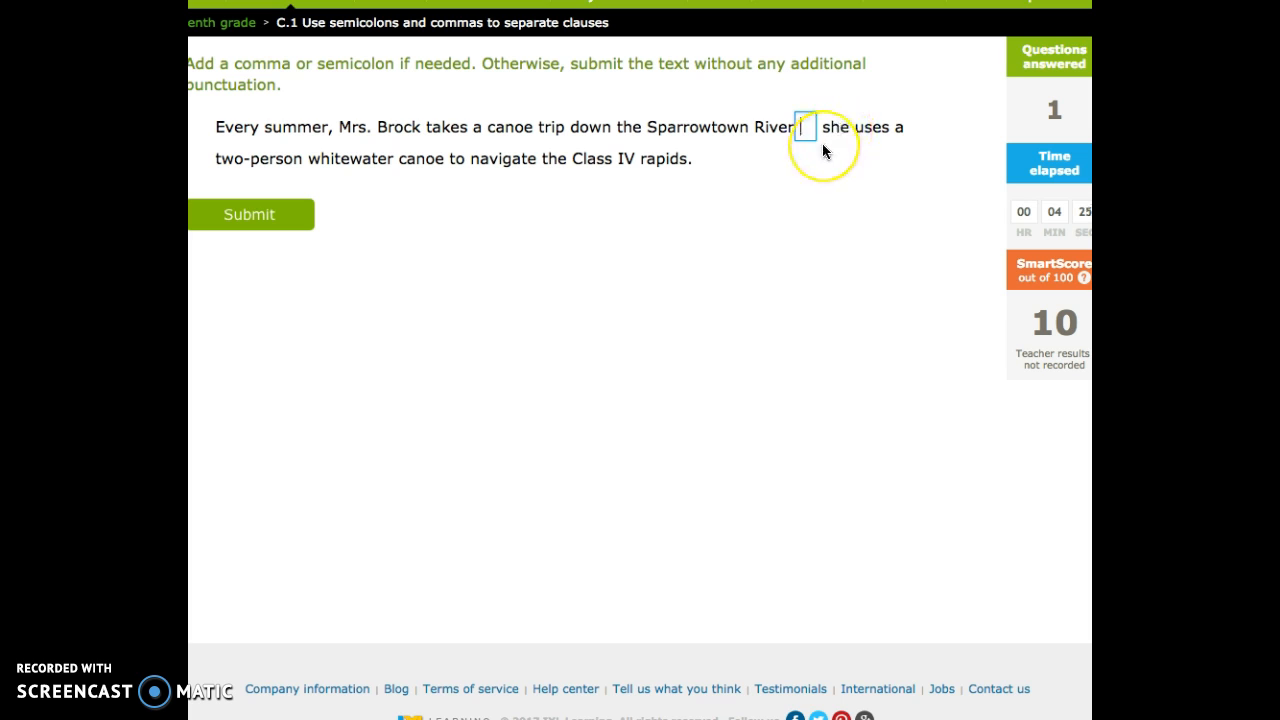
{"action": "mouse_move", "coordinate": [196, 136]}
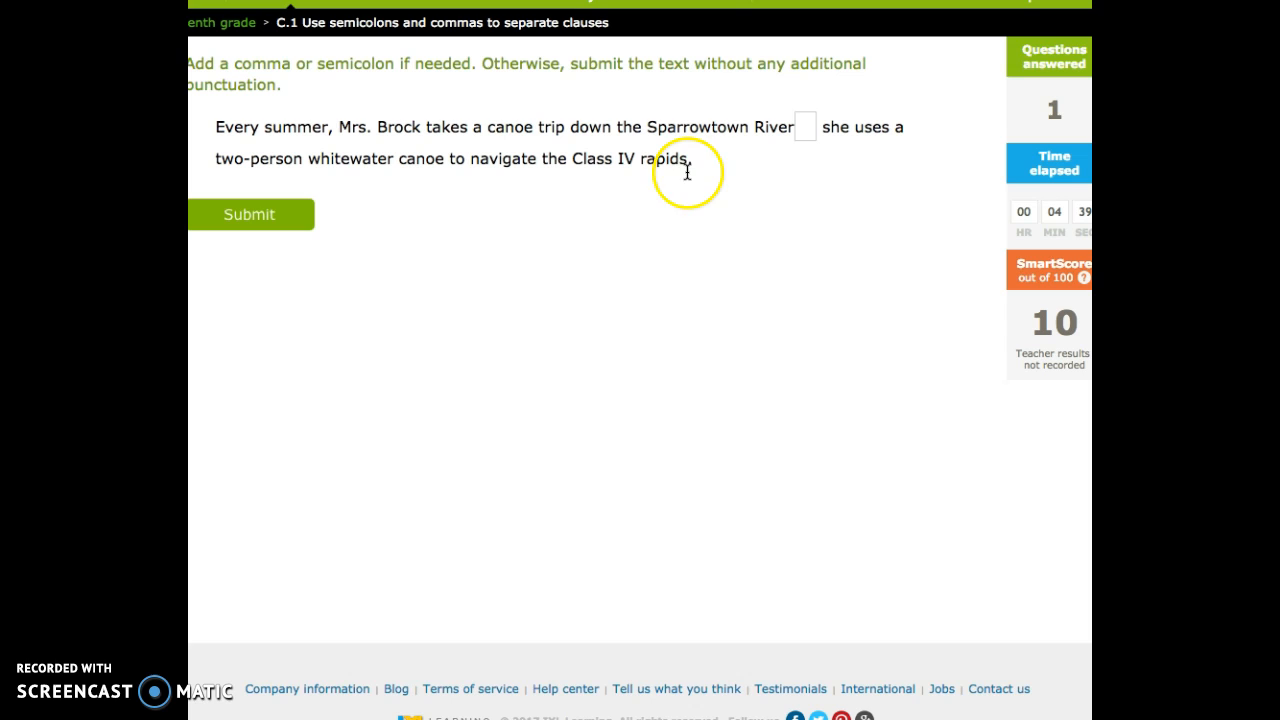
{"action": "mouse_move", "coordinate": [858, 136]}
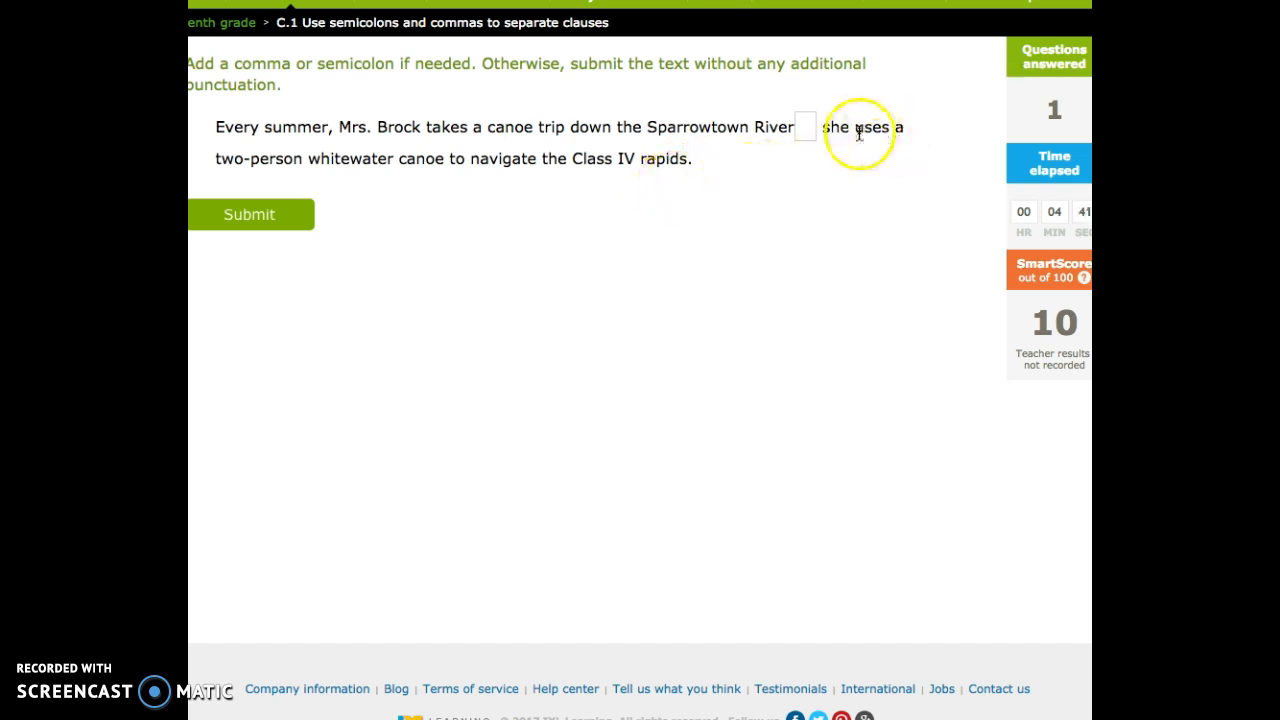
{"action": "mouse_move", "coordinate": [490, 288]}
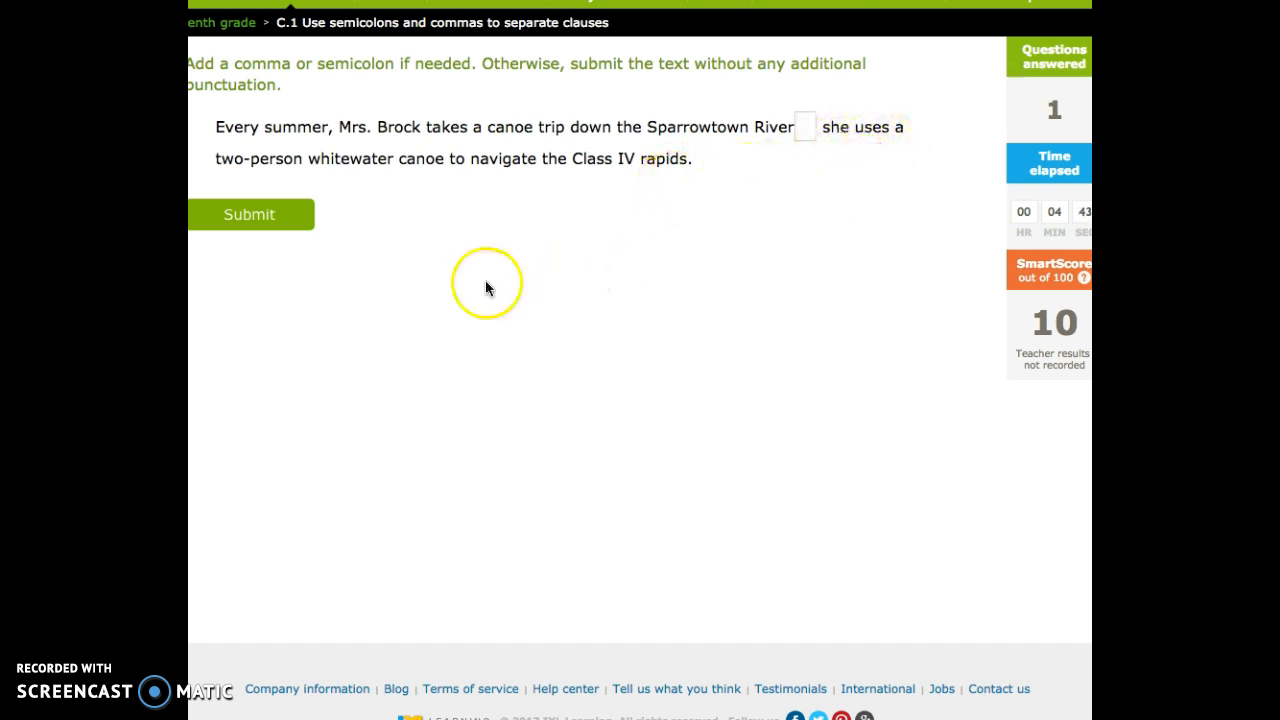
{"action": "mouse_move", "coordinate": [524, 298]}
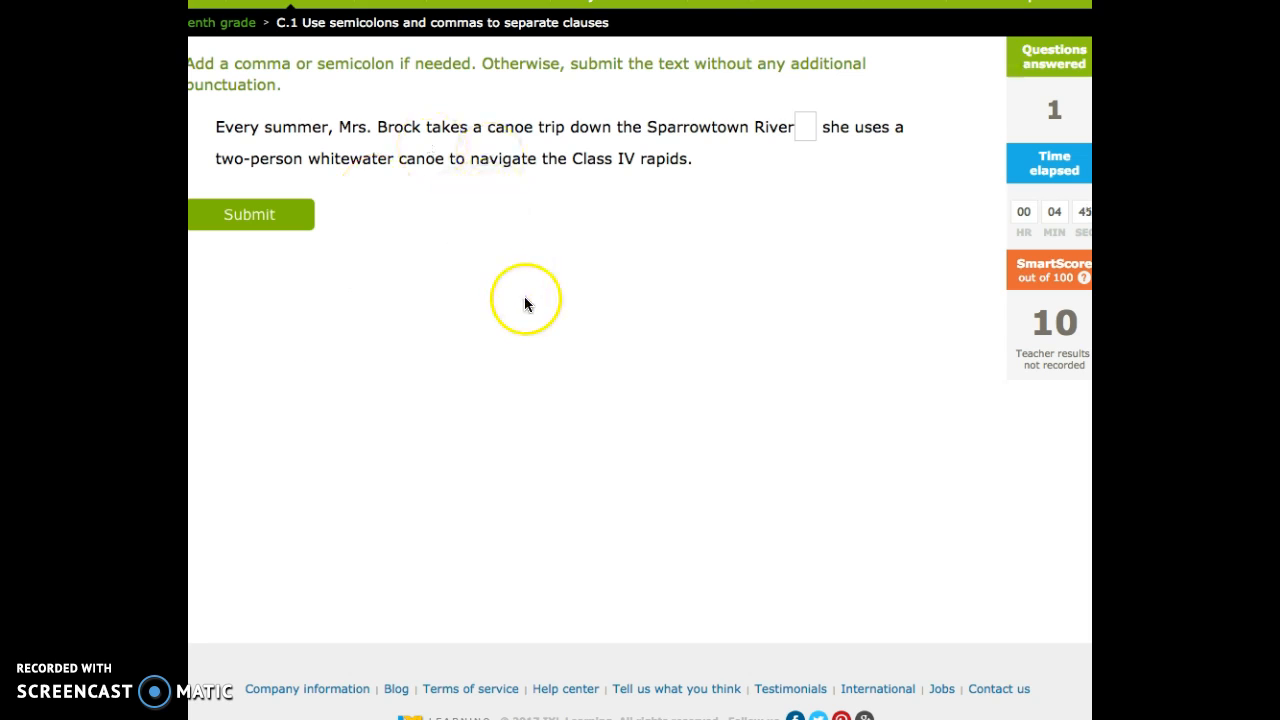
{"action": "mouse_move", "coordinate": [530, 318]}
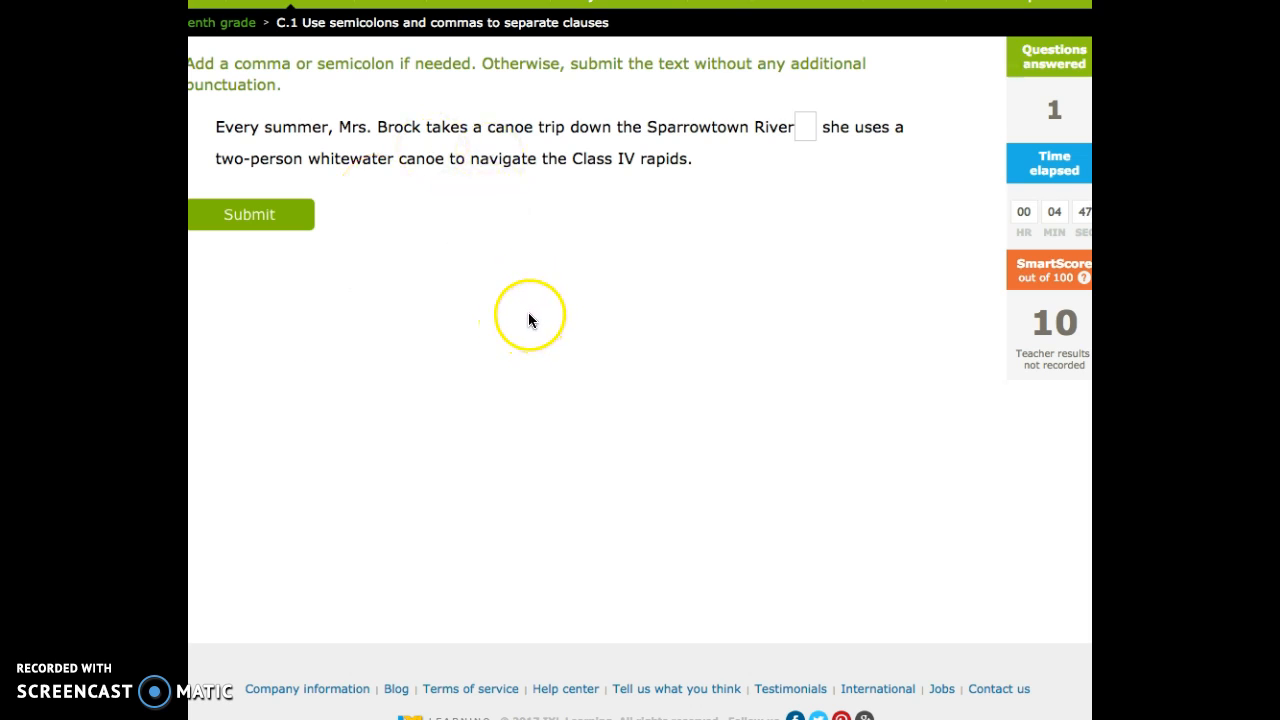
{"action": "mouse_move", "coordinate": [692, 216]}
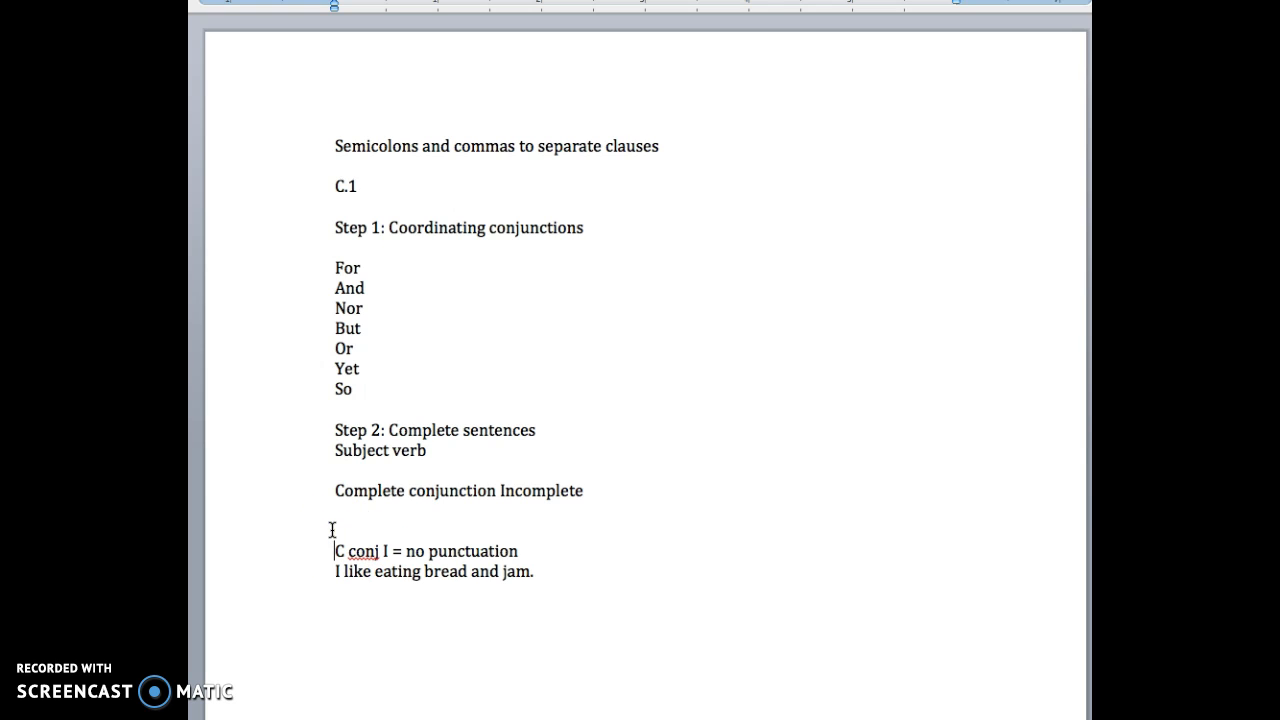
- Label the first rule with a bold 'Scenario 1' and add a bold 'Scenario 2' heading
{"action": "type", "text": "Scenario 1"}
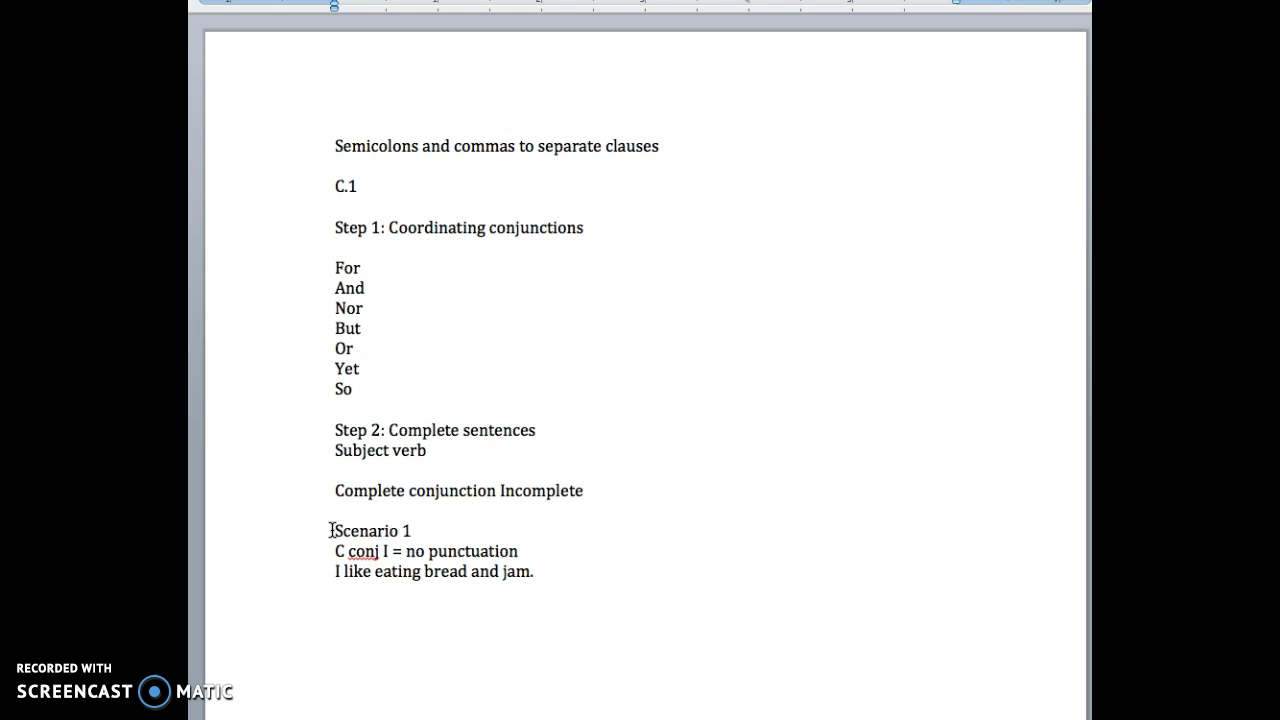
{"action": "double_click", "coordinate": [372, 530]}
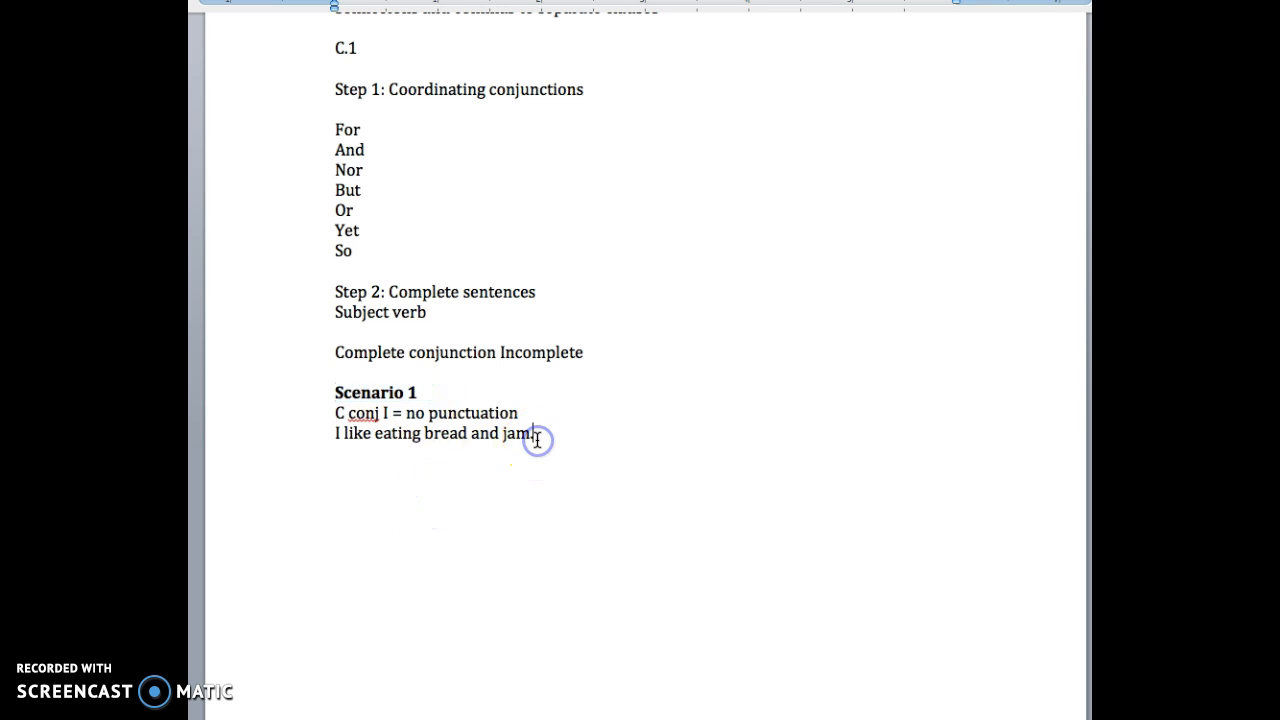
{"action": "type", "text": "Scenario 1"}
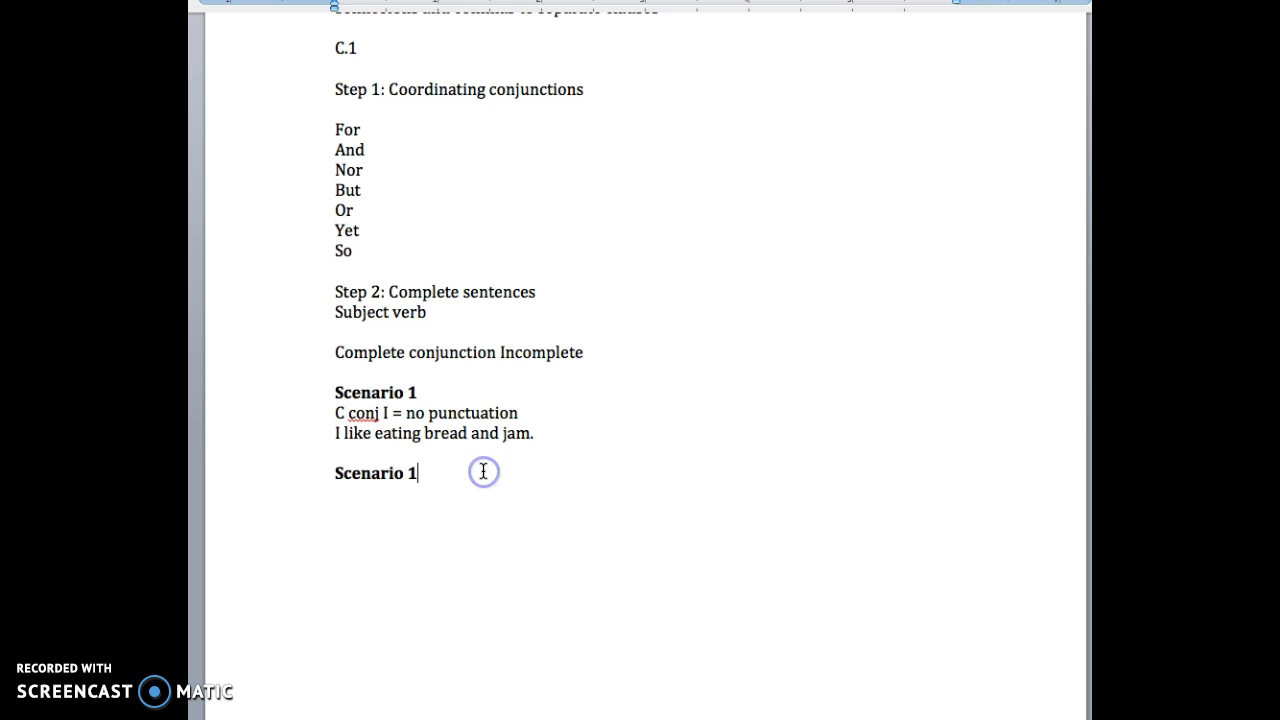
{"action": "type", "text": "2"}
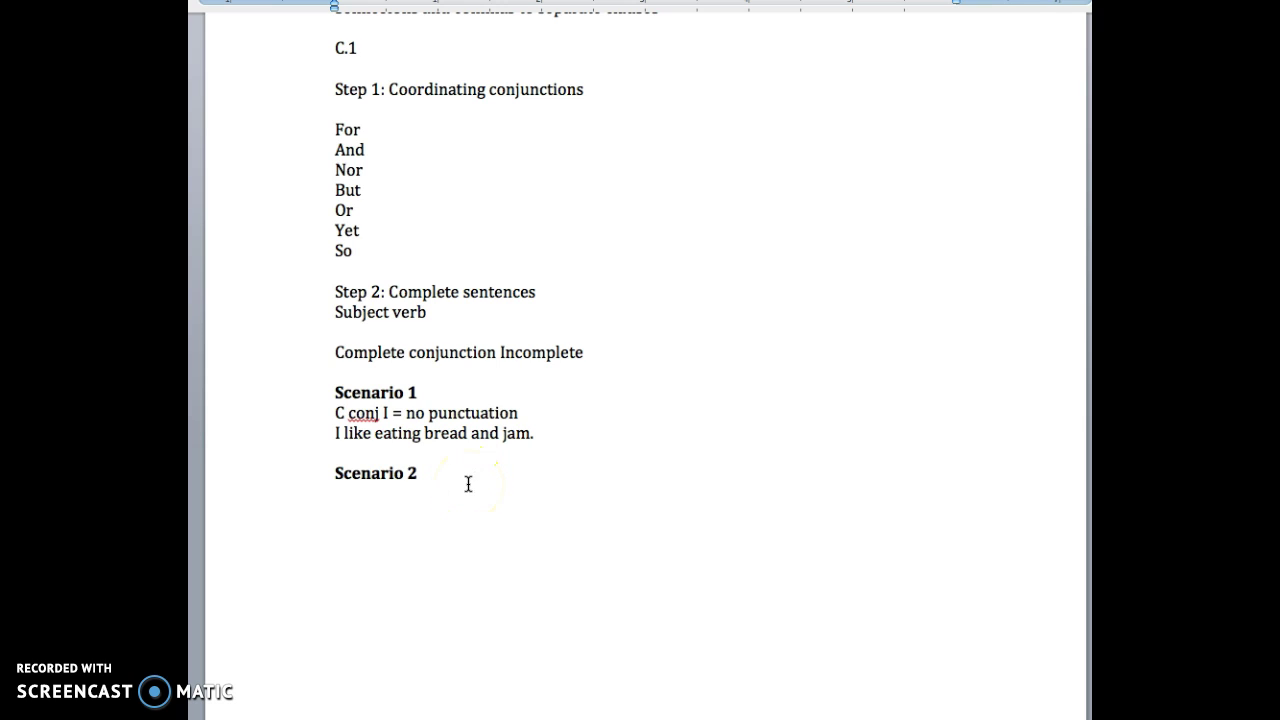
- Write the Scenario 2 rule 'C no conj C = semicolon', removing a stray semicolon
{"action": "type", "text": "C"}
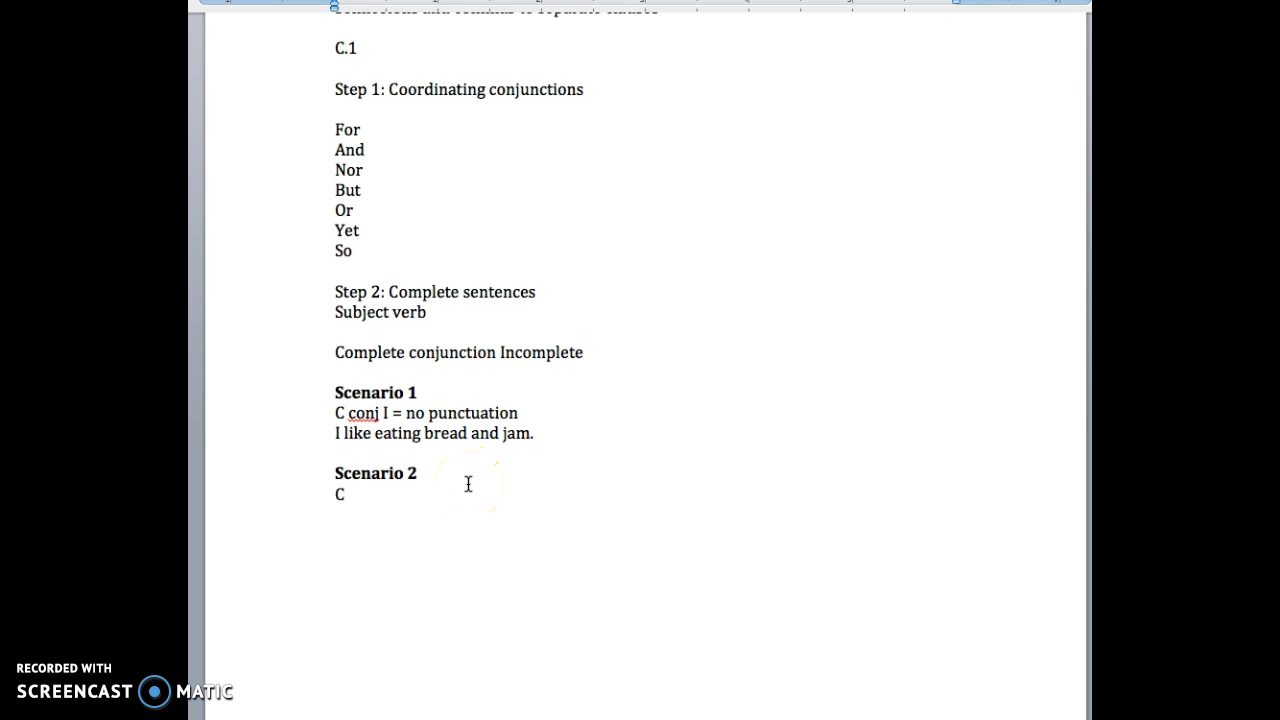
{"action": "type", "text": "no"}
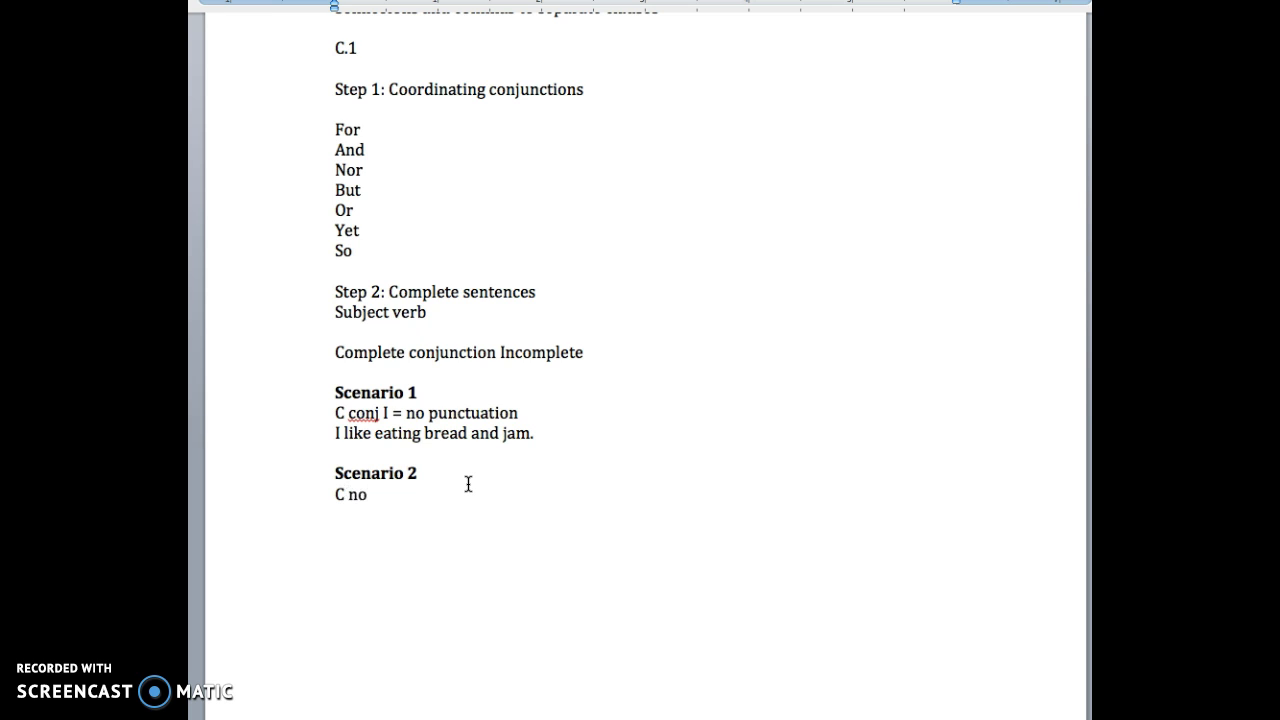
{"action": "type", "text": "conj"}
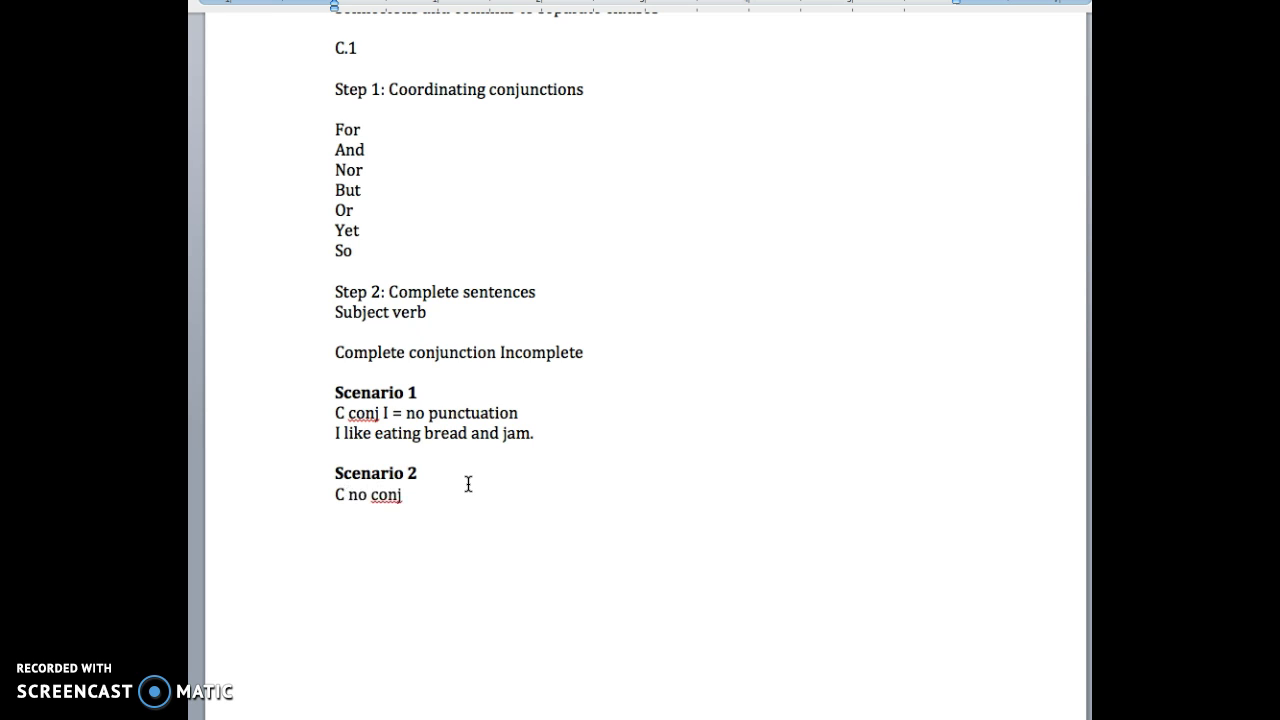
{"action": "type", "text": "C"}
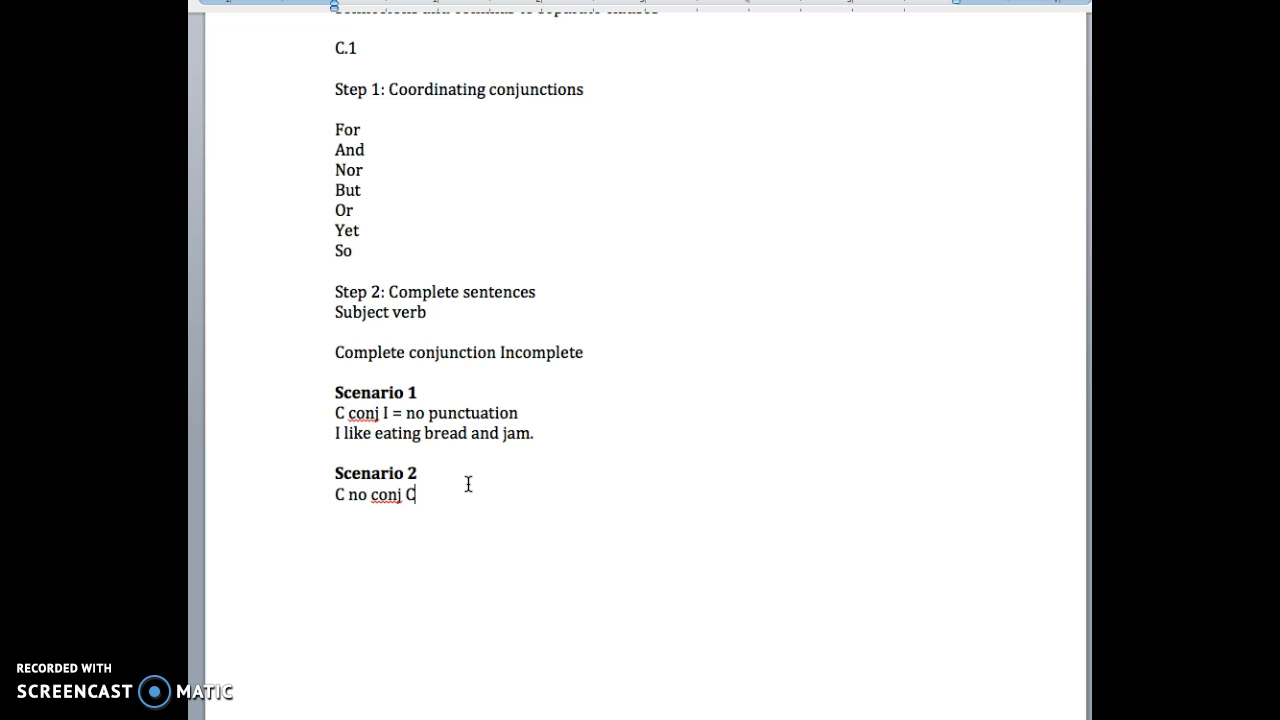
{"action": "type", "text": "="}
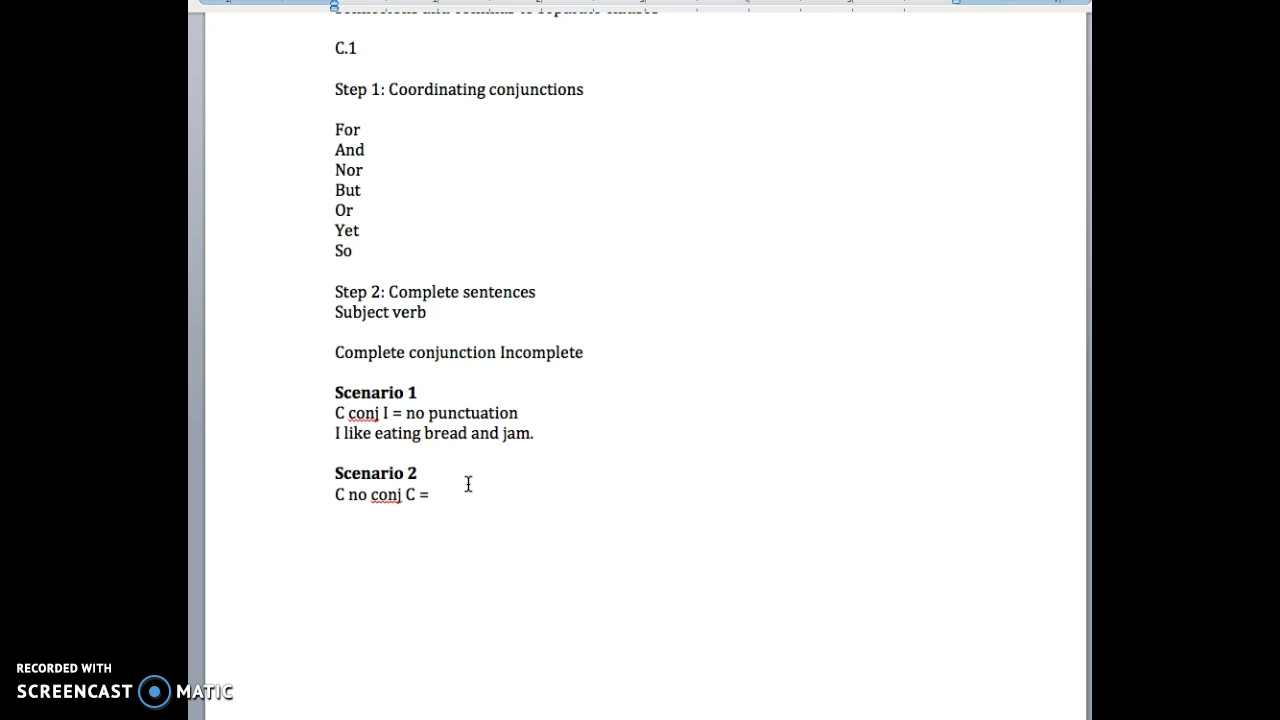
{"action": "type", "text": "semicol"}
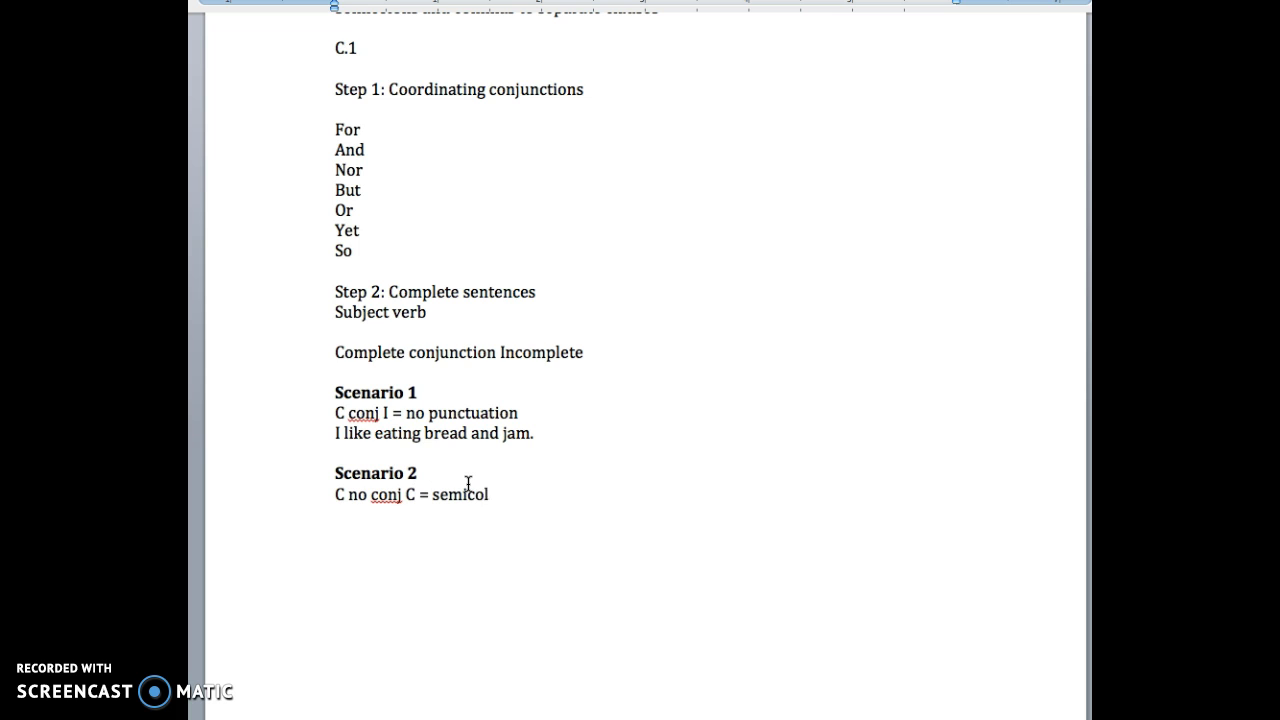
{"action": "type", "text": "on"}
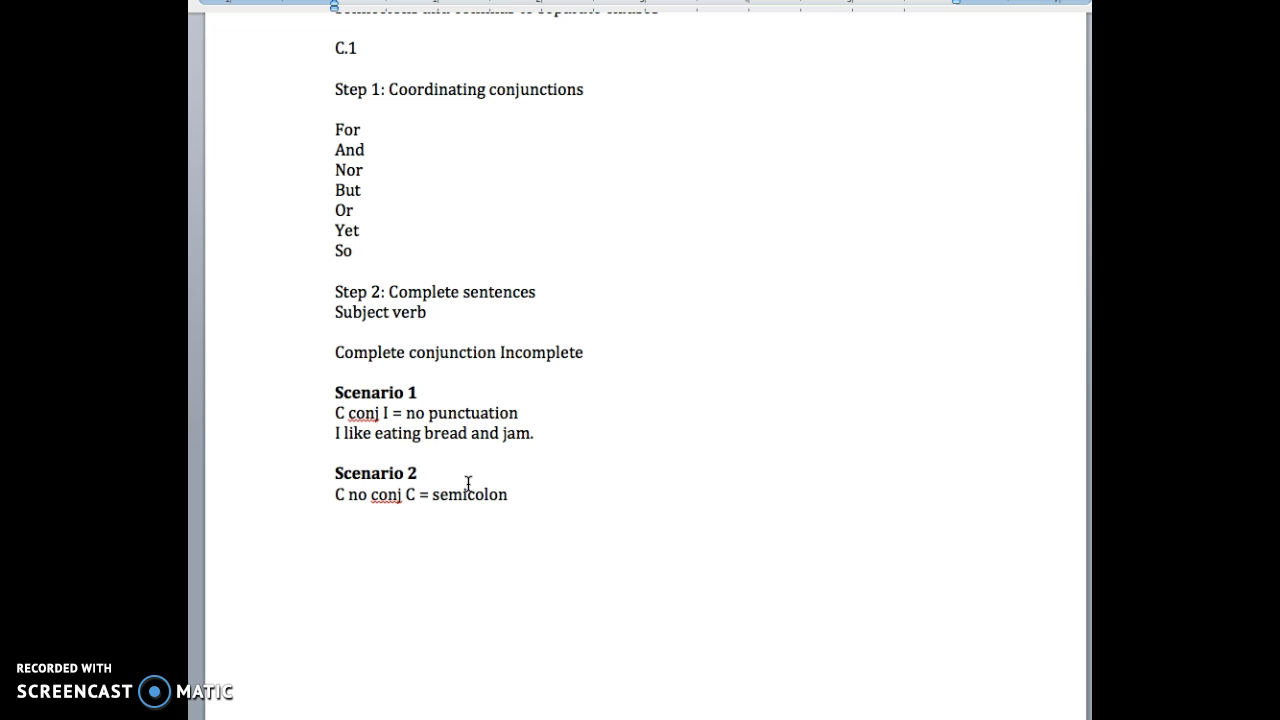
{"action": "left_click", "coordinate": [506, 494]}
{"action": "type", "text": ";"}
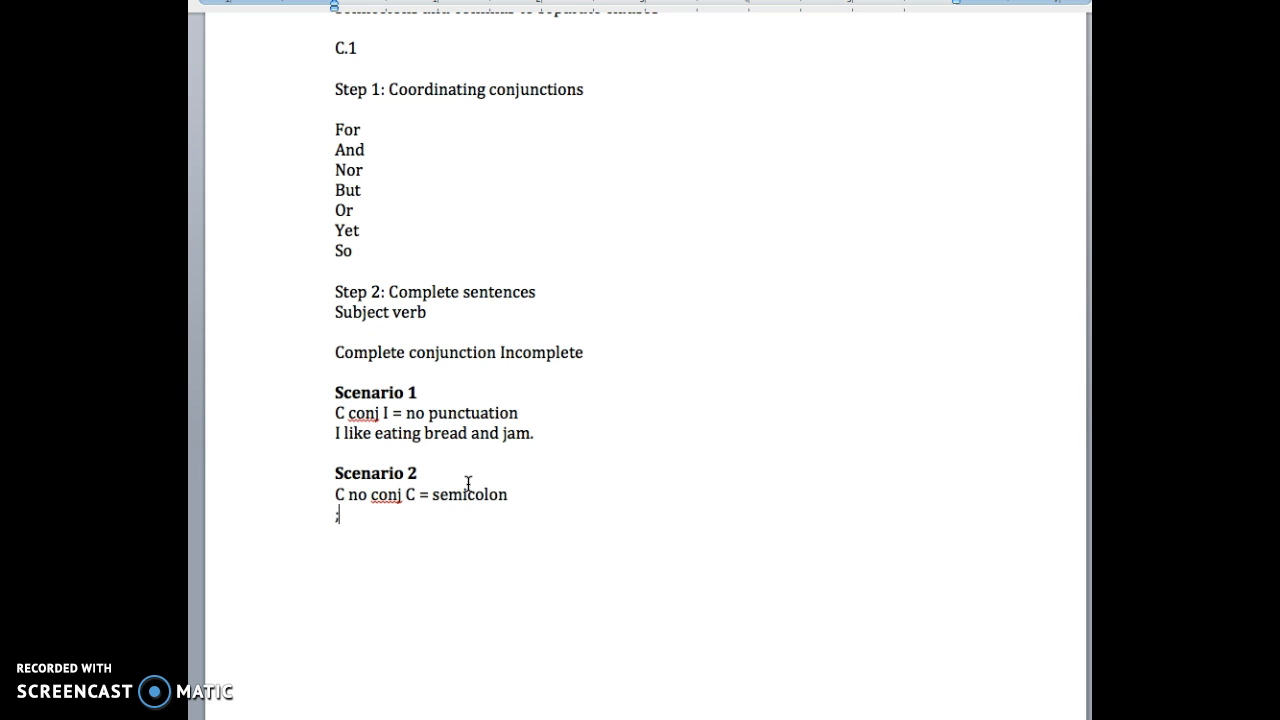
{"action": "key", "text": "Backspace"}
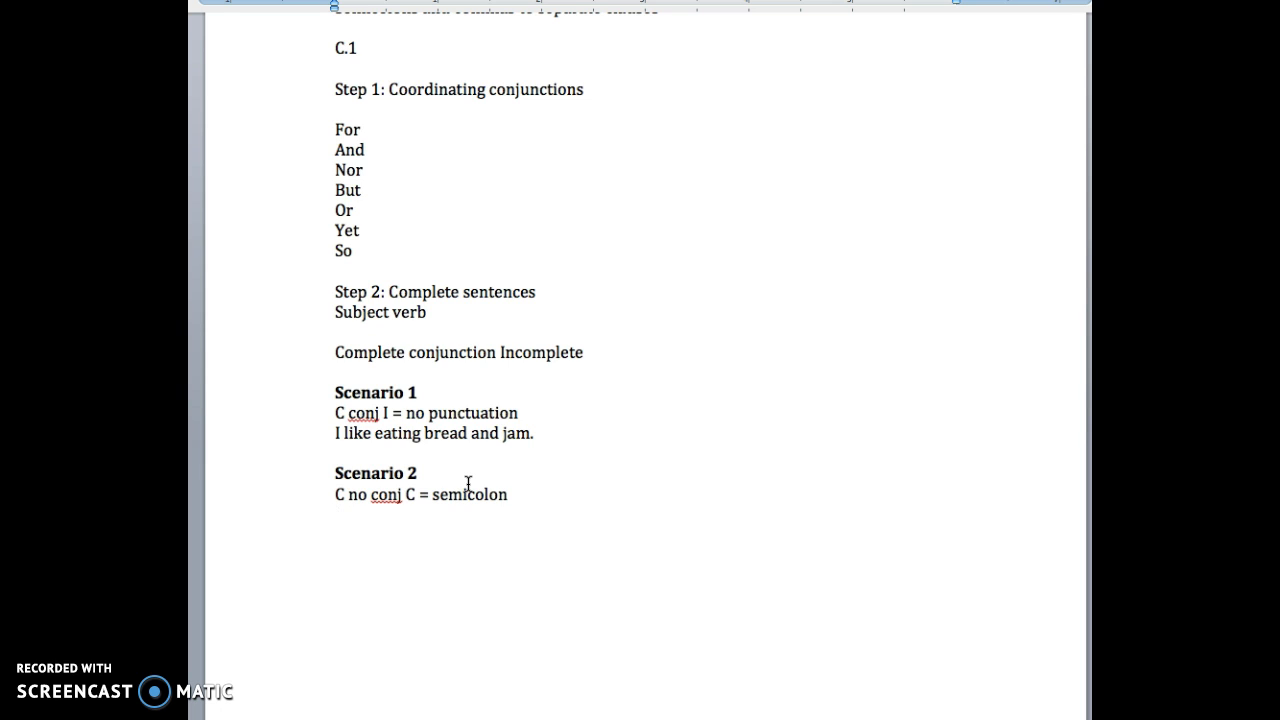
- Add the Scenario 2 example 'I like his class; it's fun.'
{"action": "type", "text": "I like"}
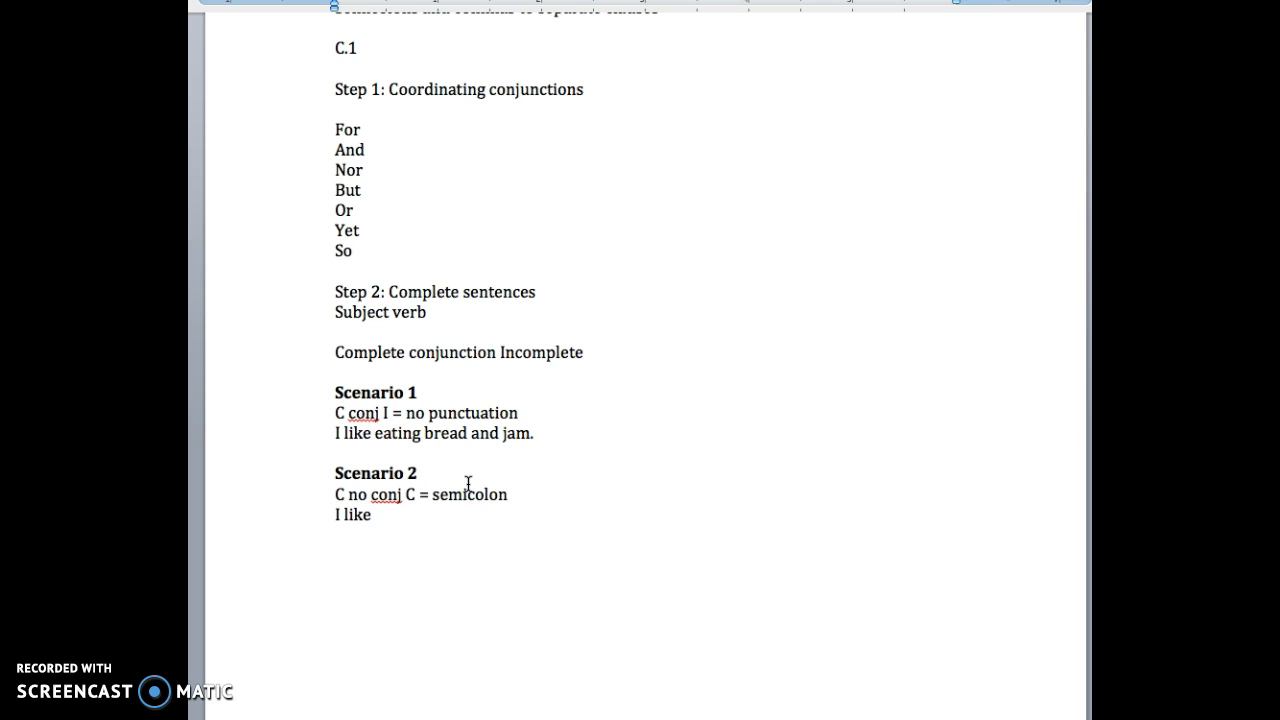
{"action": "left_click", "coordinate": [374, 514]}
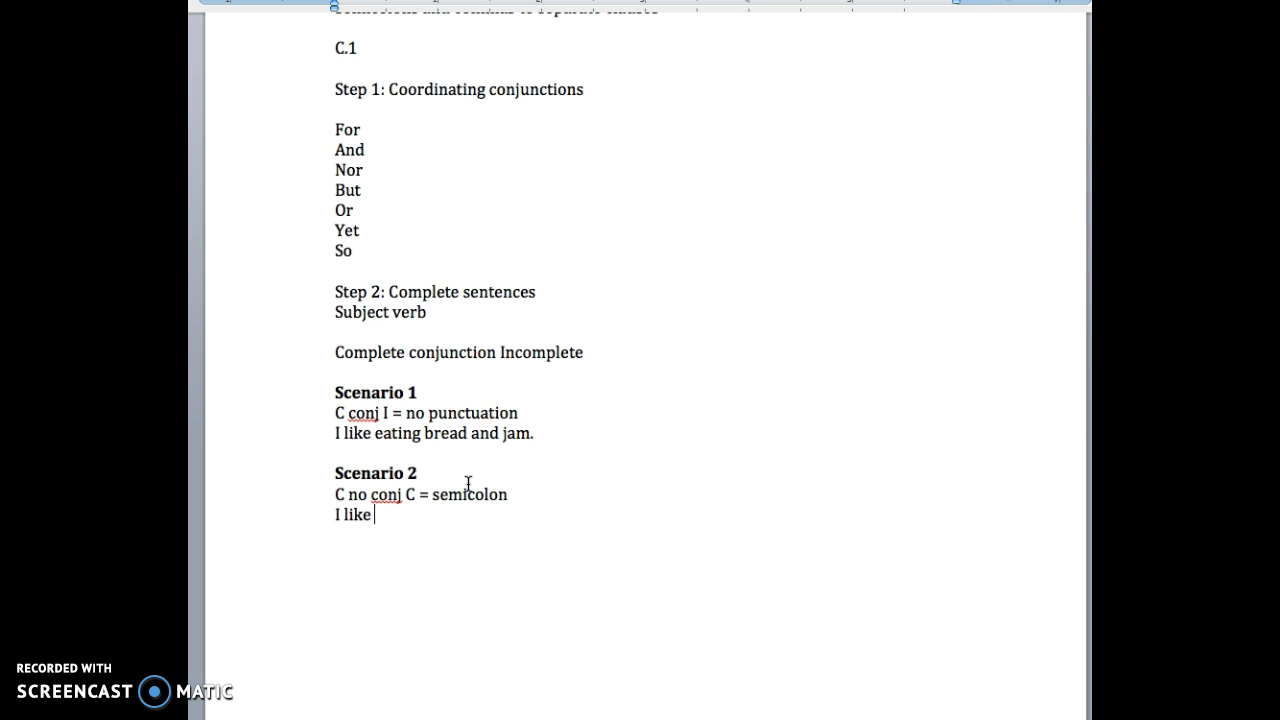
{"action": "type", "text": "his class"}
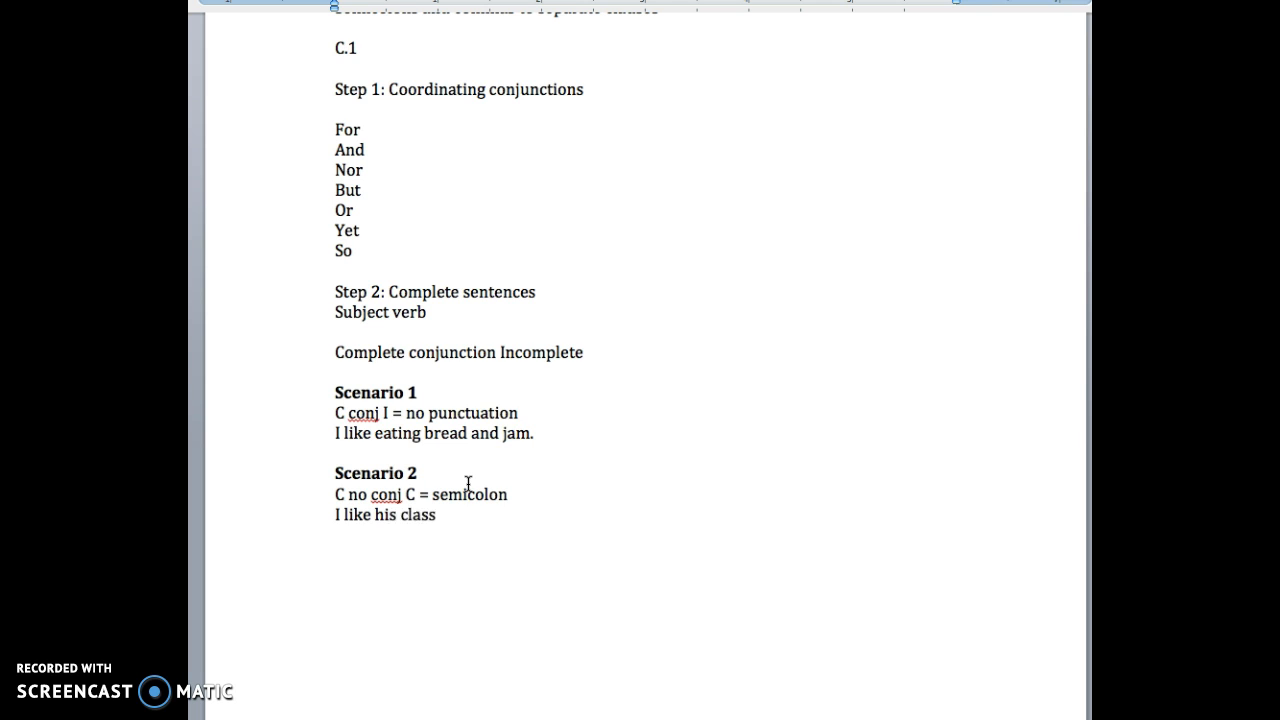
{"action": "type", "text": "it"}
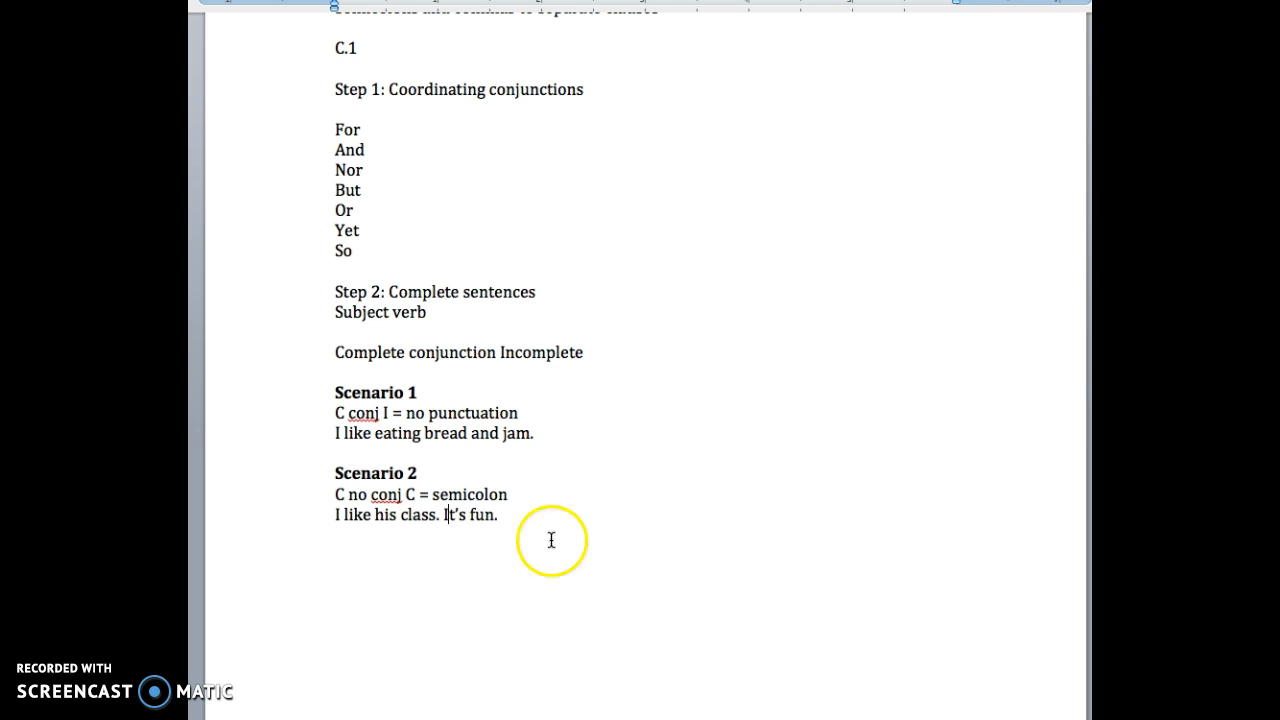
{"action": "mouse_move", "coordinate": [556, 592]}
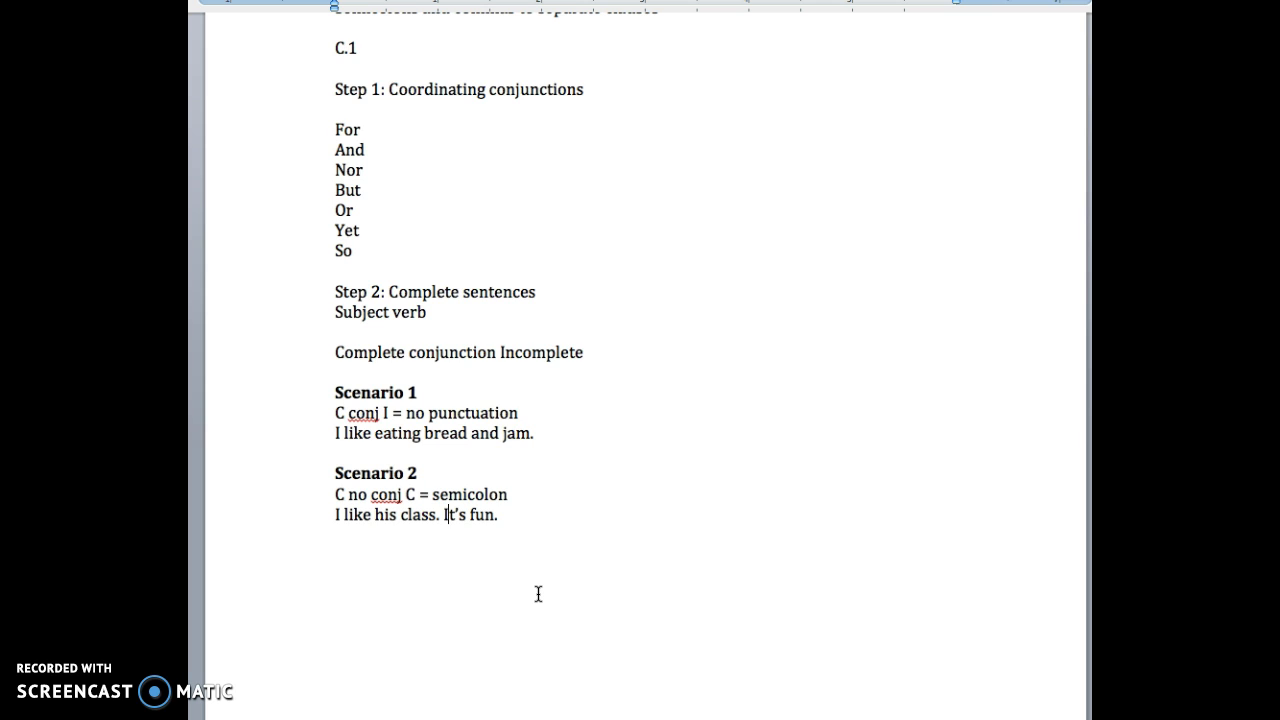
{"action": "mouse_move", "coordinate": [528, 592]}
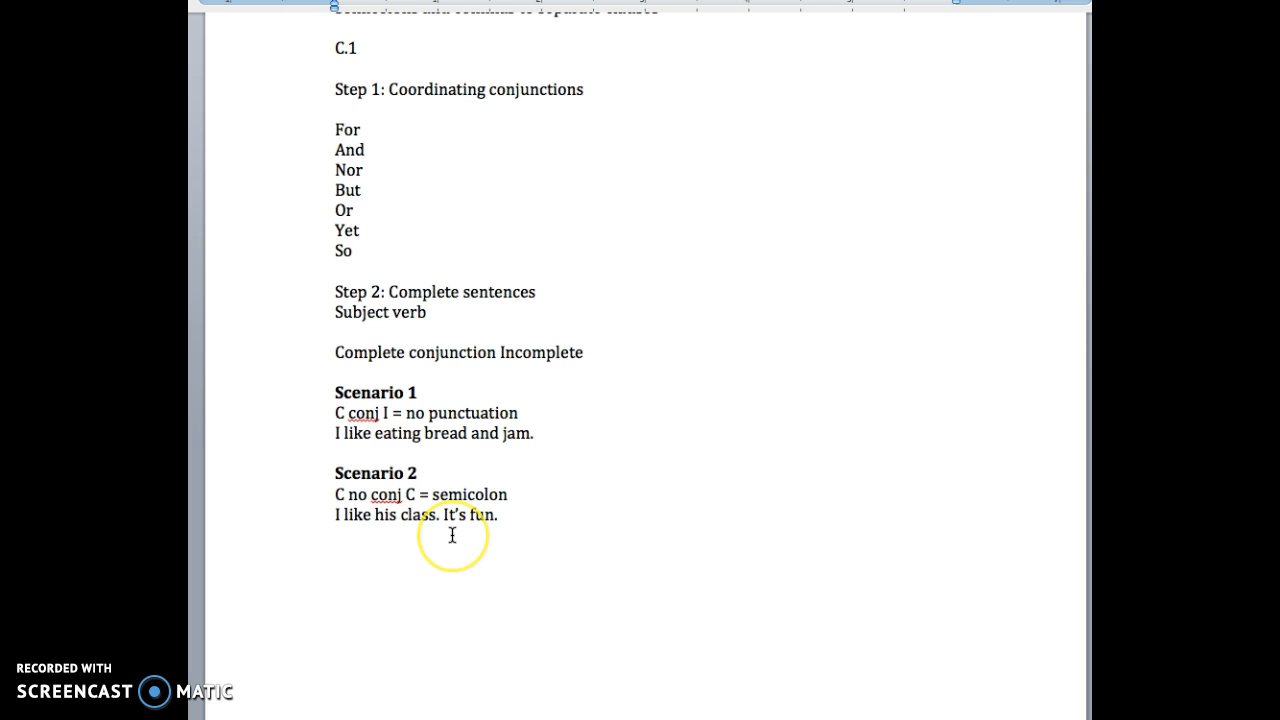
{"action": "mouse_move", "coordinate": [456, 528]}
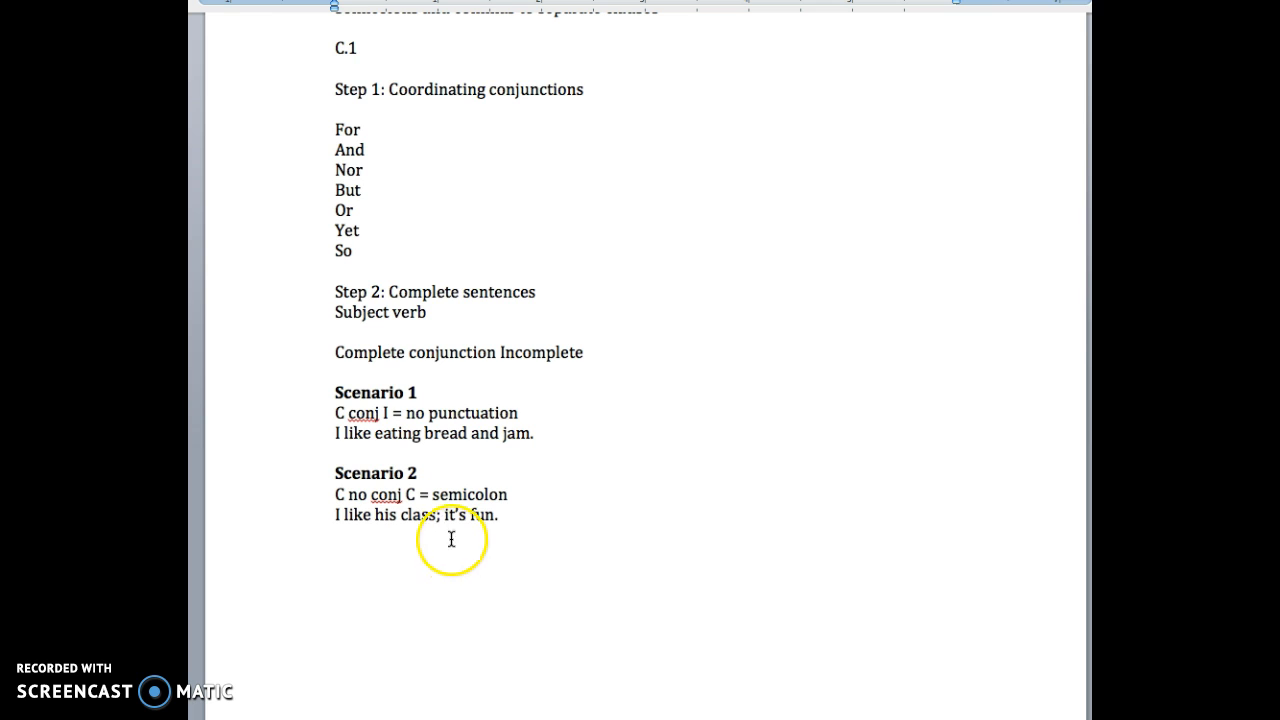
{"action": "mouse_move", "coordinate": [348, 514]}
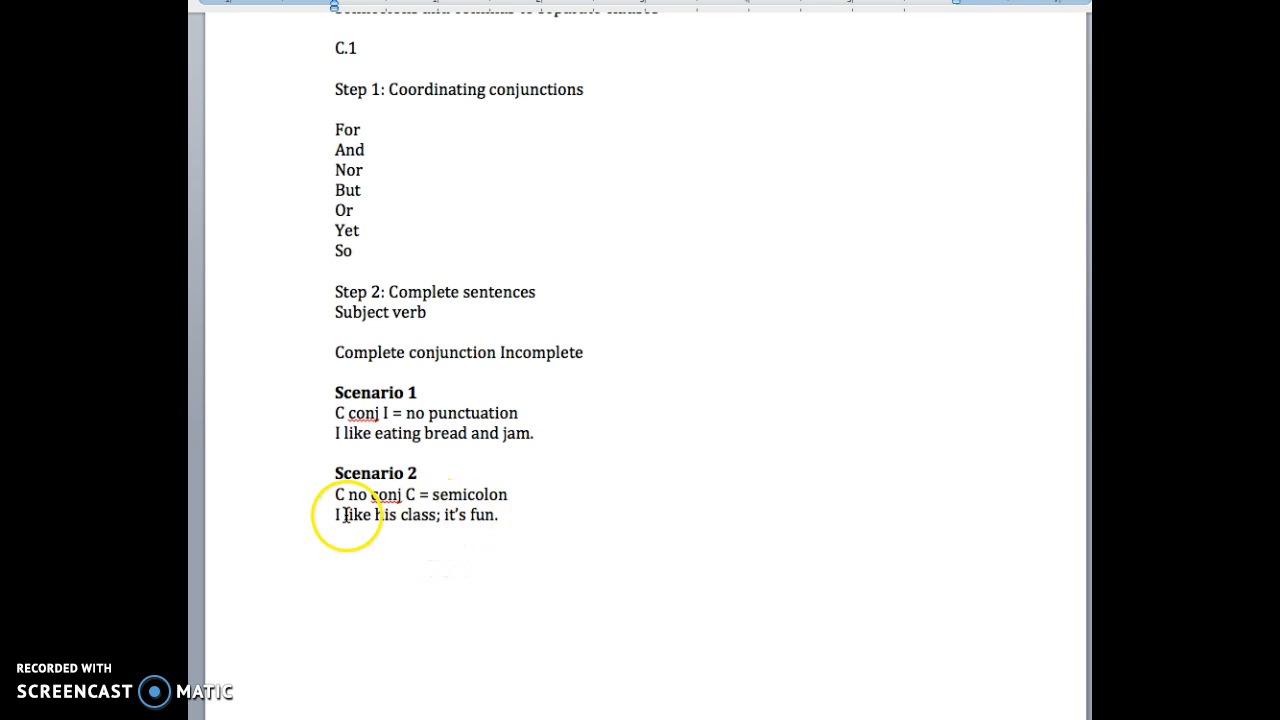
{"action": "mouse_move", "coordinate": [520, 512]}
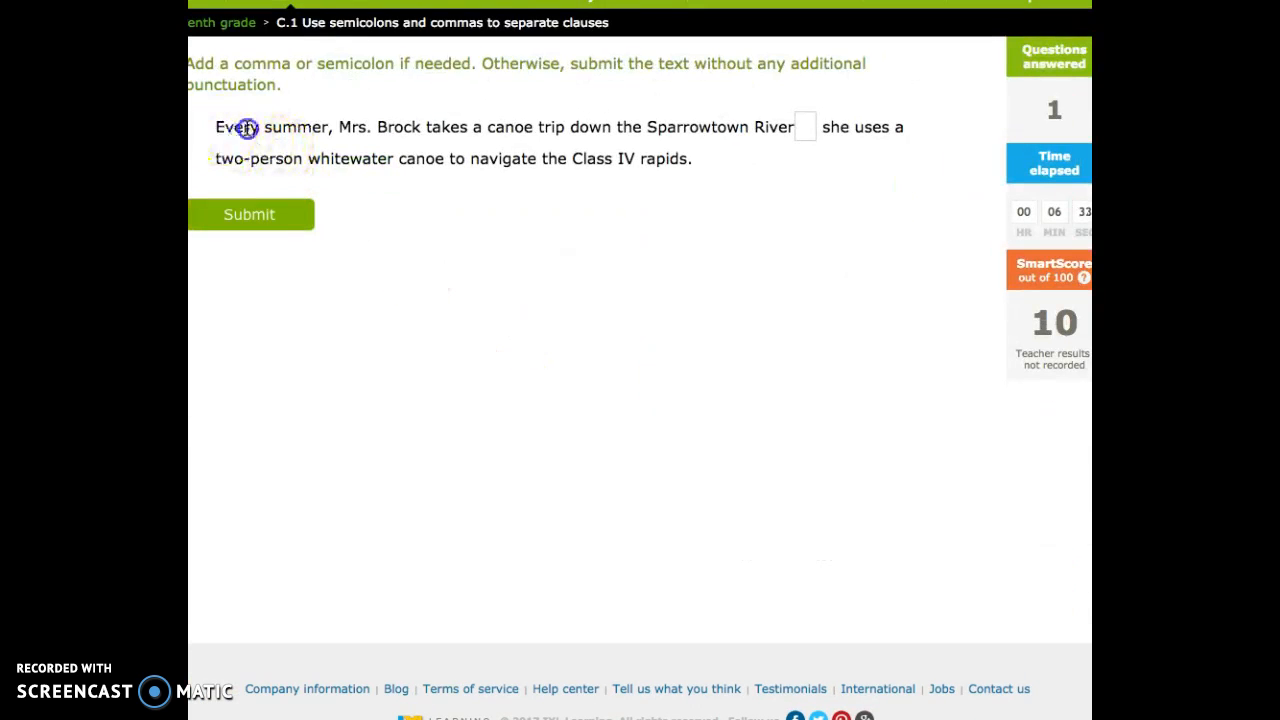
- Answer the canoe-trip question with a semicolon after 'Sparrowtown River' and submit it
{"action": "left_click_drag", "start_coordinate": [216, 128], "coordinate": [768, 128]}
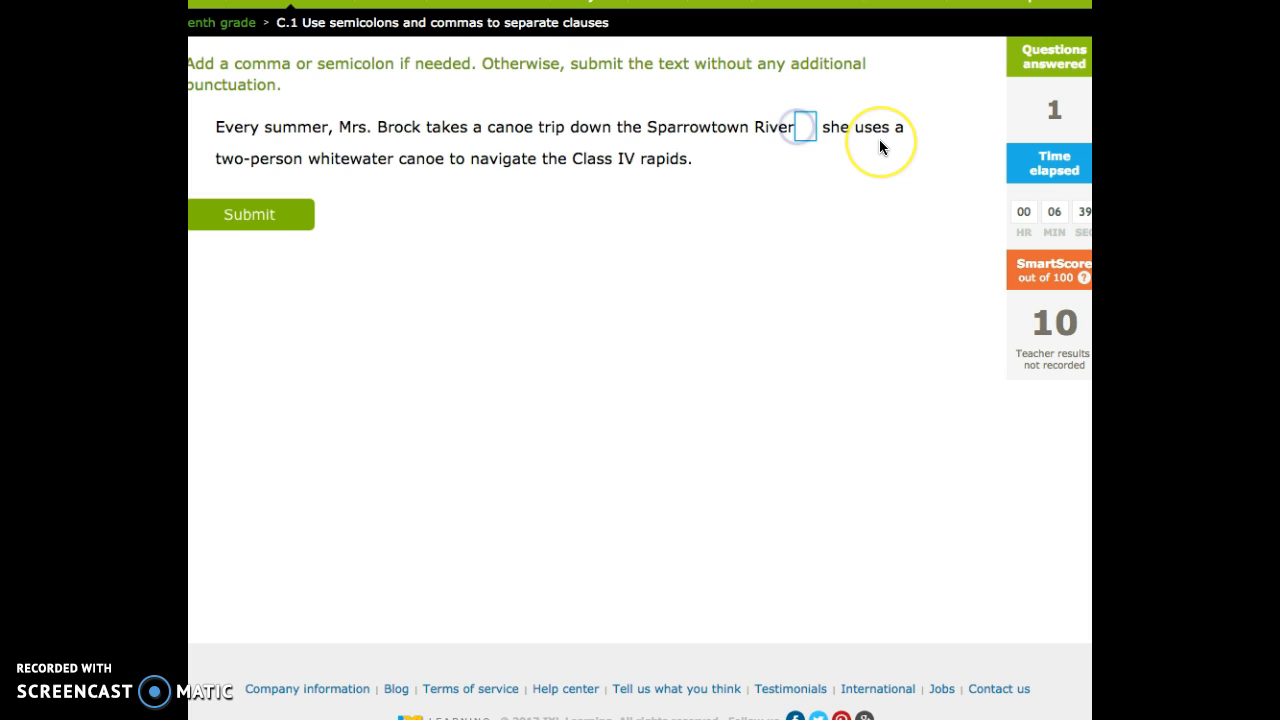
{"action": "type", "text": ";"}
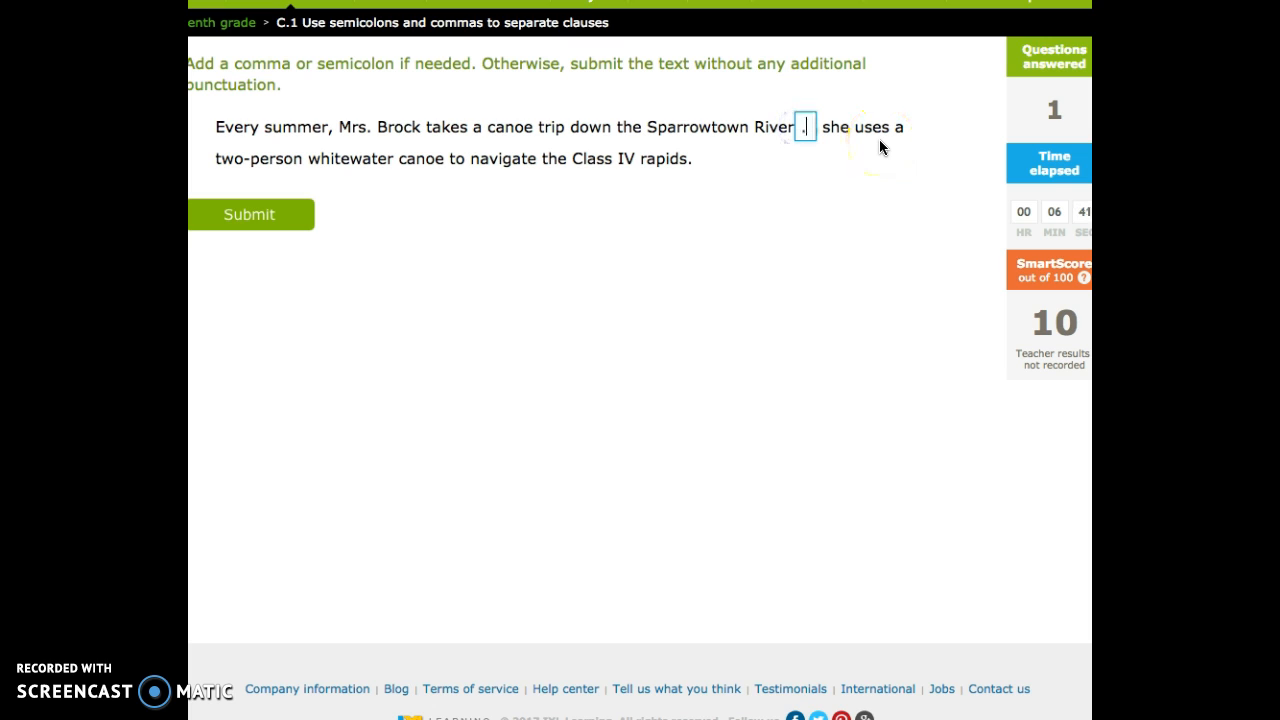
{"action": "type", "text": ";"}
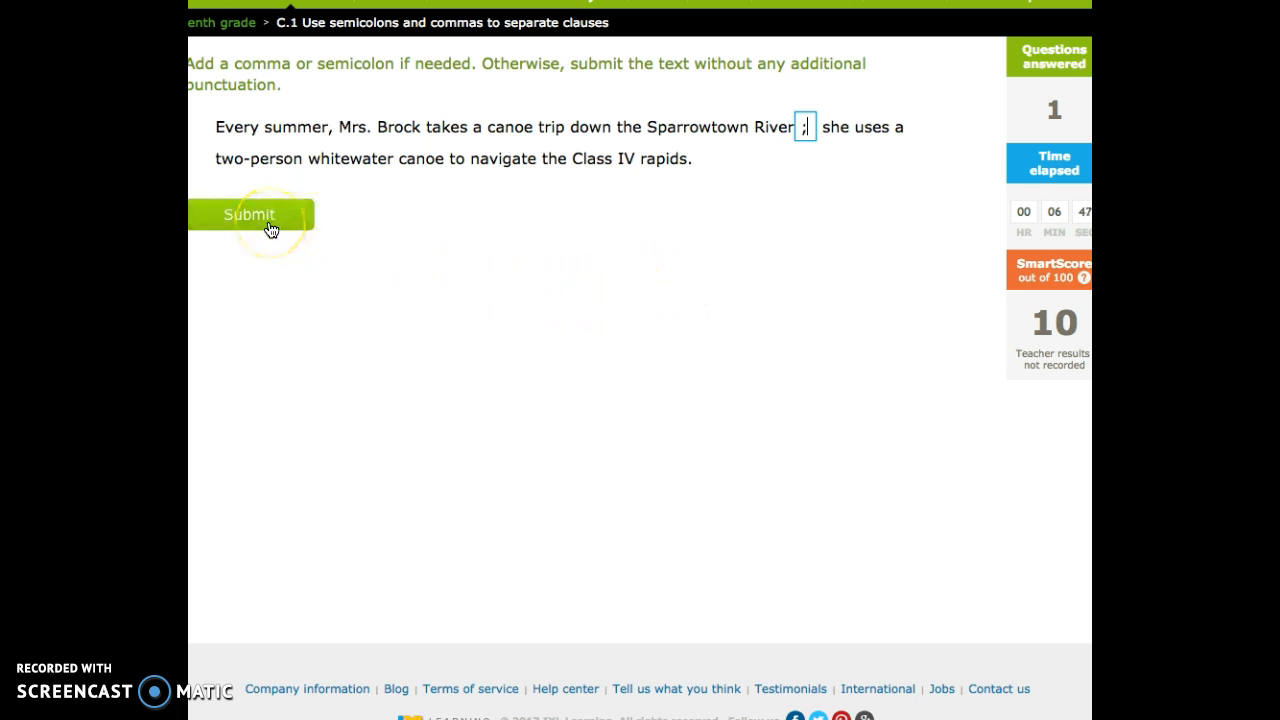
{"action": "left_click", "coordinate": [248, 214]}
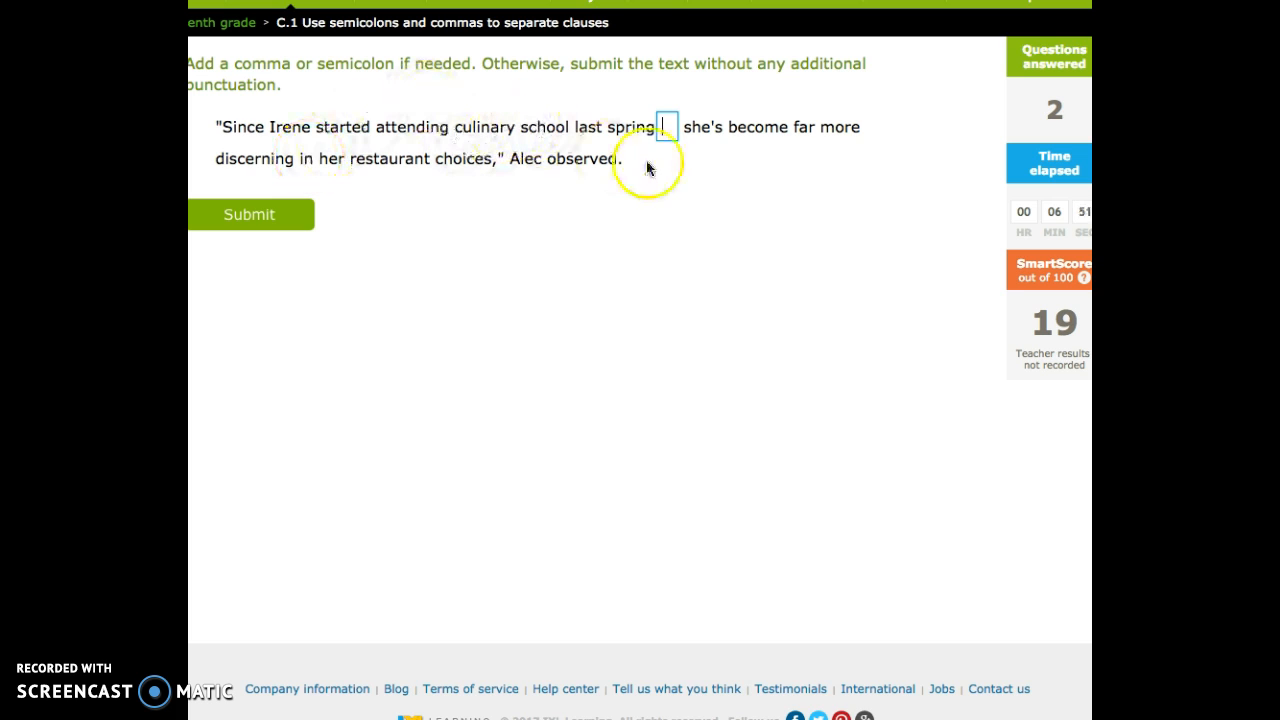
{"action": "mouse_move", "coordinate": [430, 200]}
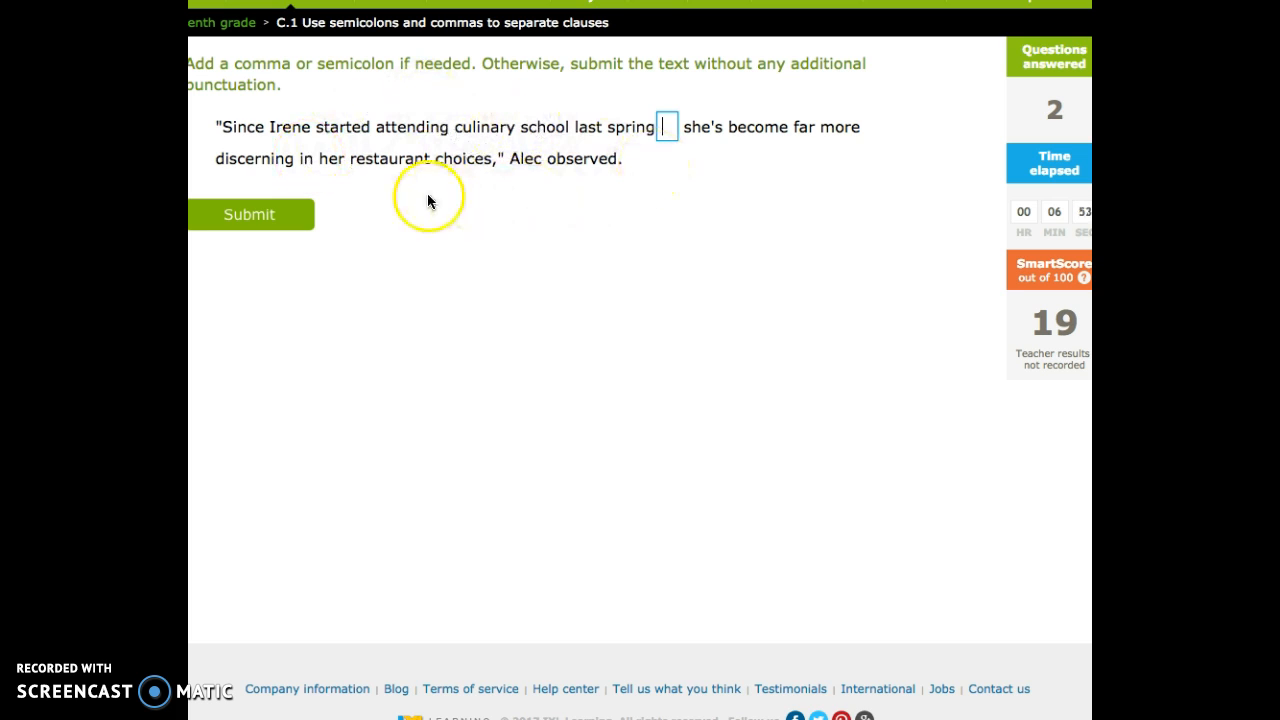
{"action": "mouse_move", "coordinate": [442, 196]}
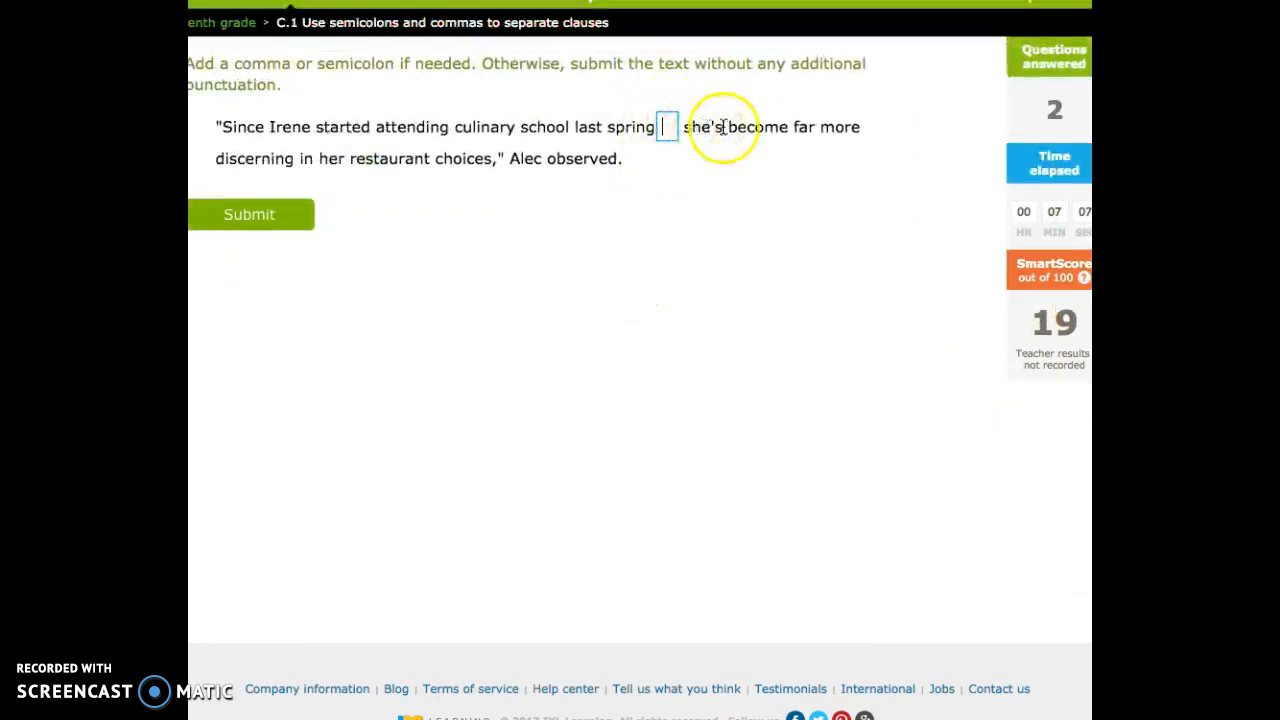
{"action": "mouse_move", "coordinate": [396, 170]}
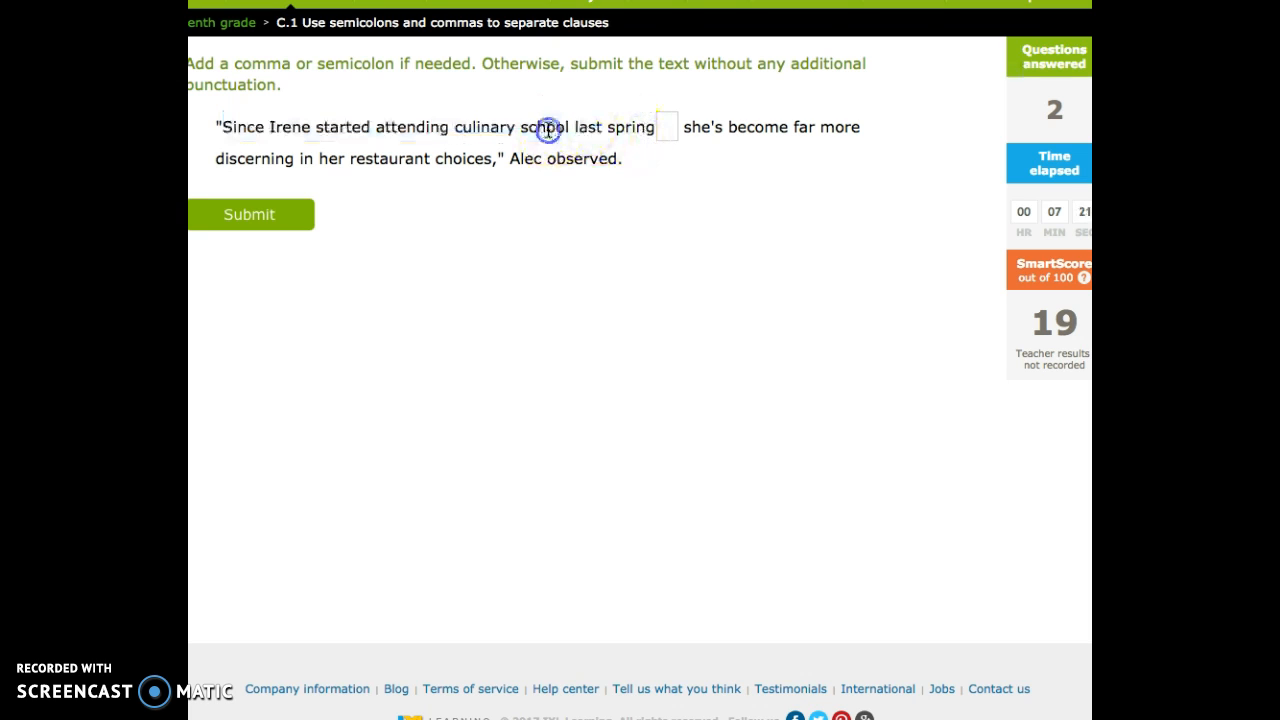
{"action": "mouse_move", "coordinate": [312, 150]}
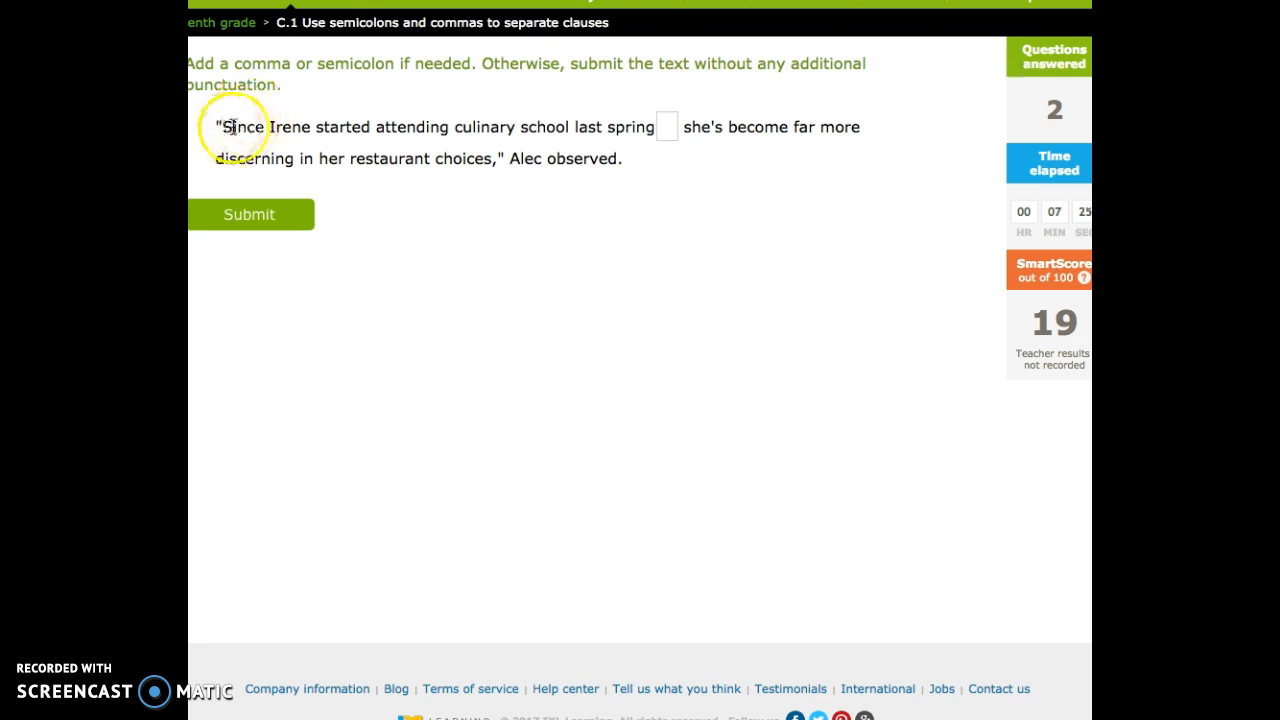
{"action": "mouse_move", "coordinate": [406, 176]}
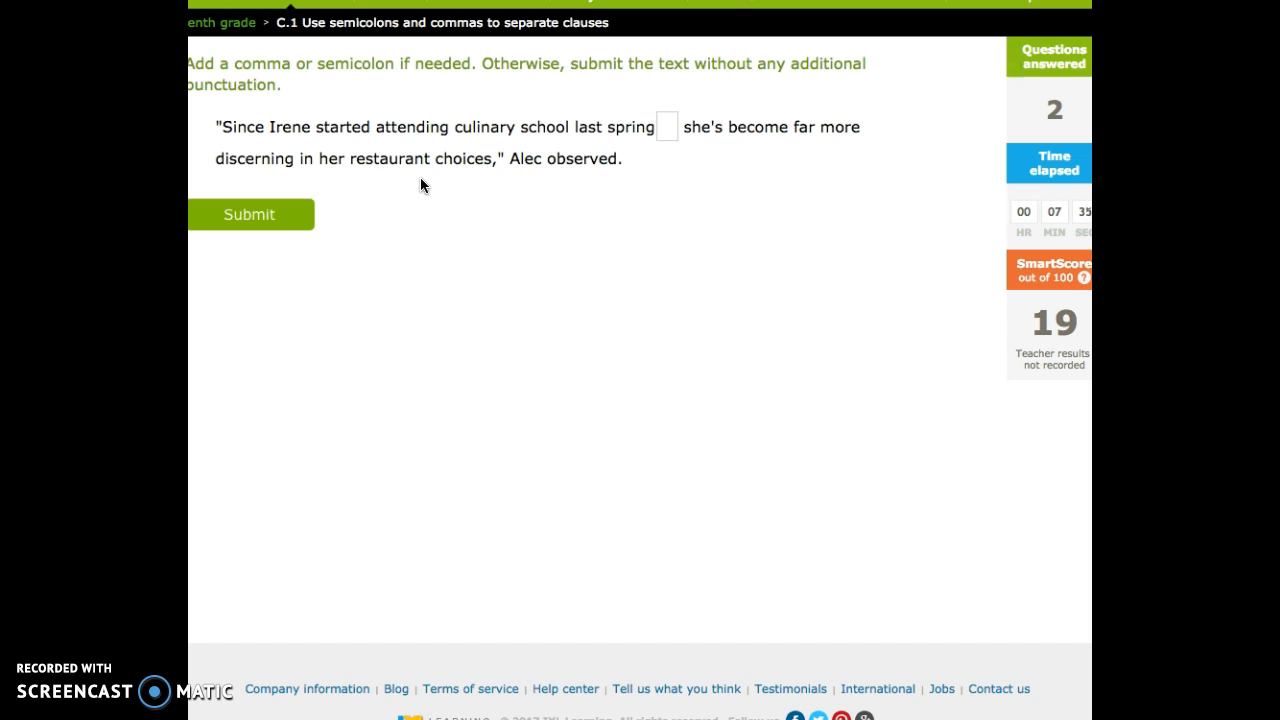
{"action": "left_click", "coordinate": [668, 126]}
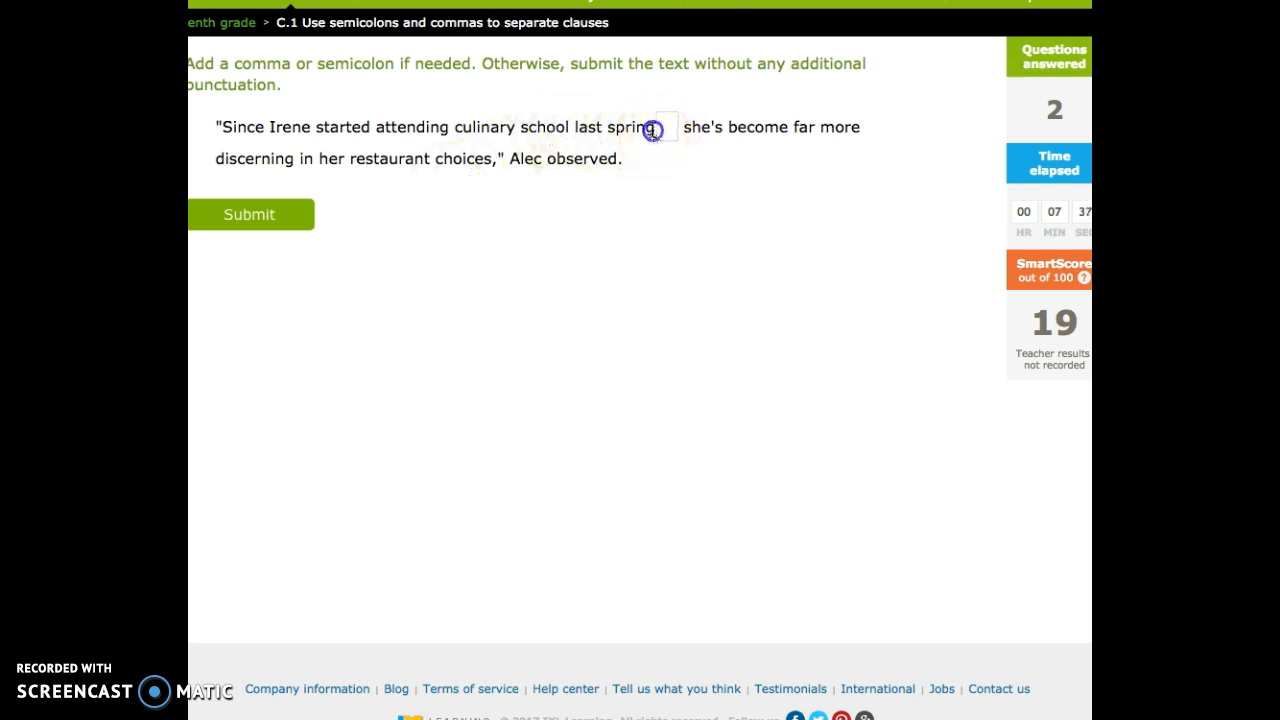
{"action": "mouse_move", "coordinate": [354, 136]}
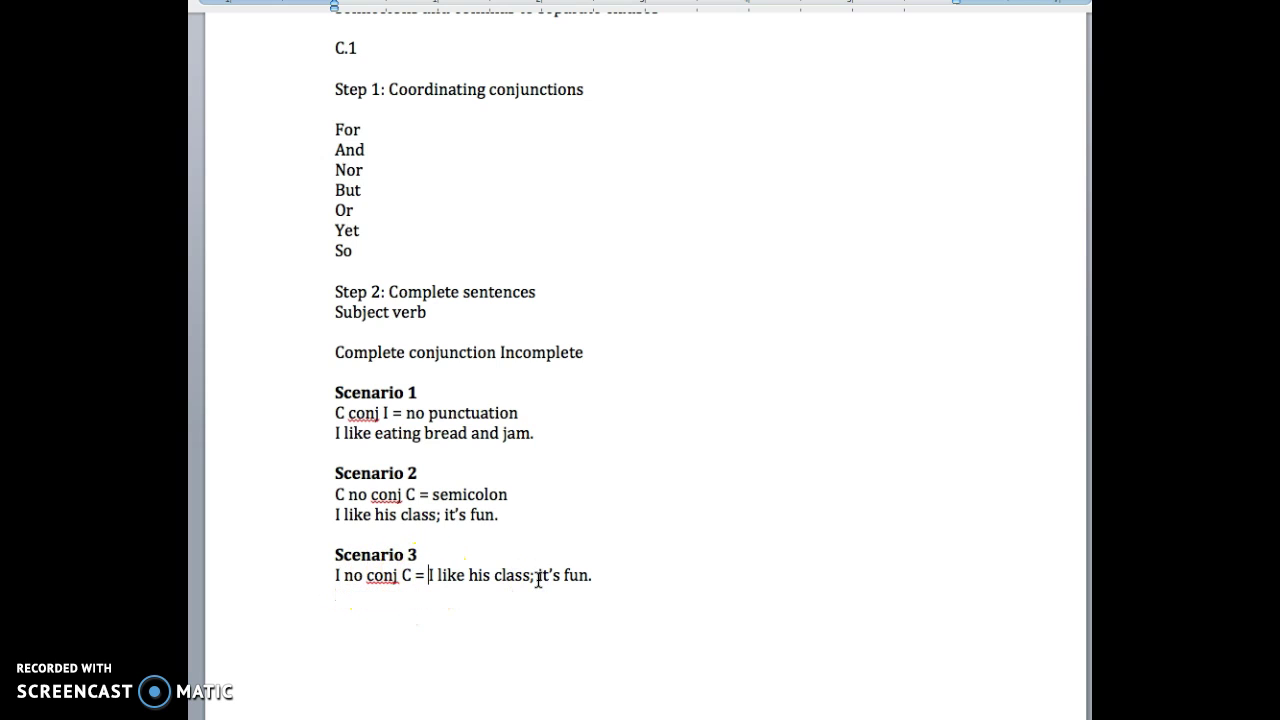
- Complete Scenario 3 as 'I no conj C = comma' with example 'When I was a boy, I liked chocolate'
{"action": "type", "text": "cool"}
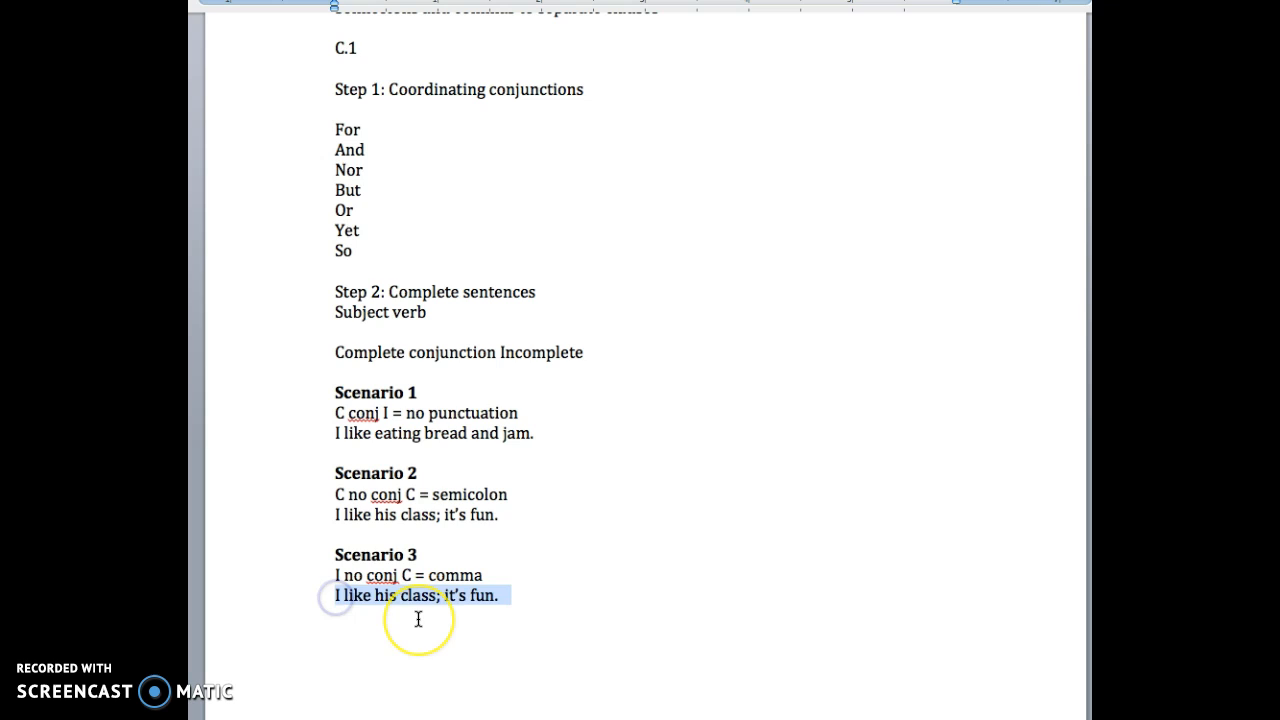
{"action": "type", "text": "When I w"}
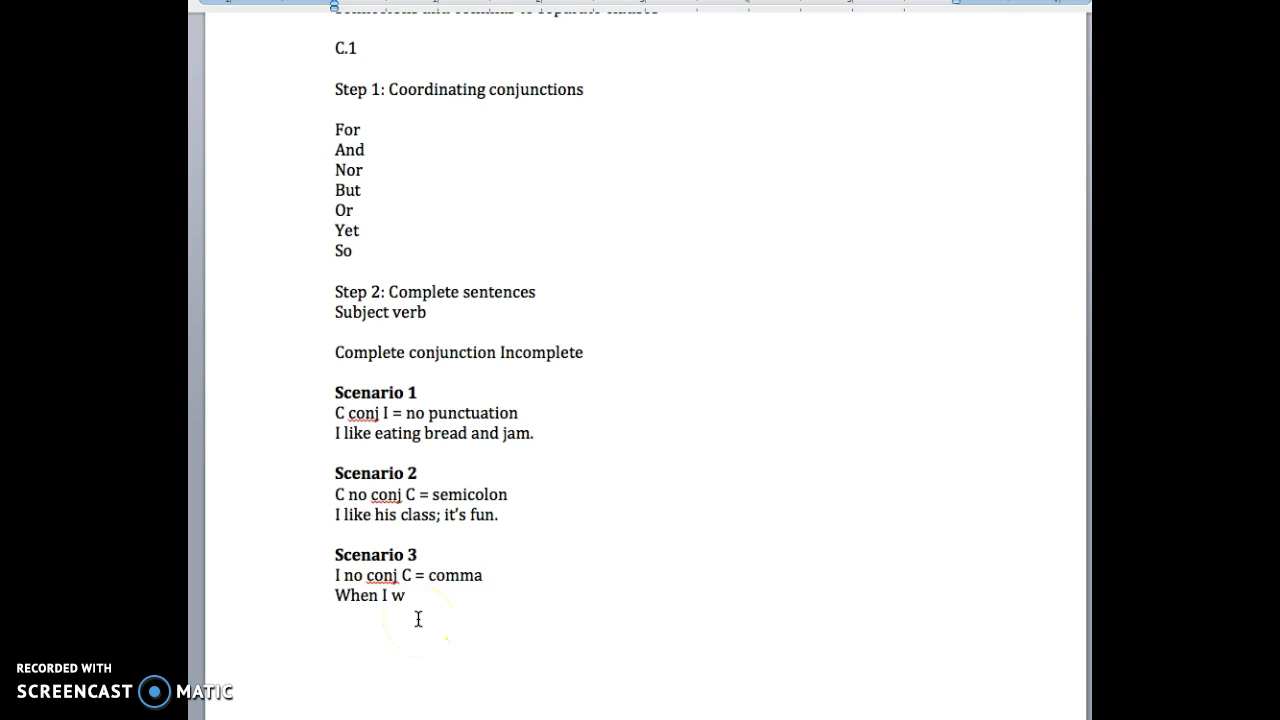
{"action": "type", "text": "as a boy"}
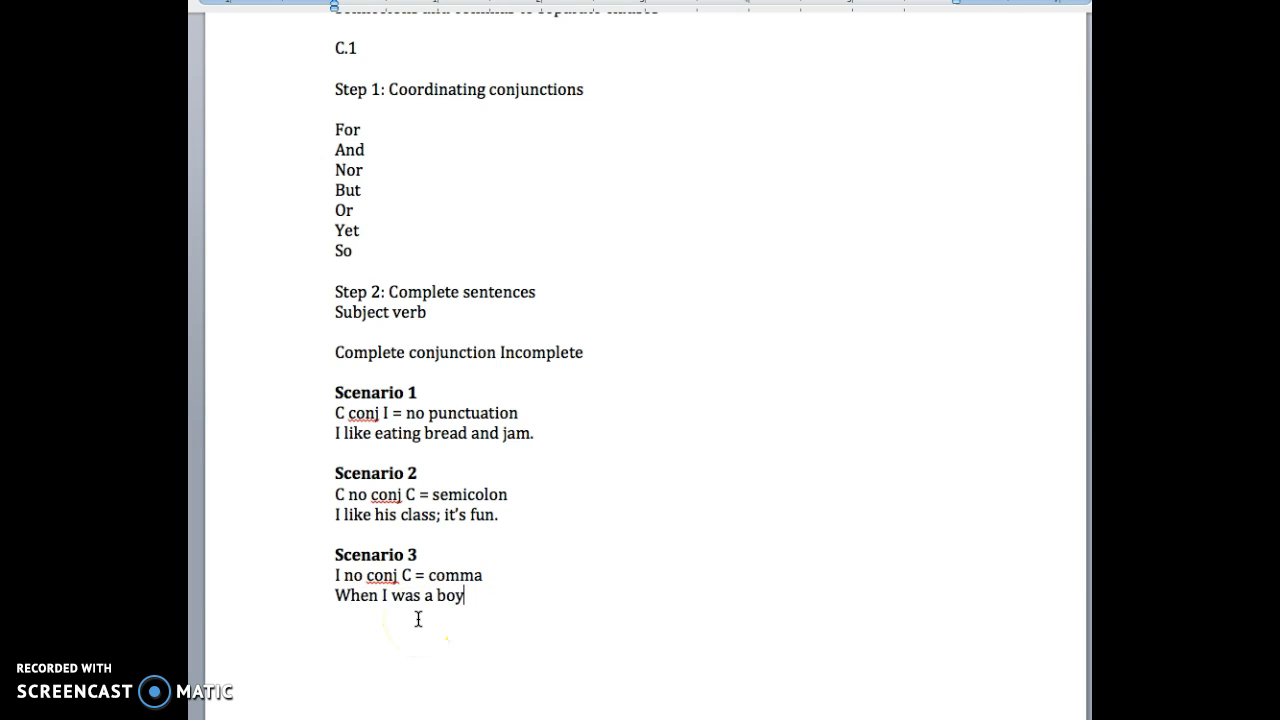
{"action": "type", "text": ", I liked cho"}
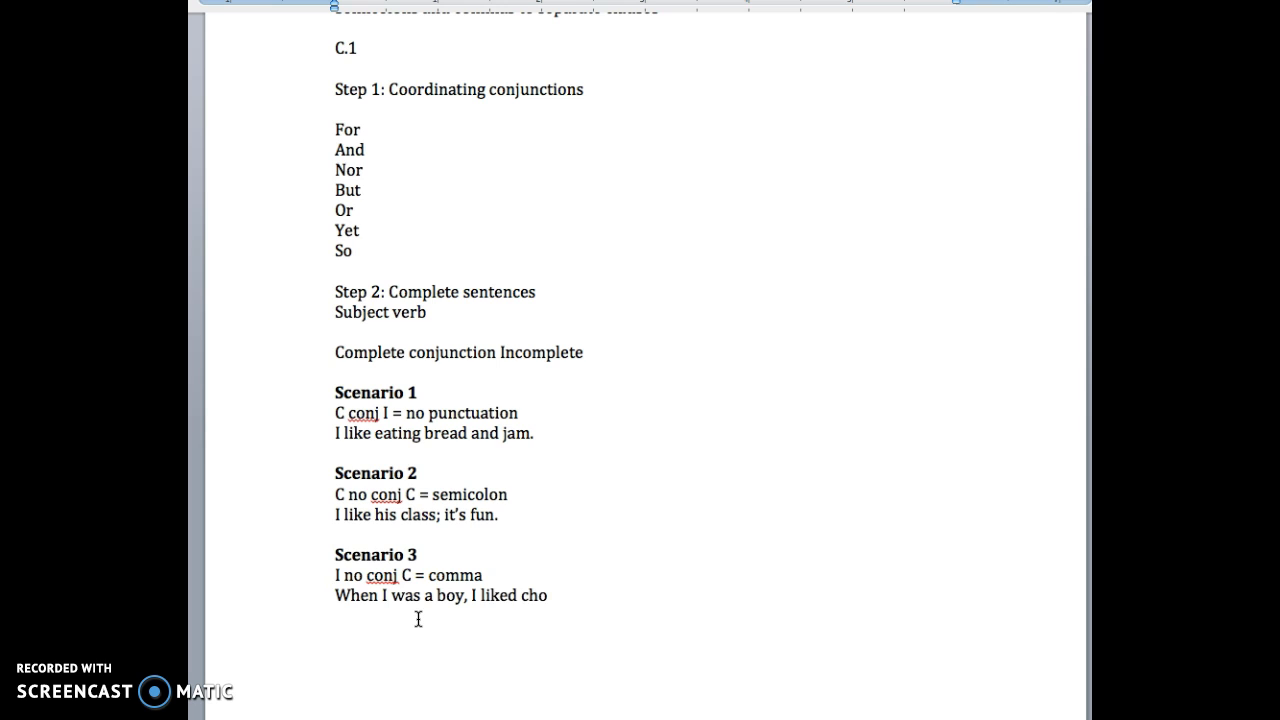
{"action": "type", "text": "colate."}
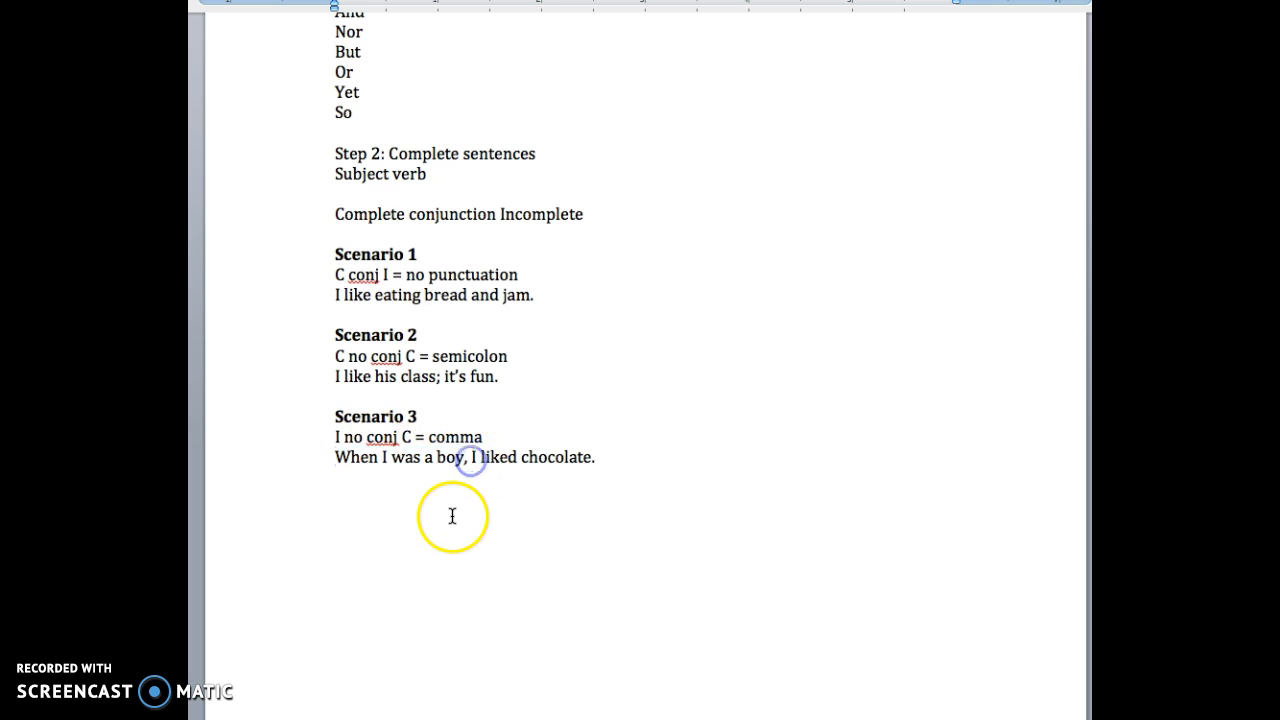
{"action": "mouse_move", "coordinate": [478, 460]}
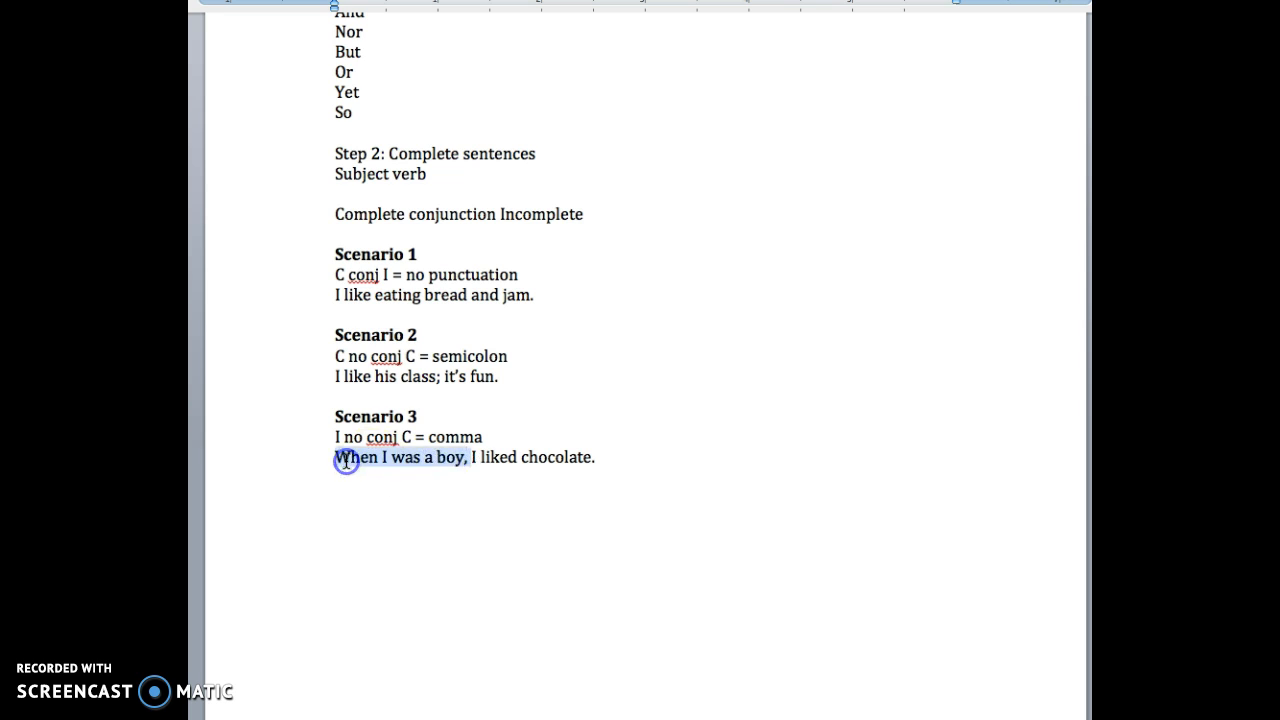
{"action": "mouse_move", "coordinate": [512, 492]}
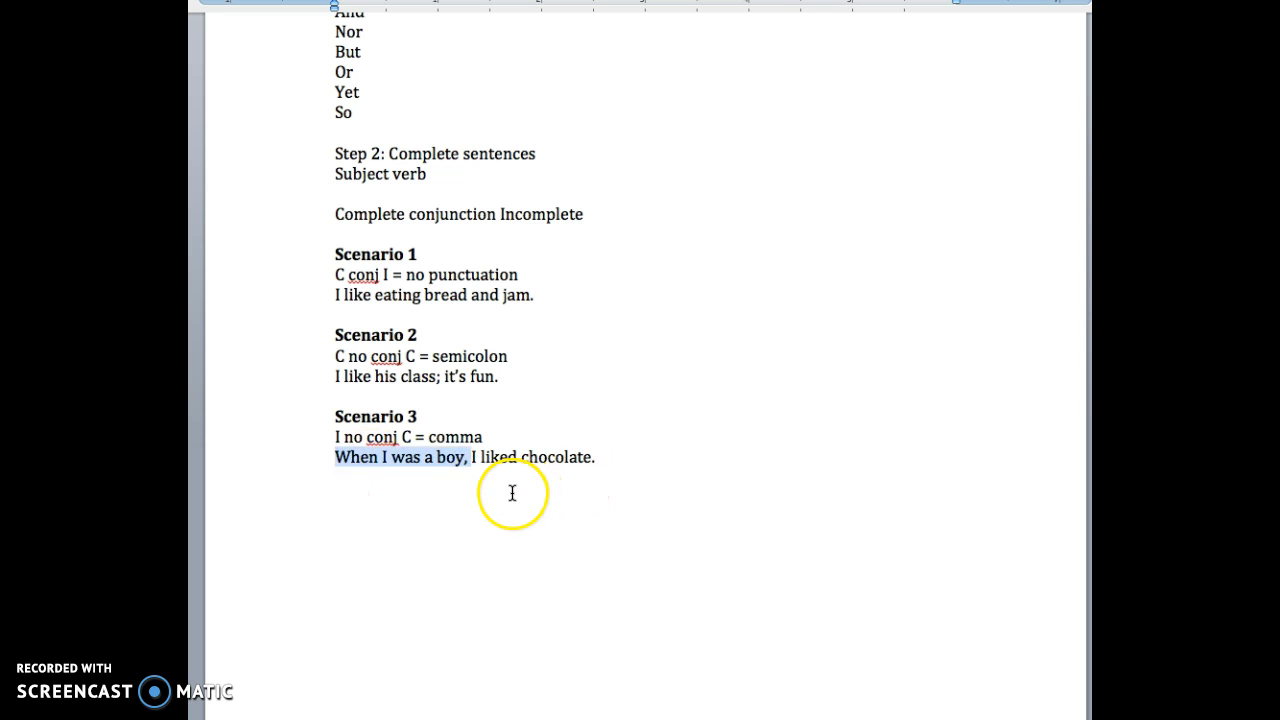
{"action": "mouse_move", "coordinate": [528, 560]}
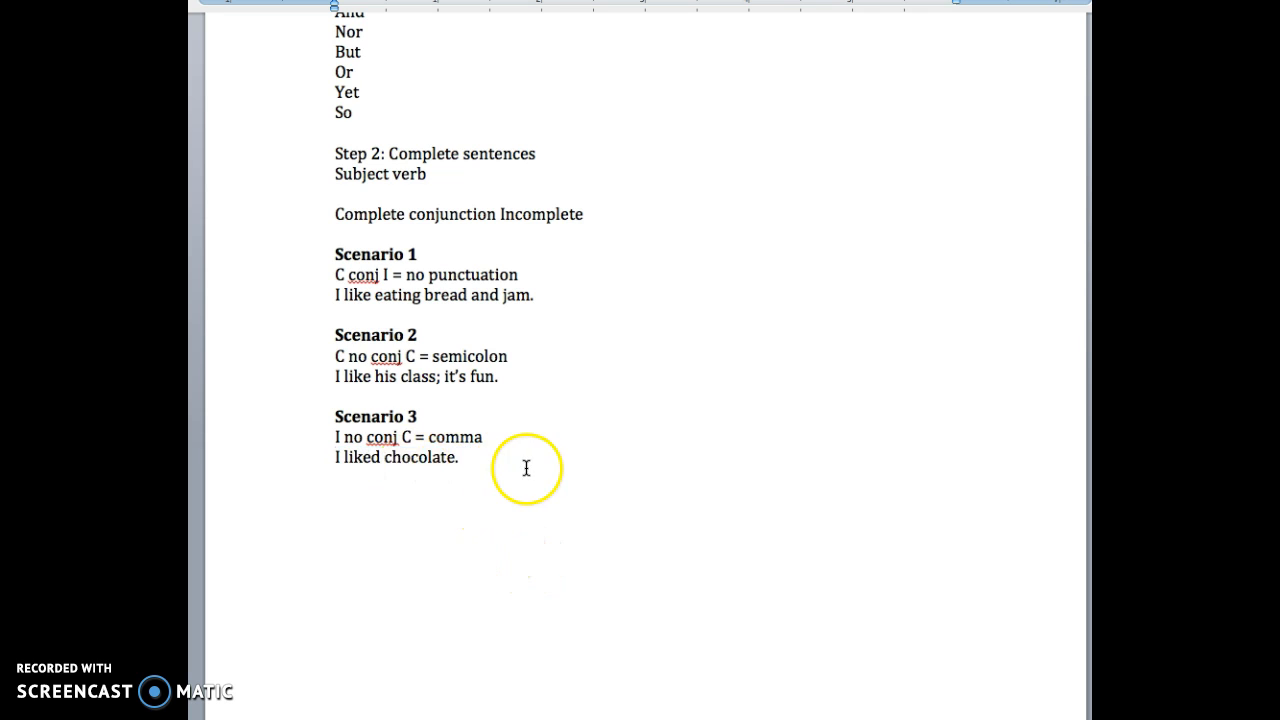
{"action": "type", "text": "When I was a boy."}
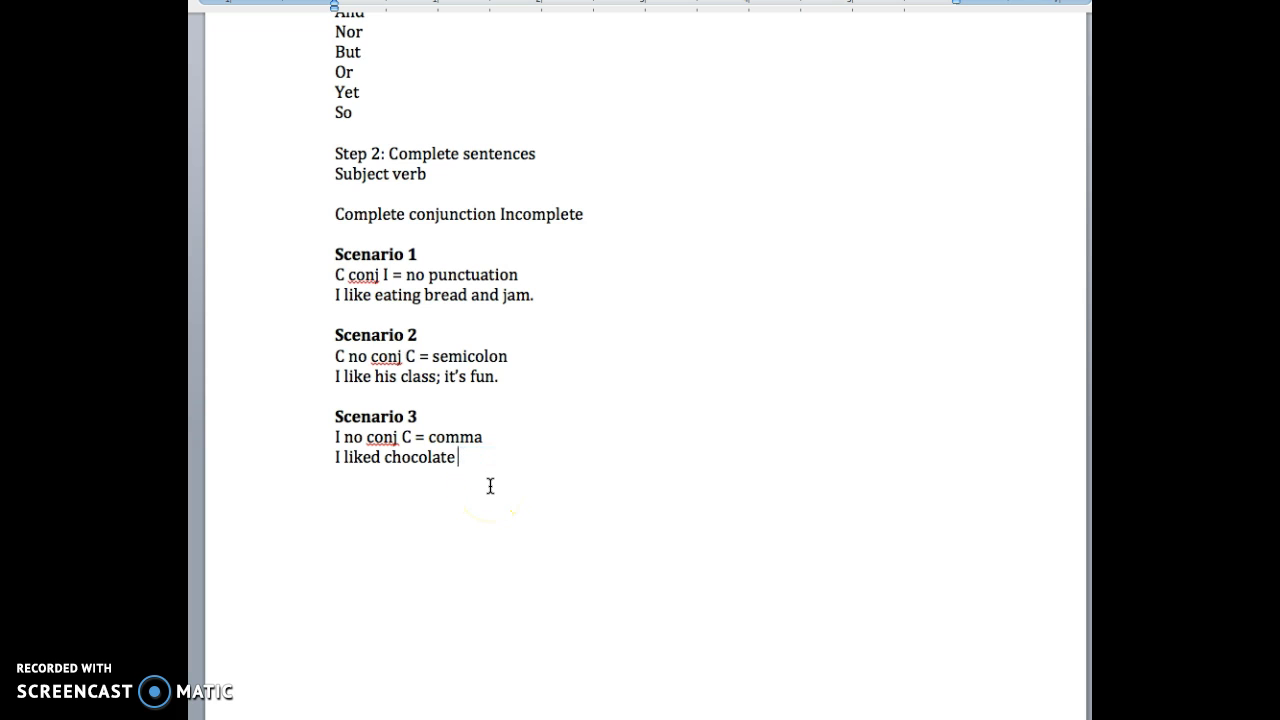
{"action": "type", "text": "when I was a boy,"}
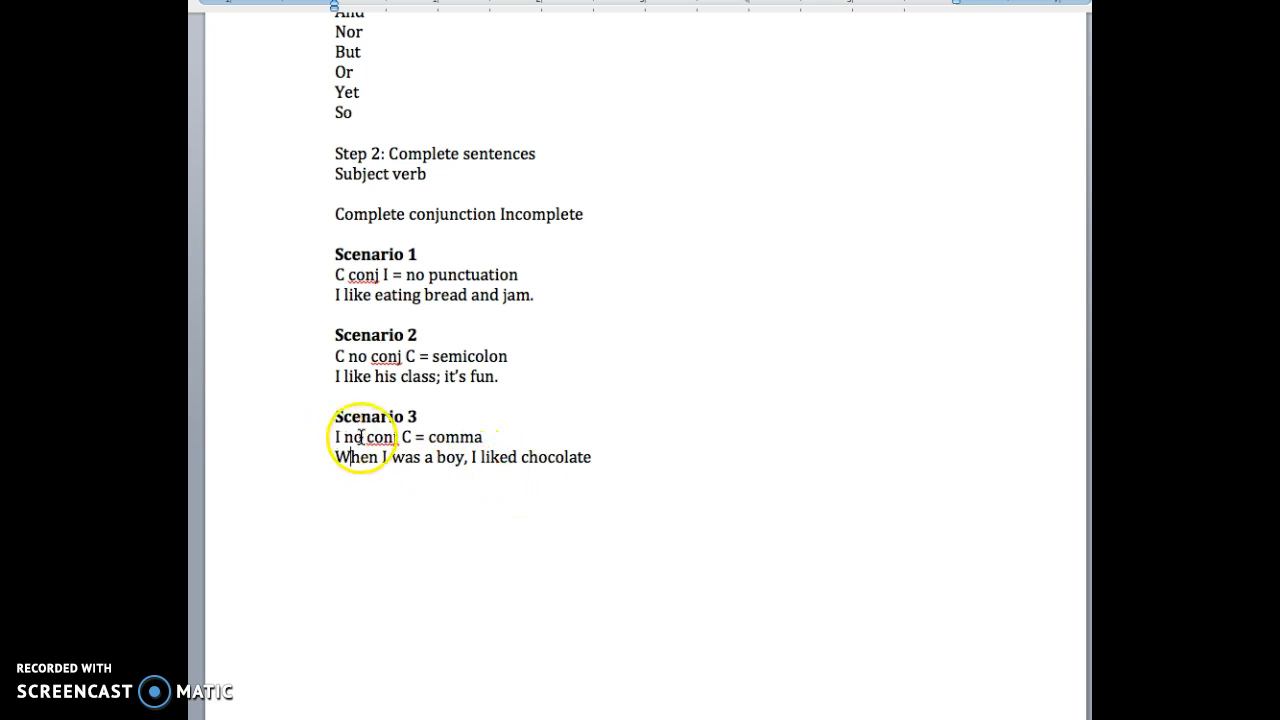
{"action": "mouse_move", "coordinate": [412, 482]}
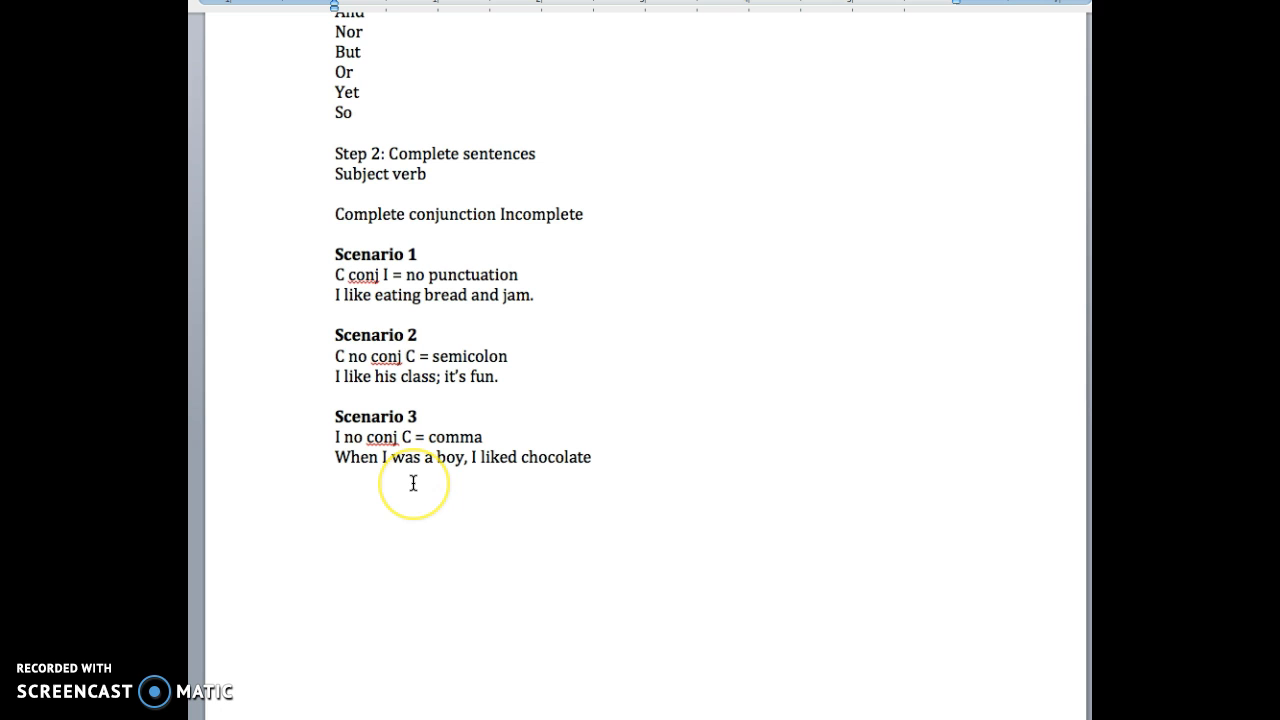
{"action": "mouse_move", "coordinate": [604, 456]}
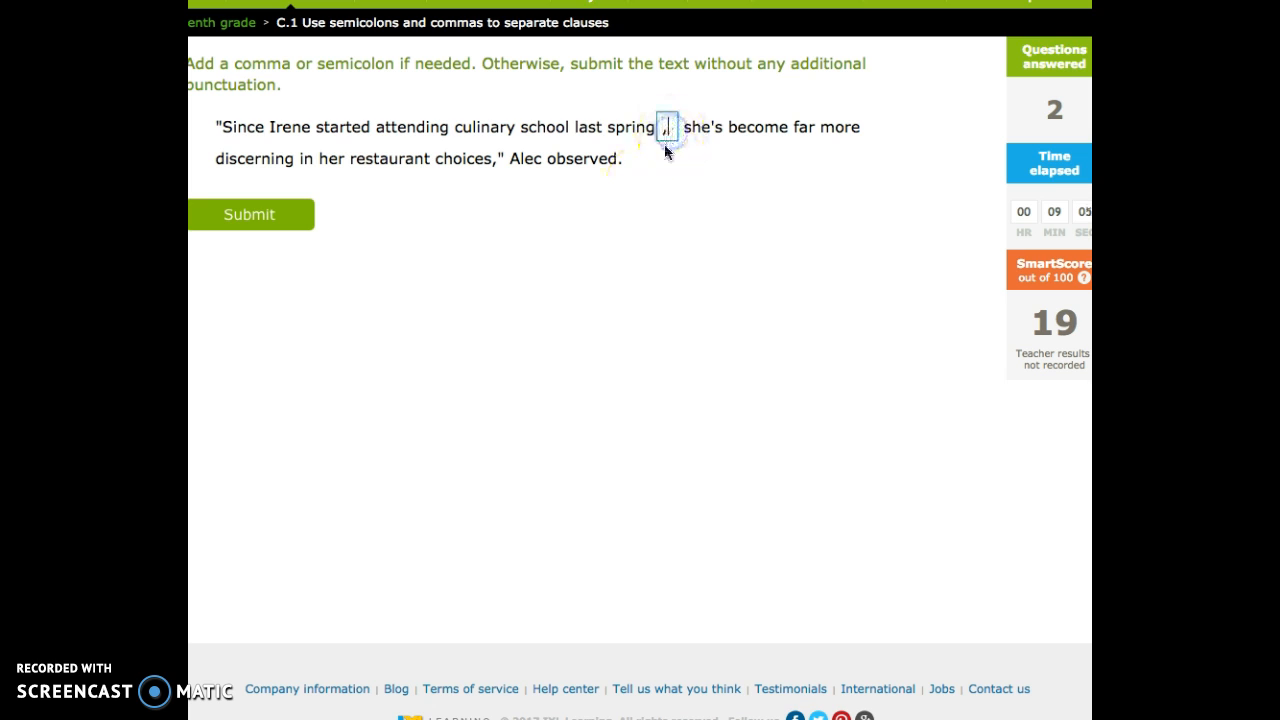
{"action": "left_click", "coordinate": [290, 212]}
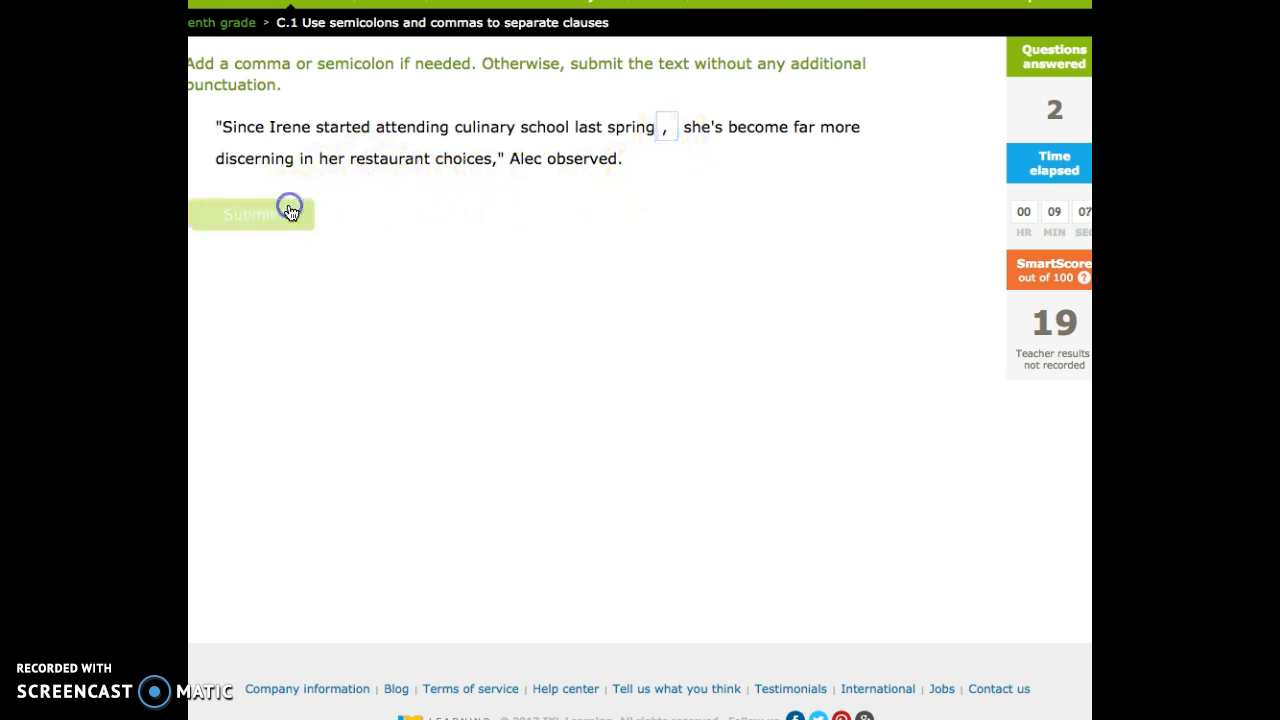
{"action": "left_click", "coordinate": [250, 214]}
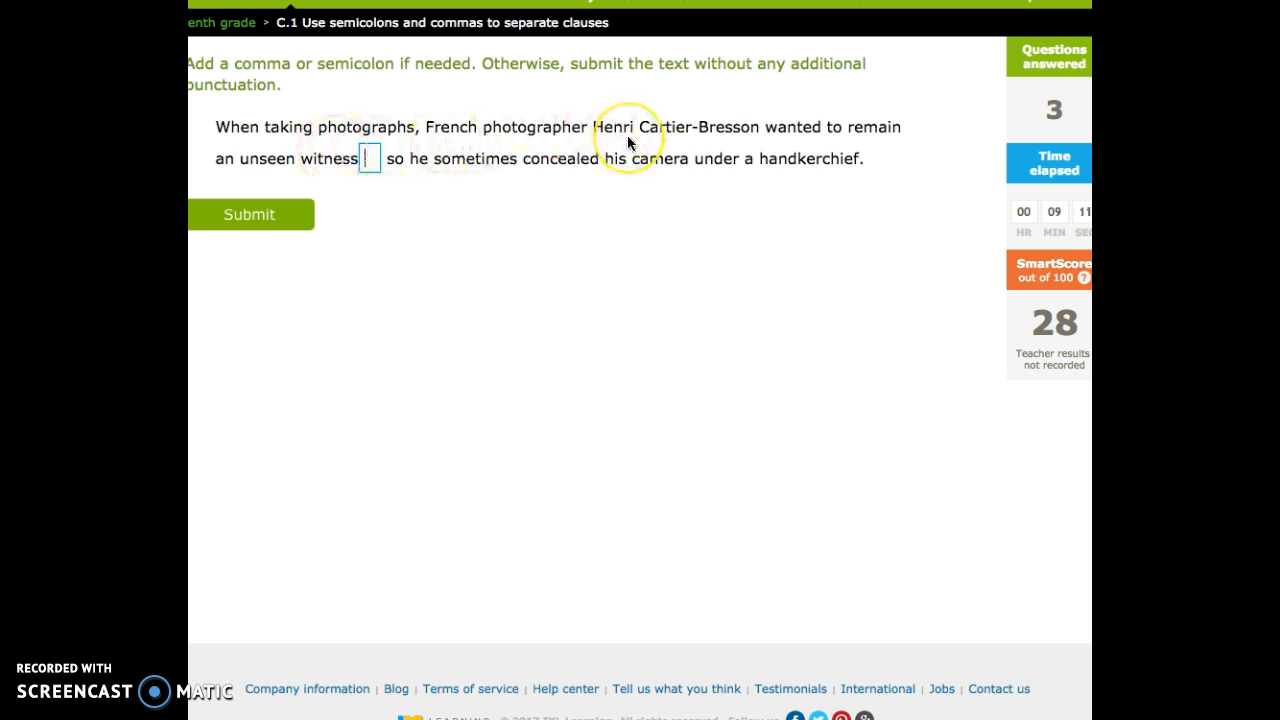
{"action": "mouse_move", "coordinate": [644, 152]}
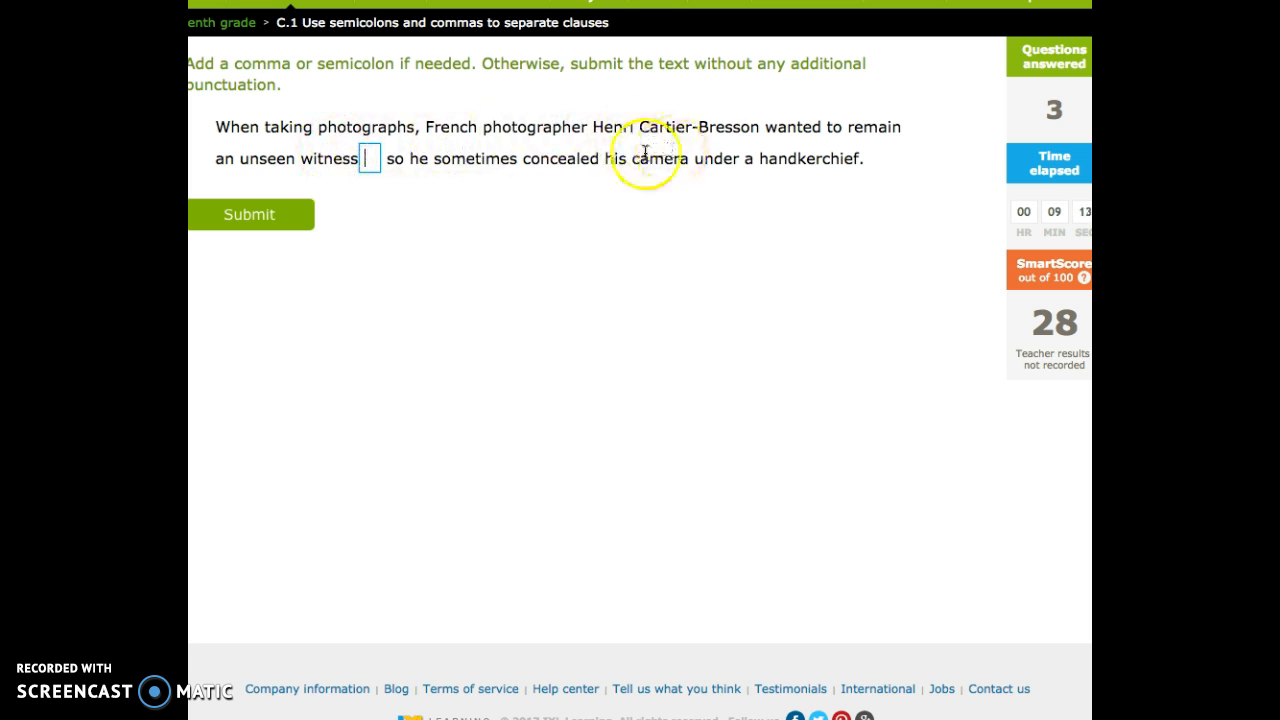
{"action": "mouse_move", "coordinate": [490, 190]}
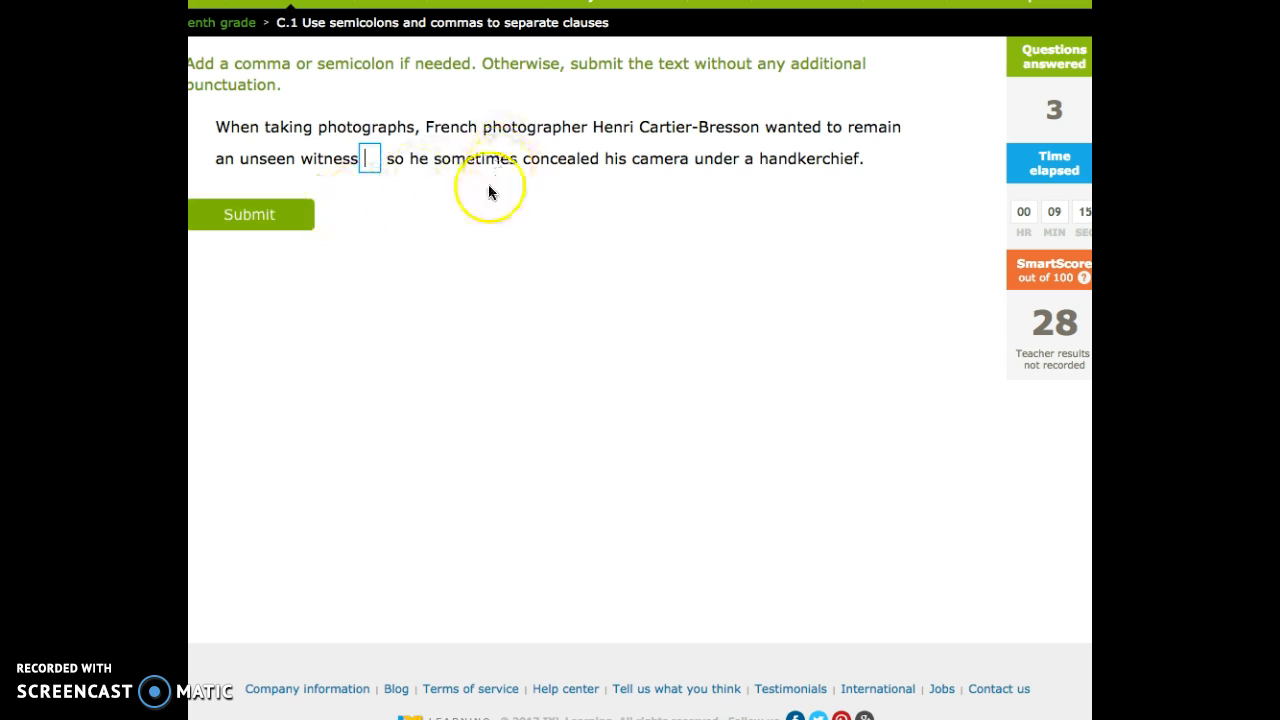
{"action": "mouse_move", "coordinate": [852, 164]}
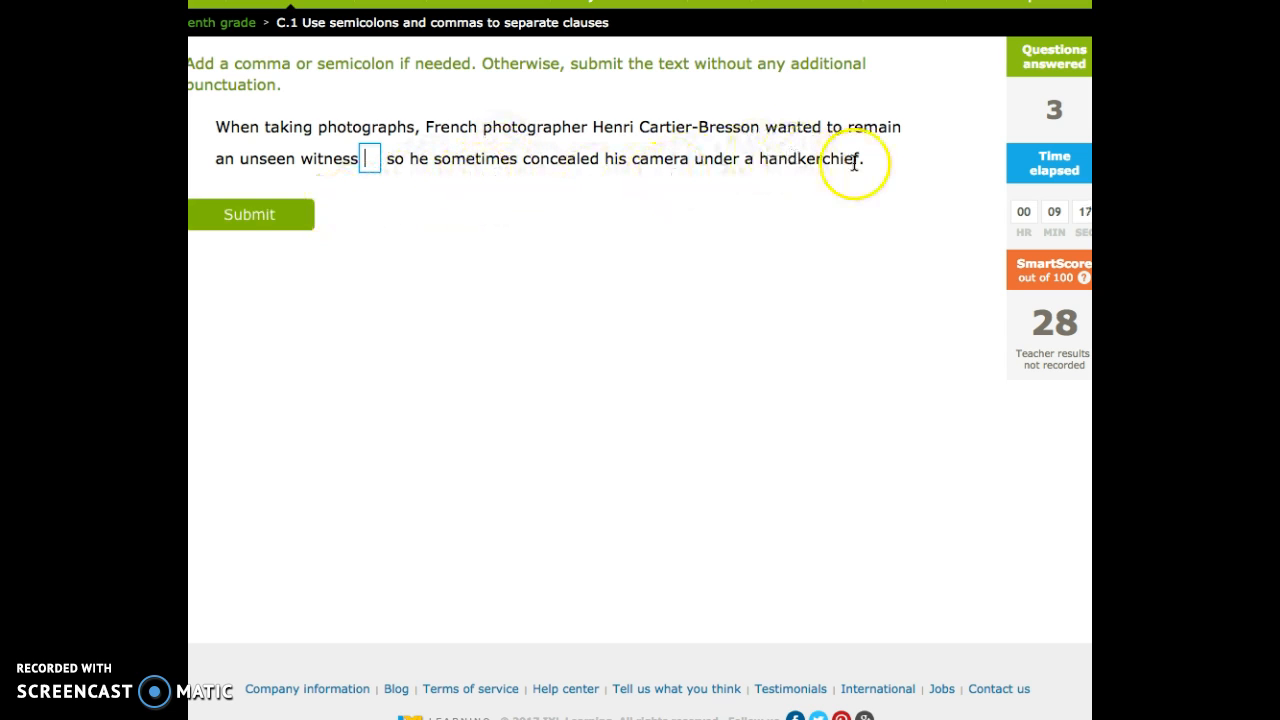
{"action": "mouse_move", "coordinate": [388, 158]}
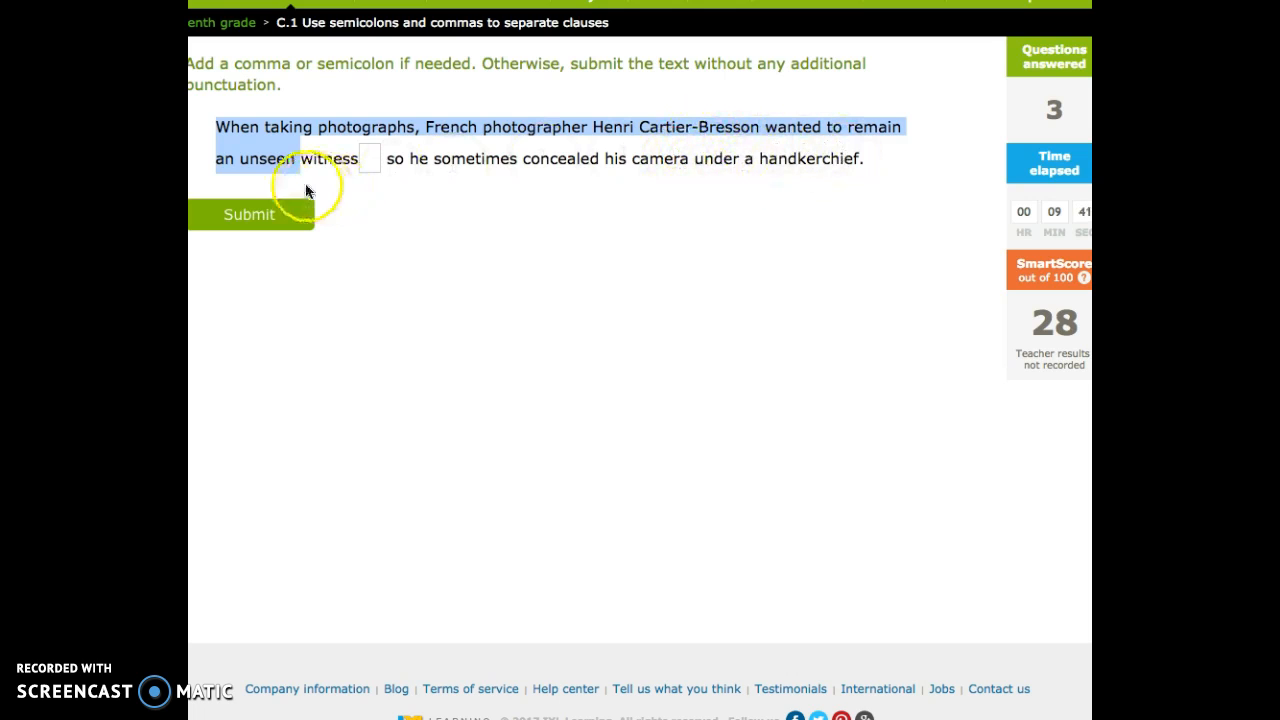
{"action": "mouse_move", "coordinate": [352, 280]}
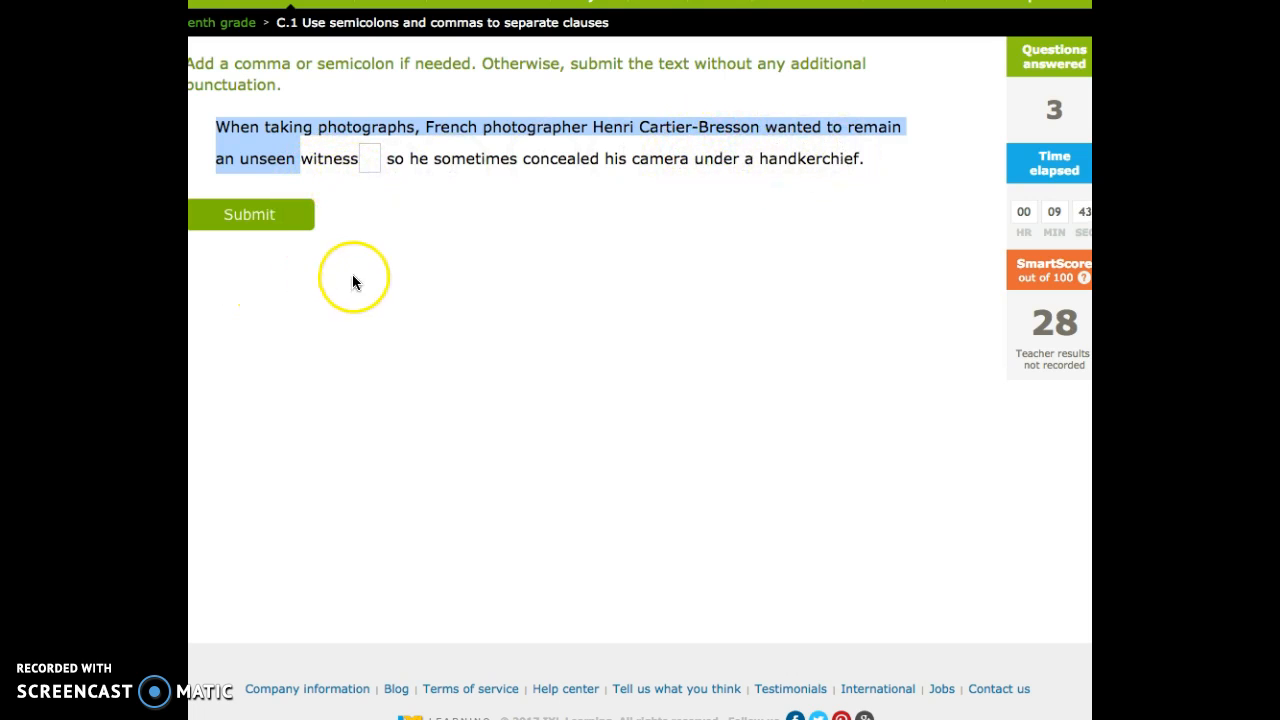
{"action": "mouse_move", "coordinate": [758, 172]}
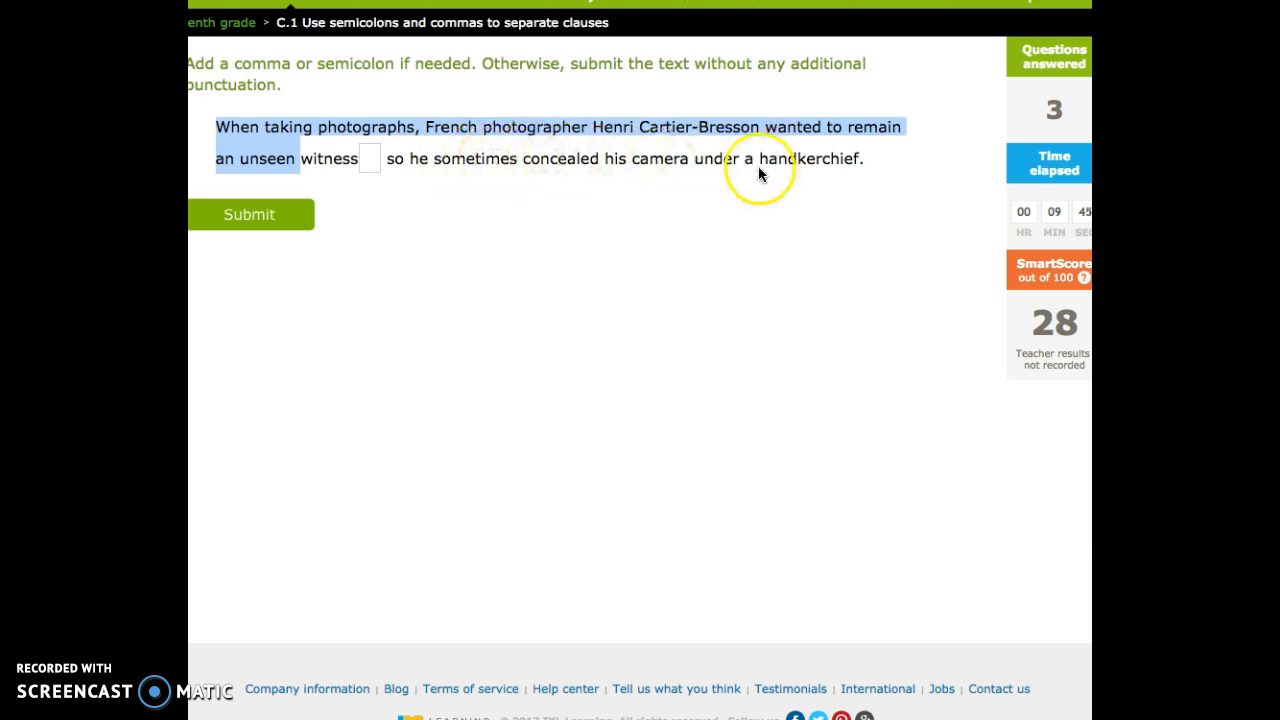
{"action": "mouse_move", "coordinate": [760, 204]}
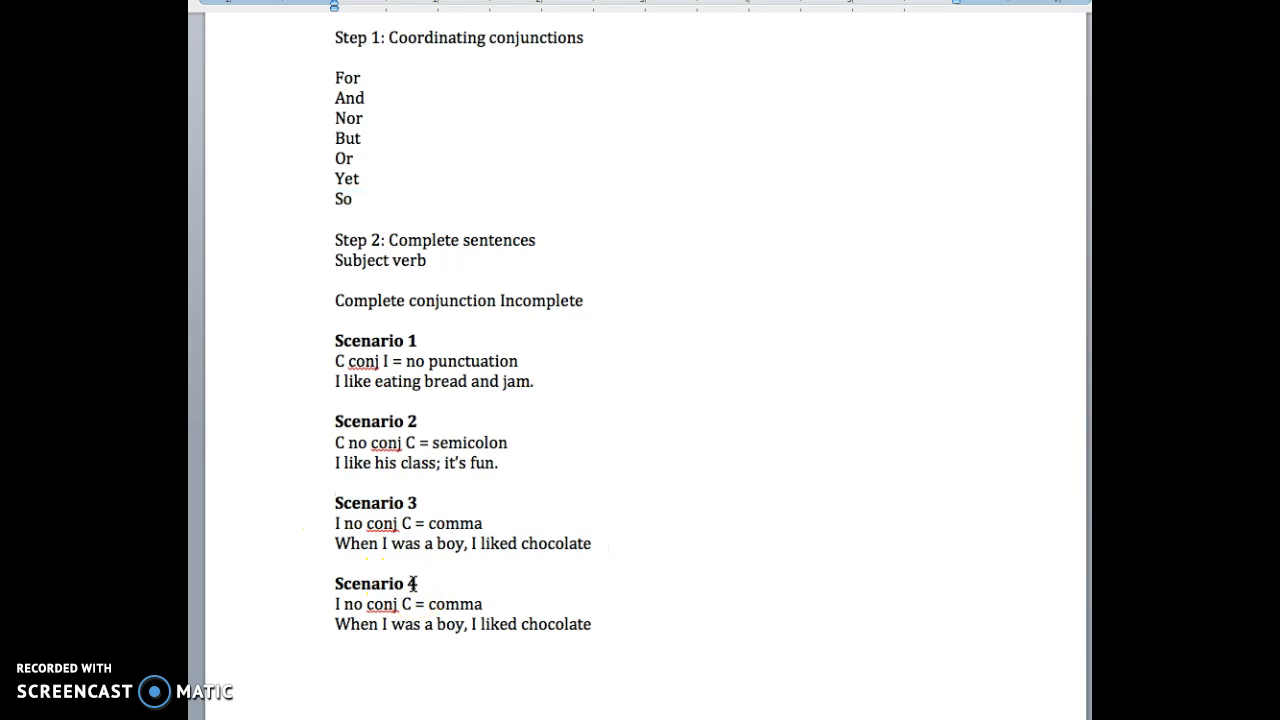
- Replace the Scenario 4 example with 'I like bread and I like jam.'
{"action": "left_click", "coordinate": [336, 604]}
{"action": "type", "text": "C"}
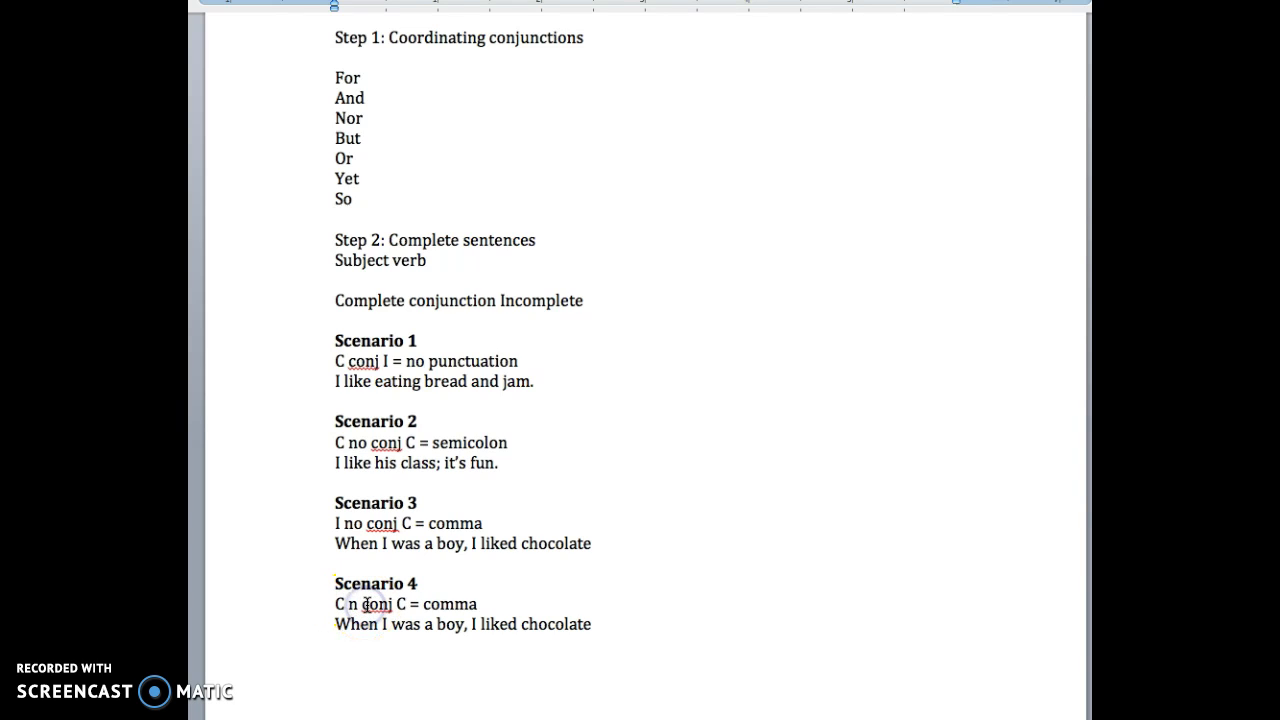
{"action": "double_click", "coordinate": [436, 604]}
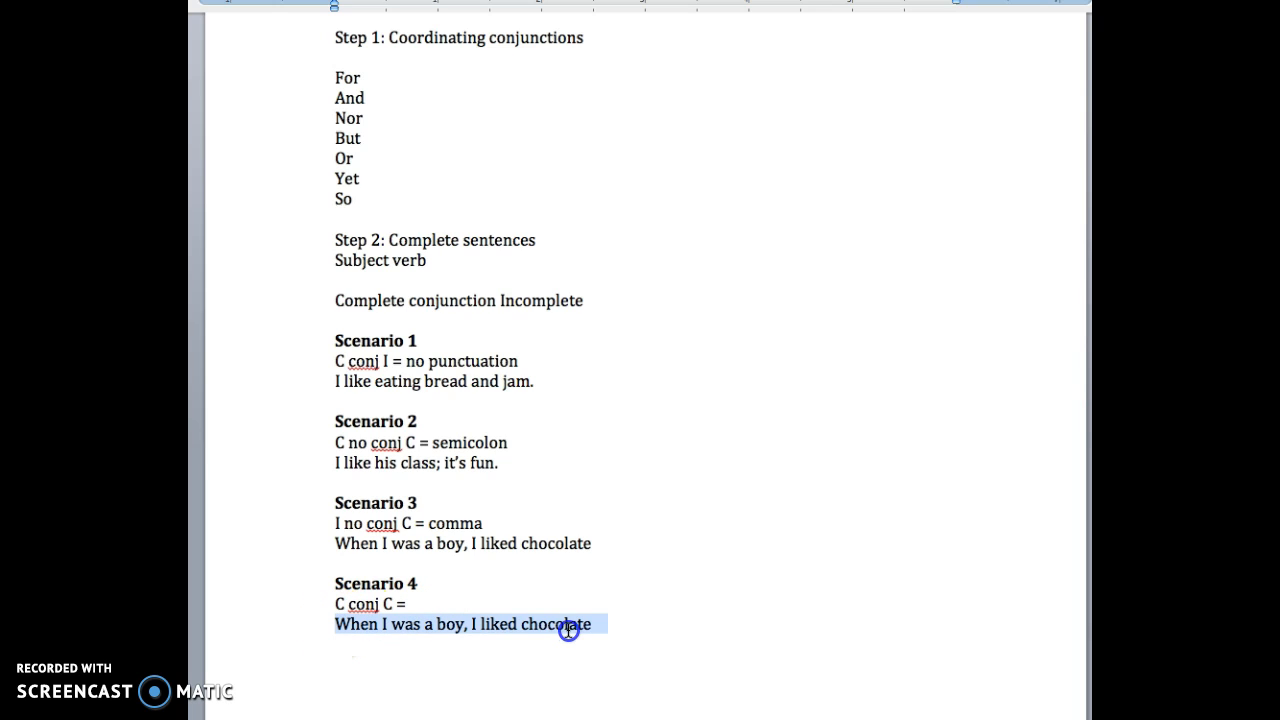
{"action": "type", "text": "I li"}
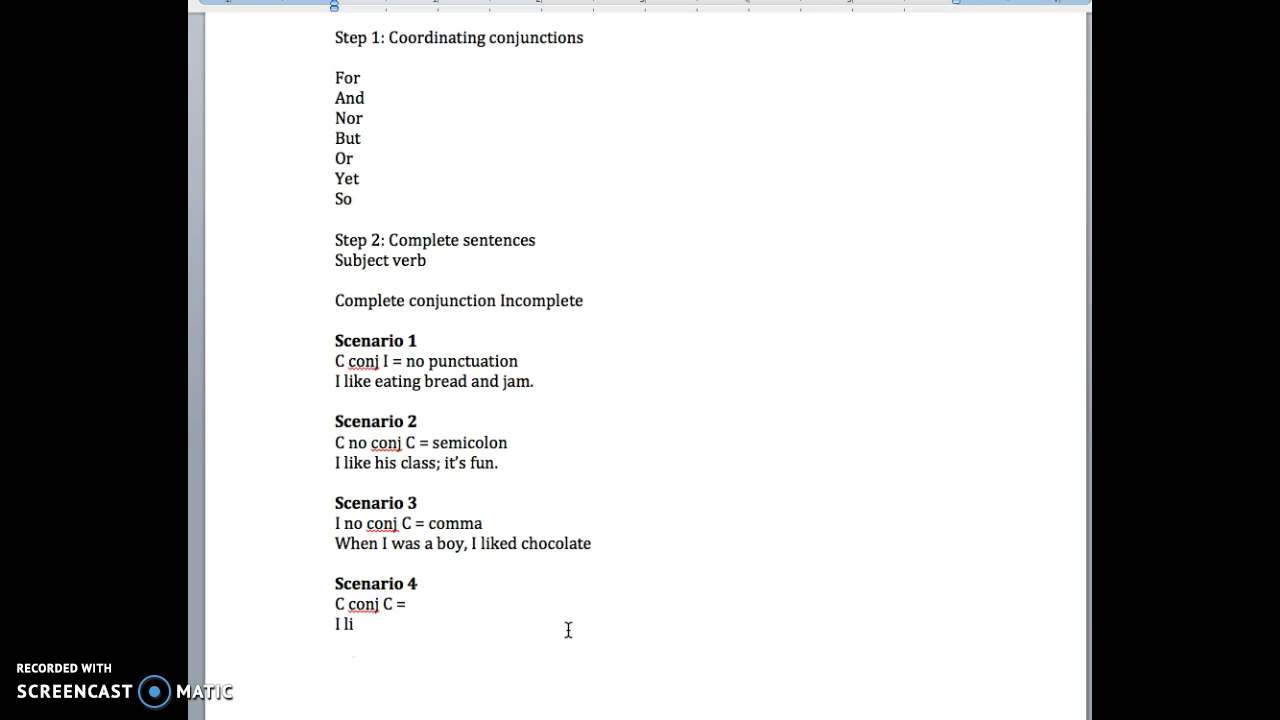
{"action": "type", "text": "ke"}
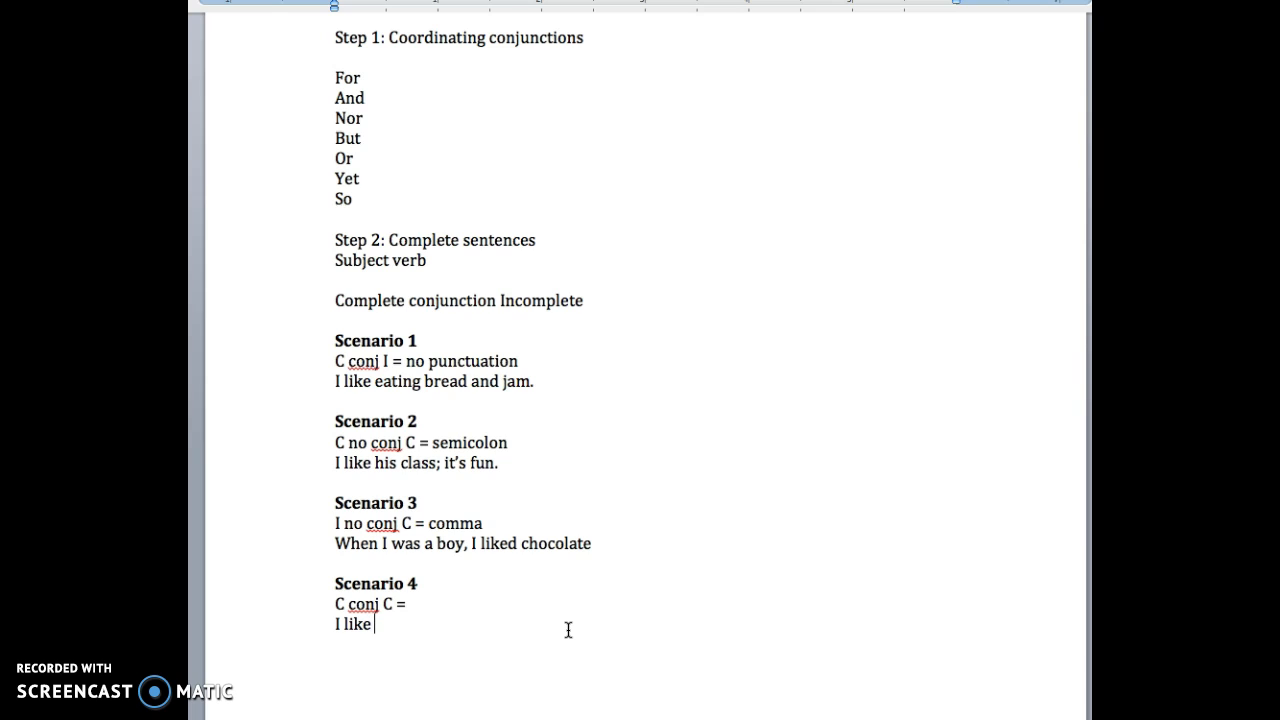
{"action": "type", "text": "br"}
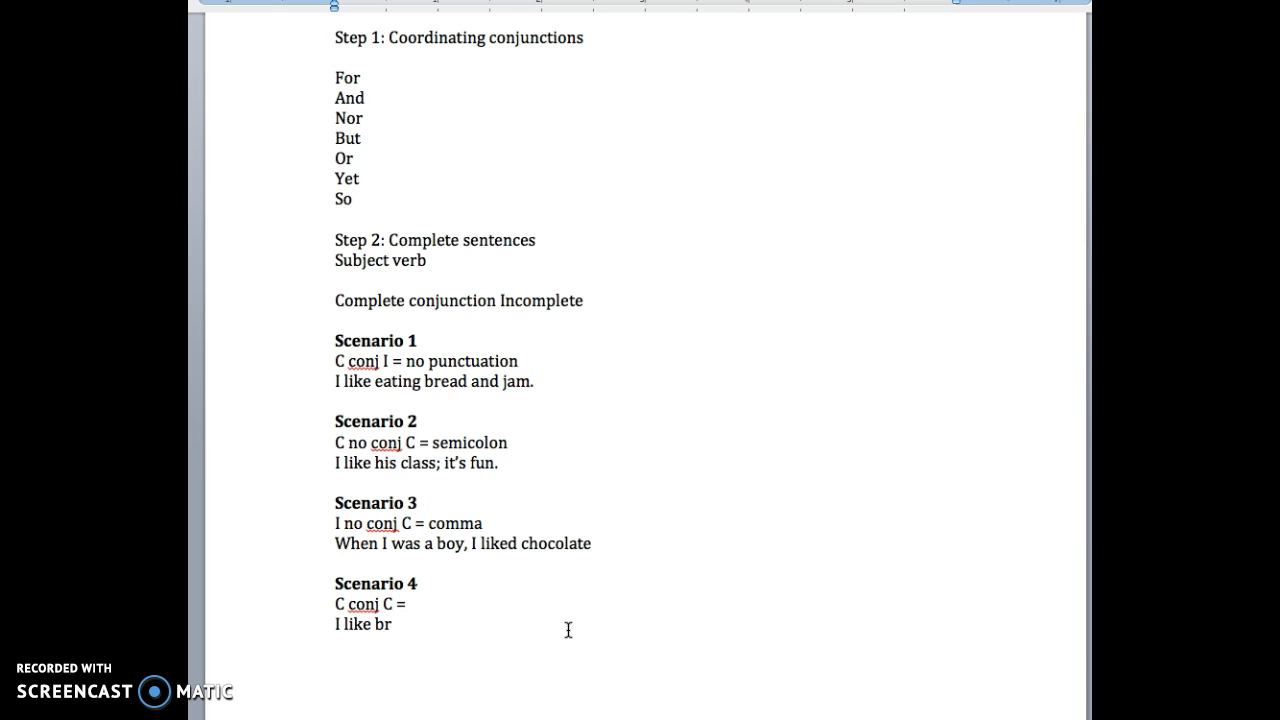
{"action": "type", "text": "ead and I"}
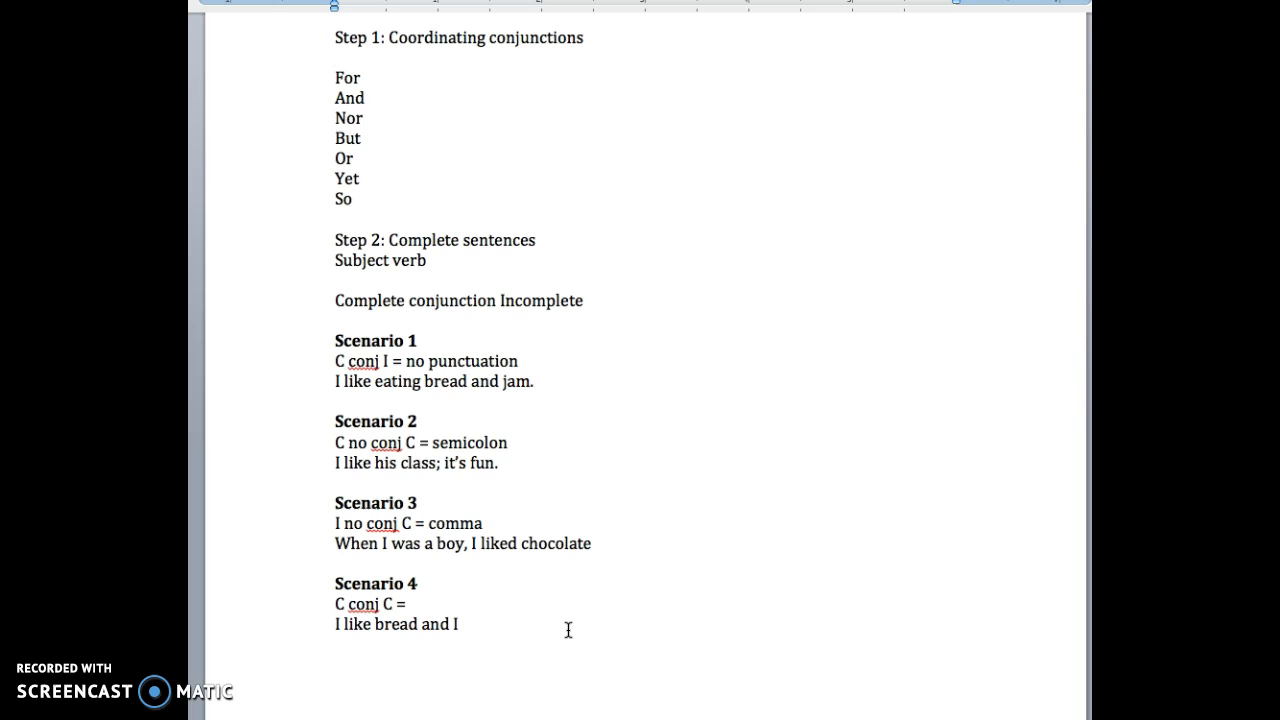
{"action": "type", "text": "like jam."}
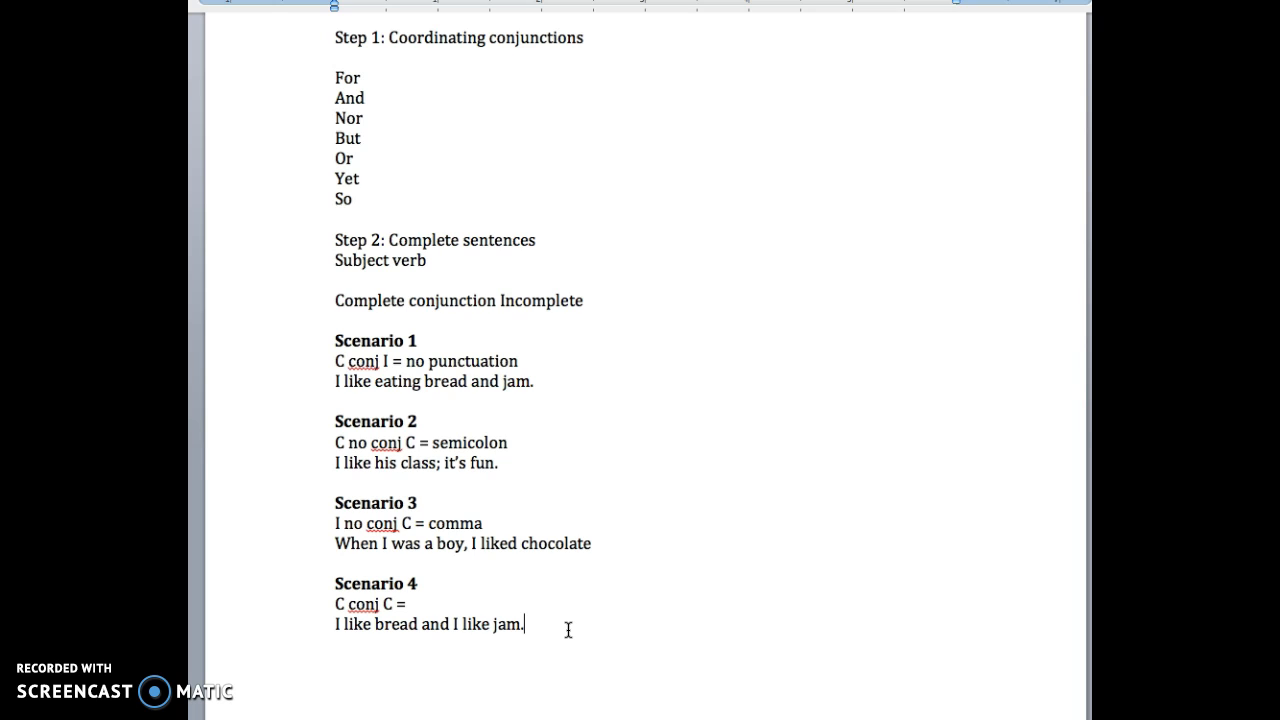
- Set the Scenario 4 rule to 'C conj C = comma' and add the comma after 'bread'
{"action": "left_click", "coordinate": [338, 624]}
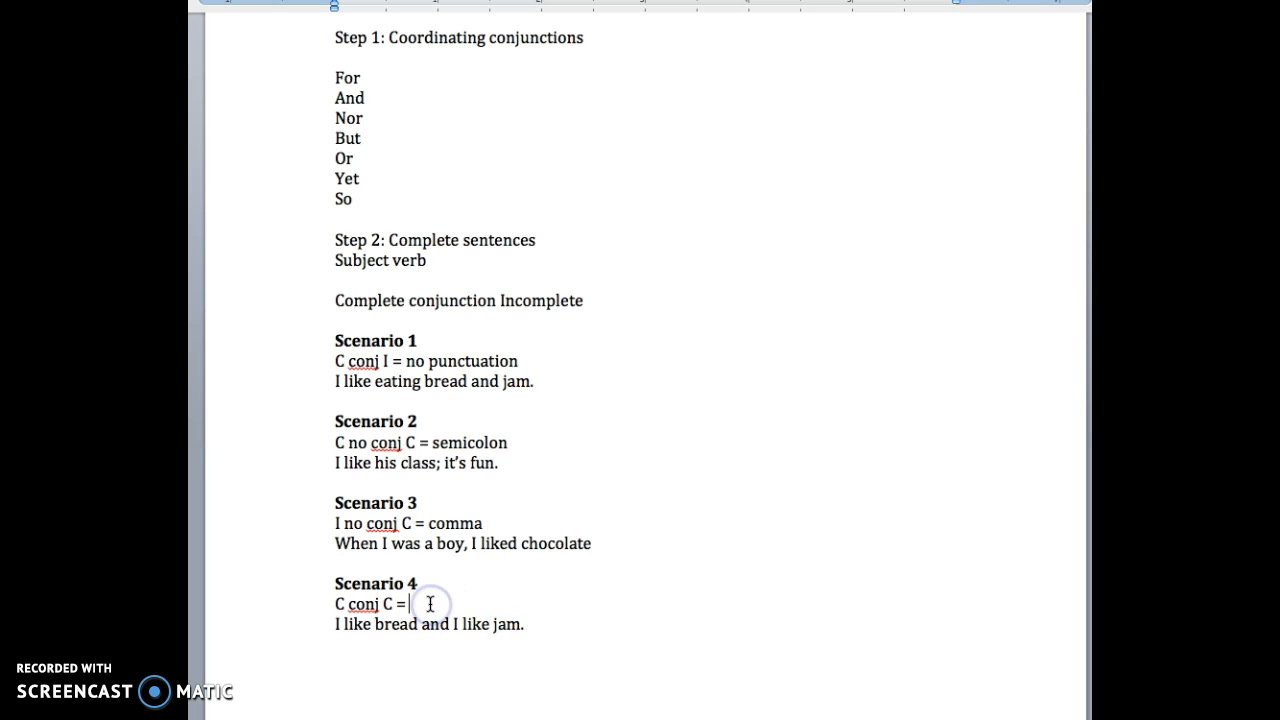
{"action": "type", "text": "comma"}
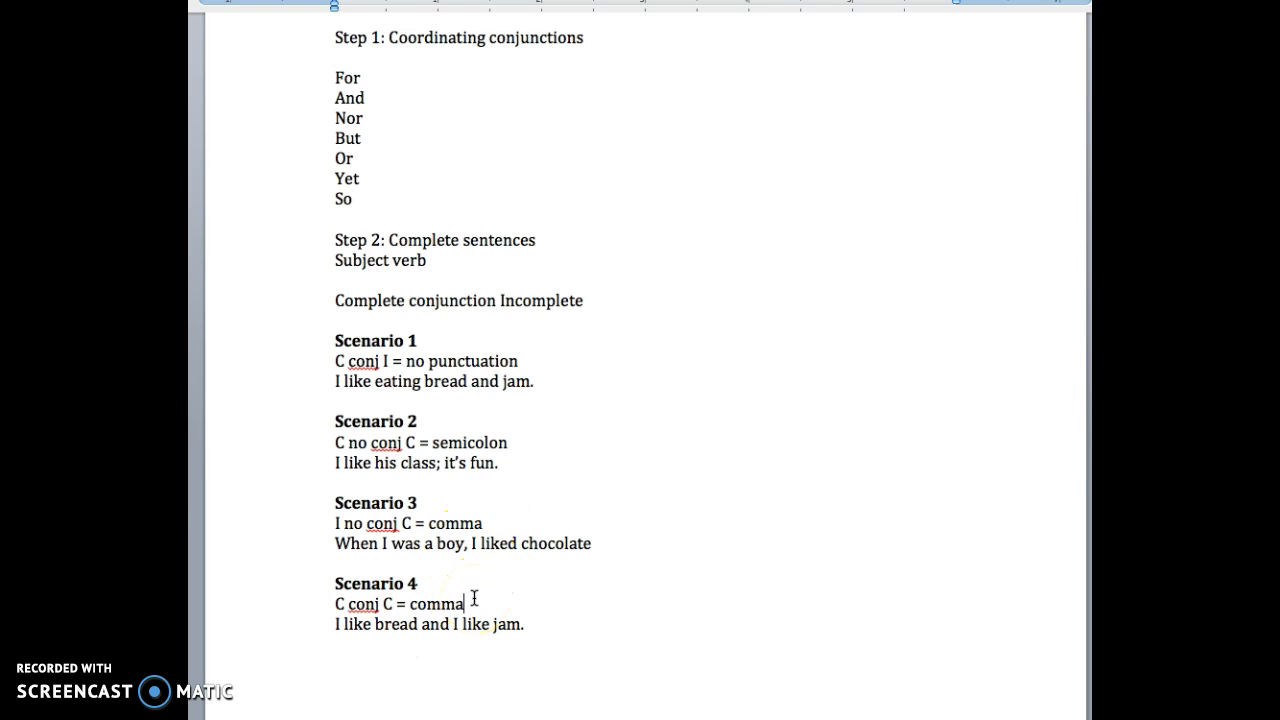
{"action": "scroll", "scroll_direction": "down", "scroll_amount": 3}
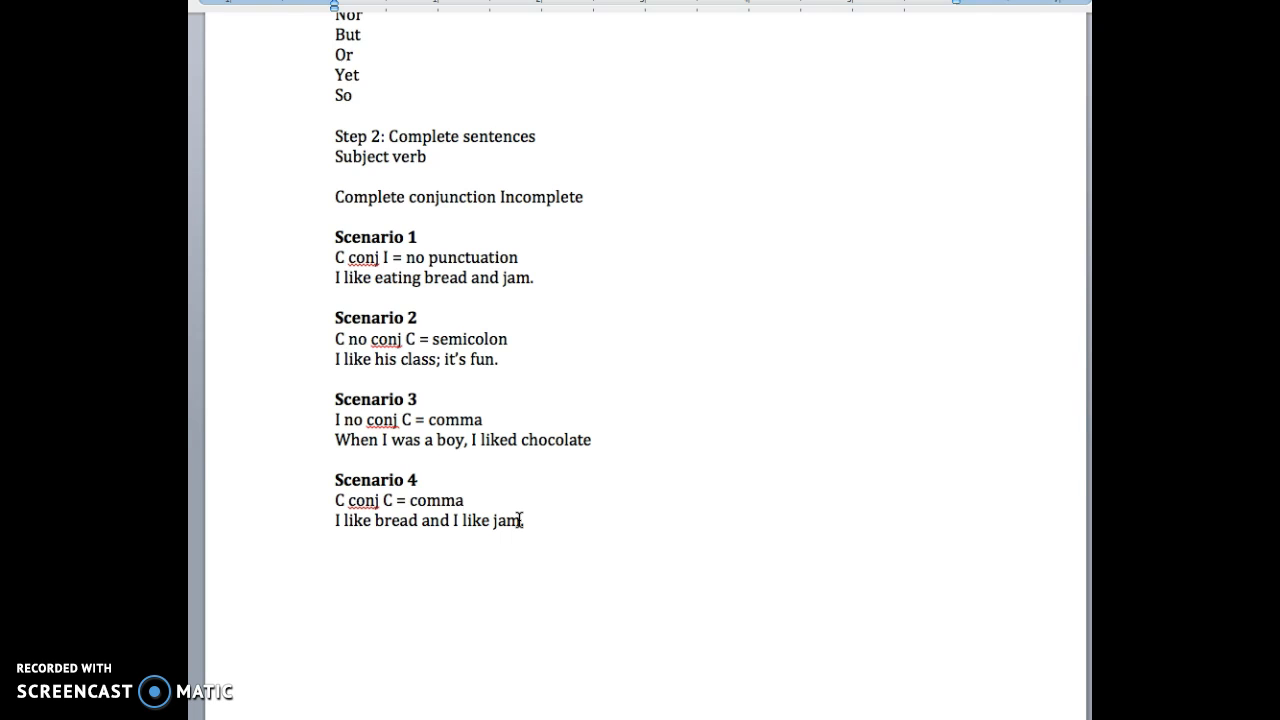
{"action": "left_click", "coordinate": [464, 500]}
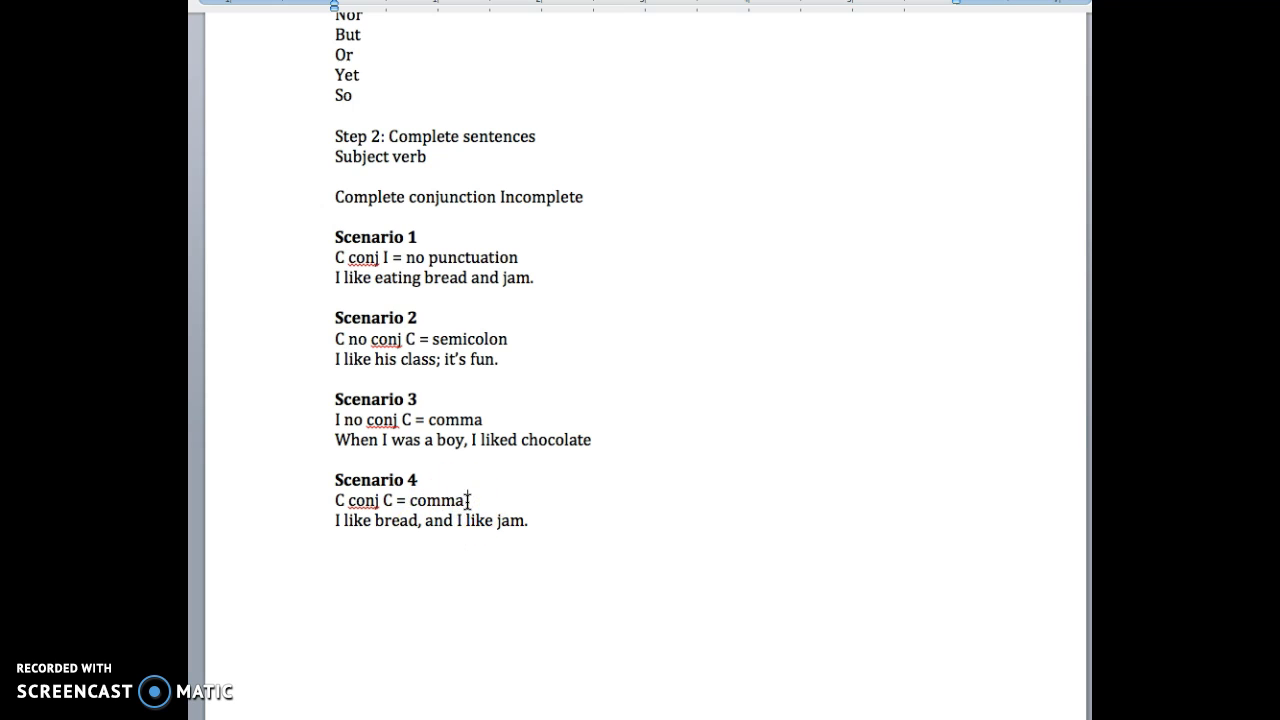
{"action": "type", "text": "CCCC"}
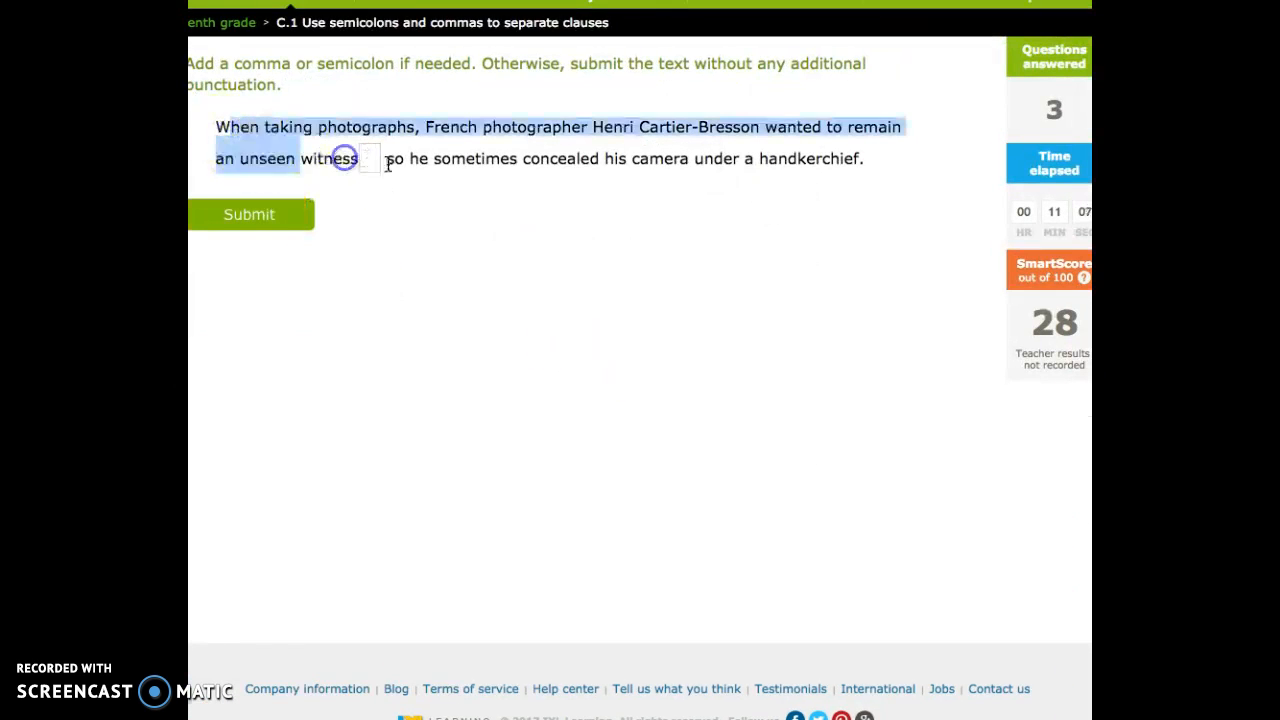
- Punctuate after 'witness' in the Cartier-Bresson sentence and submit the answer
{"action": "left_click", "coordinate": [368, 160]}
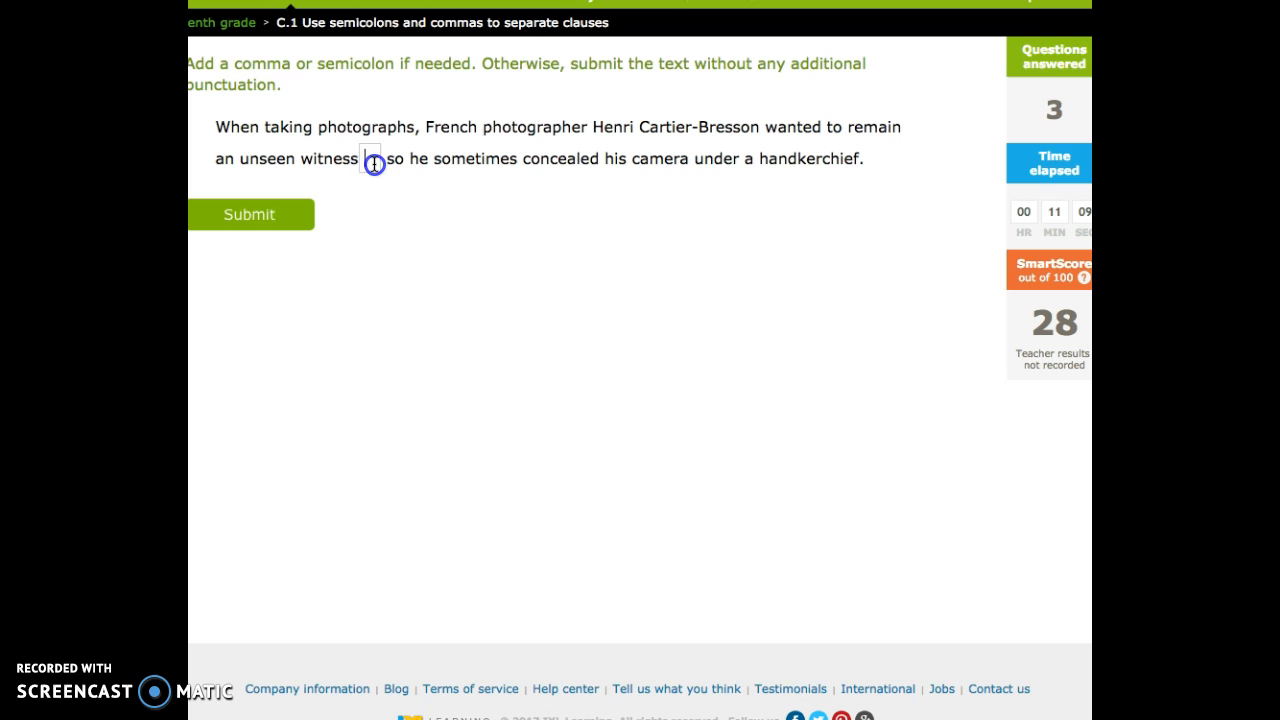
{"action": "left_click", "coordinate": [250, 214]}
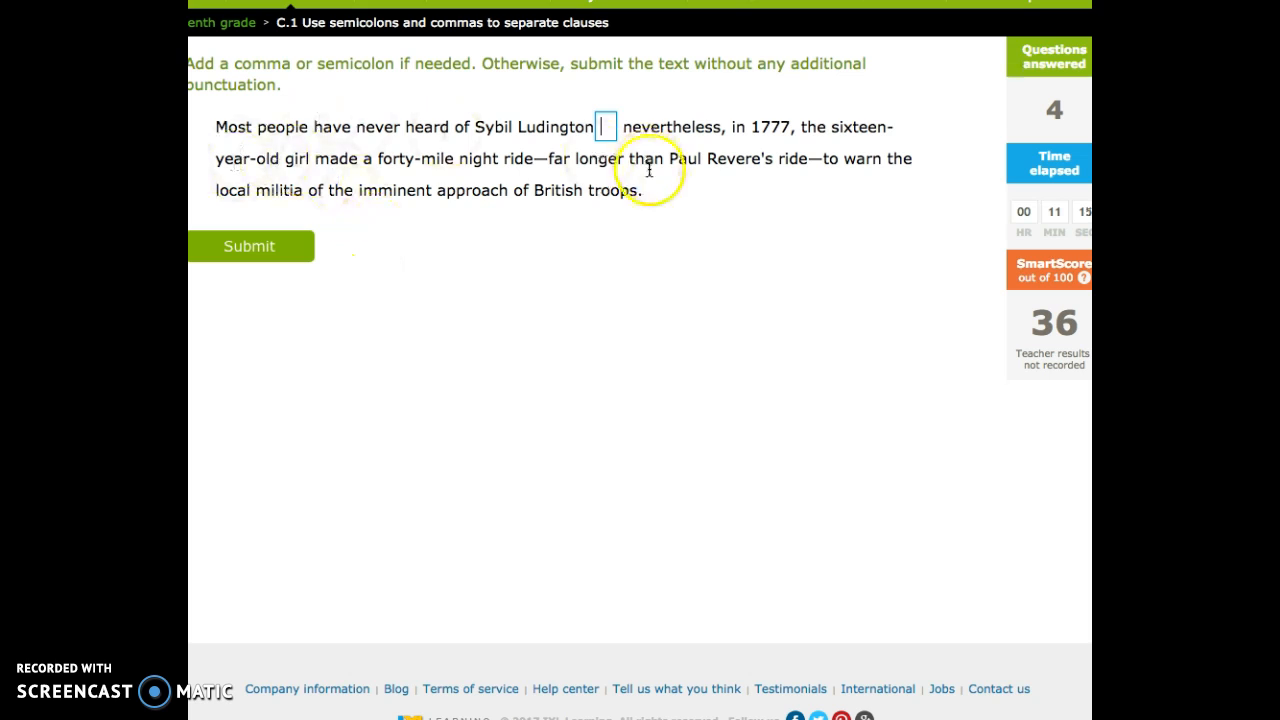
{"action": "mouse_move", "coordinate": [230, 142]}
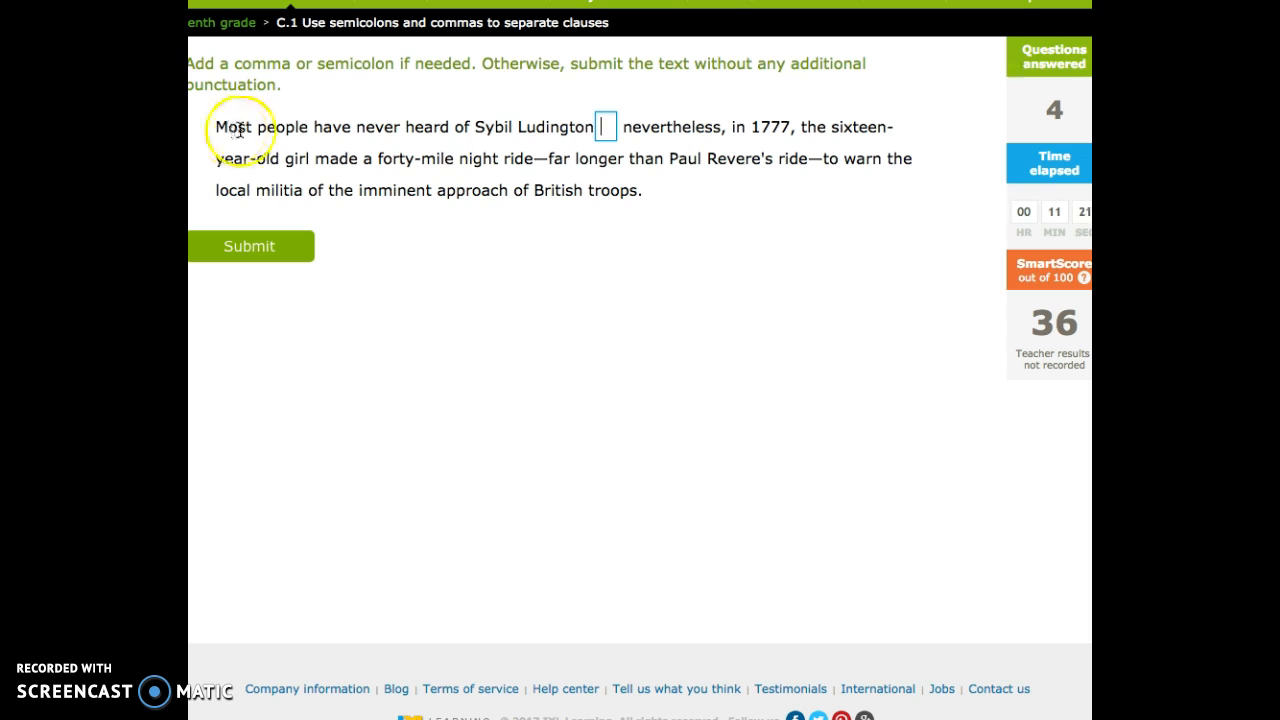
{"action": "mouse_move", "coordinate": [430, 152]}
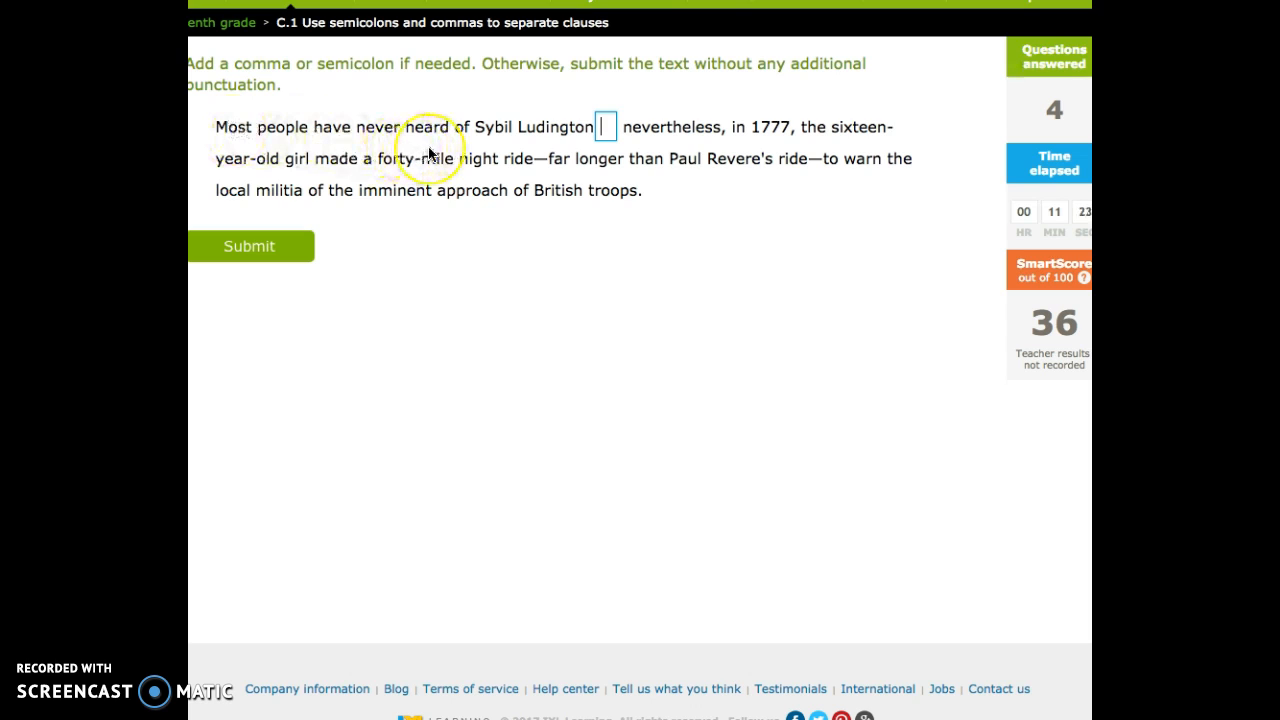
{"action": "mouse_move", "coordinate": [656, 148]}
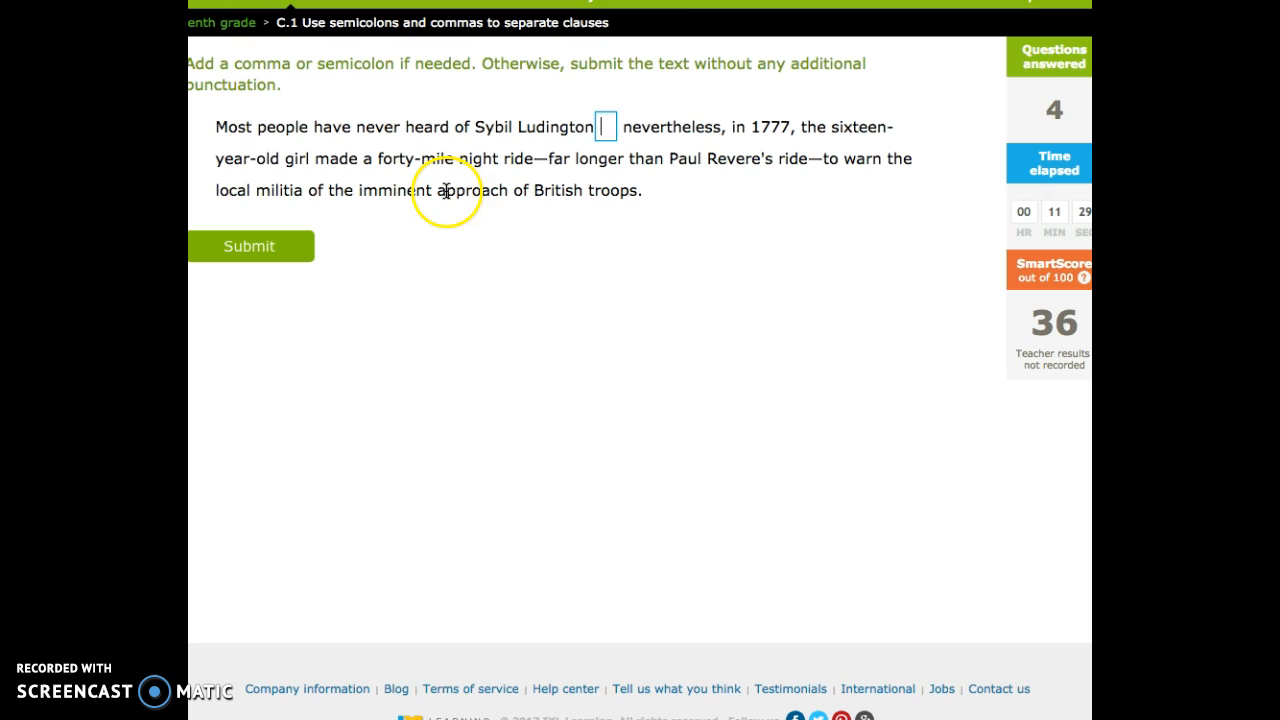
{"action": "mouse_move", "coordinate": [446, 192]}
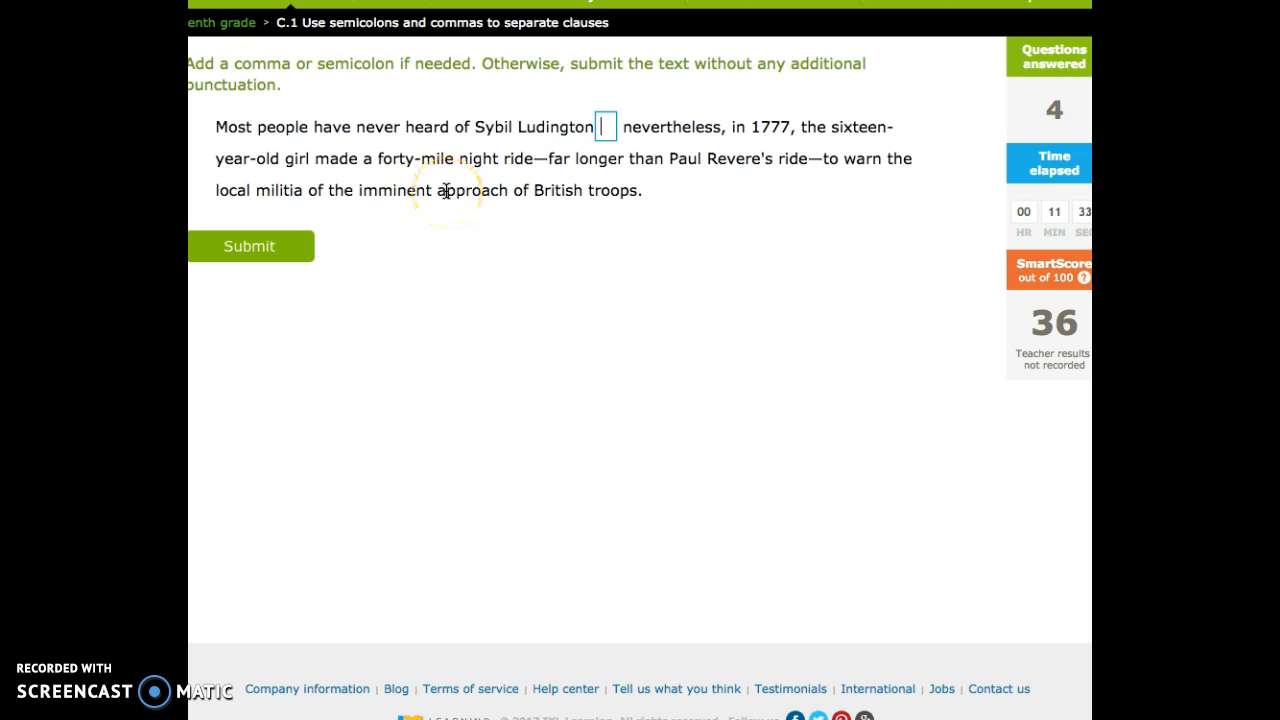
{"action": "mouse_move", "coordinate": [556, 240]}
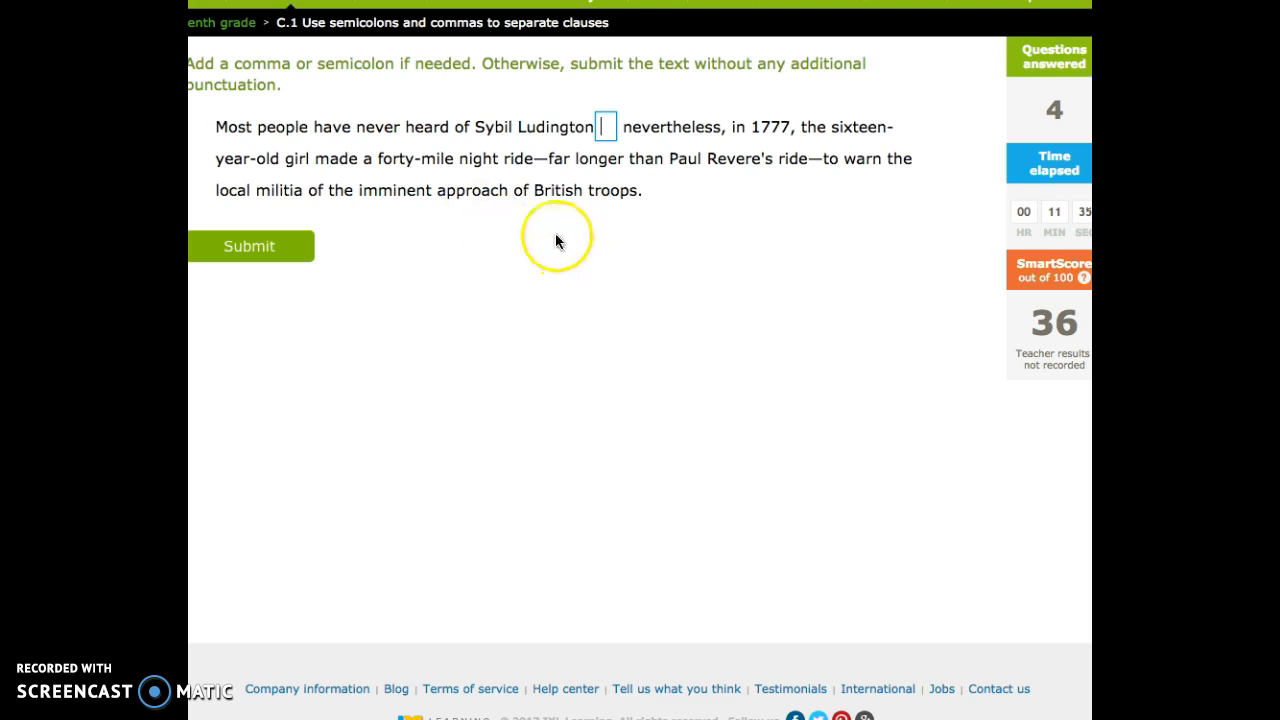
{"action": "mouse_move", "coordinate": [680, 244]}
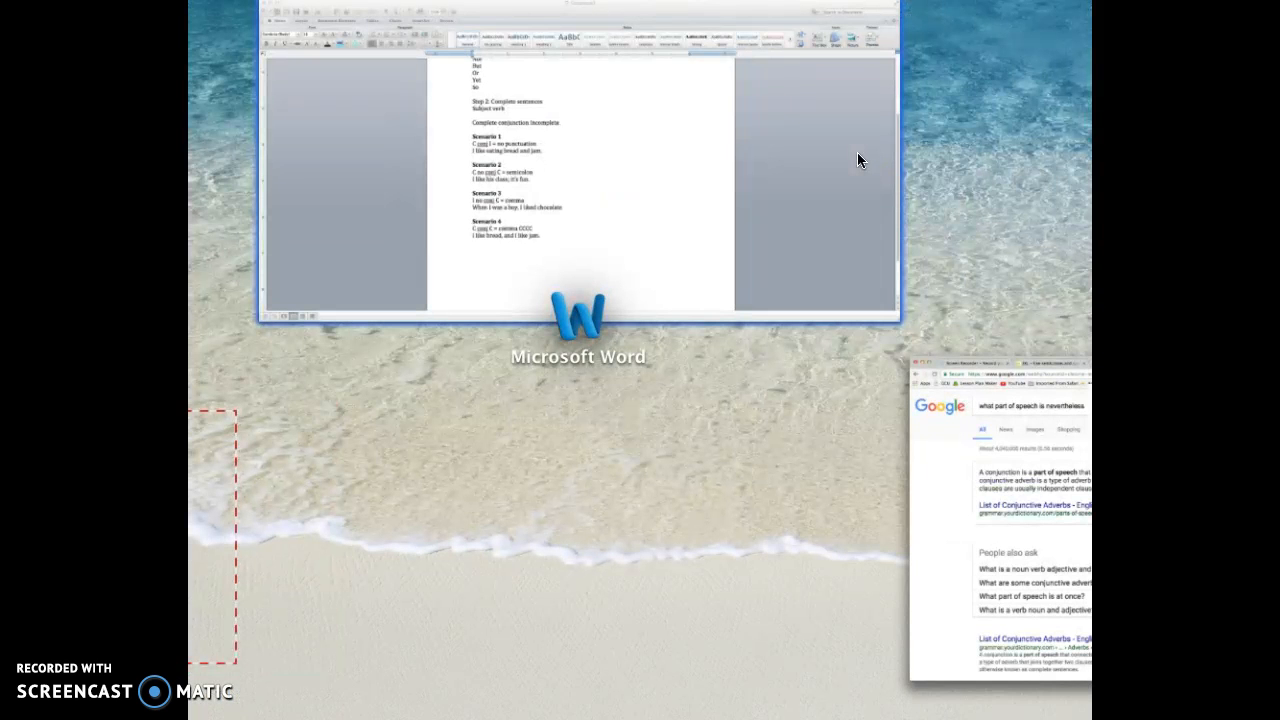
- Bring up the Google results on what part of speech 'nevertheless' is
{"action": "left_click", "coordinate": [1000, 500]}
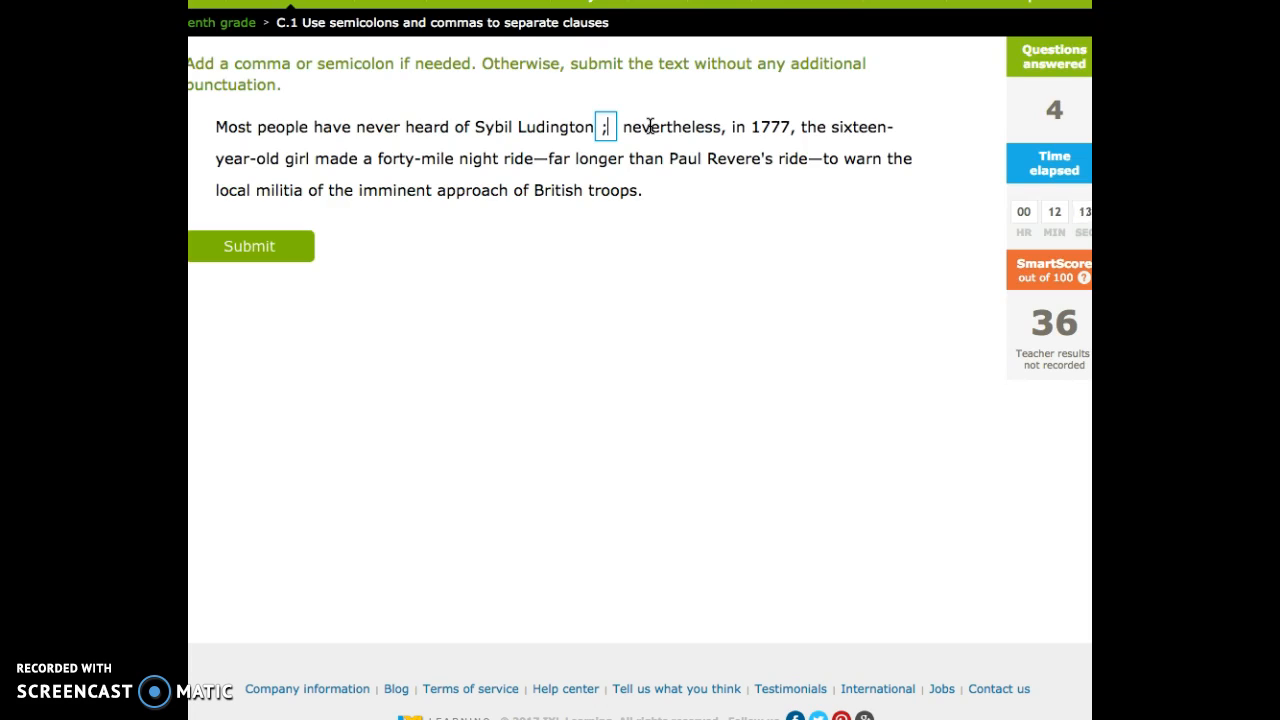
- Submit a semicolon before 'nevertheless' in the Sybil Ludington sentence
{"action": "double_click", "coordinate": [670, 128]}
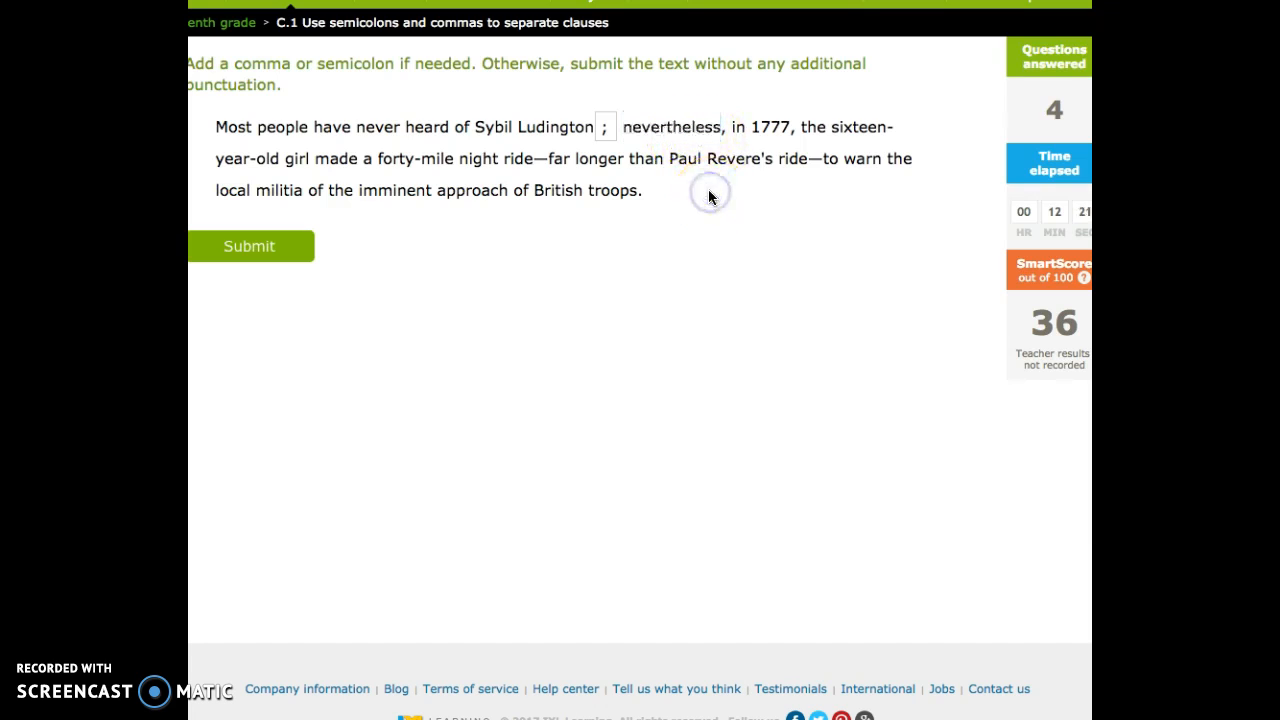
{"action": "left_click_drag", "start_coordinate": [624, 128], "coordinate": [762, 168]}
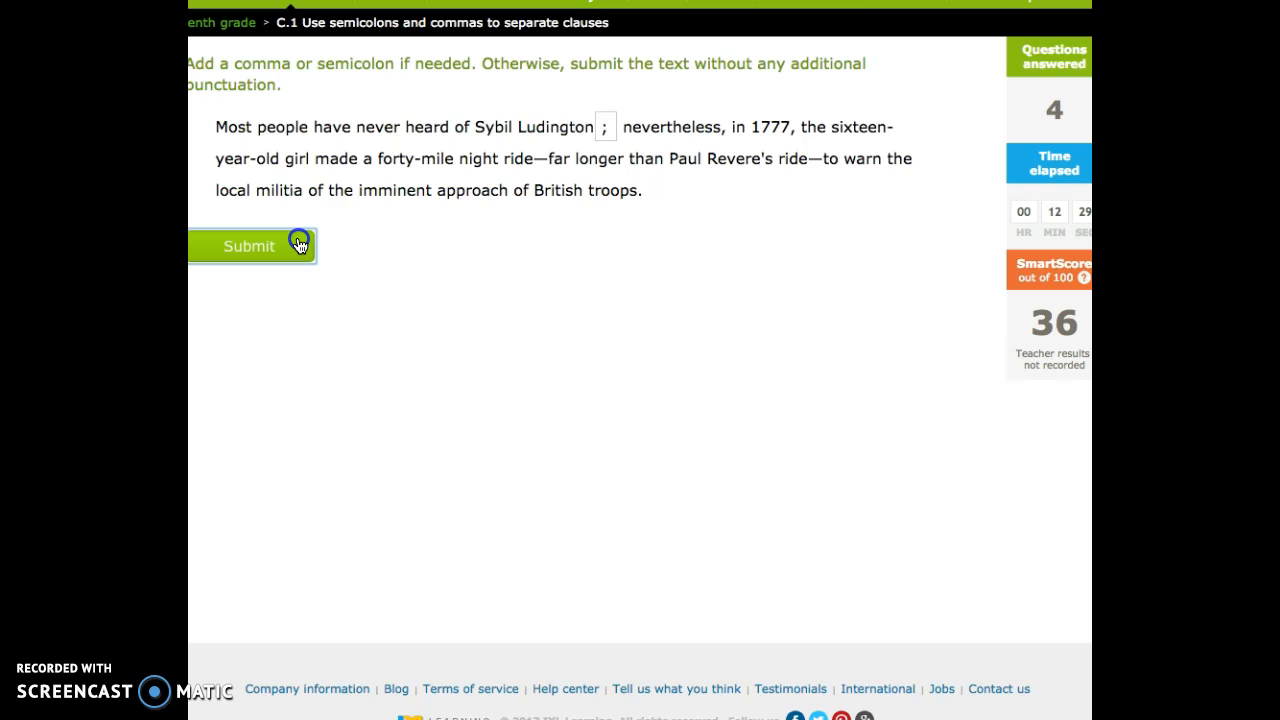
{"action": "left_click", "coordinate": [248, 246]}
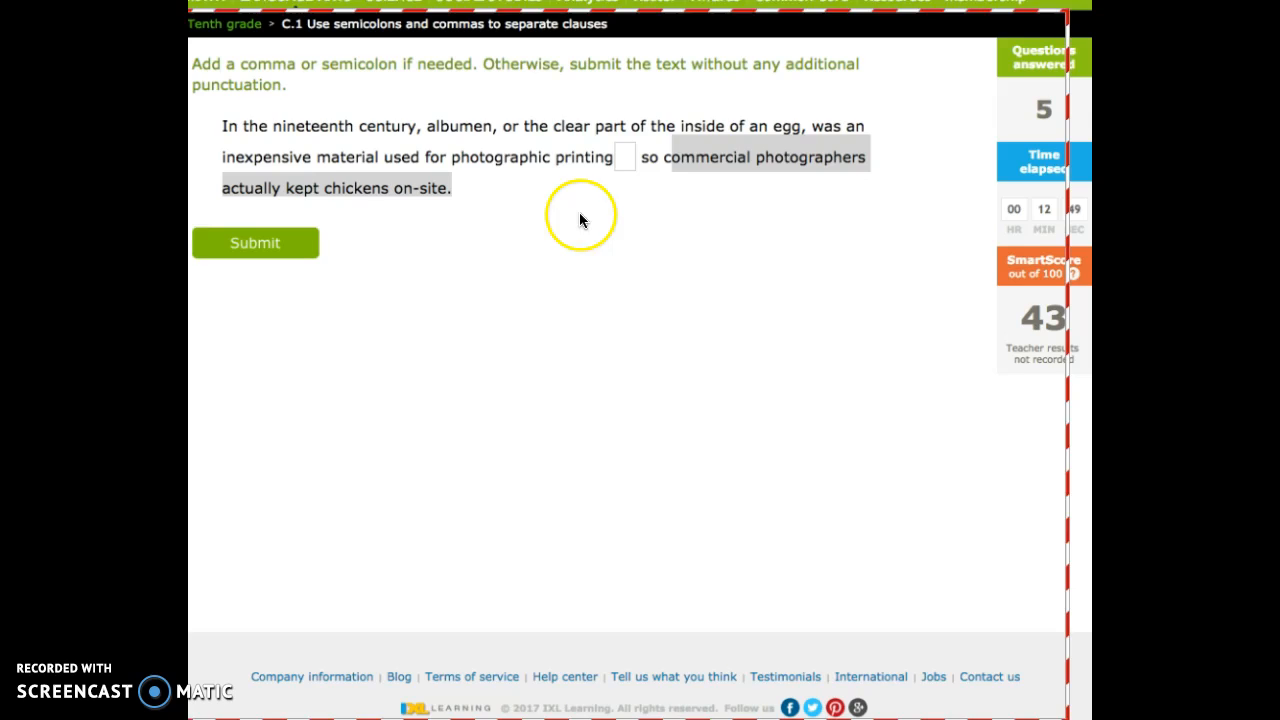
{"action": "type", "text": ","}
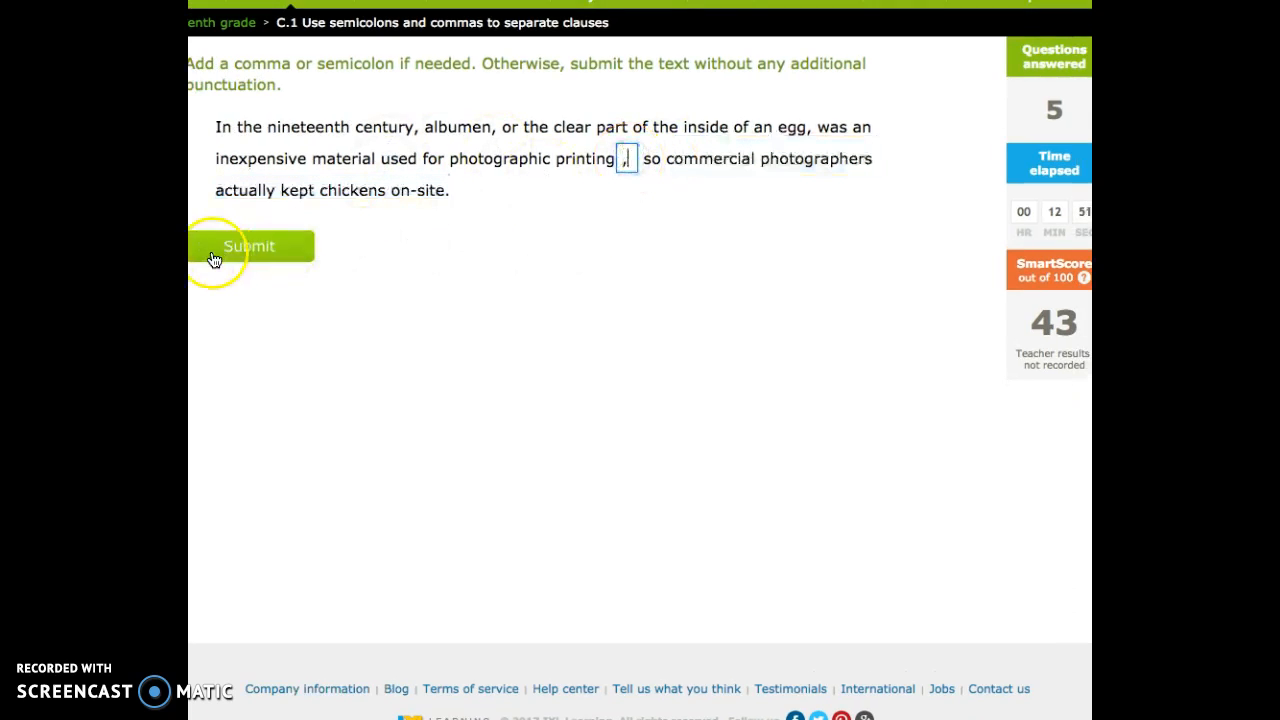
{"action": "left_click", "coordinate": [248, 246]}
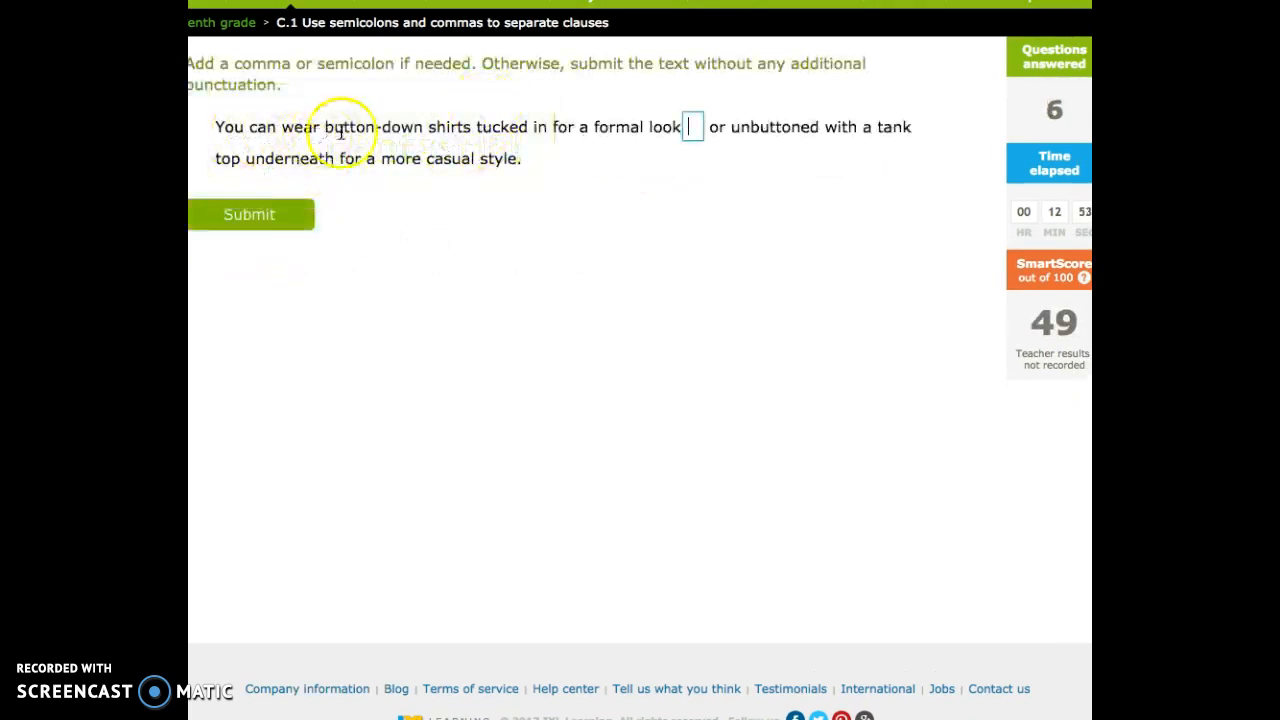
{"action": "mouse_move", "coordinate": [660, 136]}
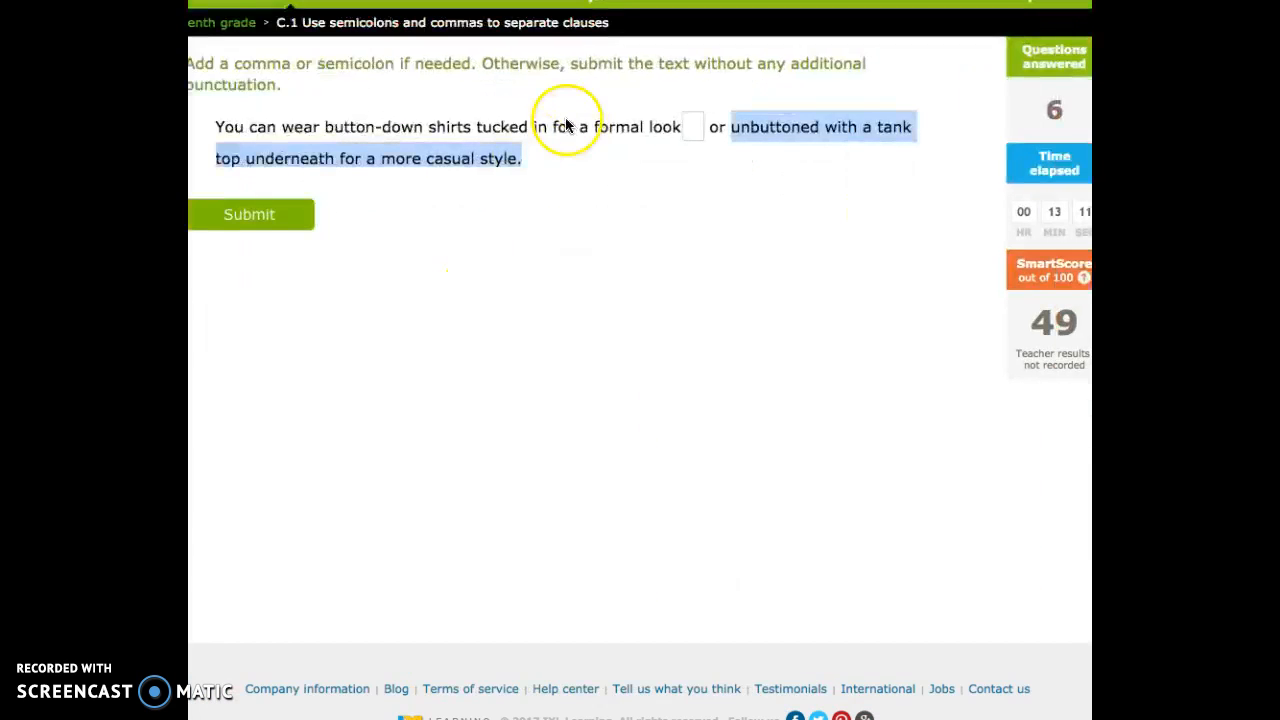
{"action": "left_click", "coordinate": [248, 214]}
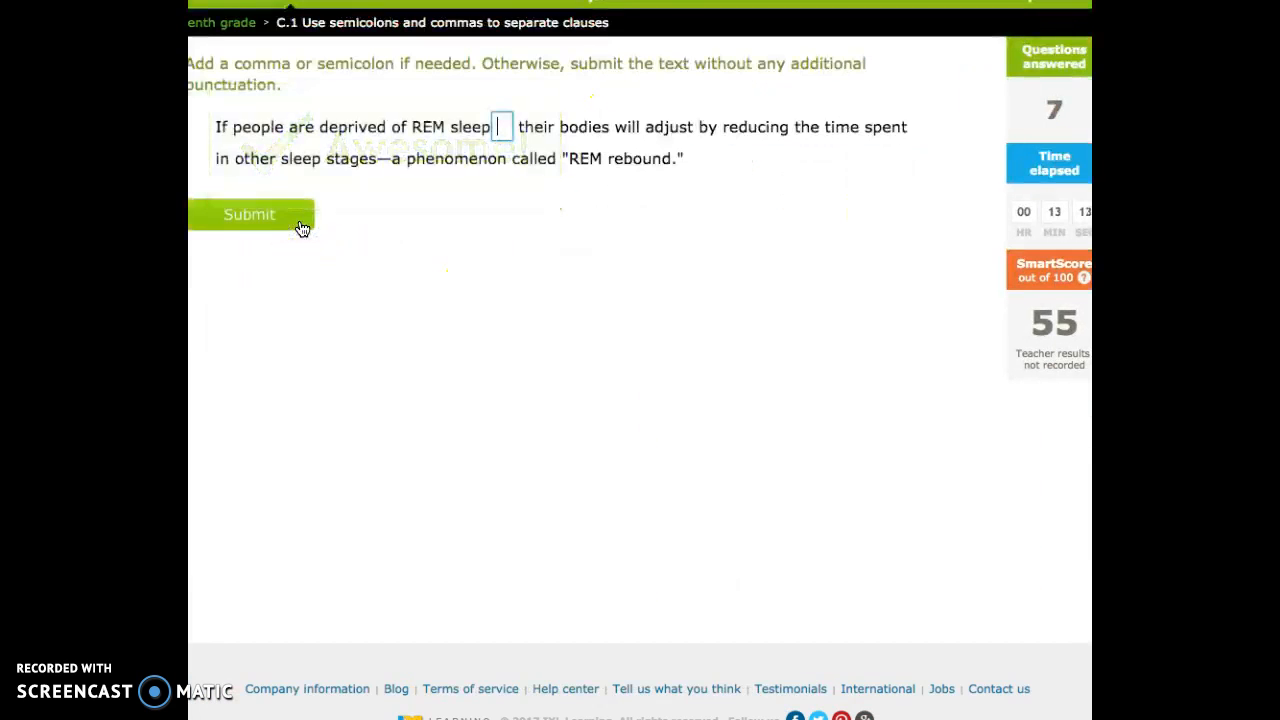
{"action": "mouse_move", "coordinate": [502, 128]}
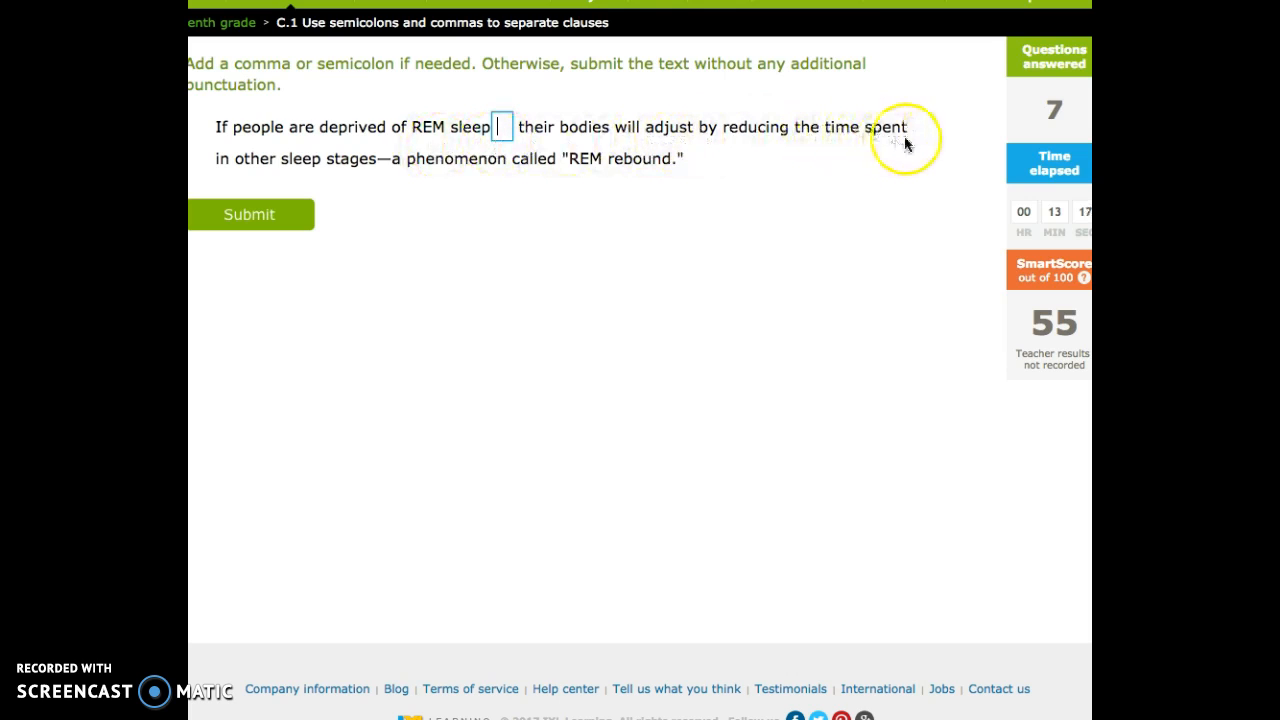
{"action": "mouse_move", "coordinate": [448, 180]}
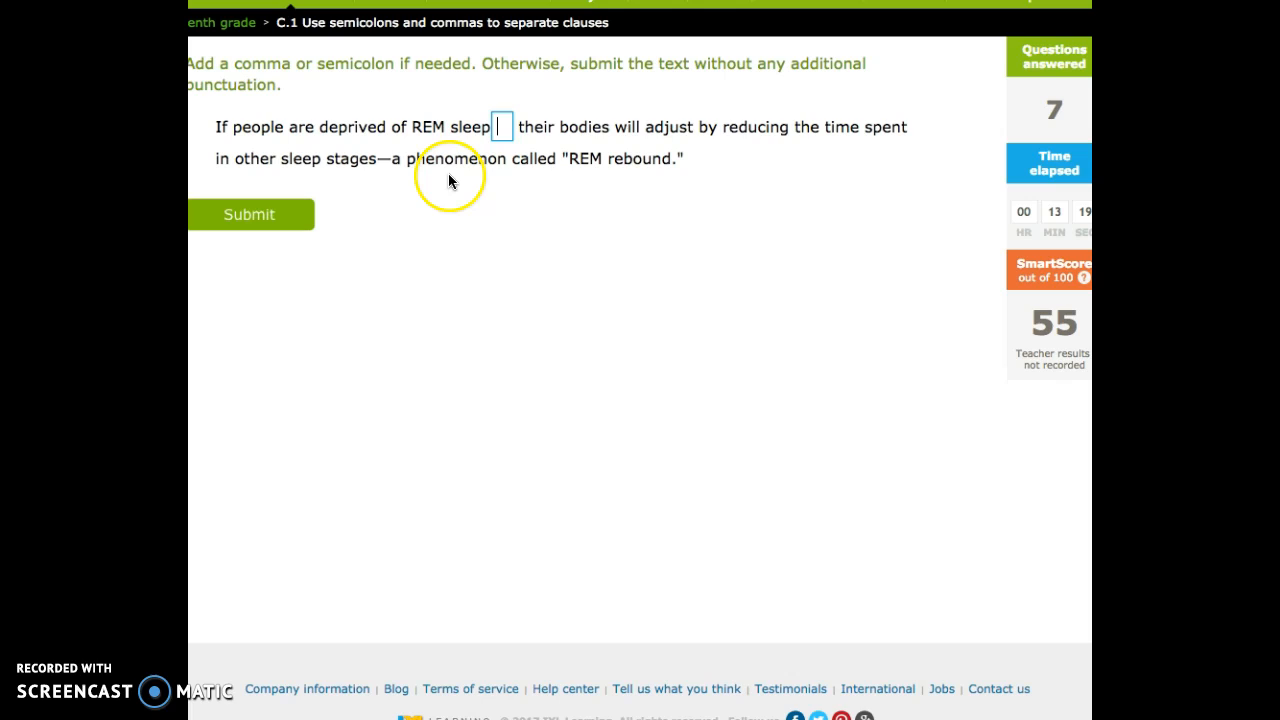
{"action": "mouse_move", "coordinate": [544, 164]}
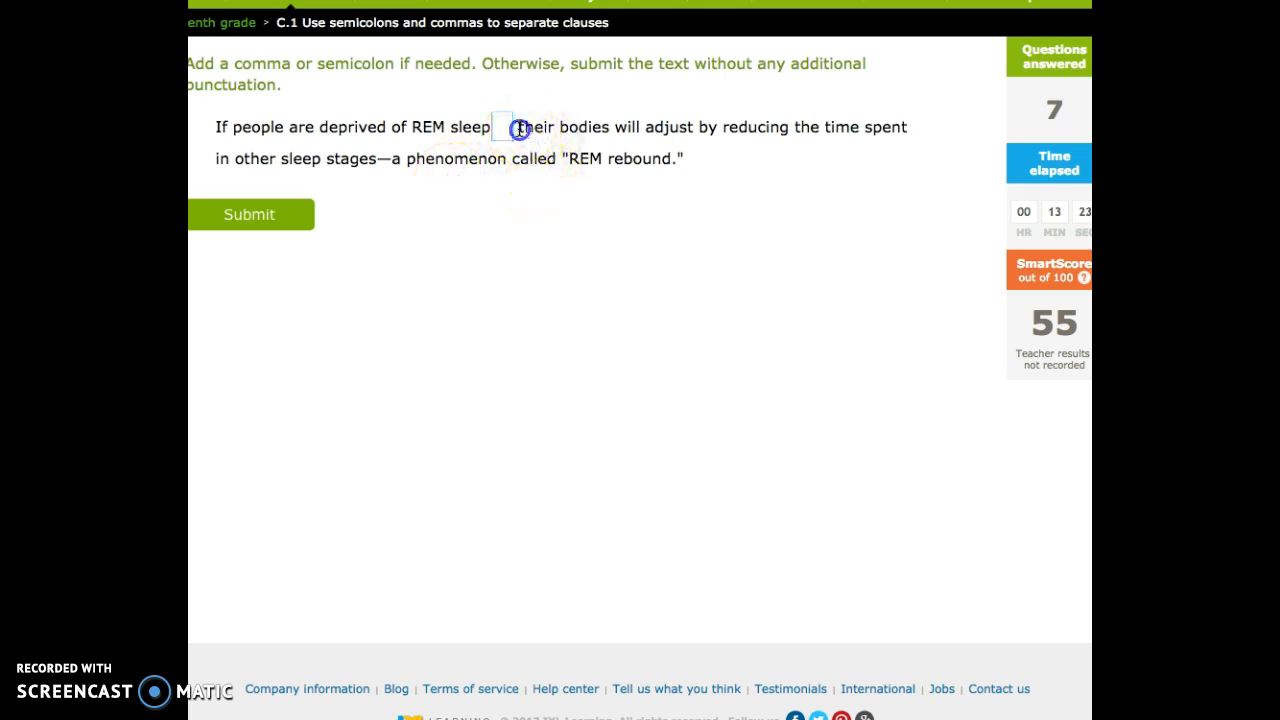
{"action": "left_click_drag", "start_coordinate": [518, 128], "coordinate": [676, 160]}
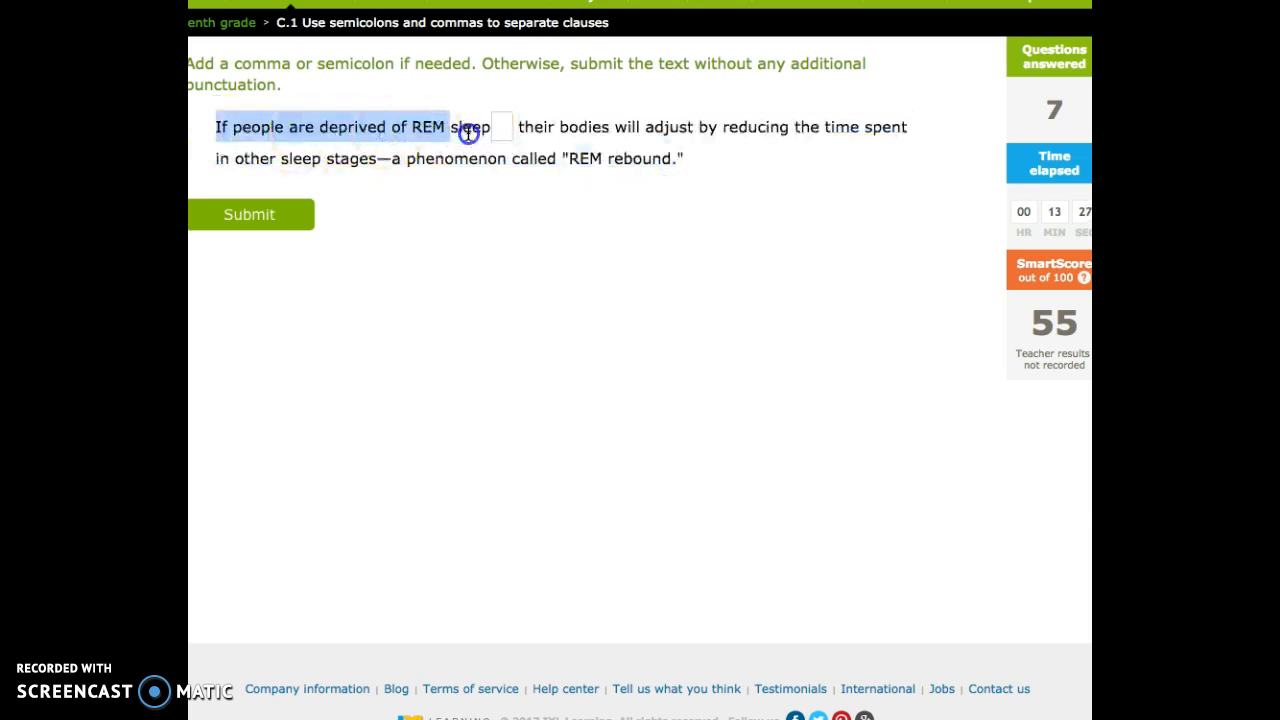
{"action": "mouse_move", "coordinate": [532, 140]}
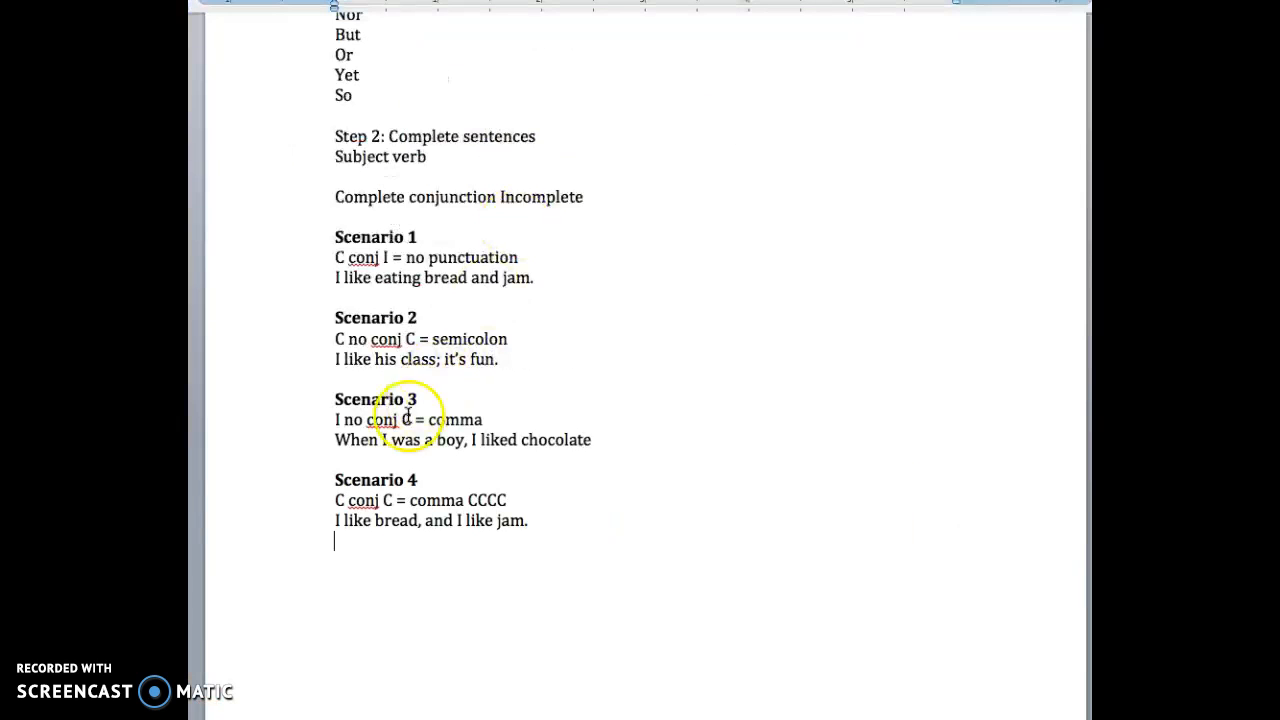
{"action": "scroll", "scroll_direction": "up", "scroll_amount": 3}
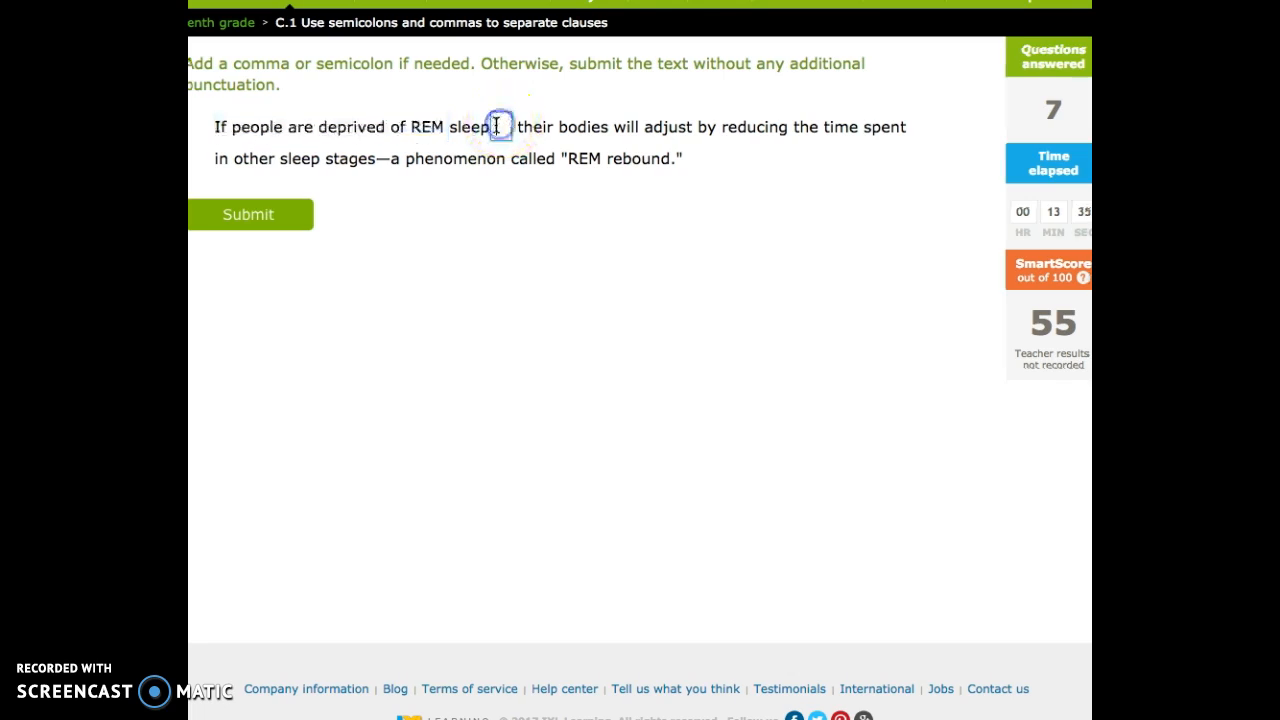
{"action": "left_click", "coordinate": [248, 214]}
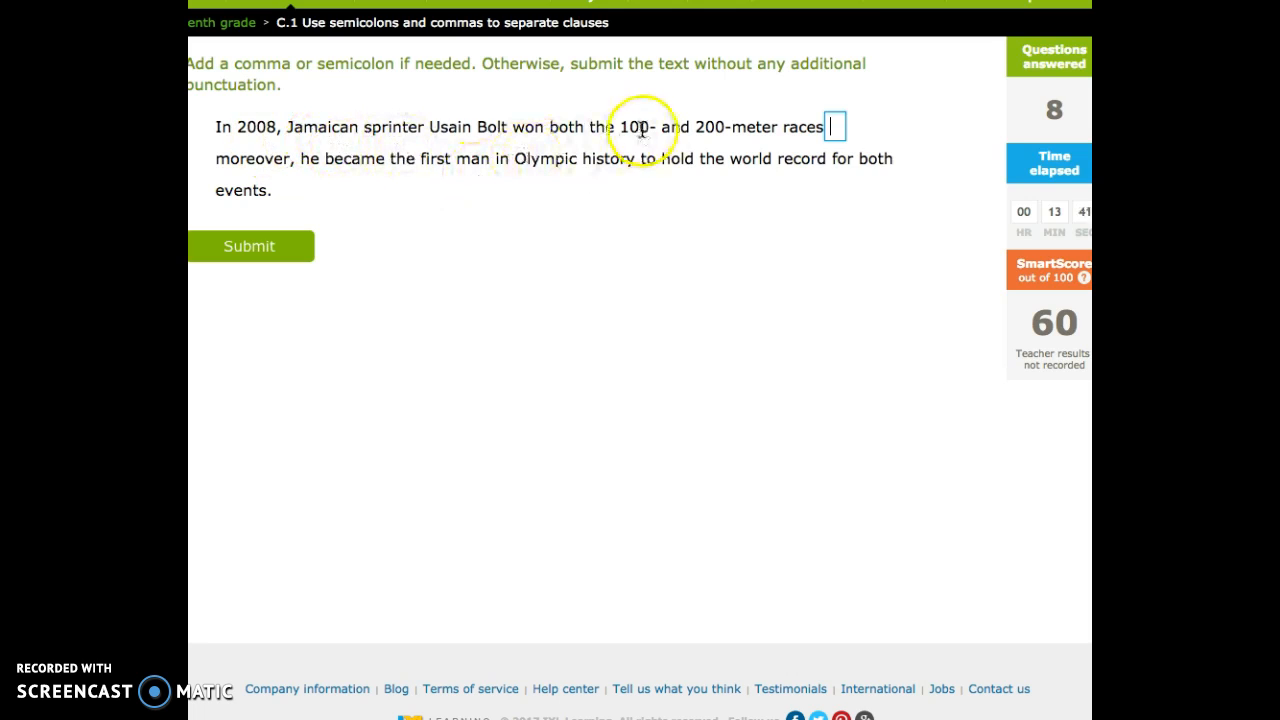
{"action": "mouse_move", "coordinate": [344, 156]}
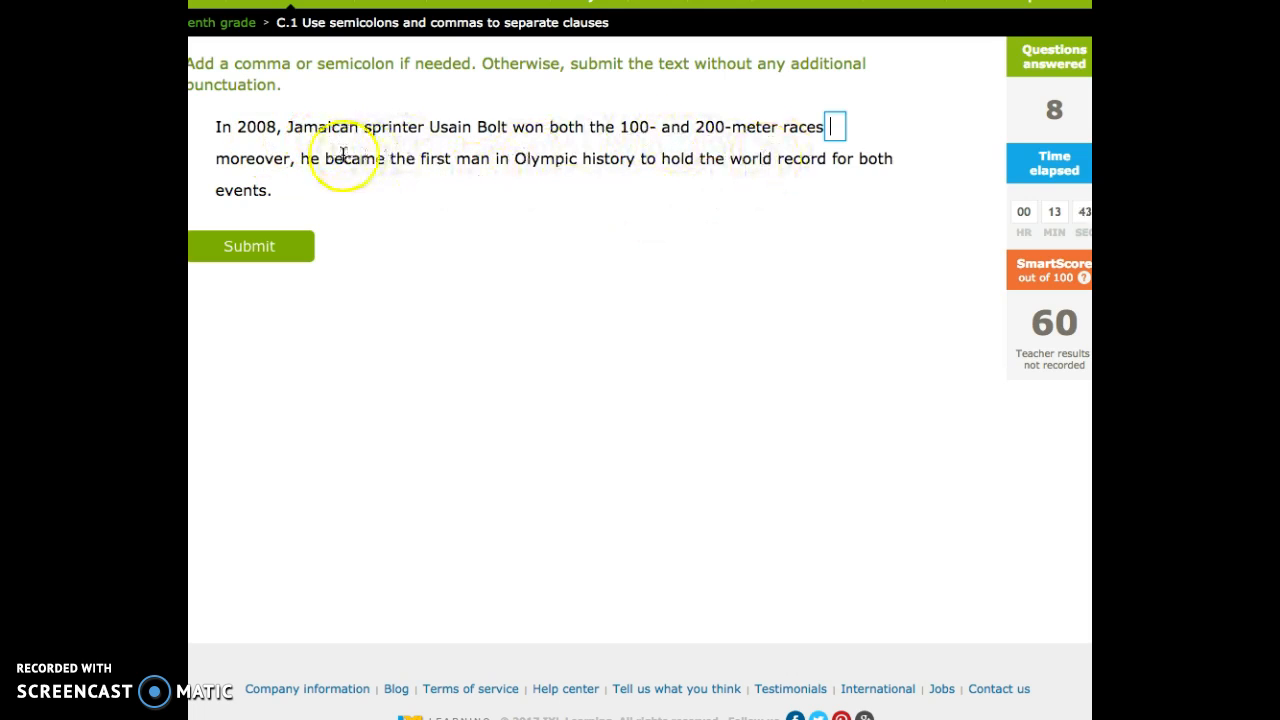
- Submit a semicolon before 'moreover' in the Usain Bolt sentence and continue
{"action": "double_click", "coordinate": [252, 158]}
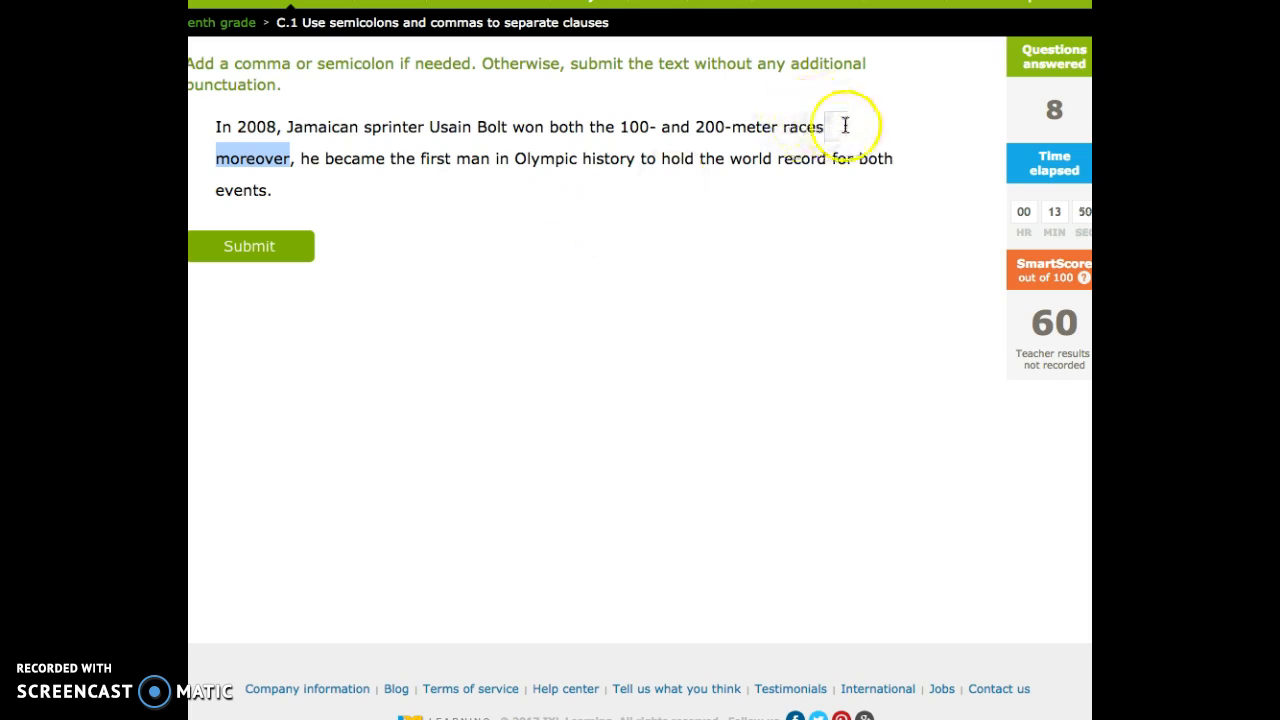
{"action": "type", "text": ";"}
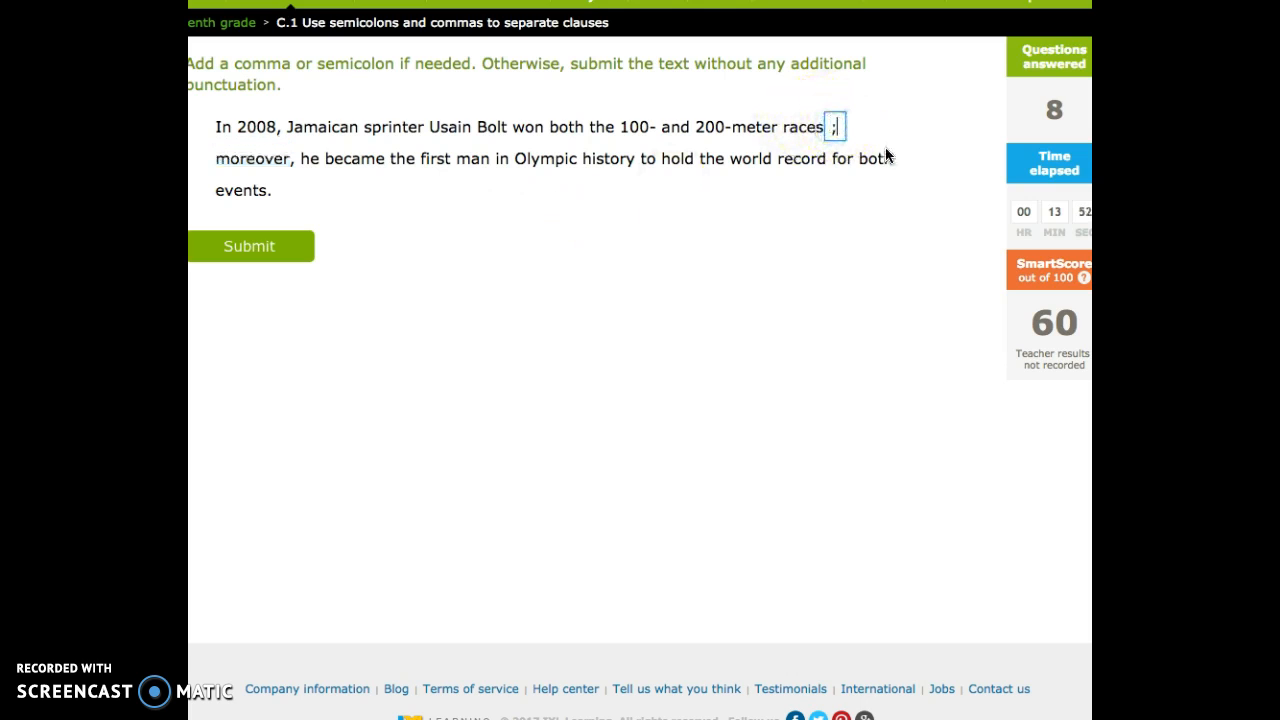
{"action": "left_click", "coordinate": [248, 246]}
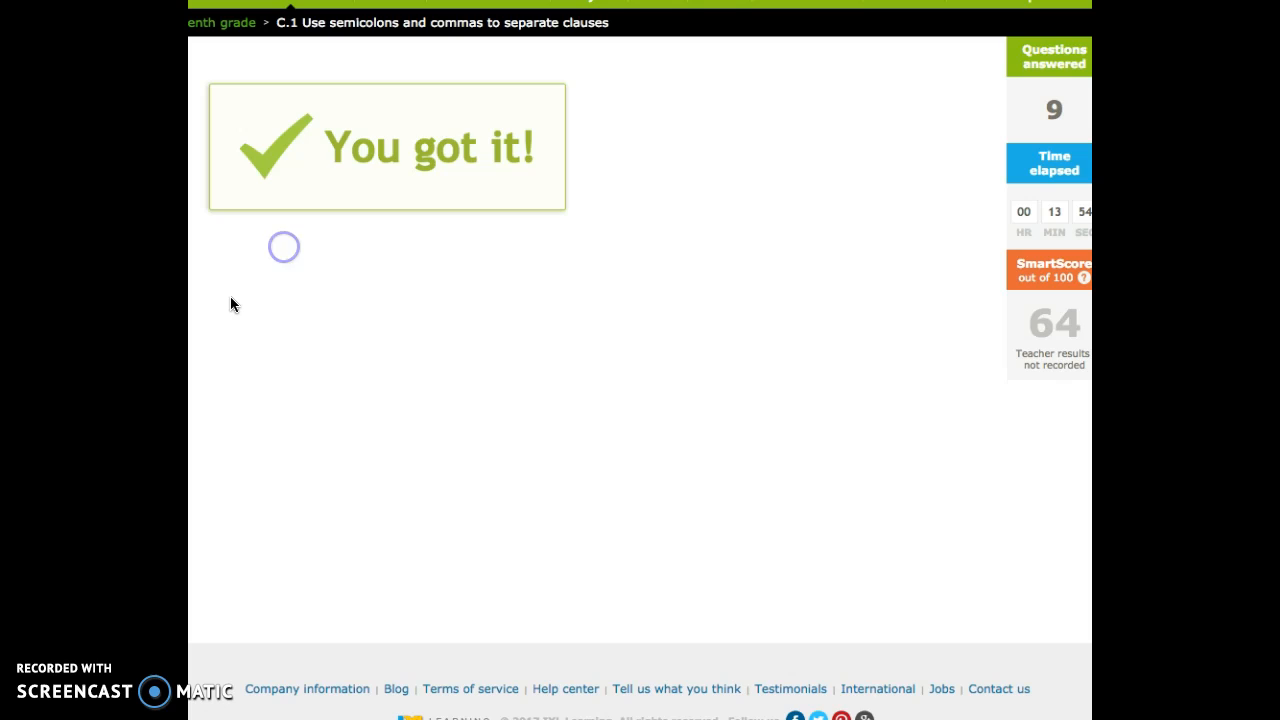
{"action": "left_click", "coordinate": [284, 248]}
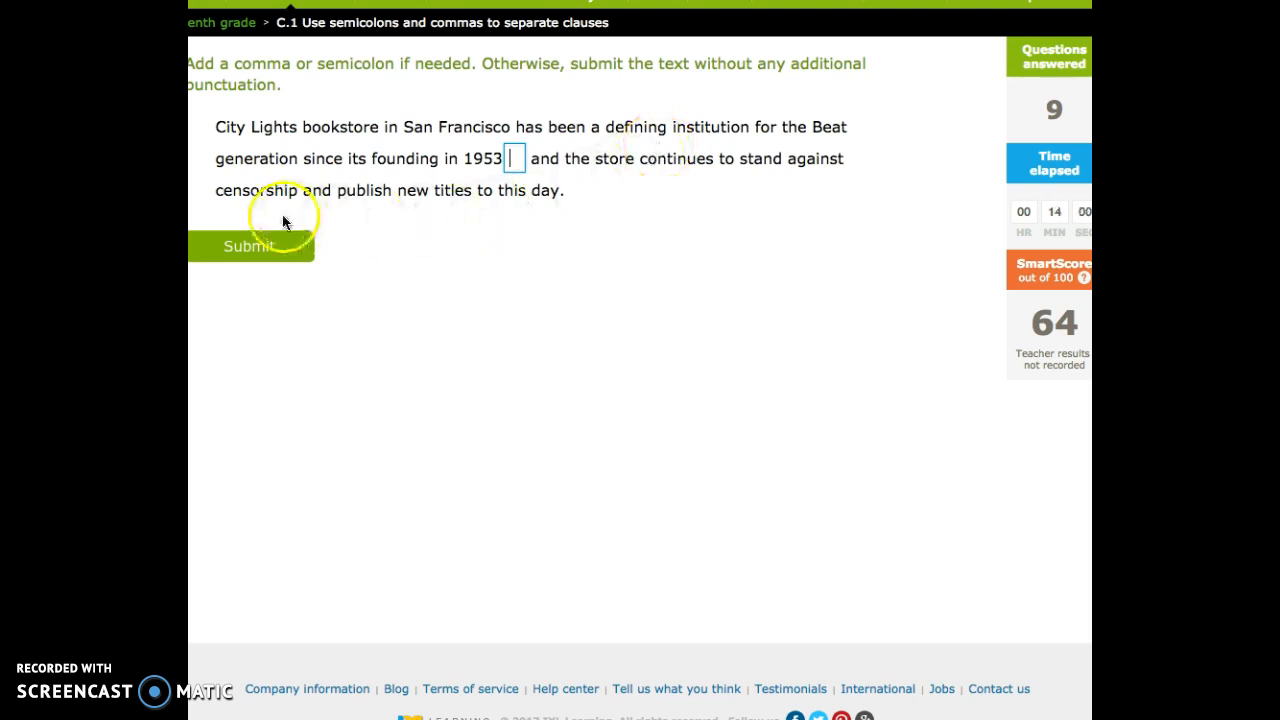
{"action": "mouse_move", "coordinate": [324, 104]}
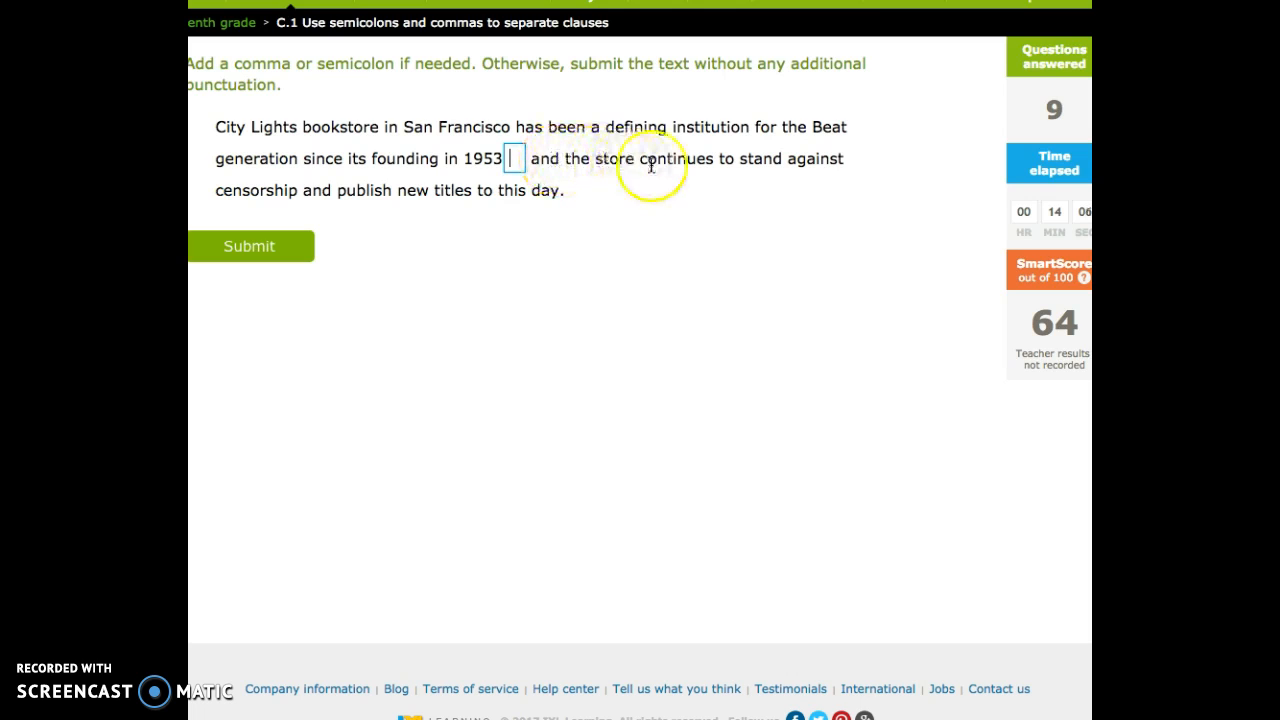
{"action": "mouse_move", "coordinate": [512, 204]}
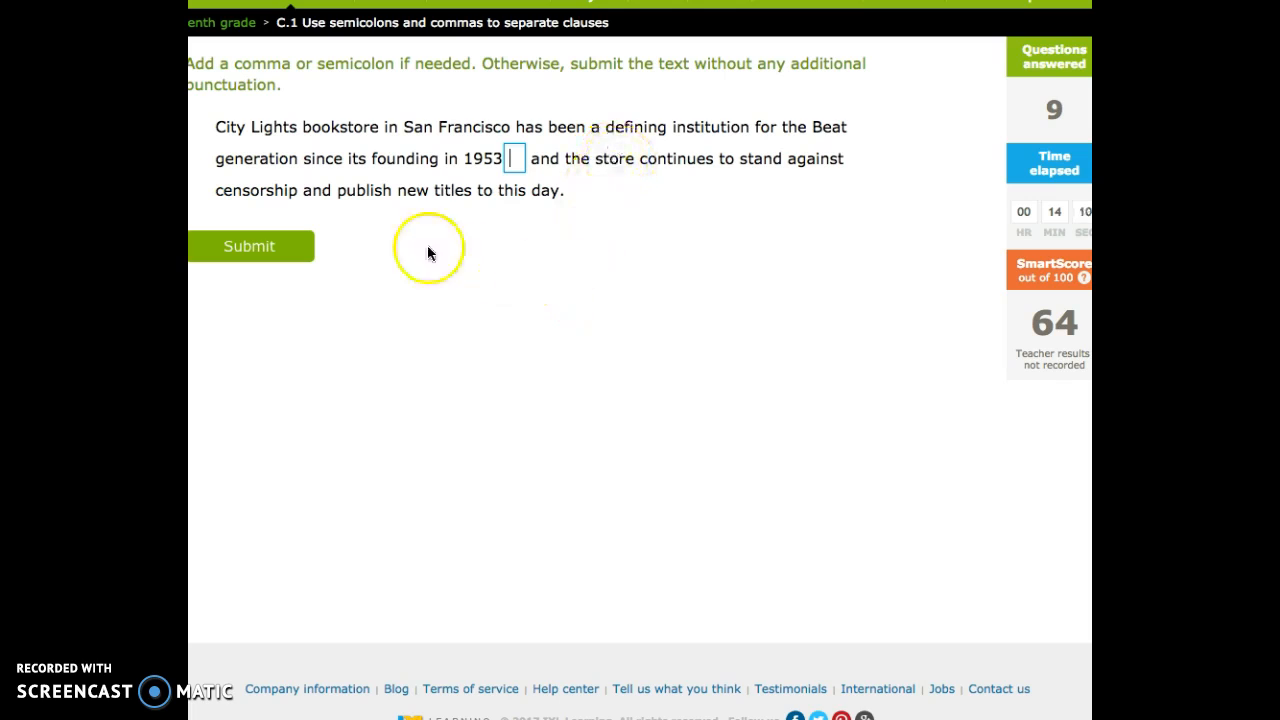
- Submit a comma after 1953 in the City Lights sentence
{"action": "type", "text": ","}
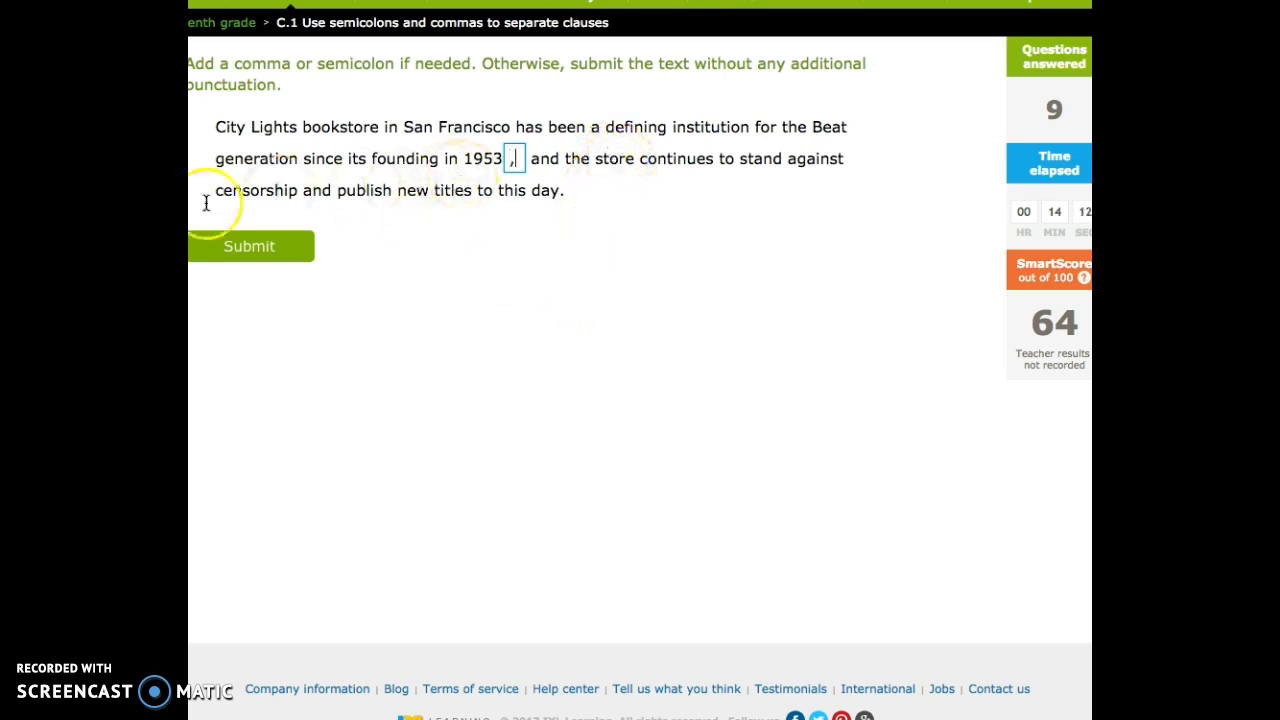
{"action": "left_click", "coordinate": [248, 246]}
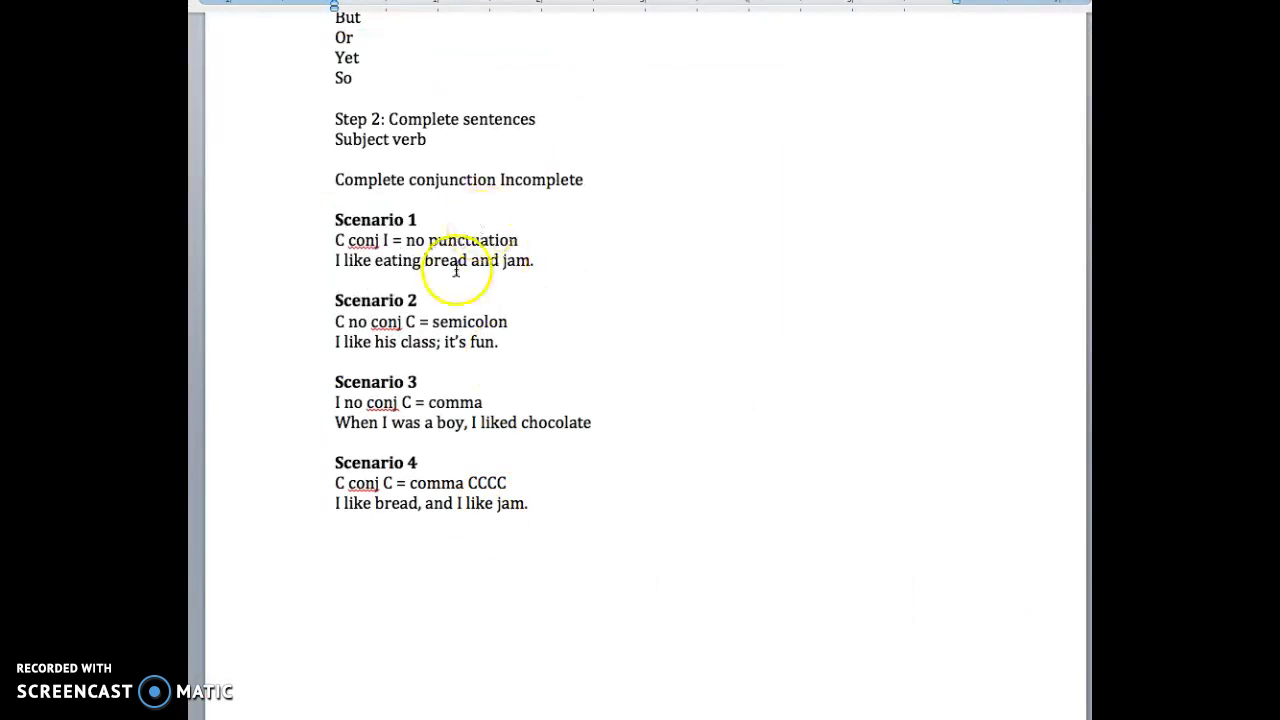
{"action": "scroll", "scroll_direction": "up", "scroll_amount": 3}
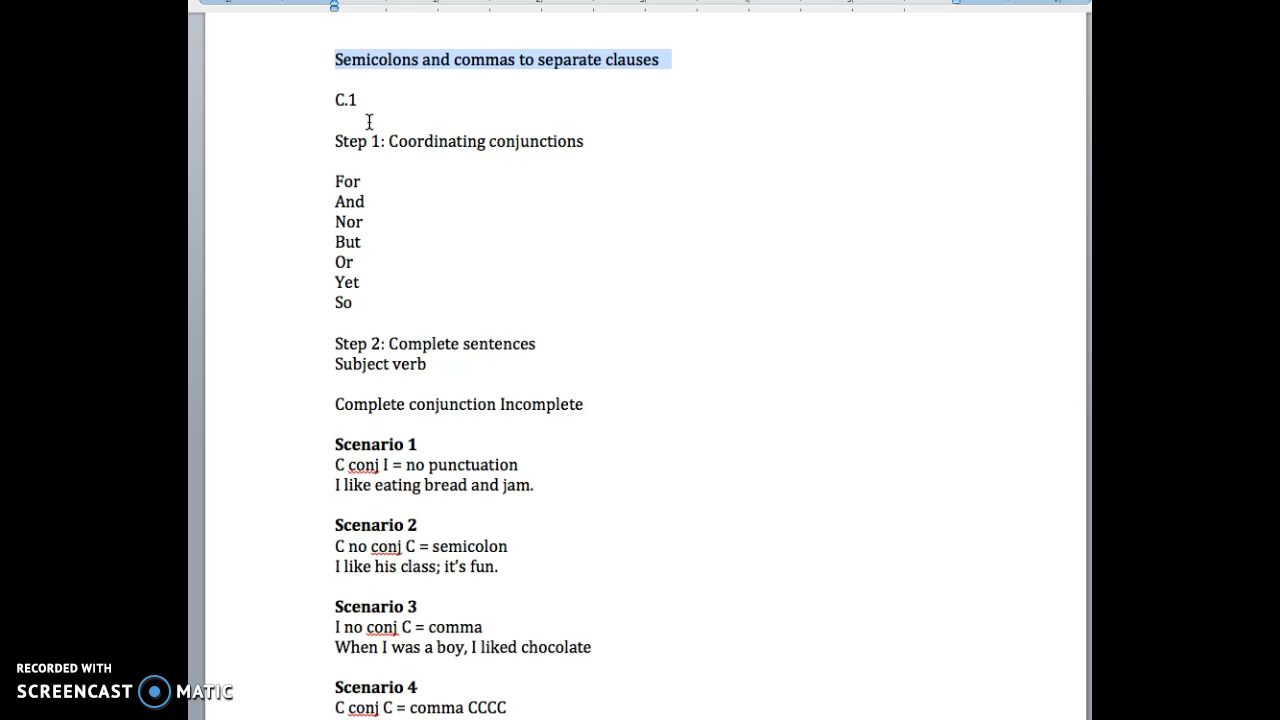
{"action": "scroll", "scroll_direction": "down", "scroll_amount": 3}
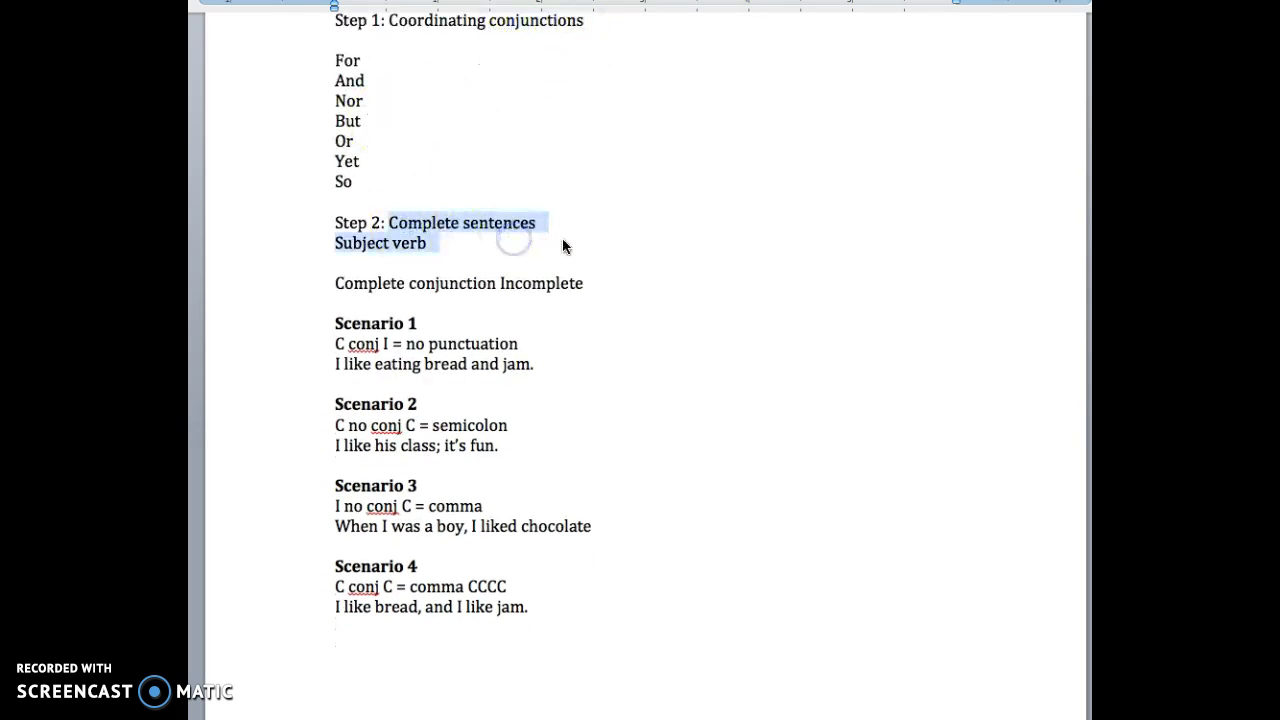
{"action": "mouse_move", "coordinate": [438, 386]}
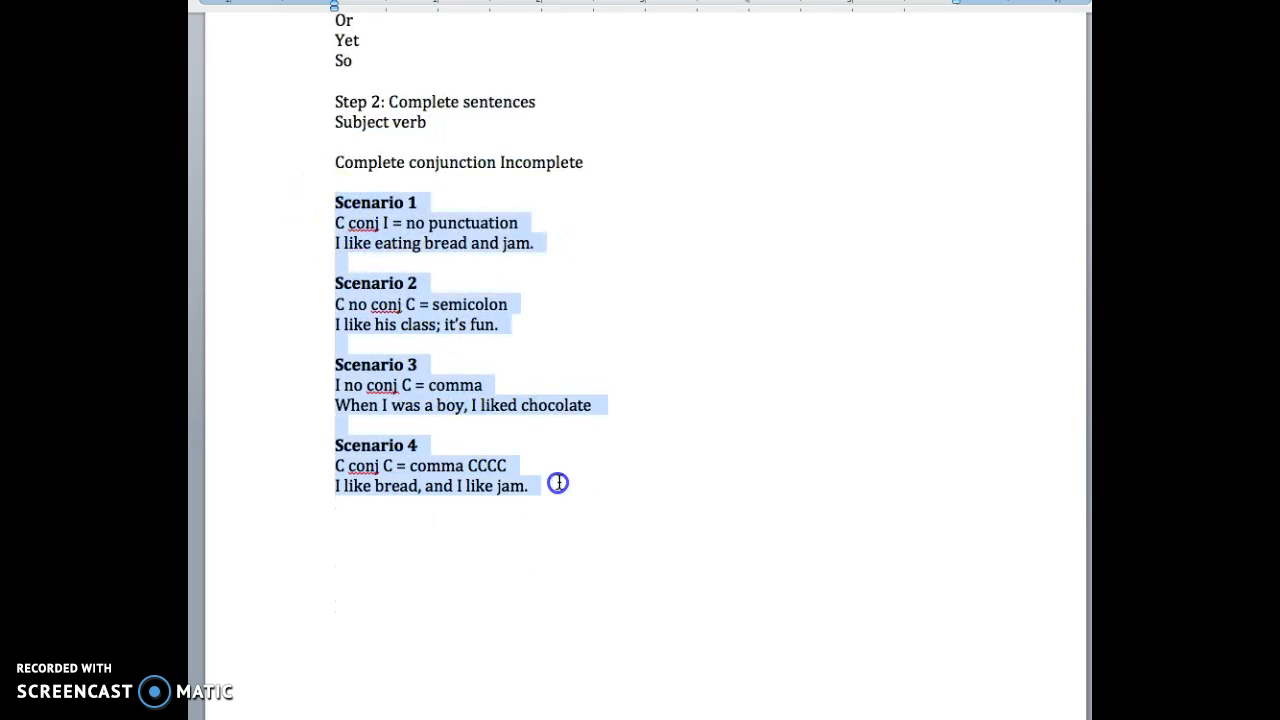
{"action": "left_click", "coordinate": [564, 458]}
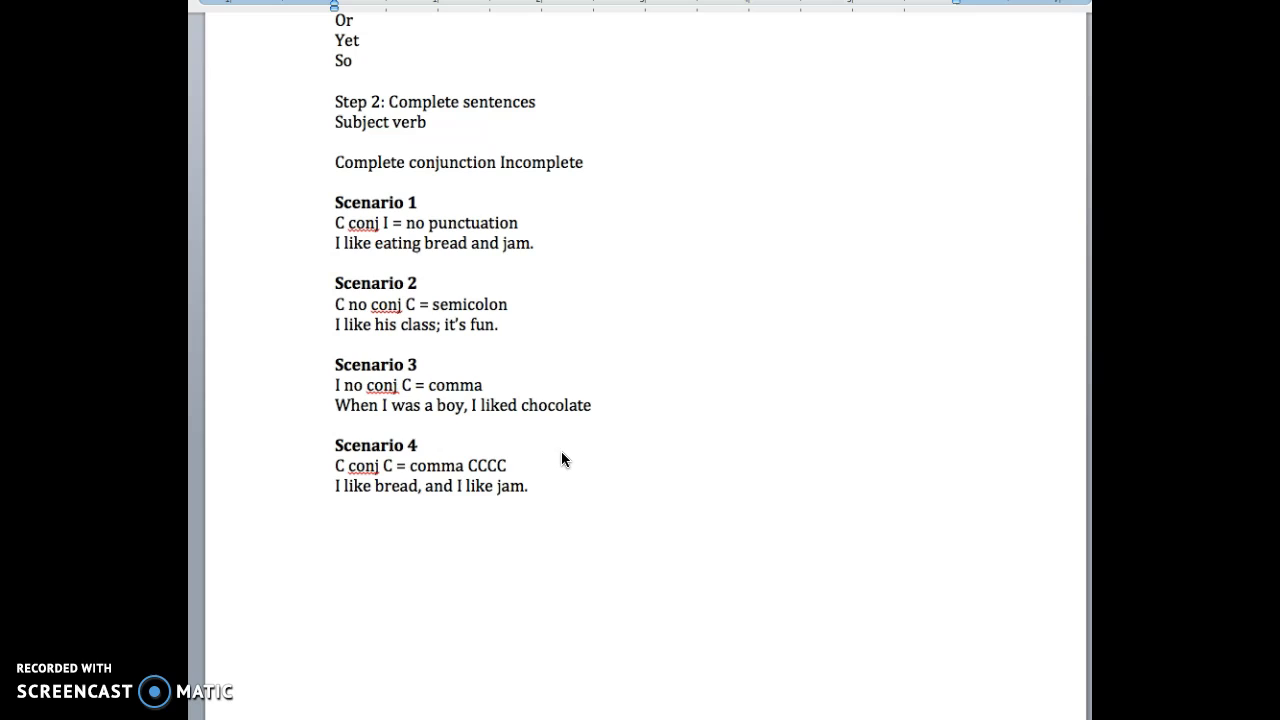
{"action": "left_click", "coordinate": [416, 444]}
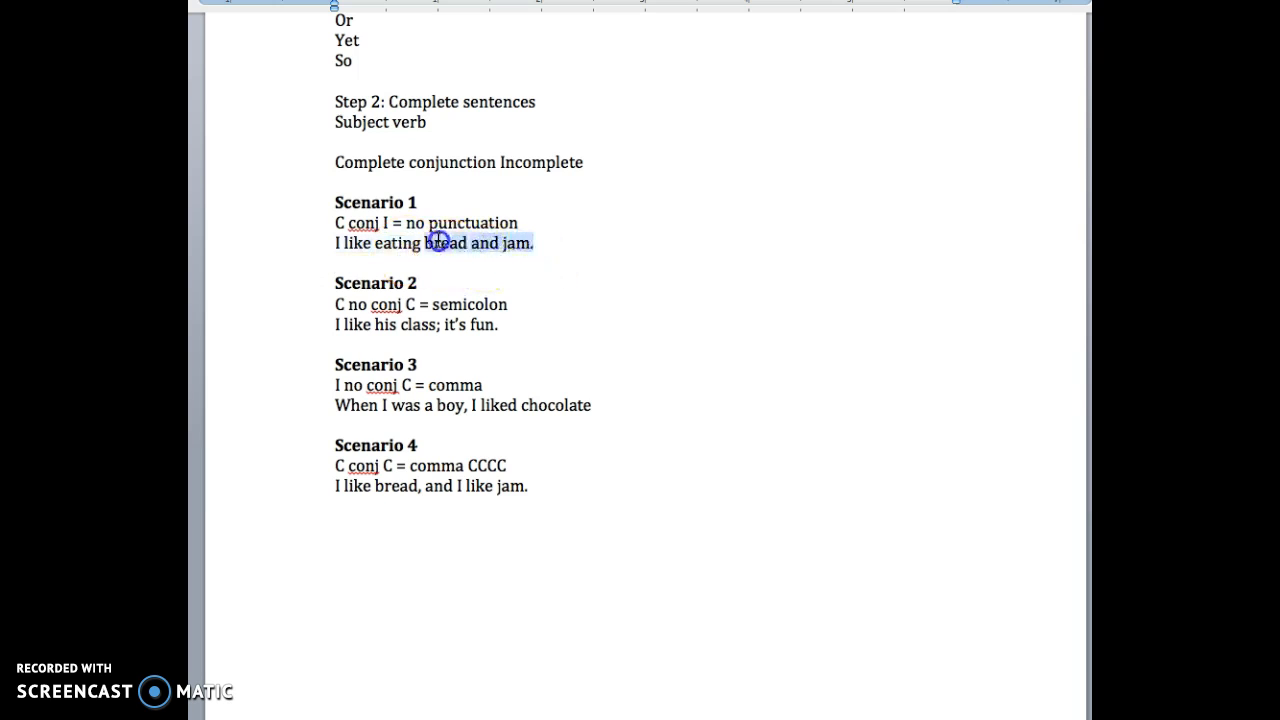
{"action": "mouse_move", "coordinate": [472, 336]}
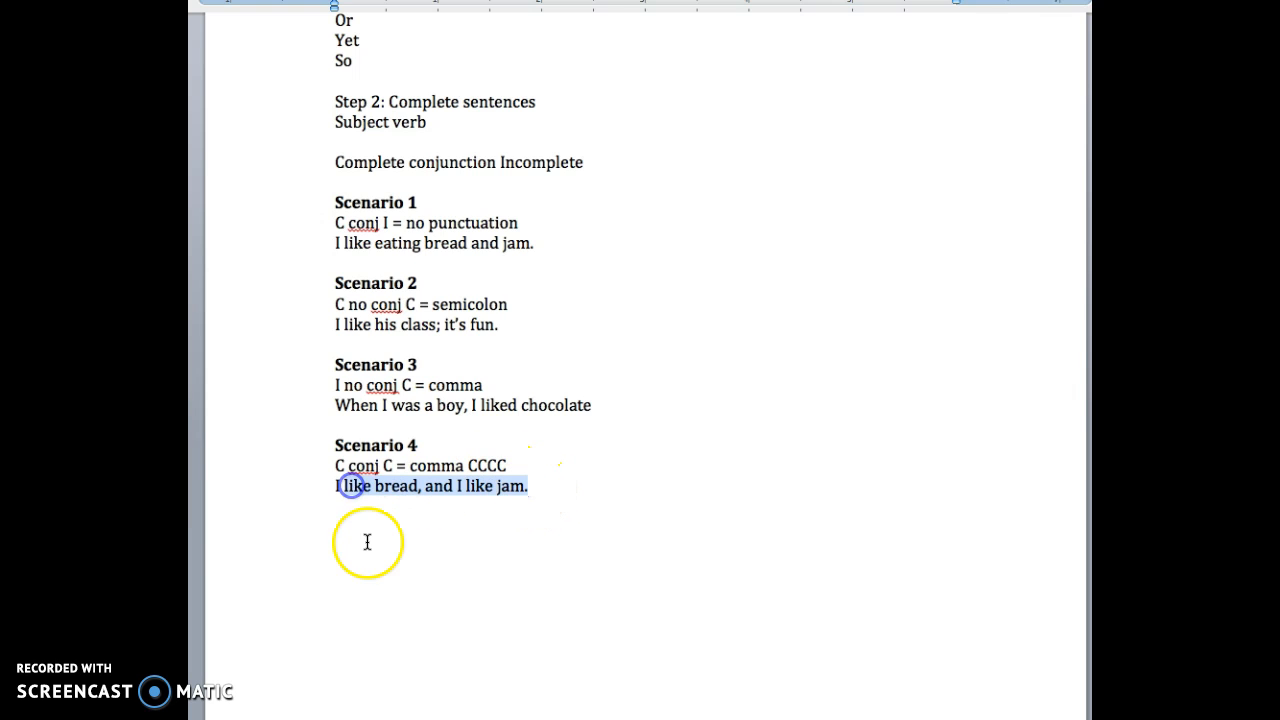
{"action": "mouse_move", "coordinate": [428, 488]}
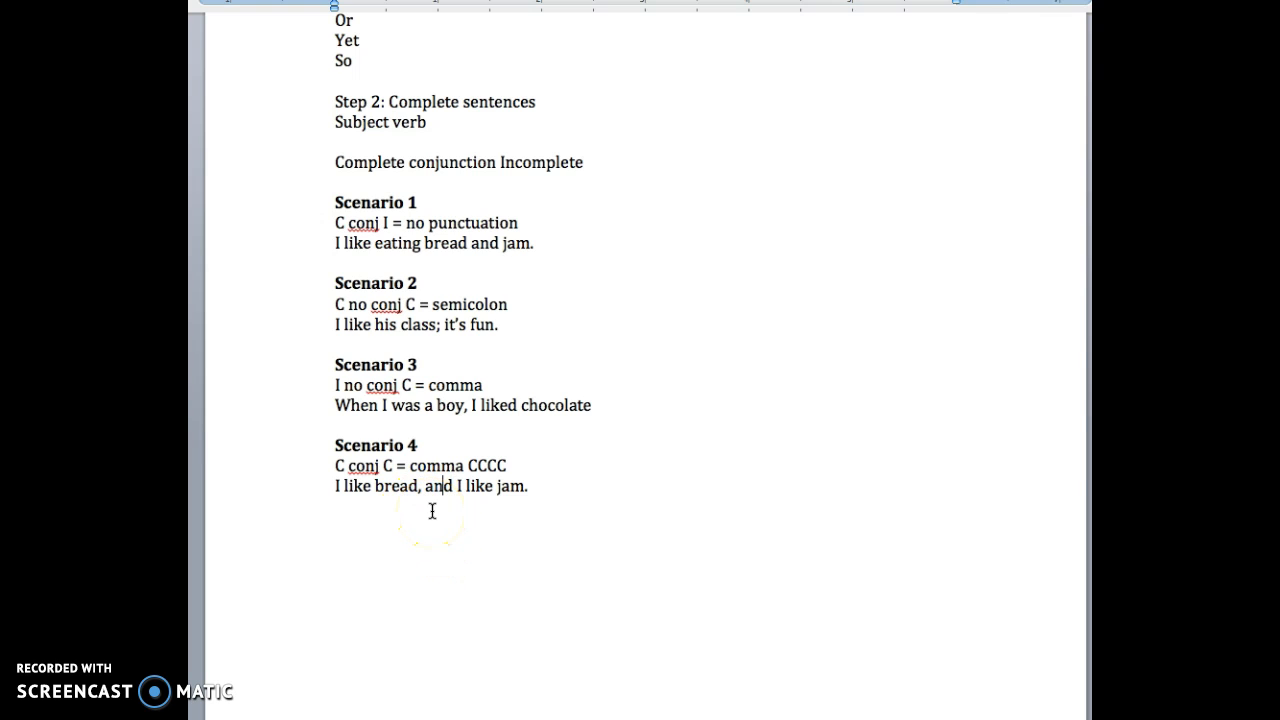
{"action": "mouse_move", "coordinate": [460, 496]}
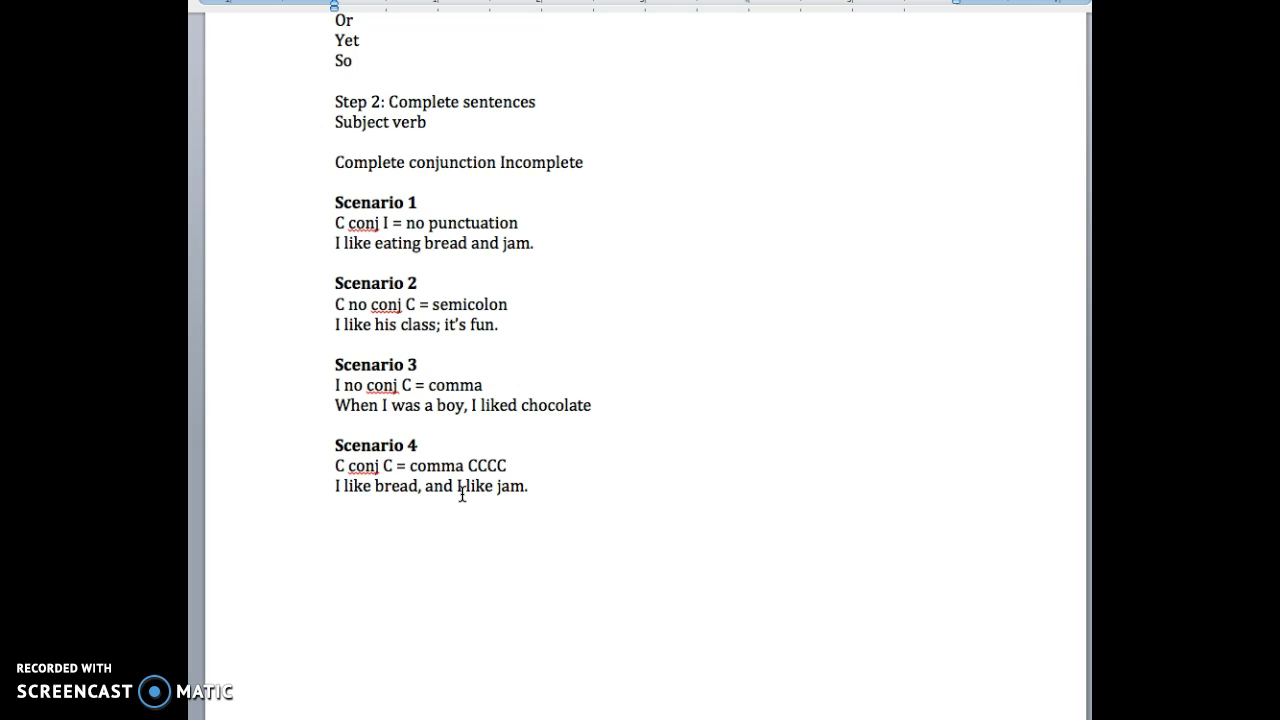